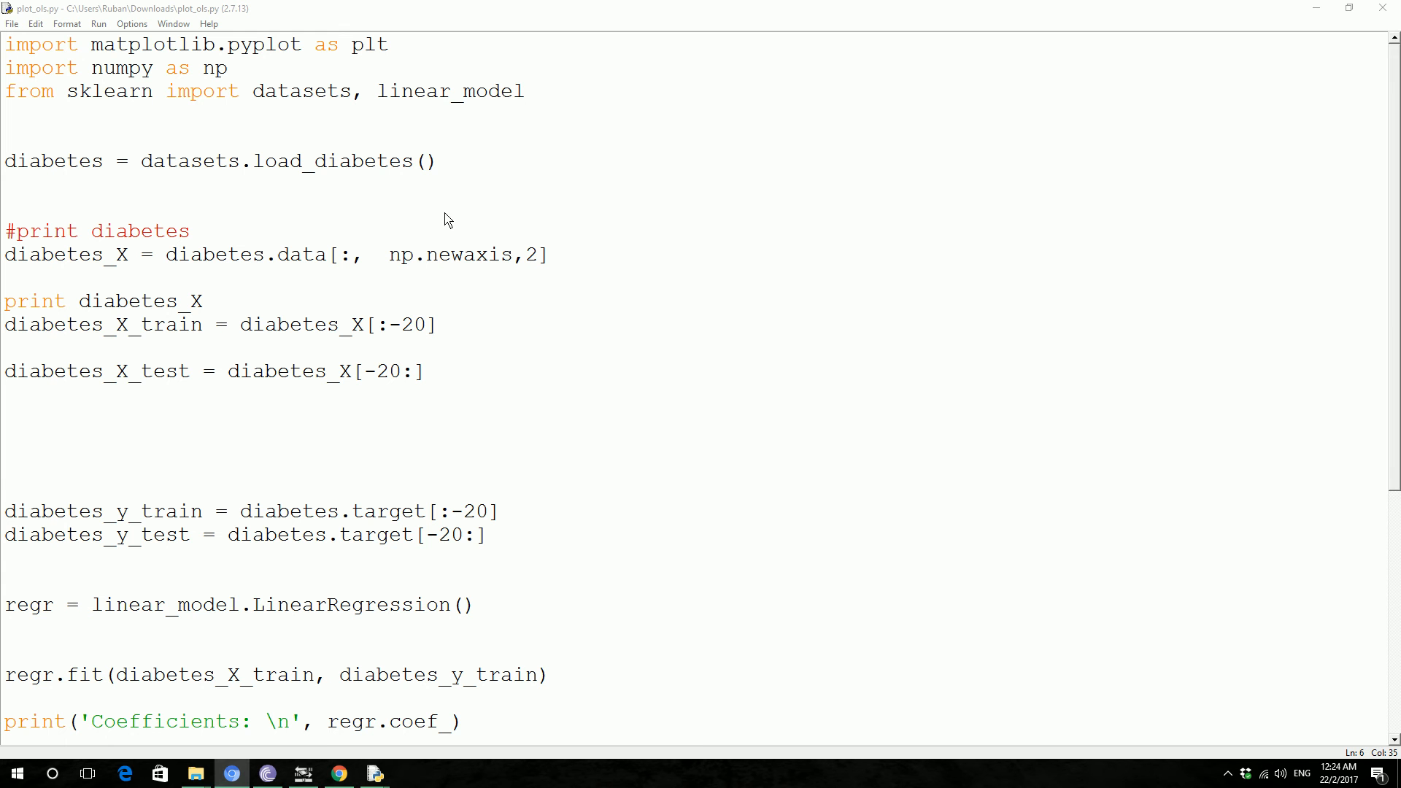
mouse_move(212, 142)
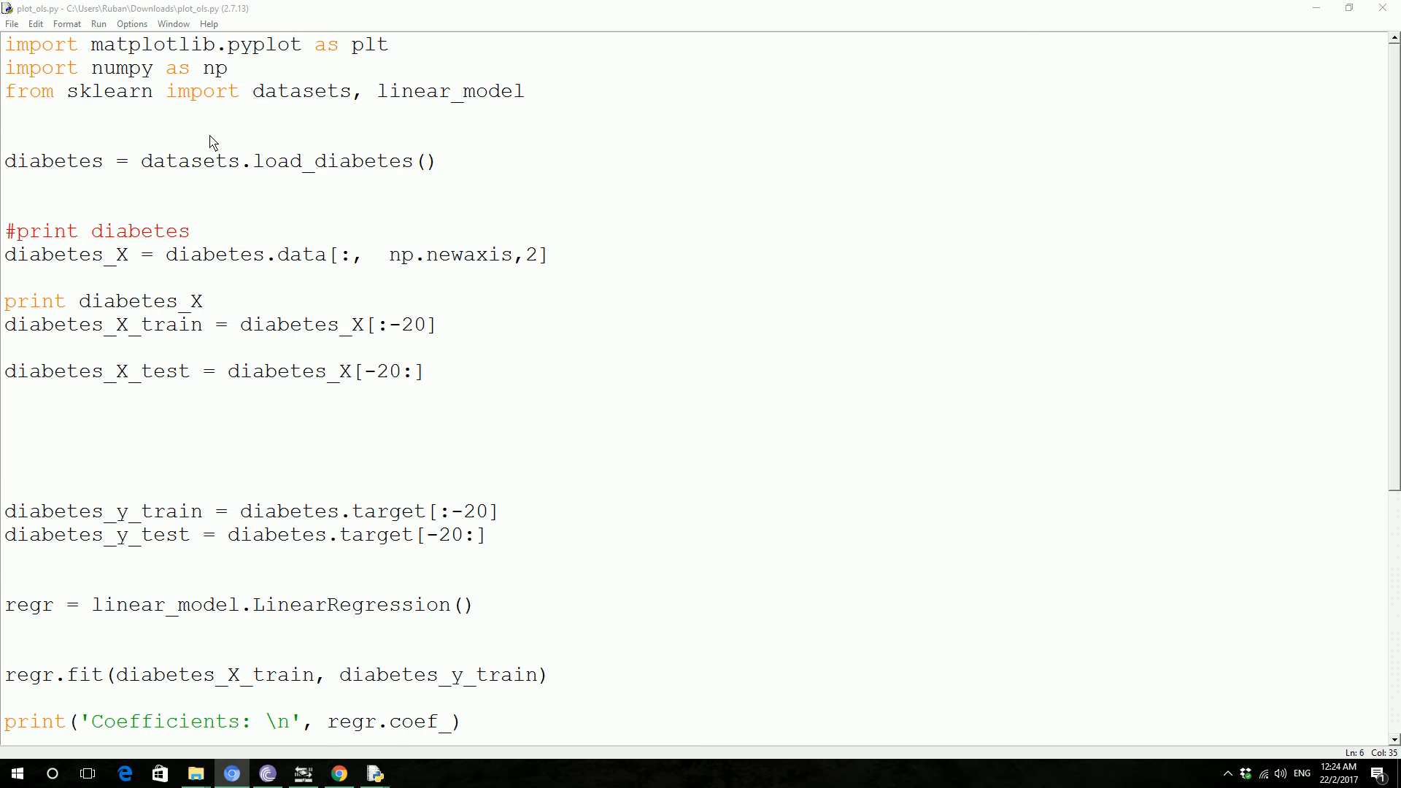
mouse_move(229, 120)
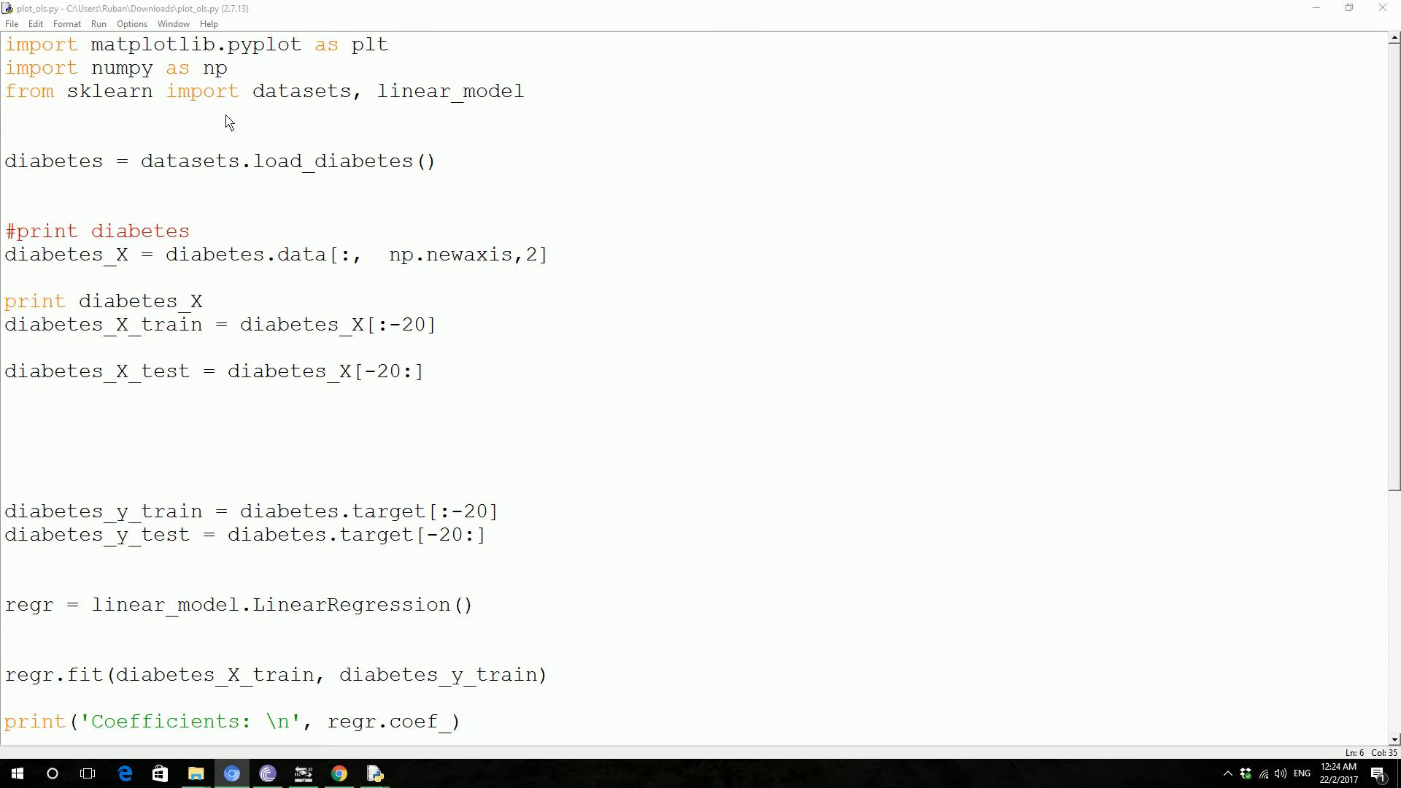
mouse_move(406, 526)
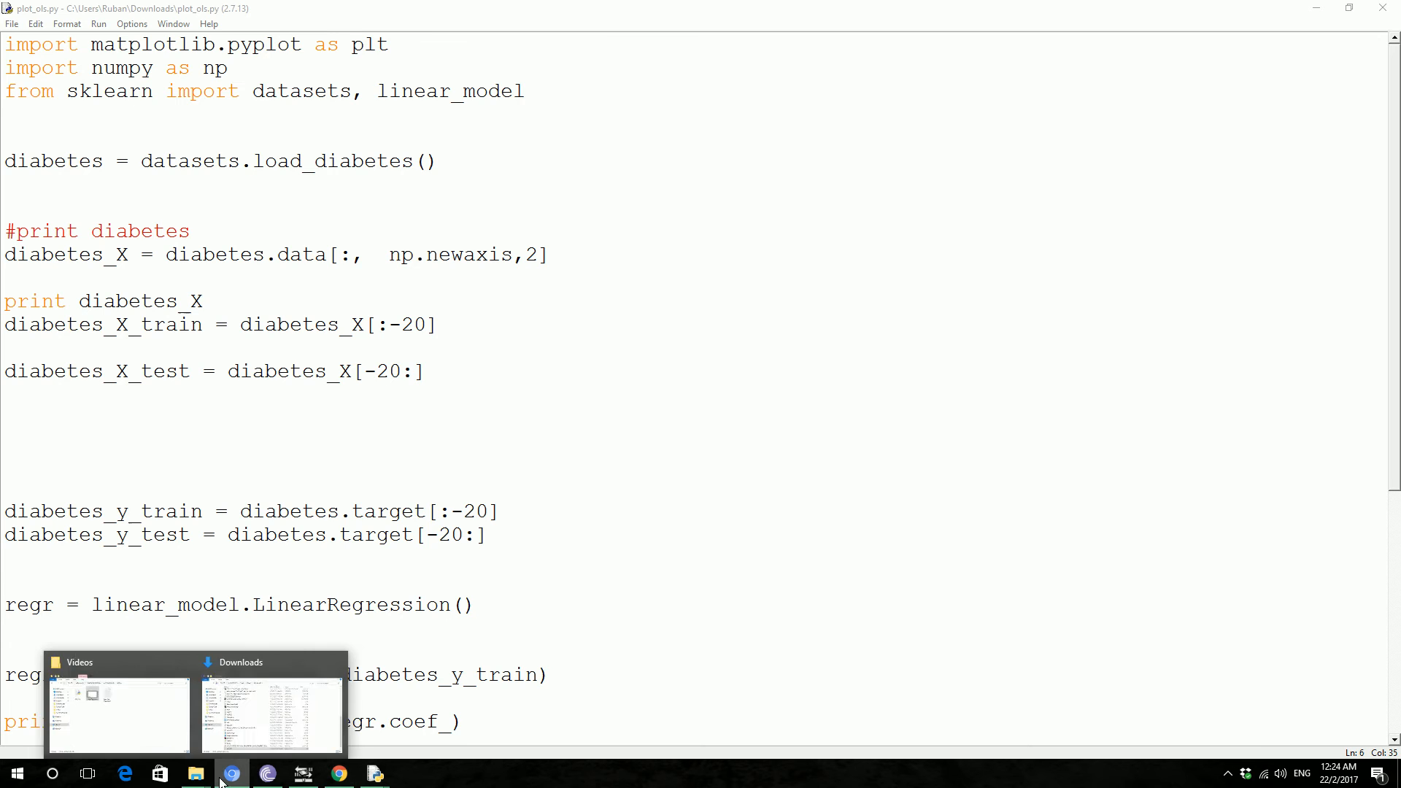
Step: Switch to the Lets Code Facebook page and scroll through its scatter plot tutorial post
left_click(231, 774)
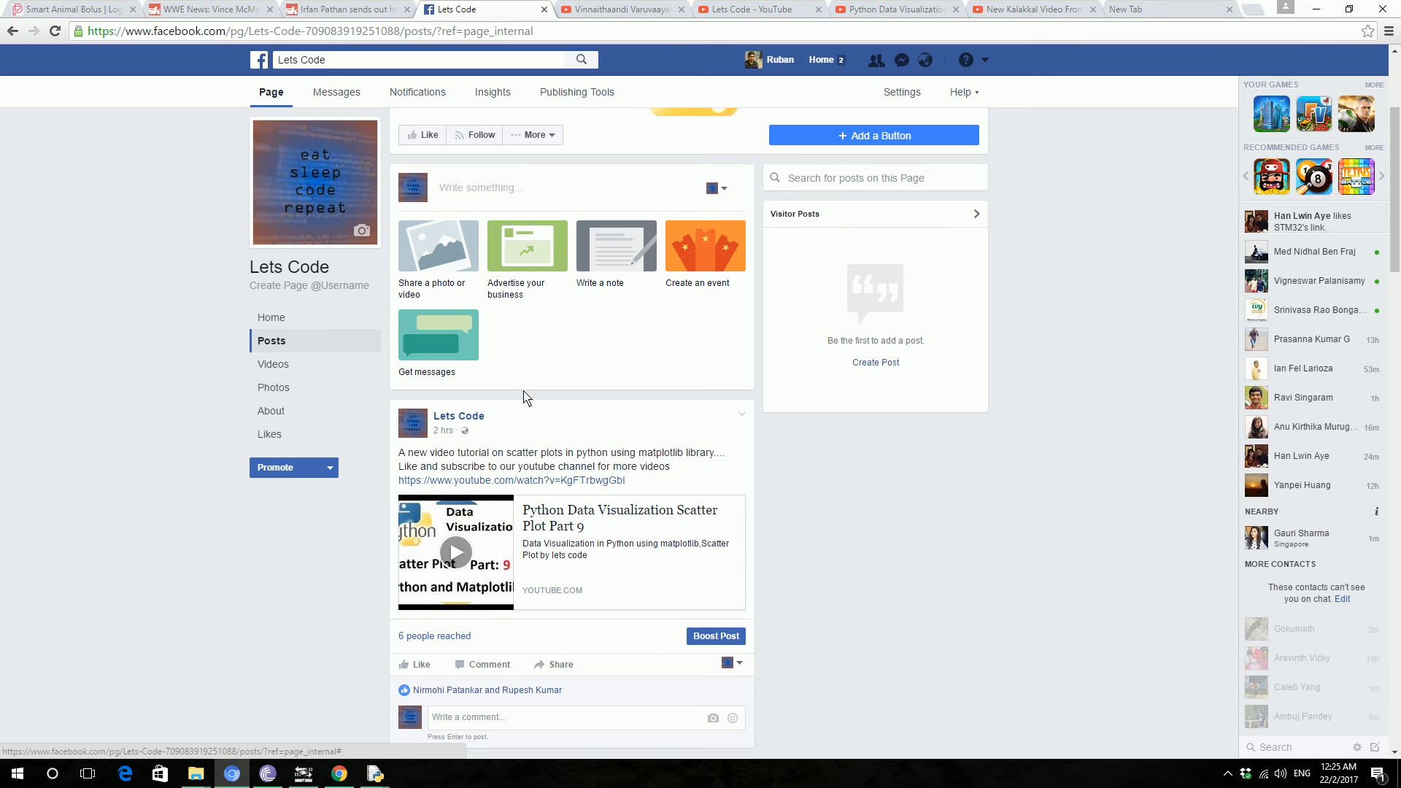
mouse_move(588, 527)
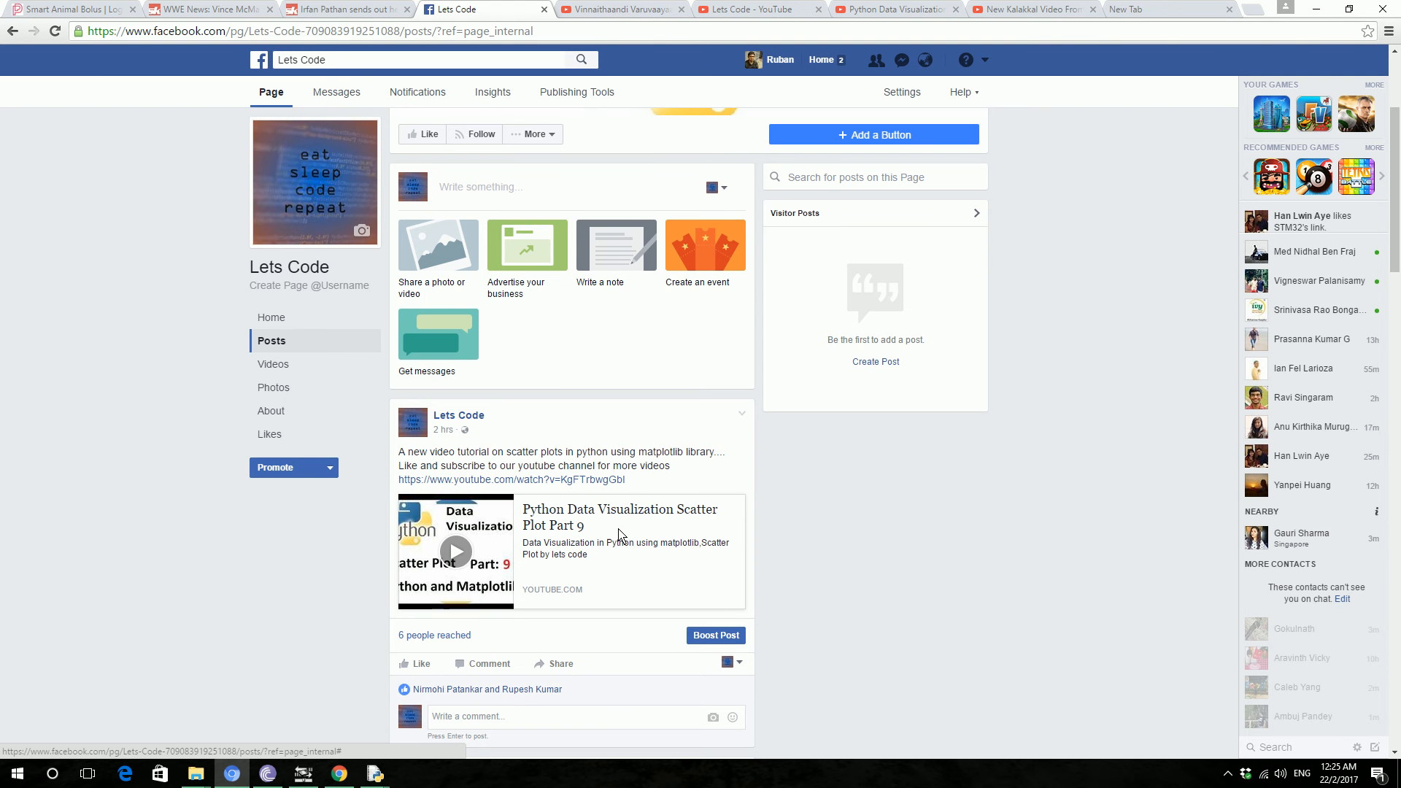
mouse_move(562, 450)
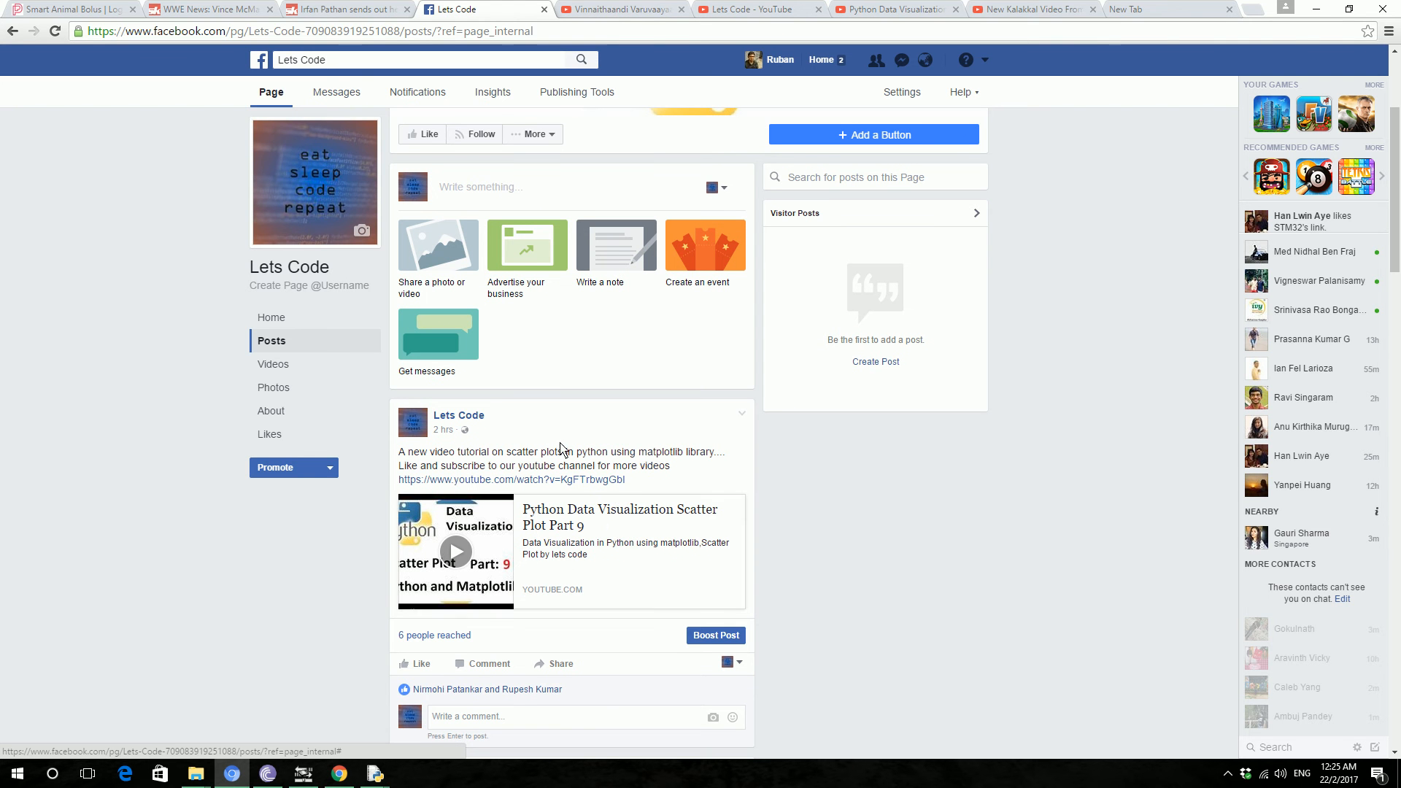
scroll("down", 3)
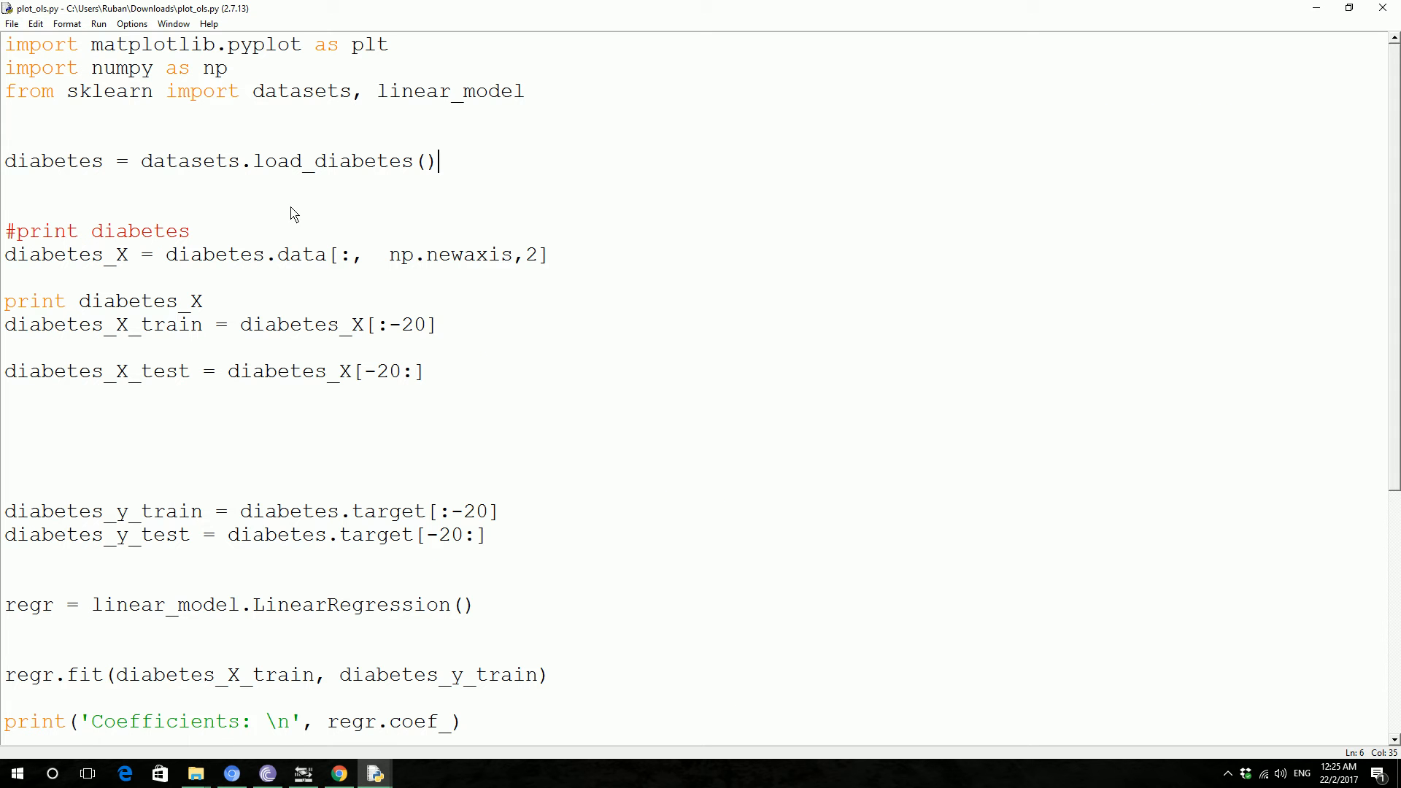
mouse_move(426, 346)
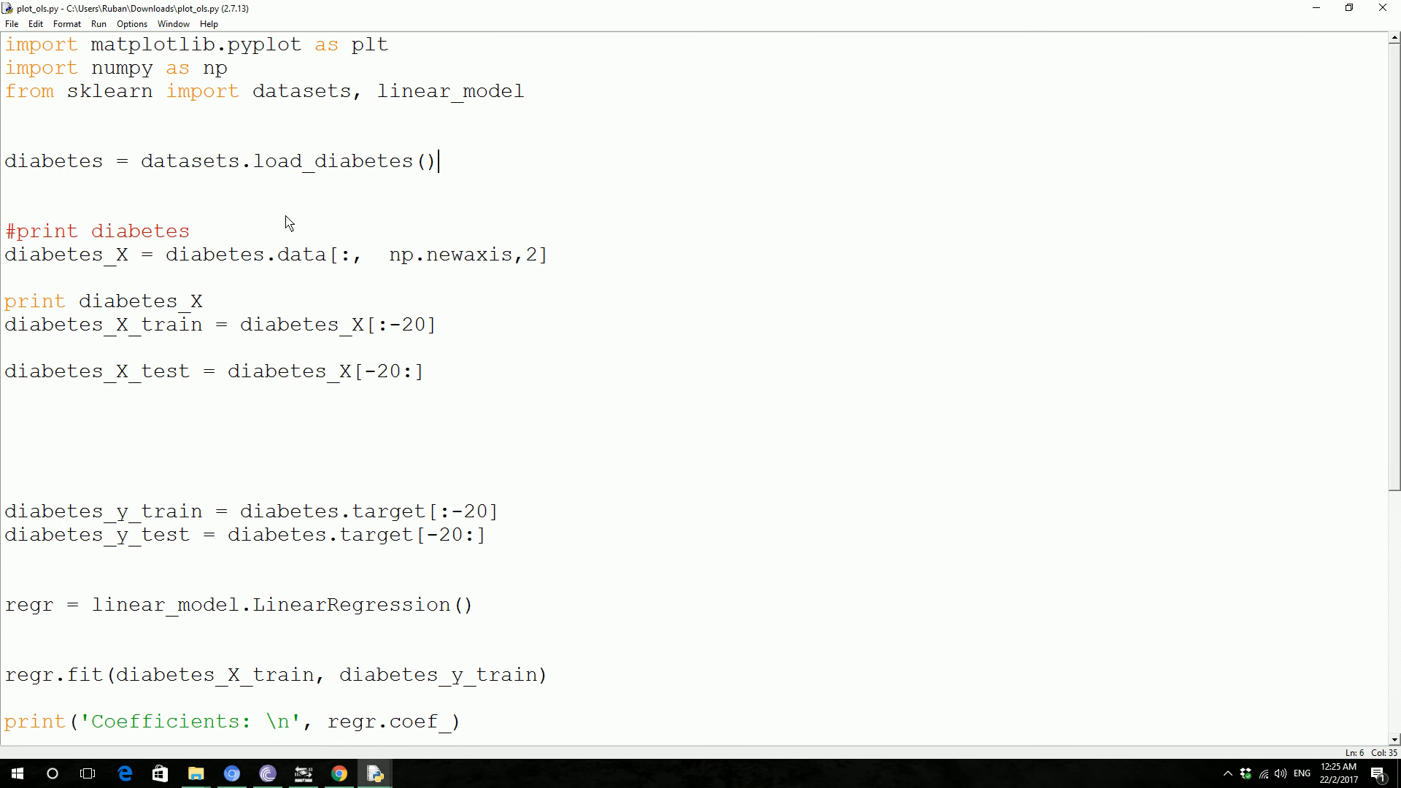
Step: Scroll down through the plot_ols.py regression script in the IDLE editor
scroll("down", 3)
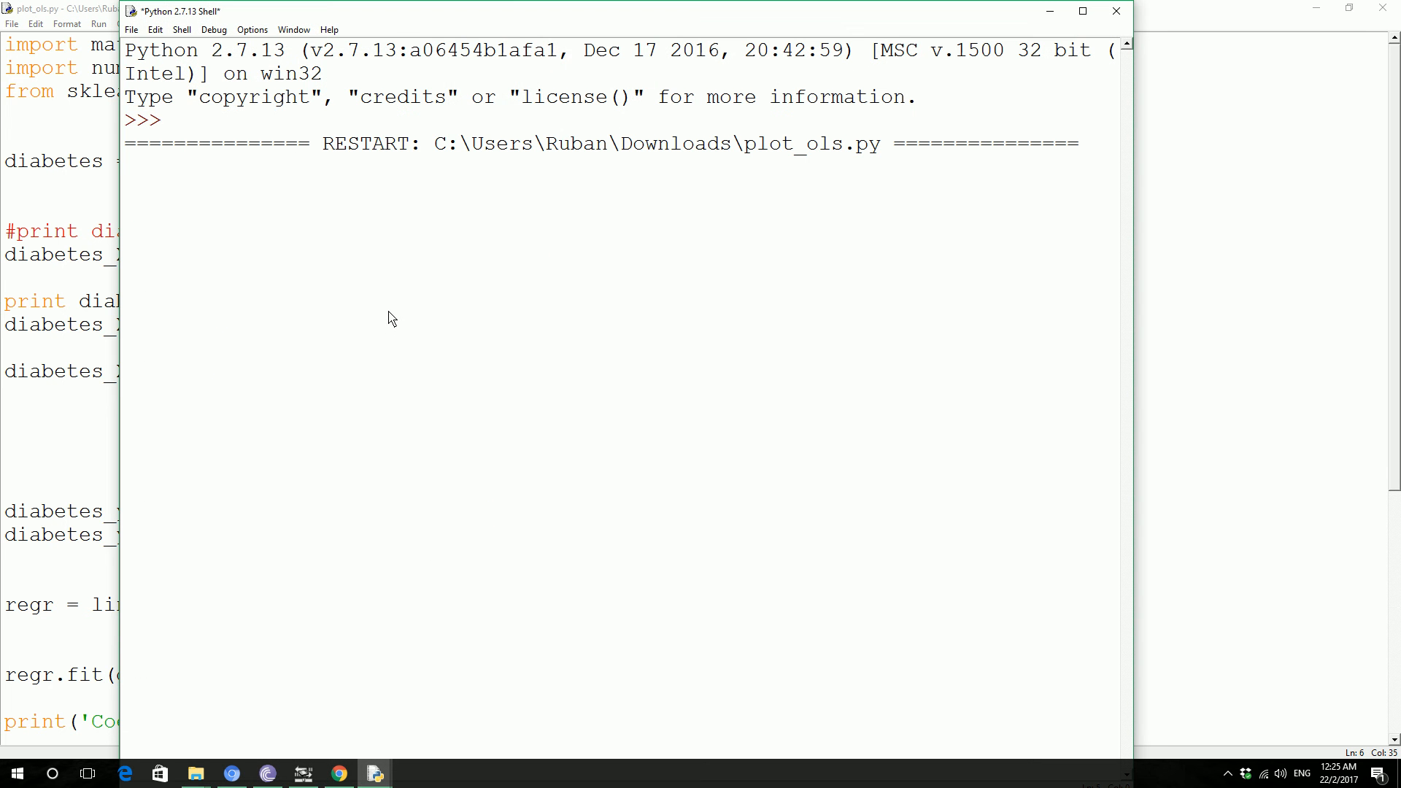
Step: Run plot_ols.py, check MSE 2548.07 and variance score 0.47, then close the figure
key("F5")
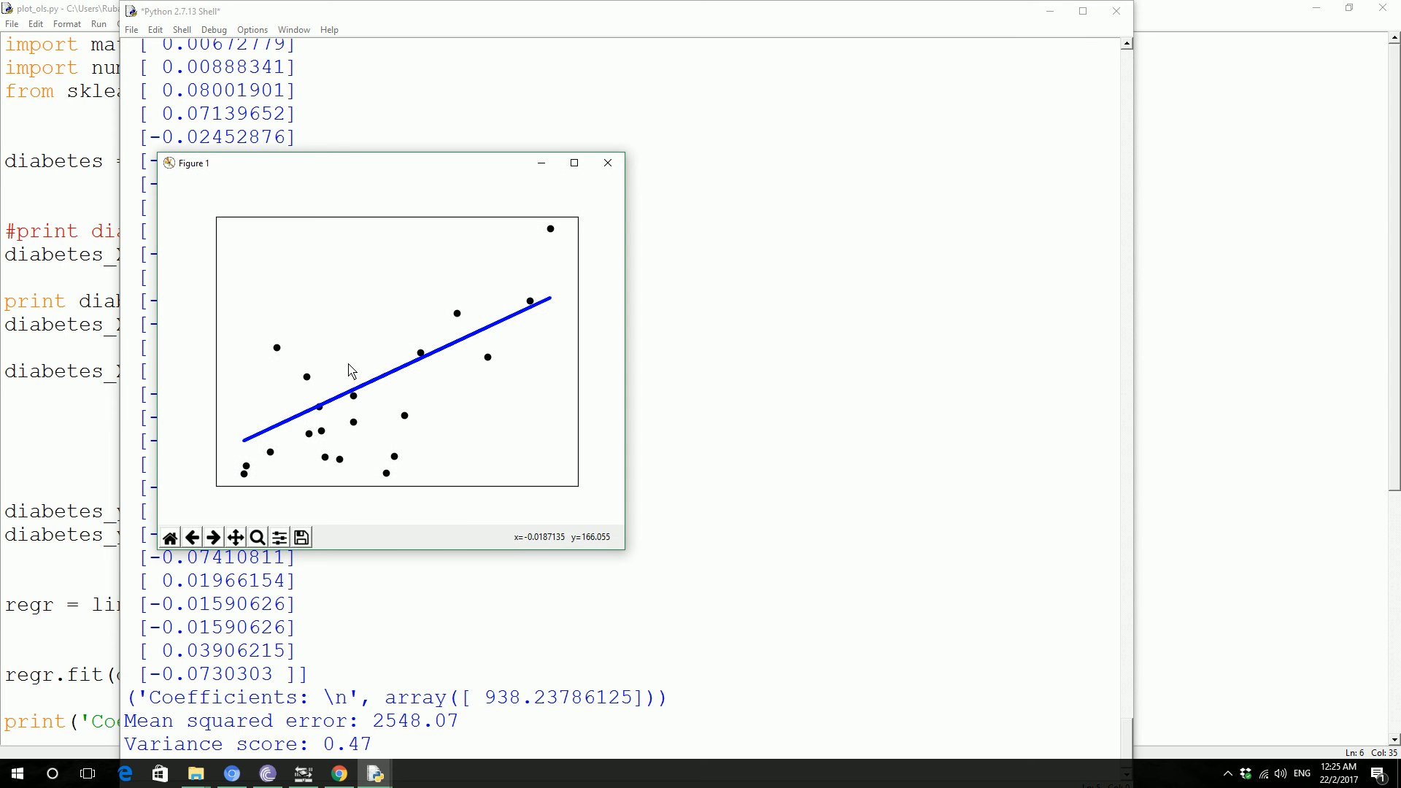
mouse_move(362, 483)
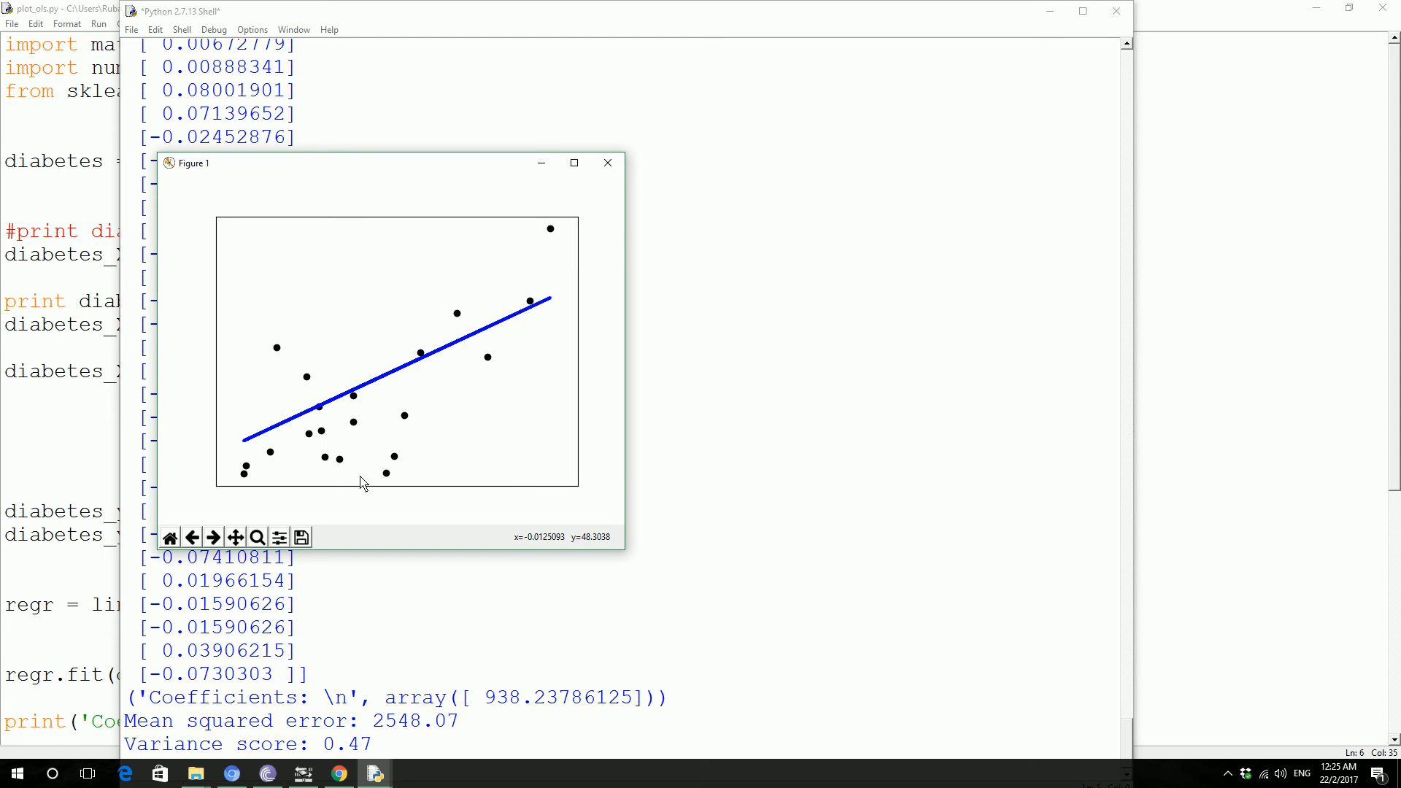
mouse_move(262, 494)
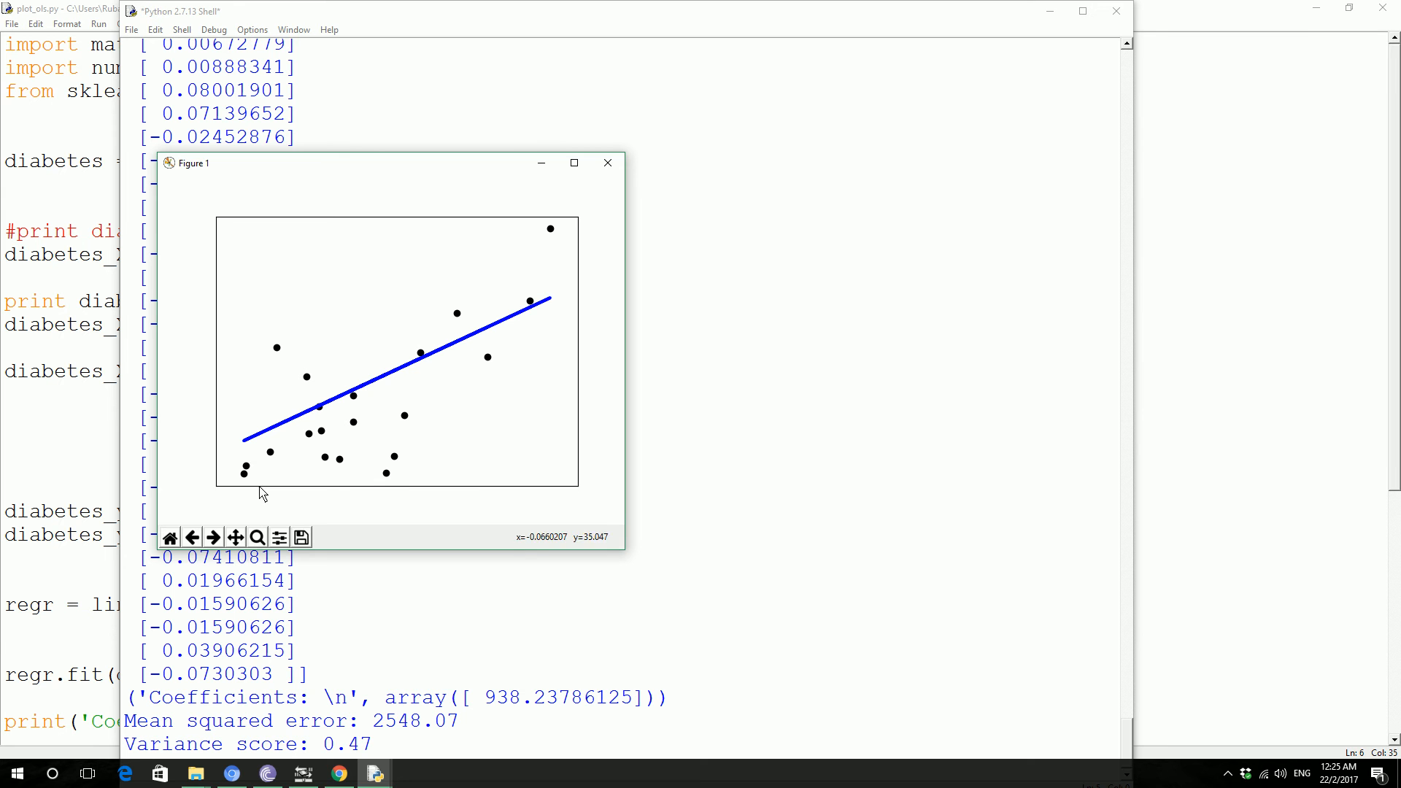
mouse_move(183, 265)
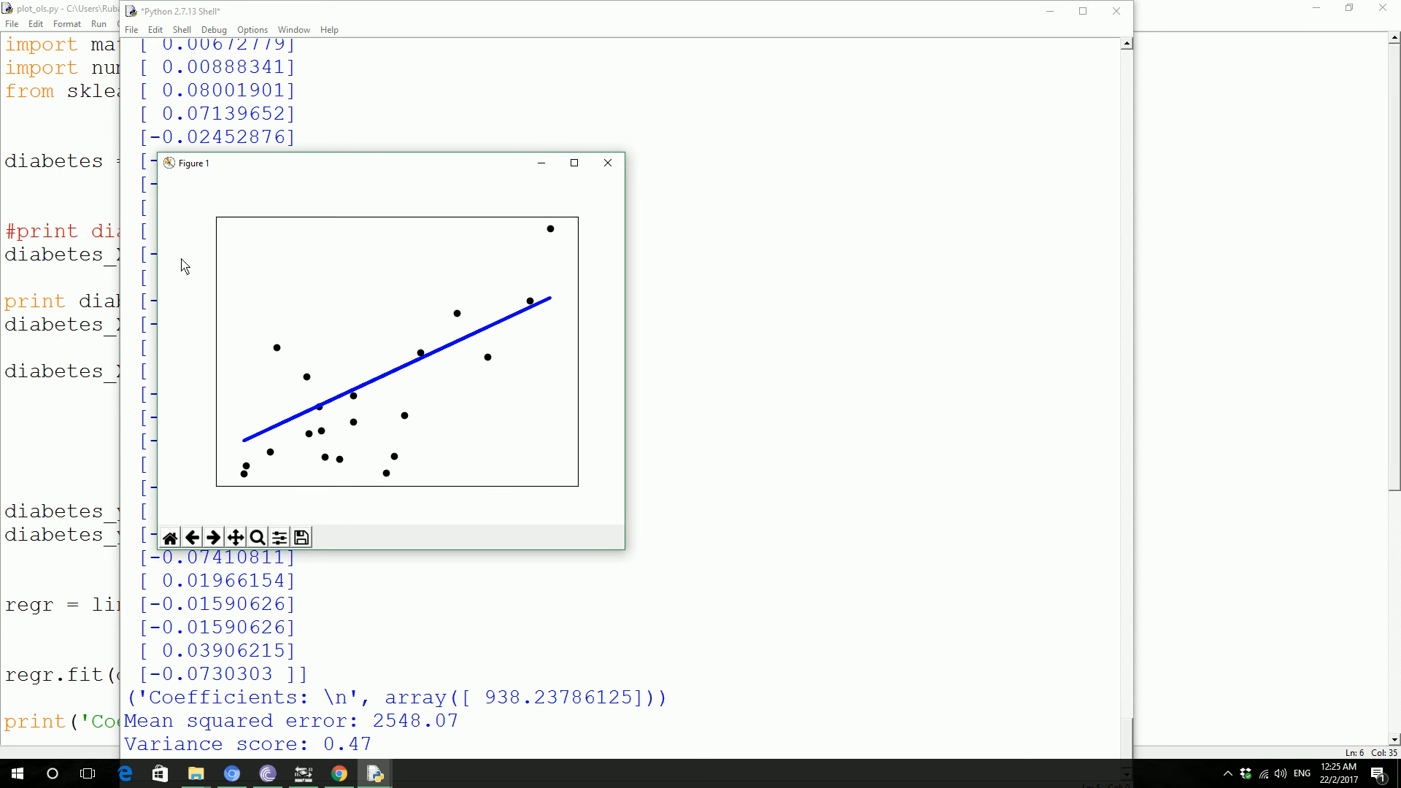
mouse_move(246, 450)
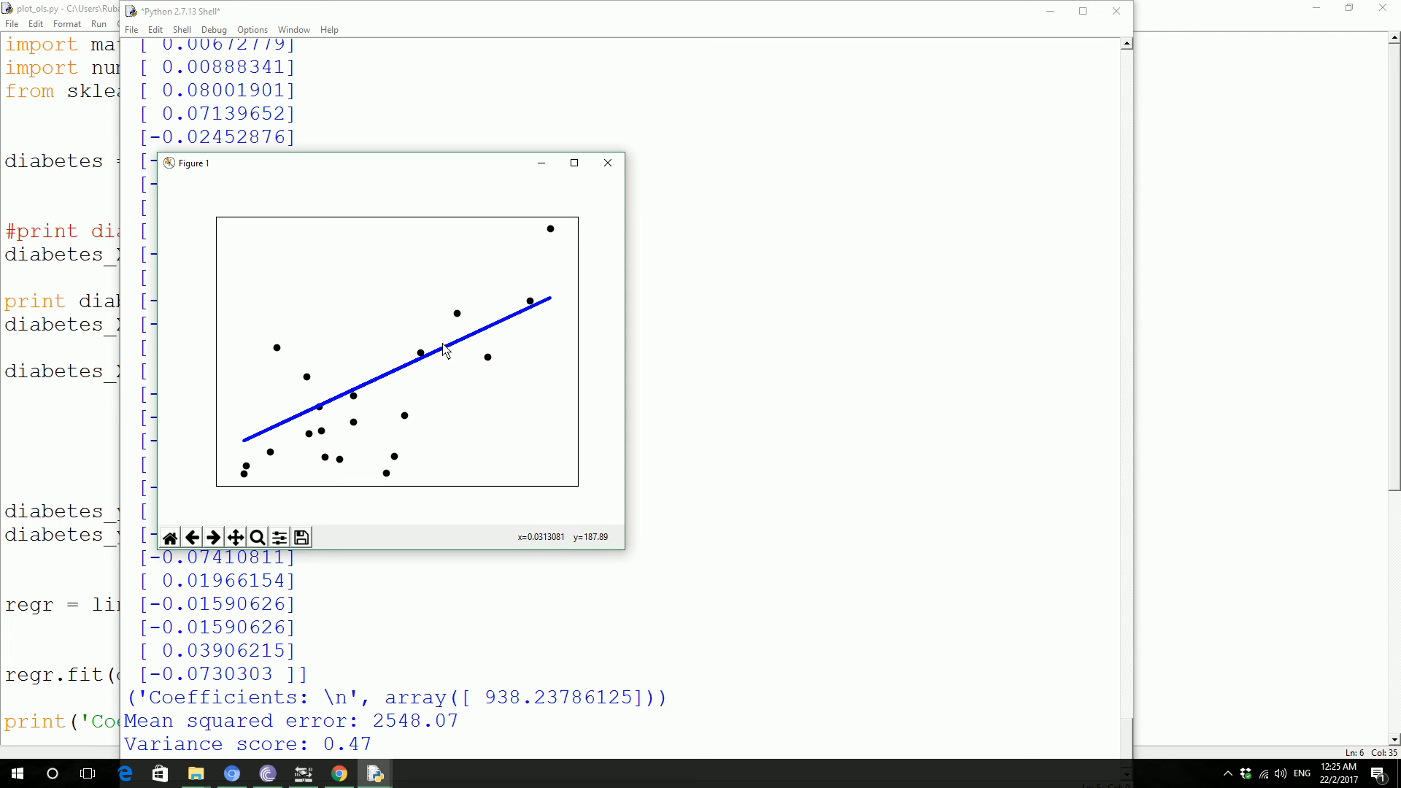
mouse_move(348, 209)
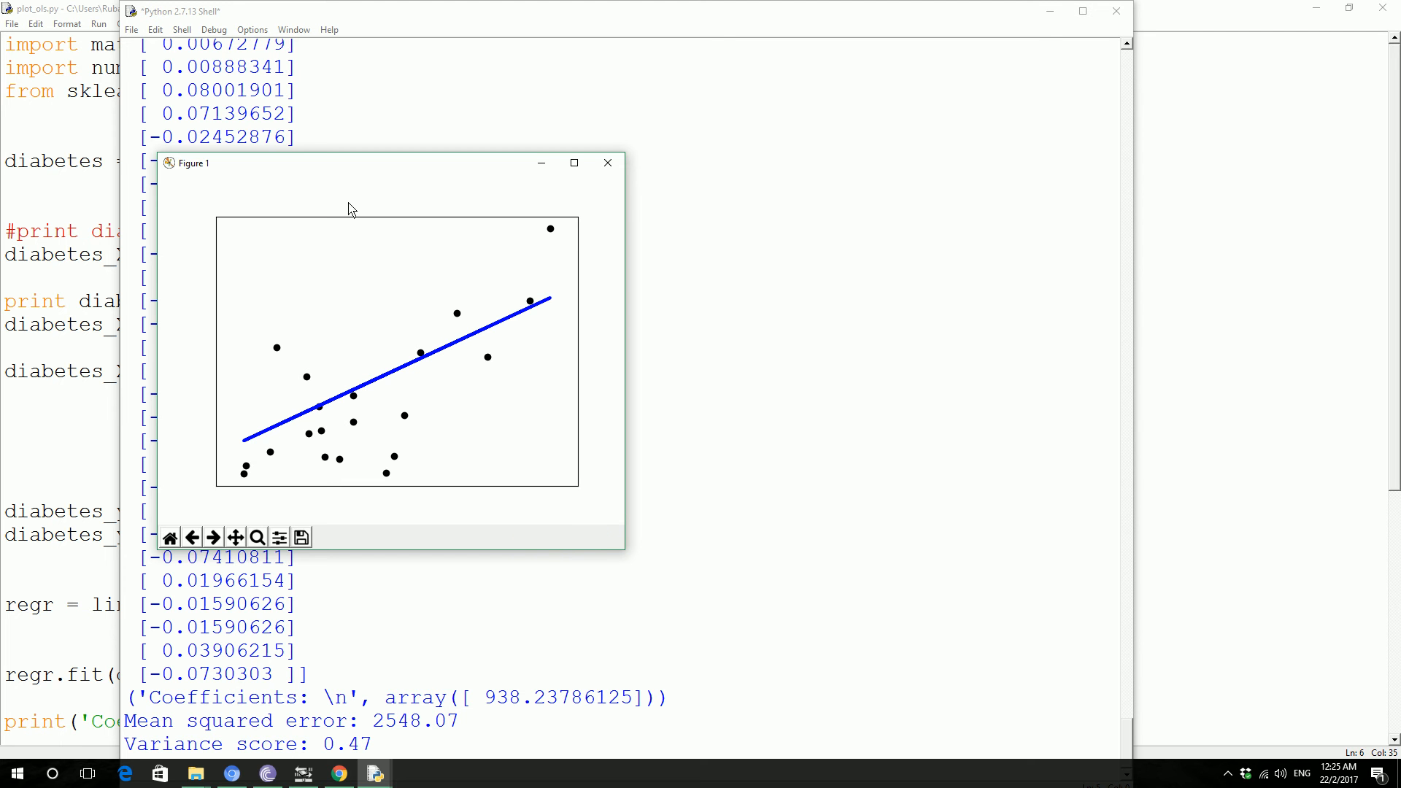
mouse_move(646, 159)
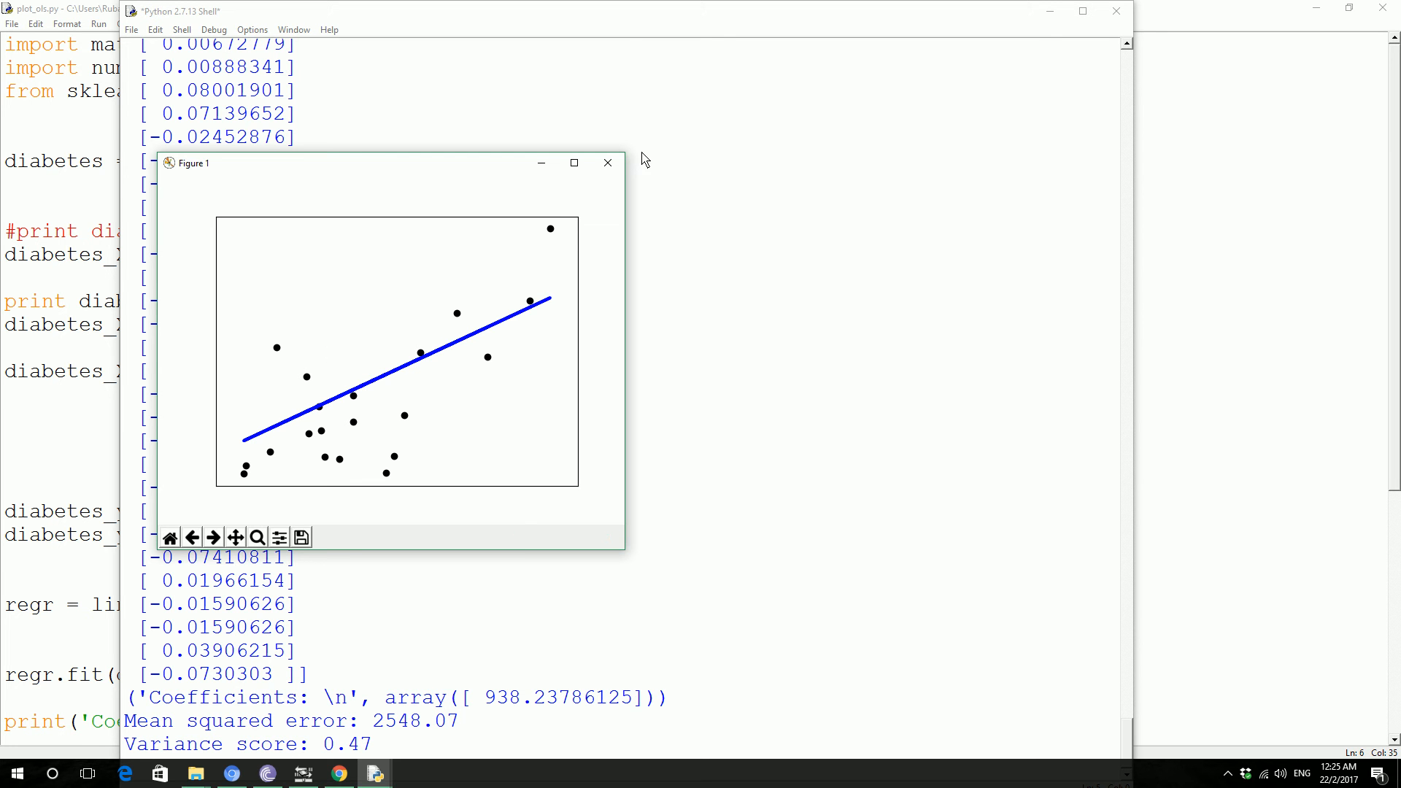
left_click(608, 162)
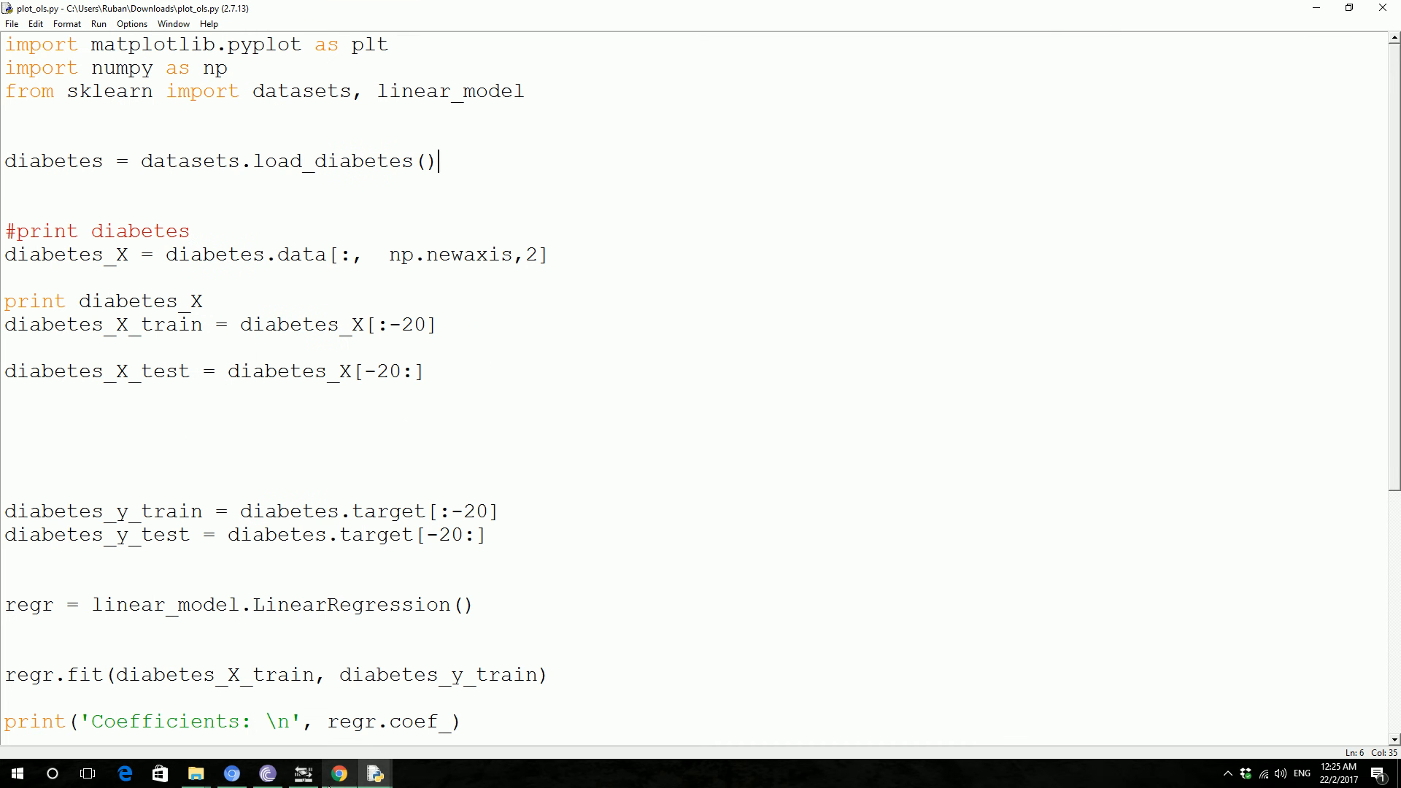
mouse_move(231, 773)
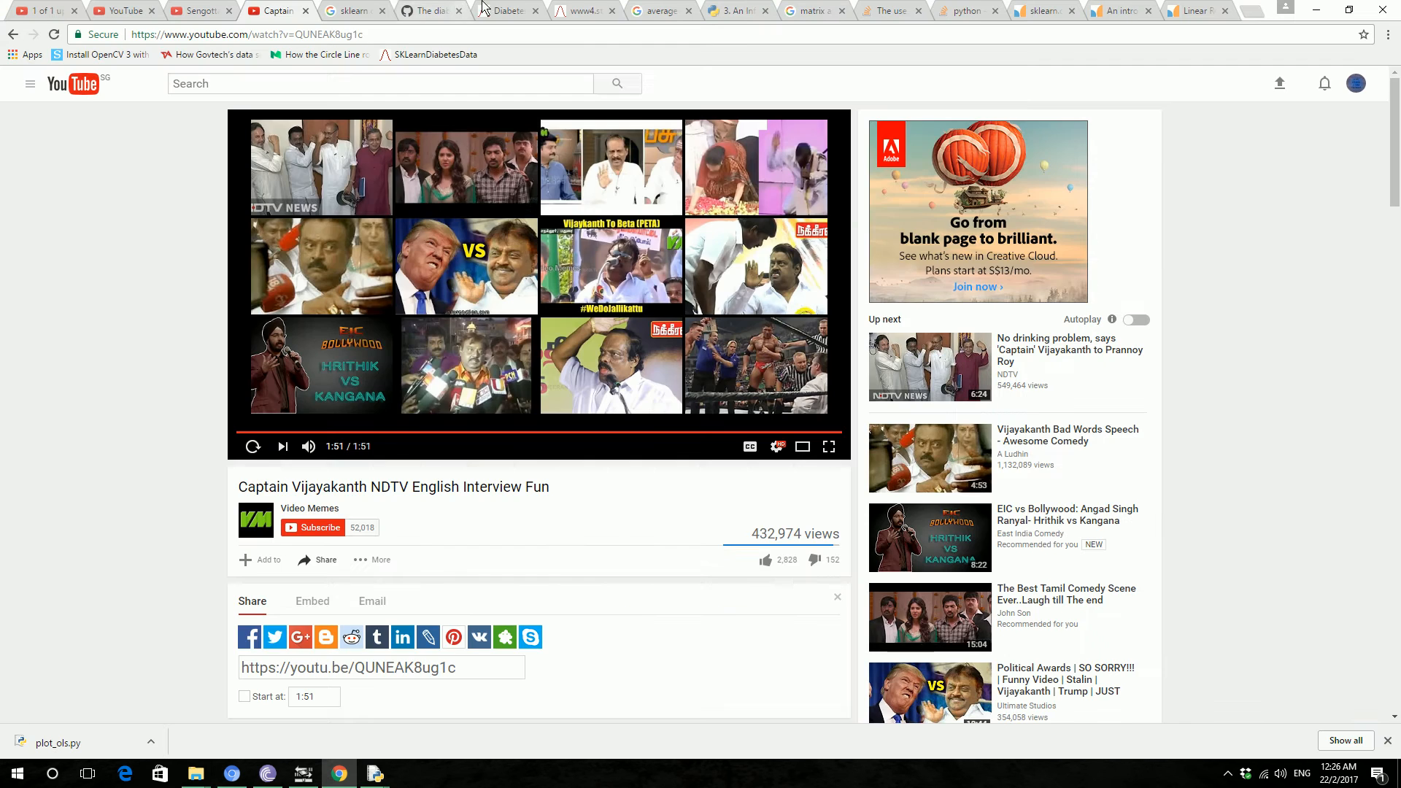
Step: In the raw diabetes data tab, highlight the first row and 'bmi' header, then minimize Chrome
left_click(583, 9)
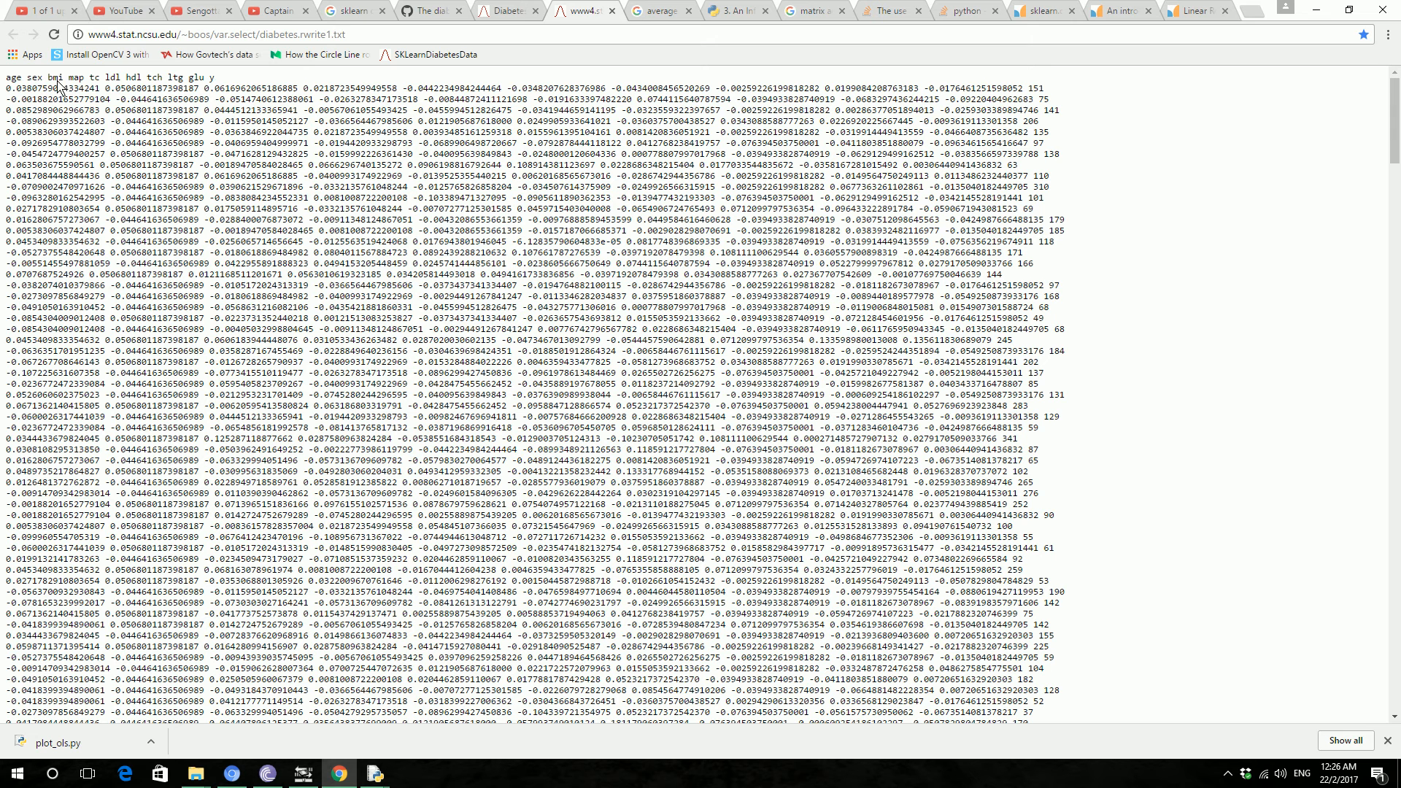
left_click_drag(58, 77, 206, 77)
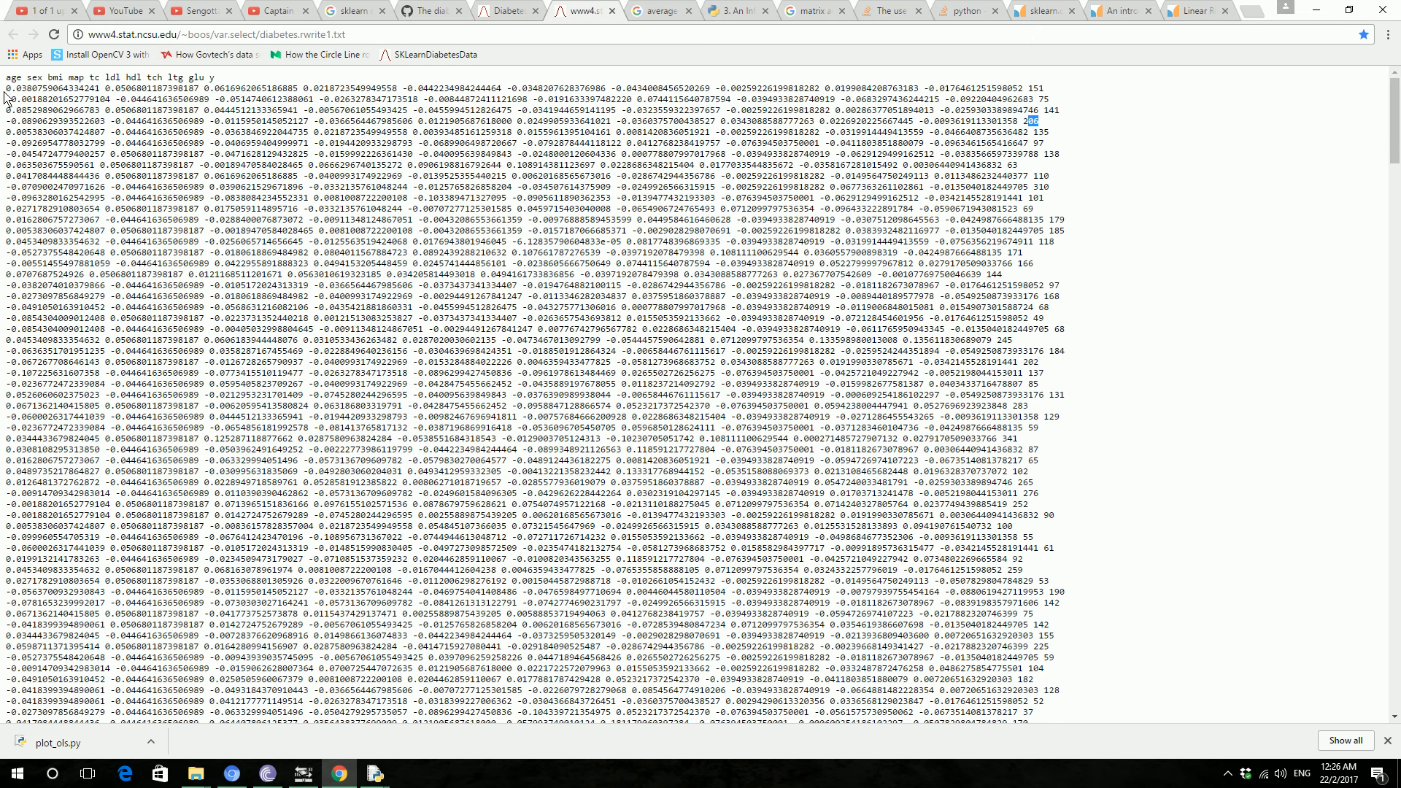
left_click_drag(4, 87, 501, 86)
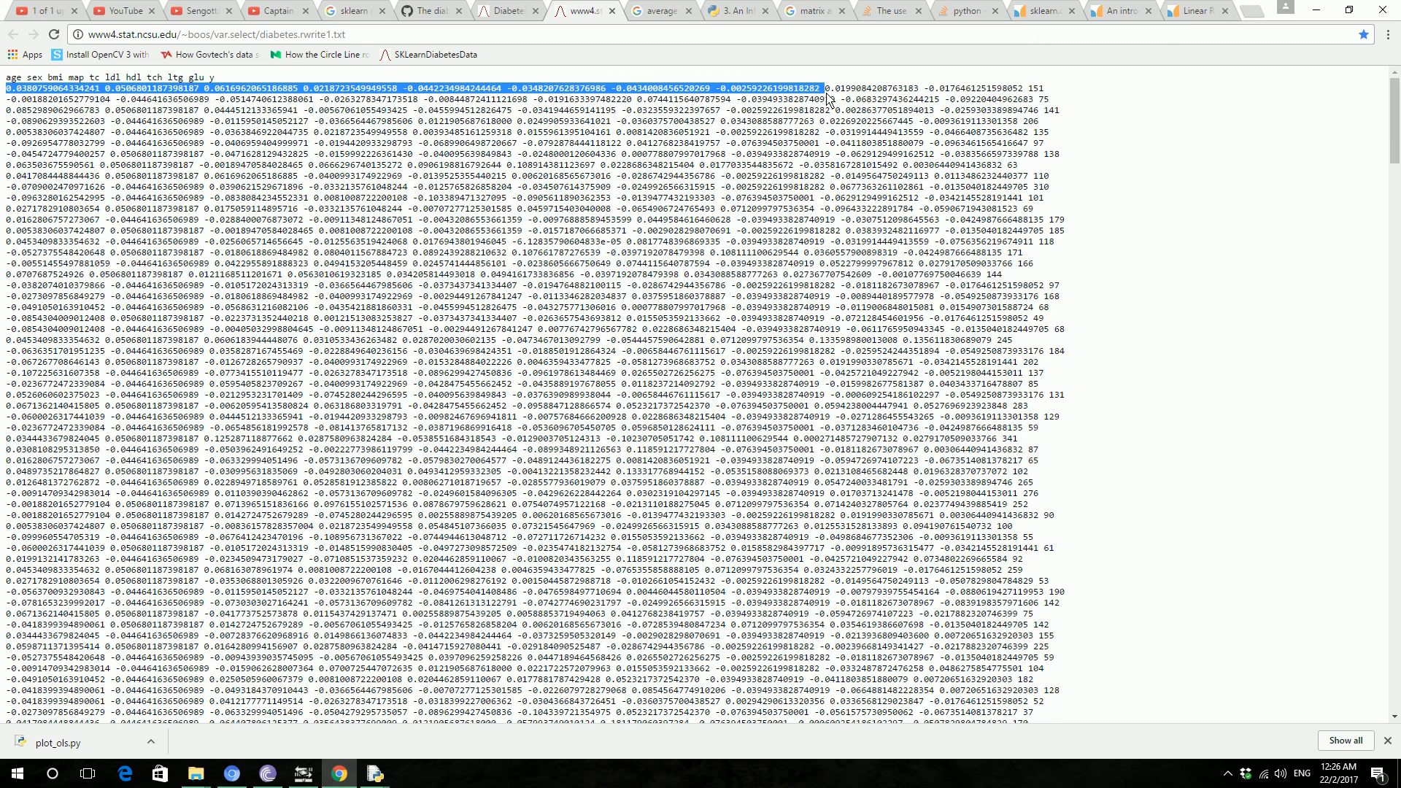
mouse_move(503, 174)
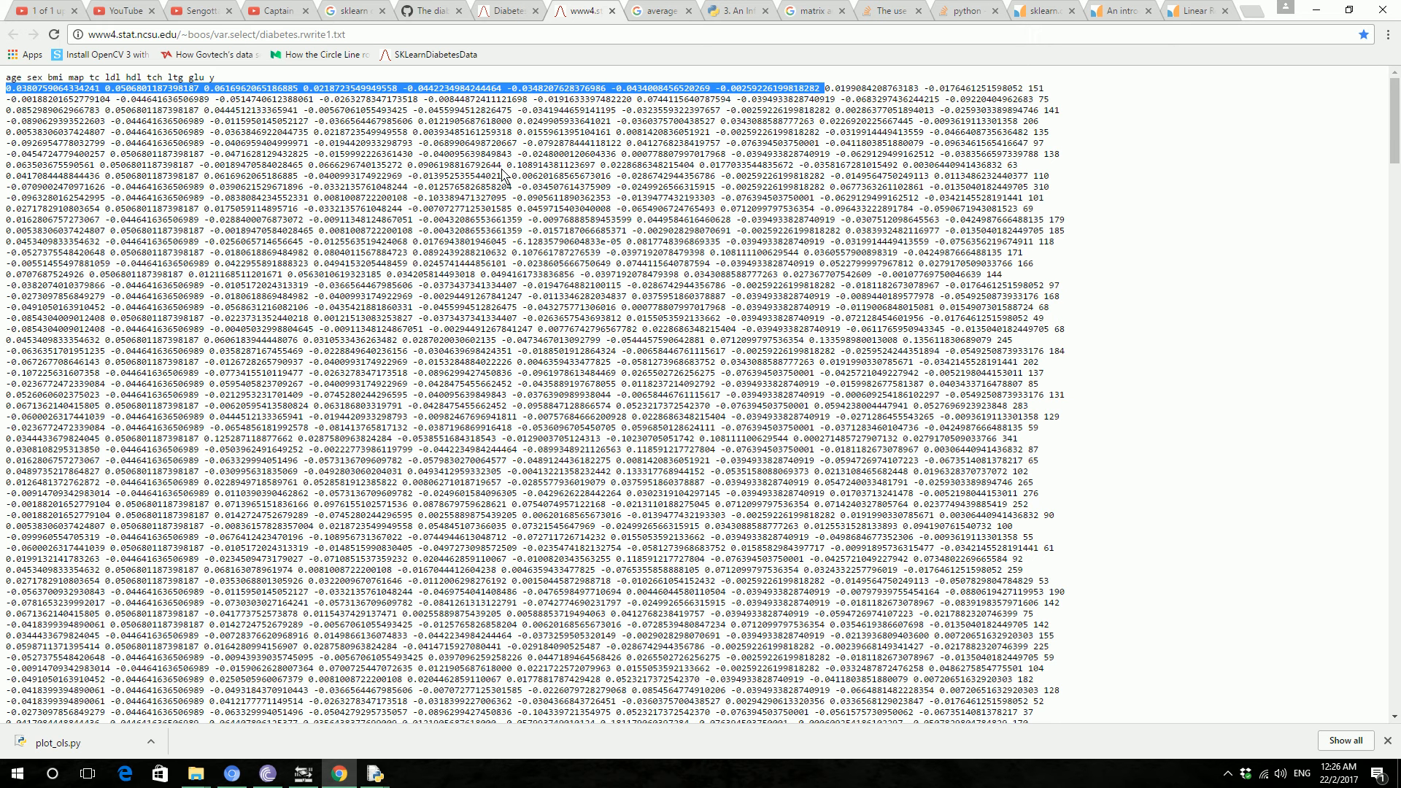
mouse_move(313, 124)
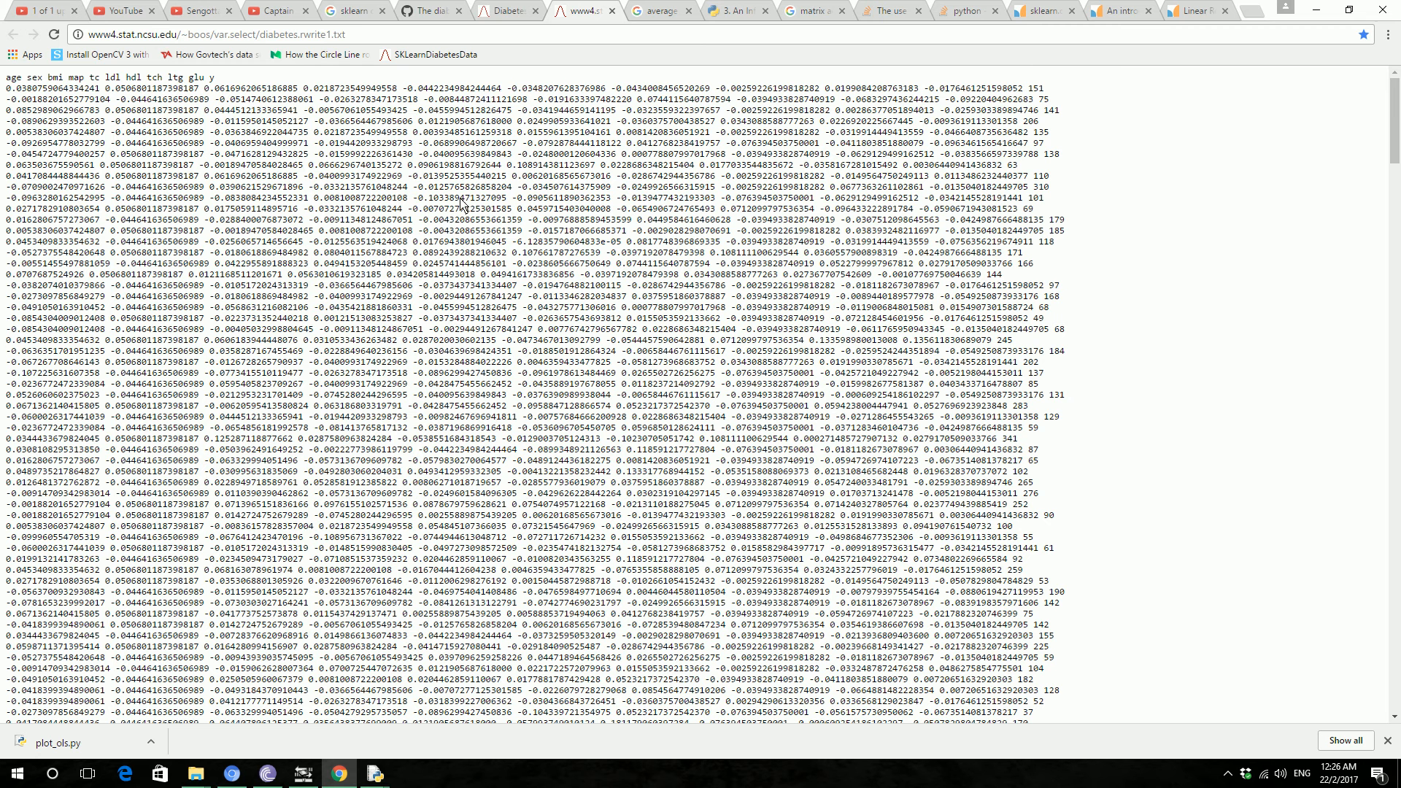
mouse_move(83, 104)
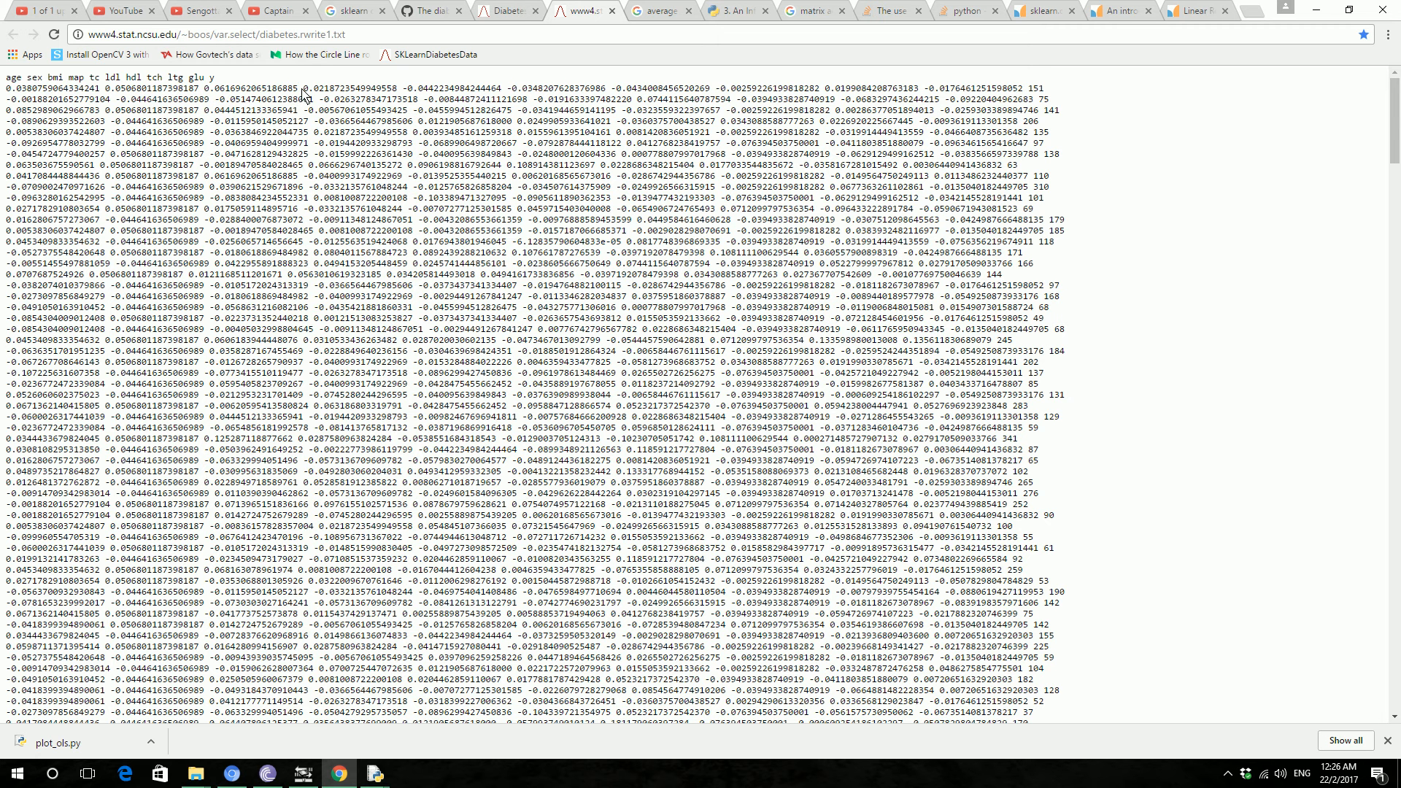
mouse_move(4, 78)
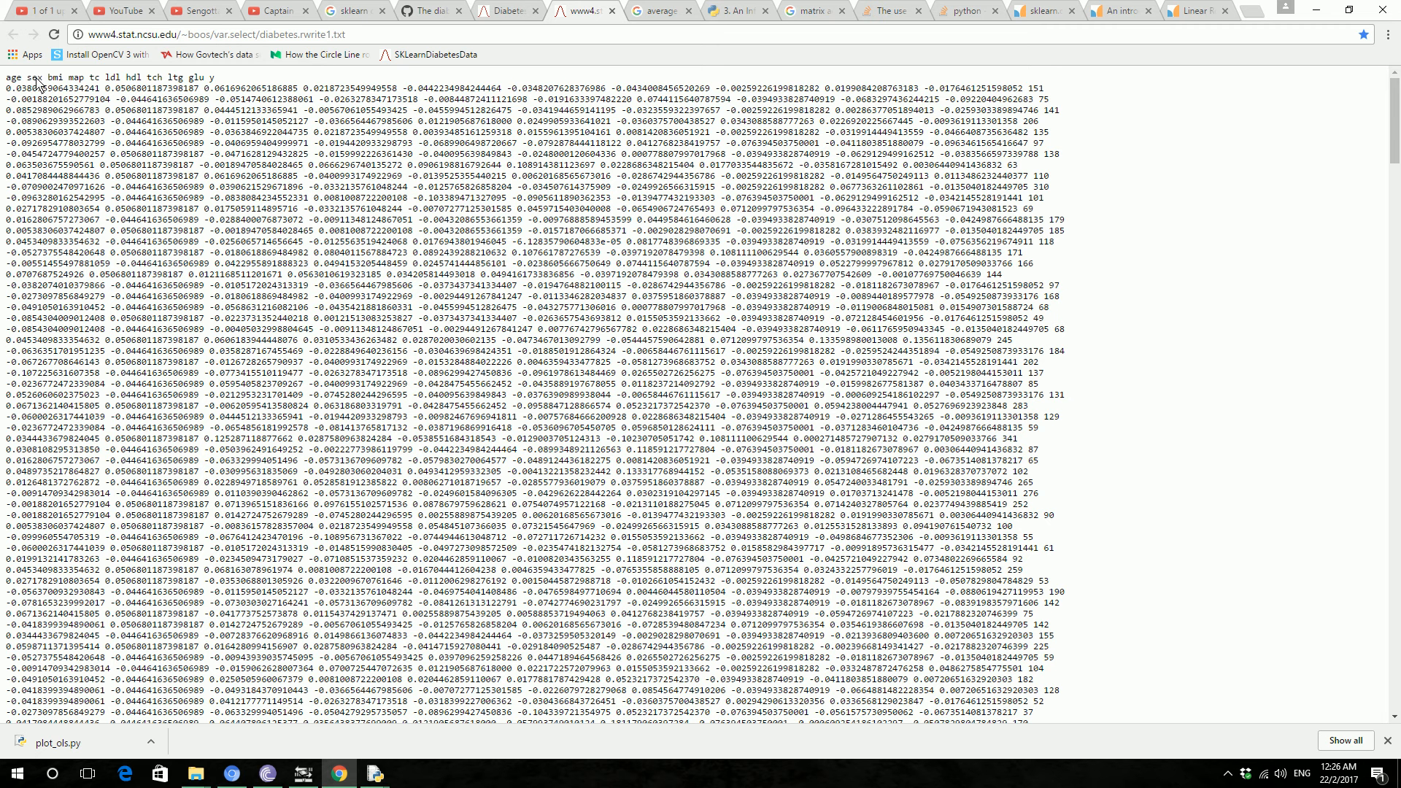
double_click(52, 76)
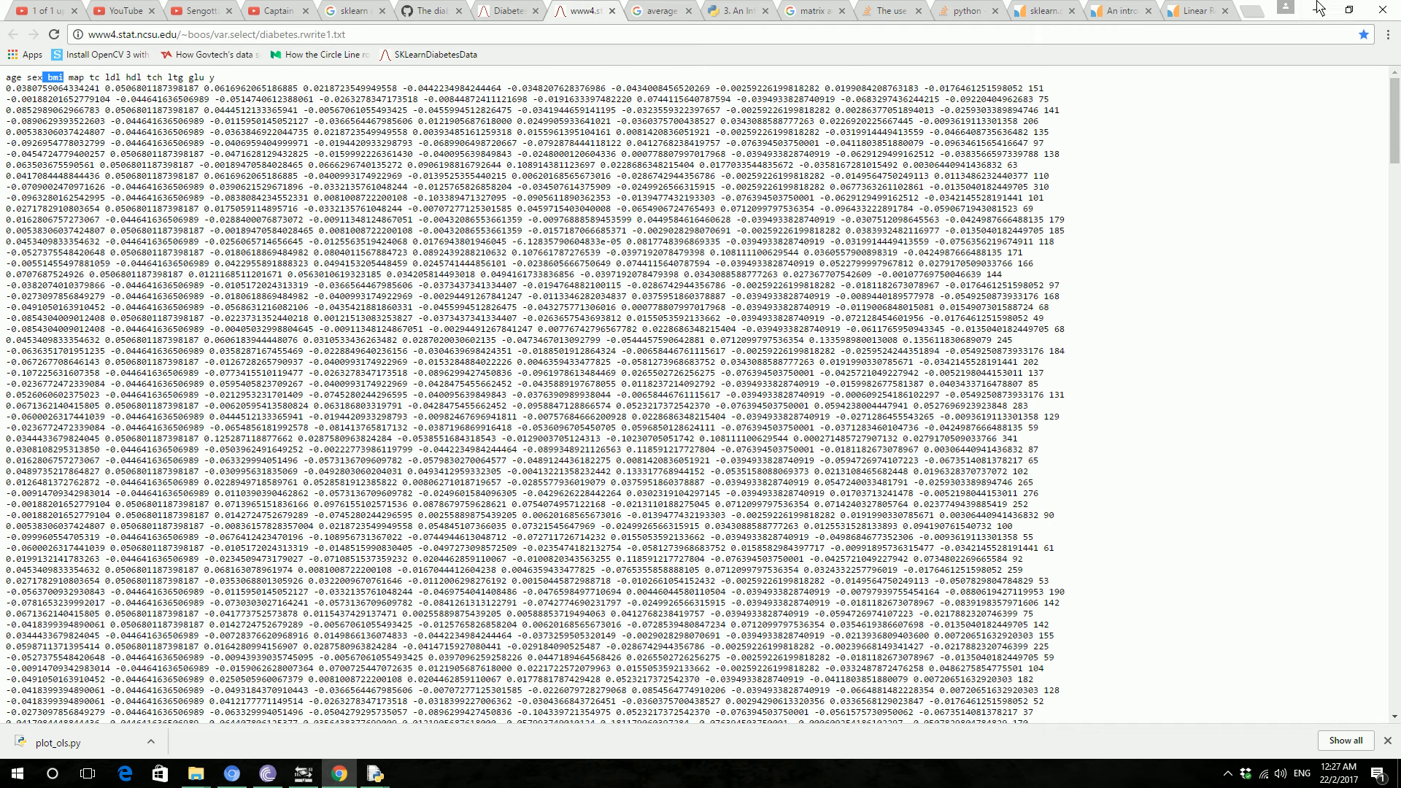
left_click(373, 773)
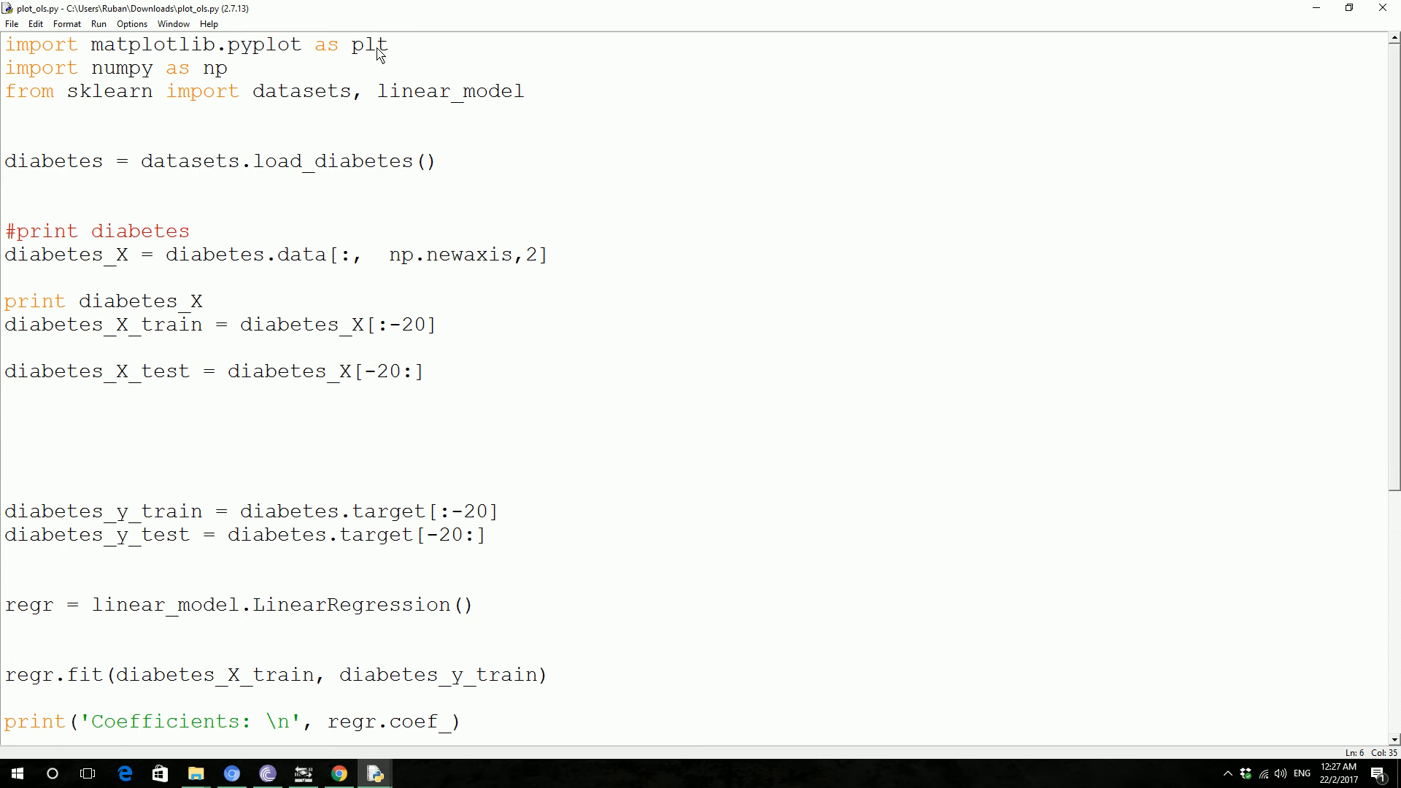
mouse_move(108, 126)
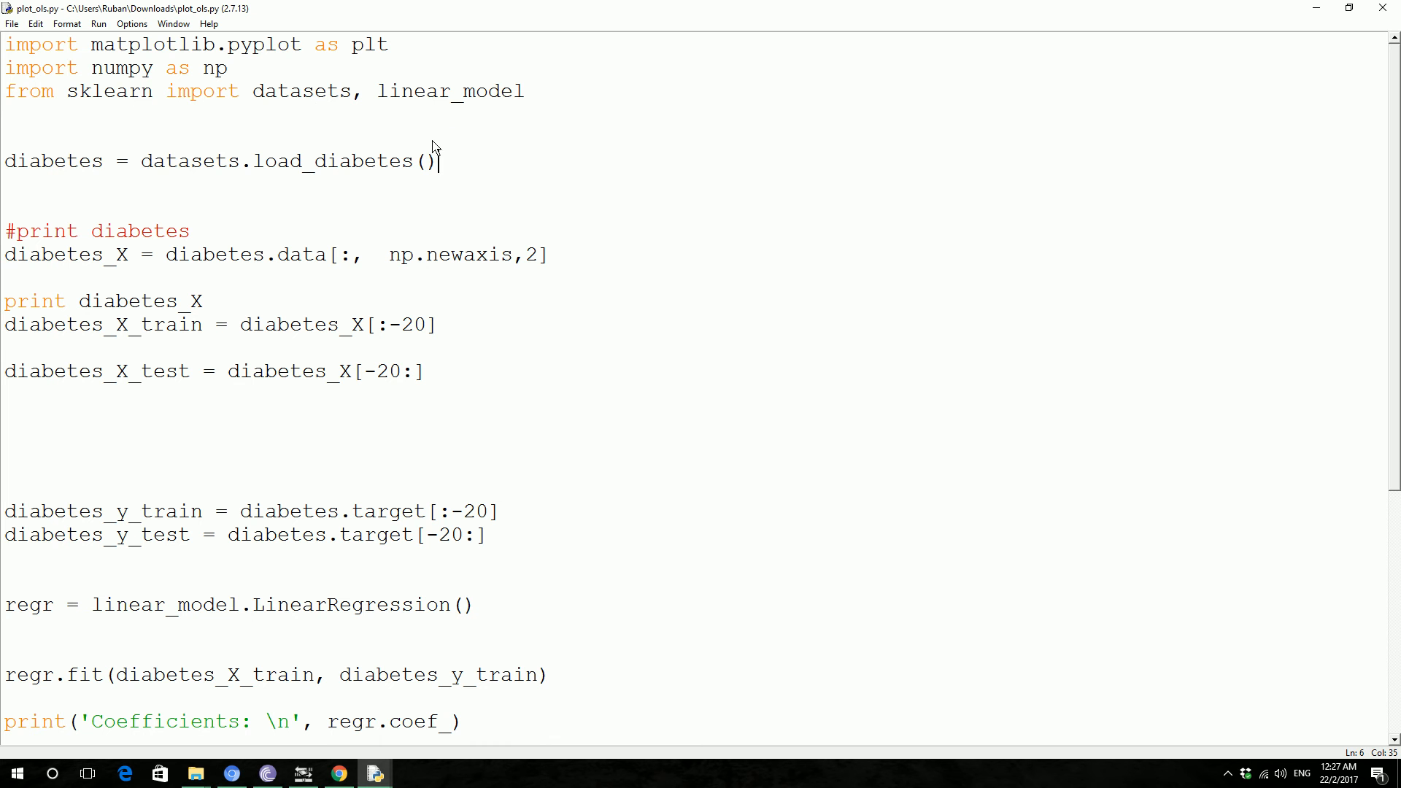
mouse_move(105, 174)
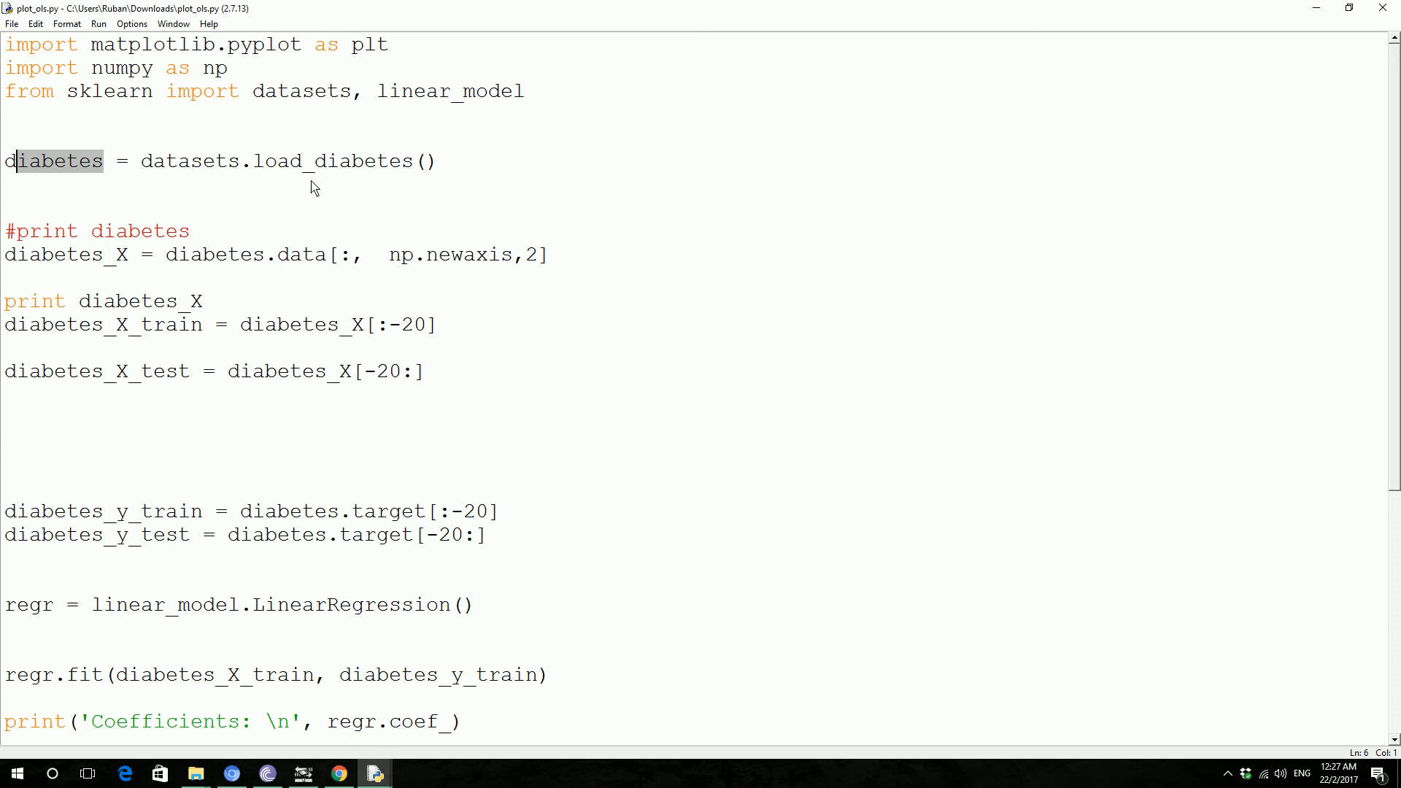
mouse_move(239, 181)
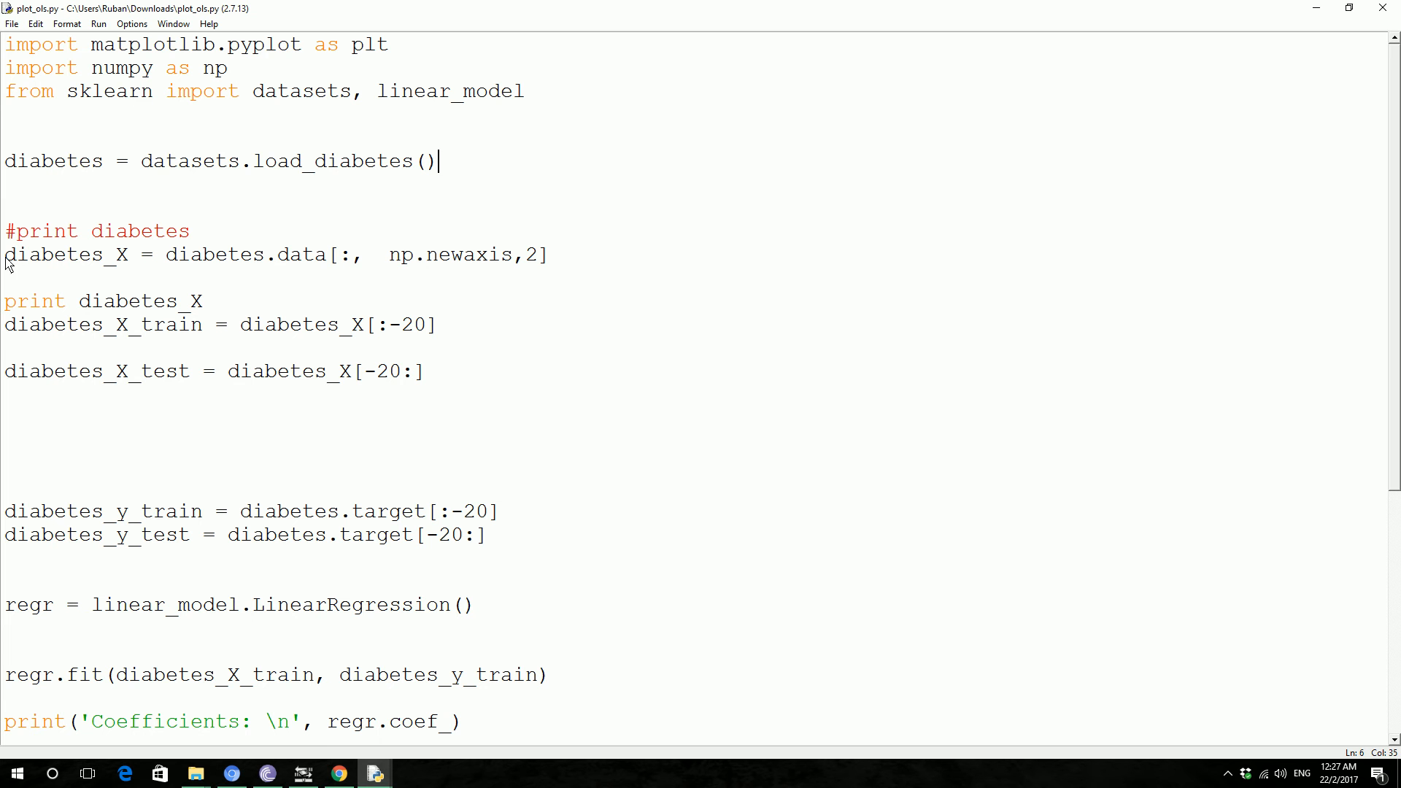
mouse_move(38, 264)
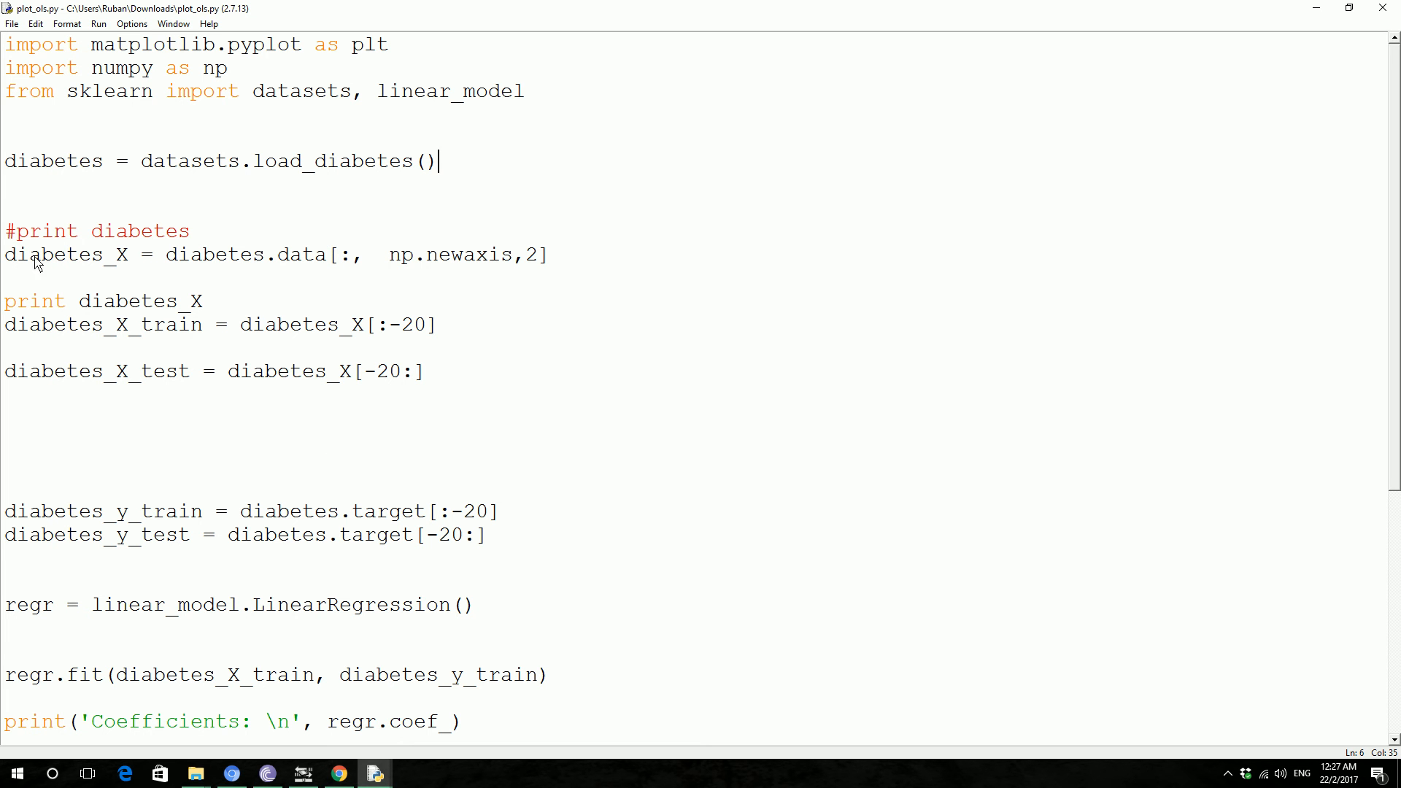
mouse_move(159, 264)
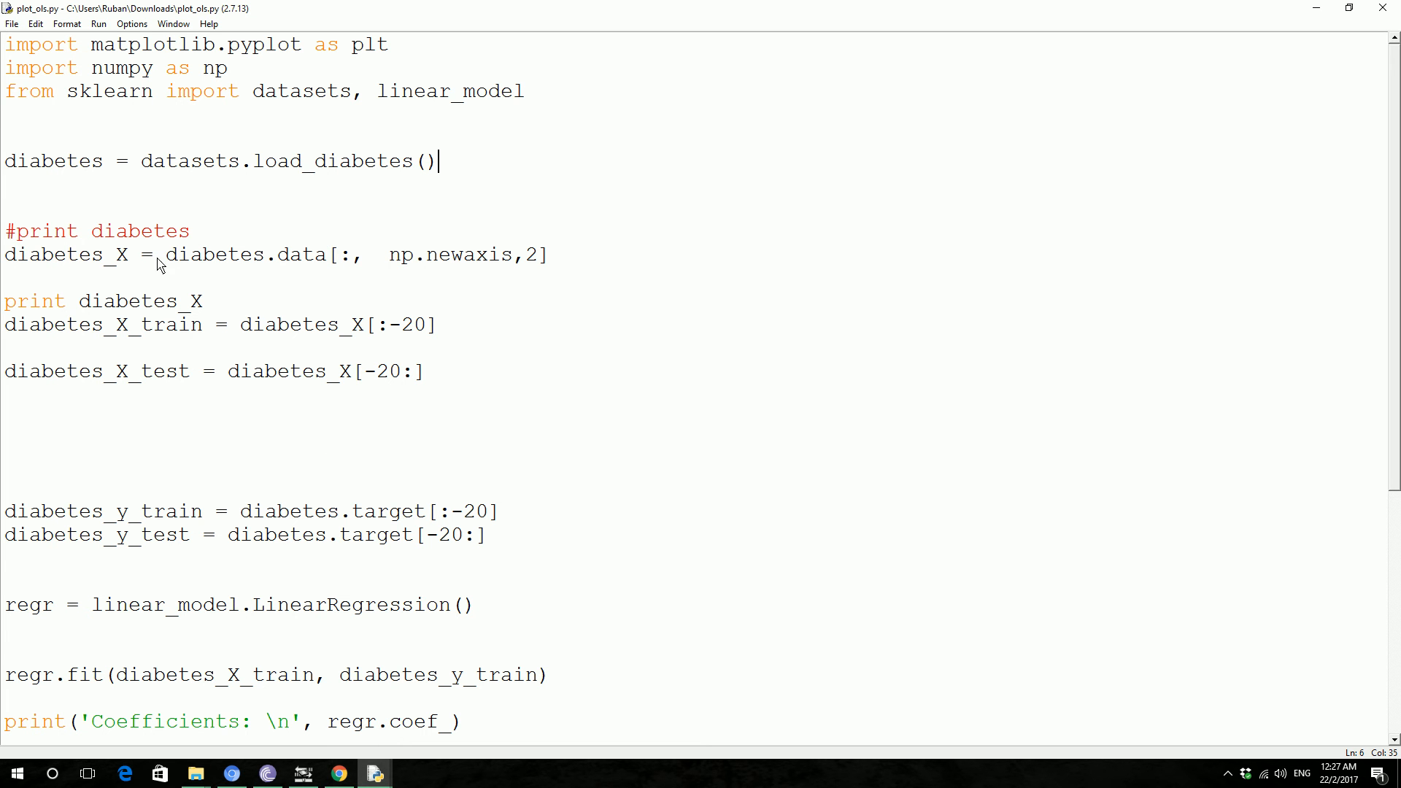
double_click(67, 254)
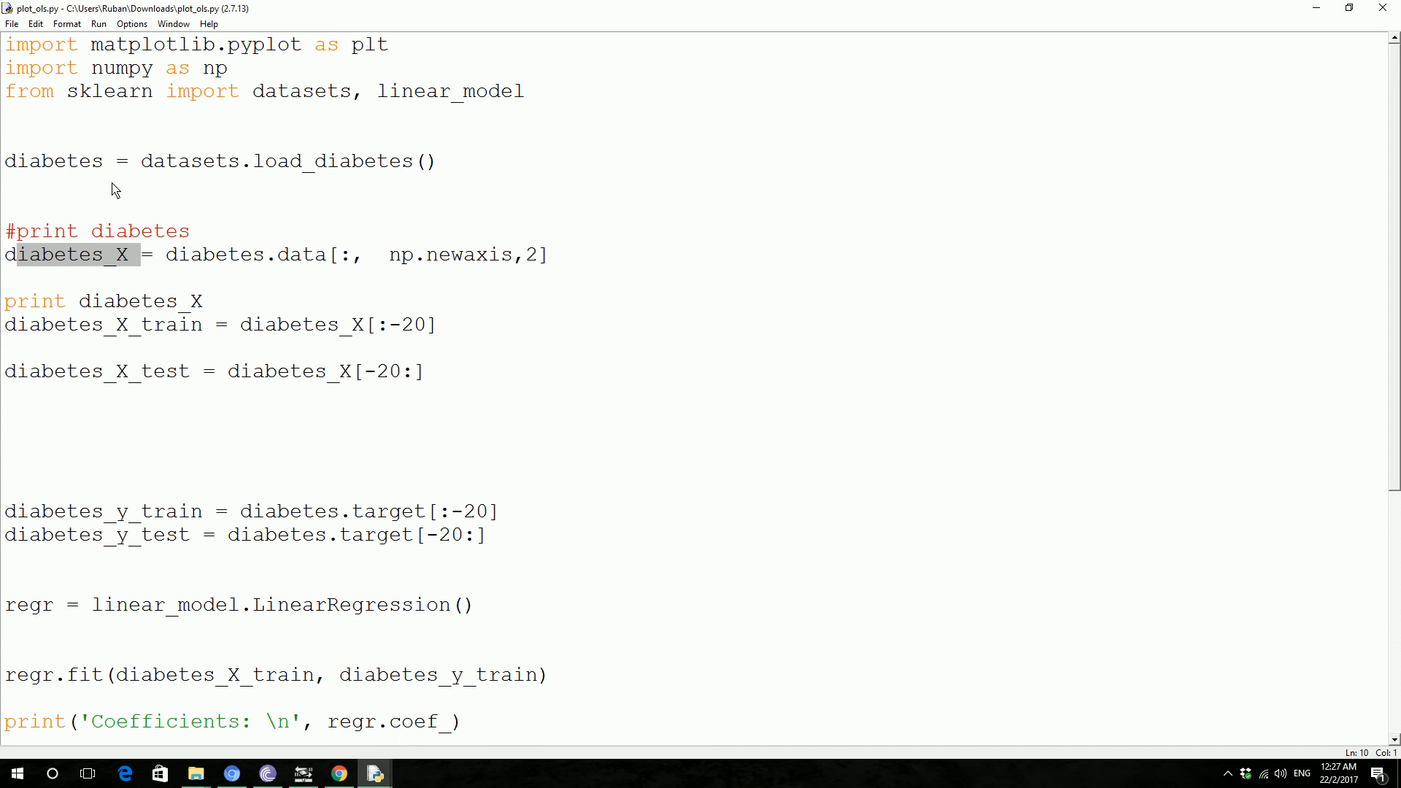
left_click(89, 160)
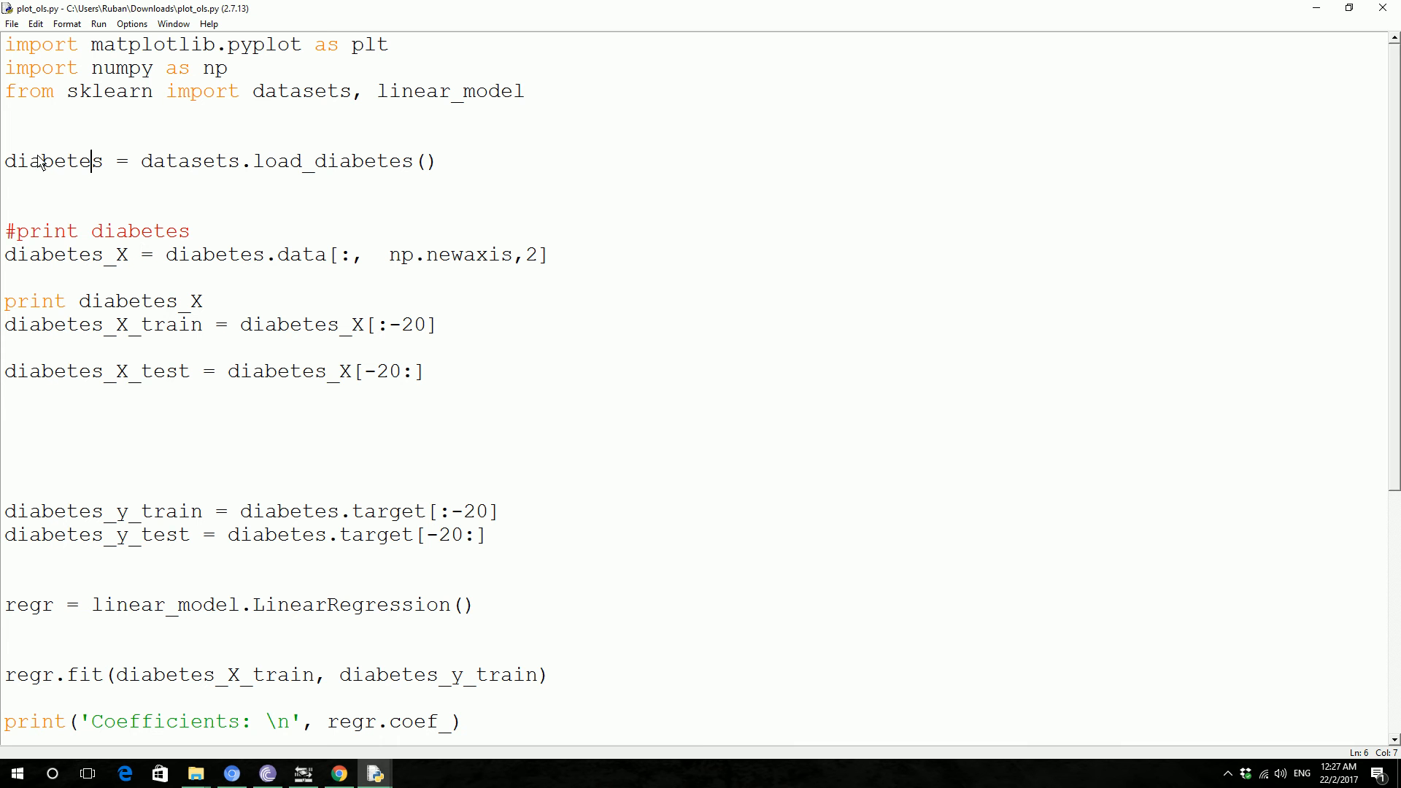
mouse_move(350, 263)
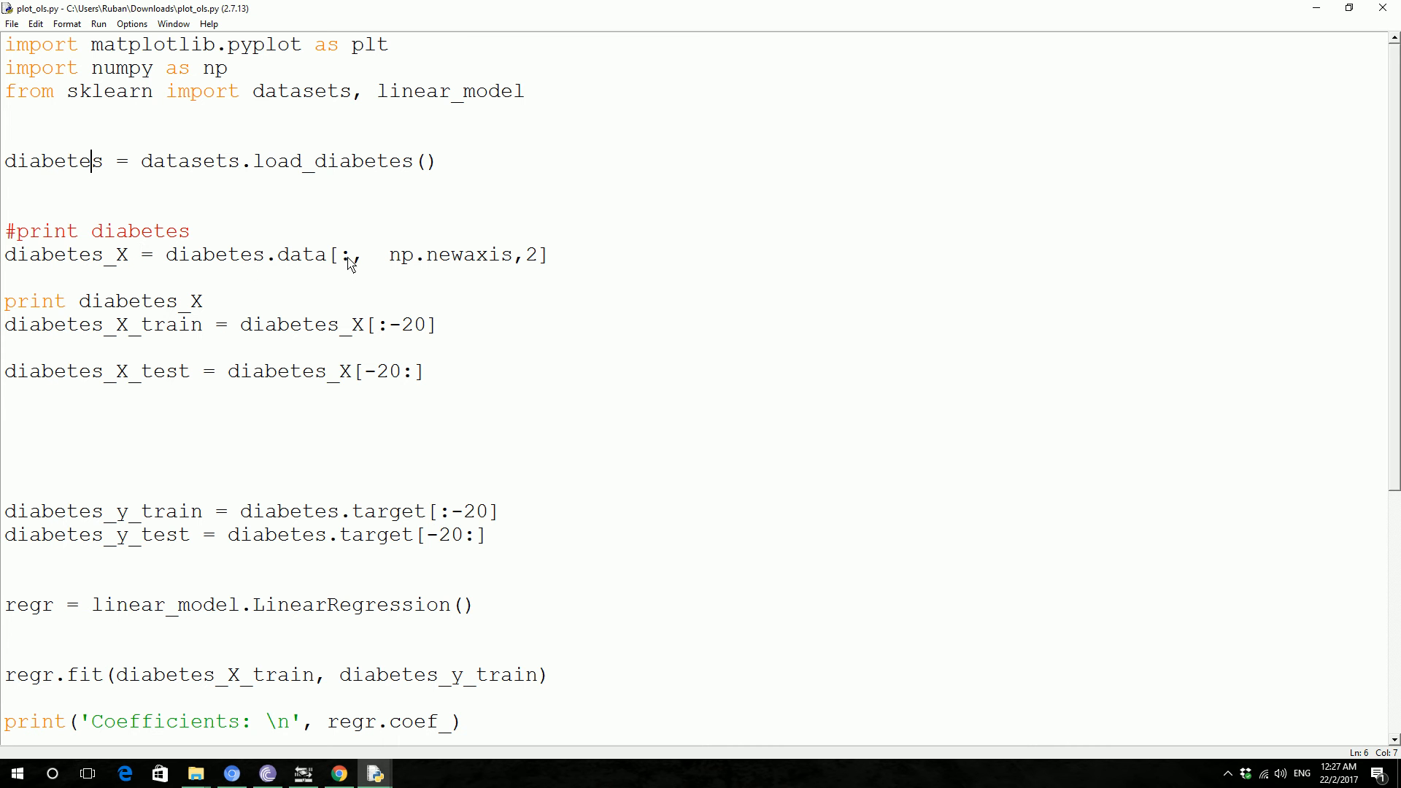
left_click(343, 255)
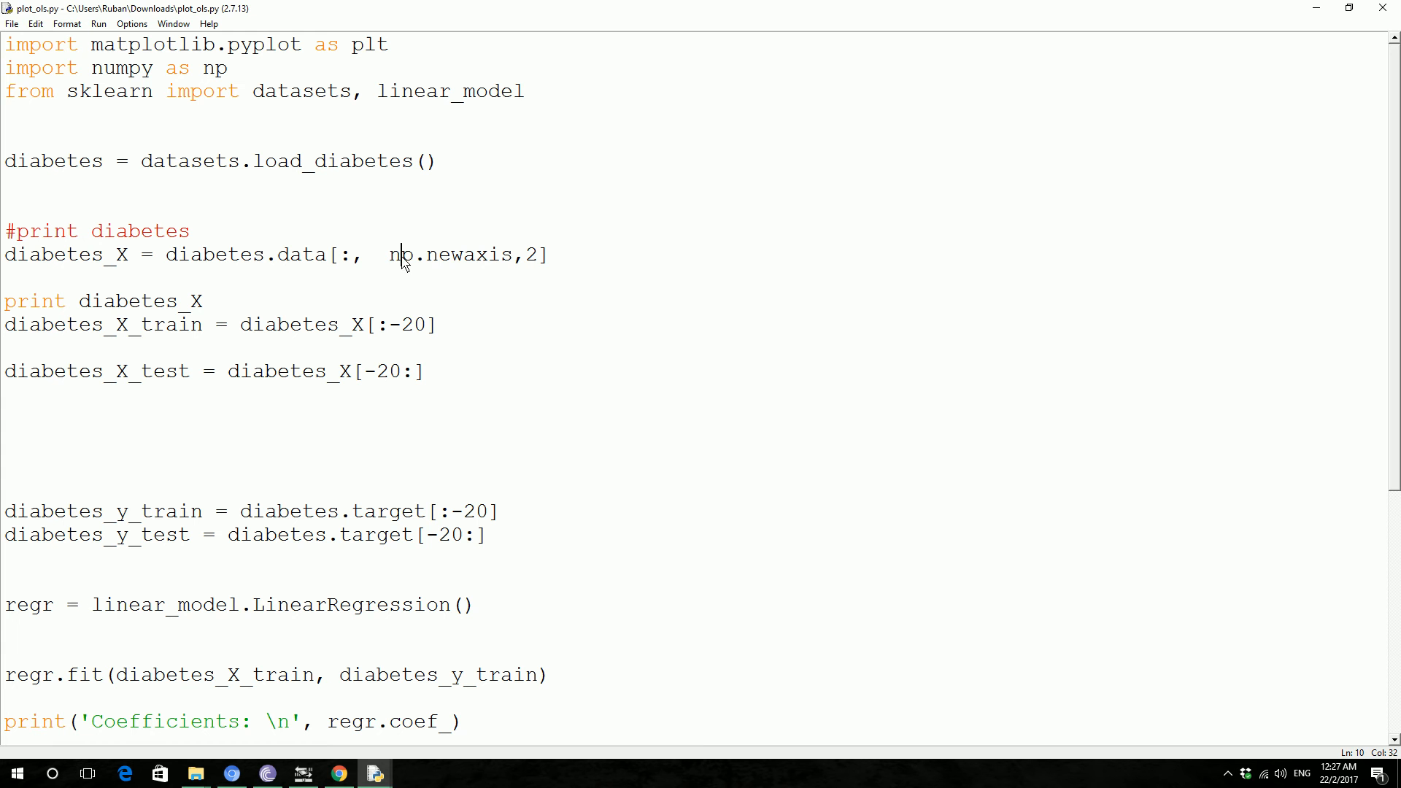
double_click(399, 255)
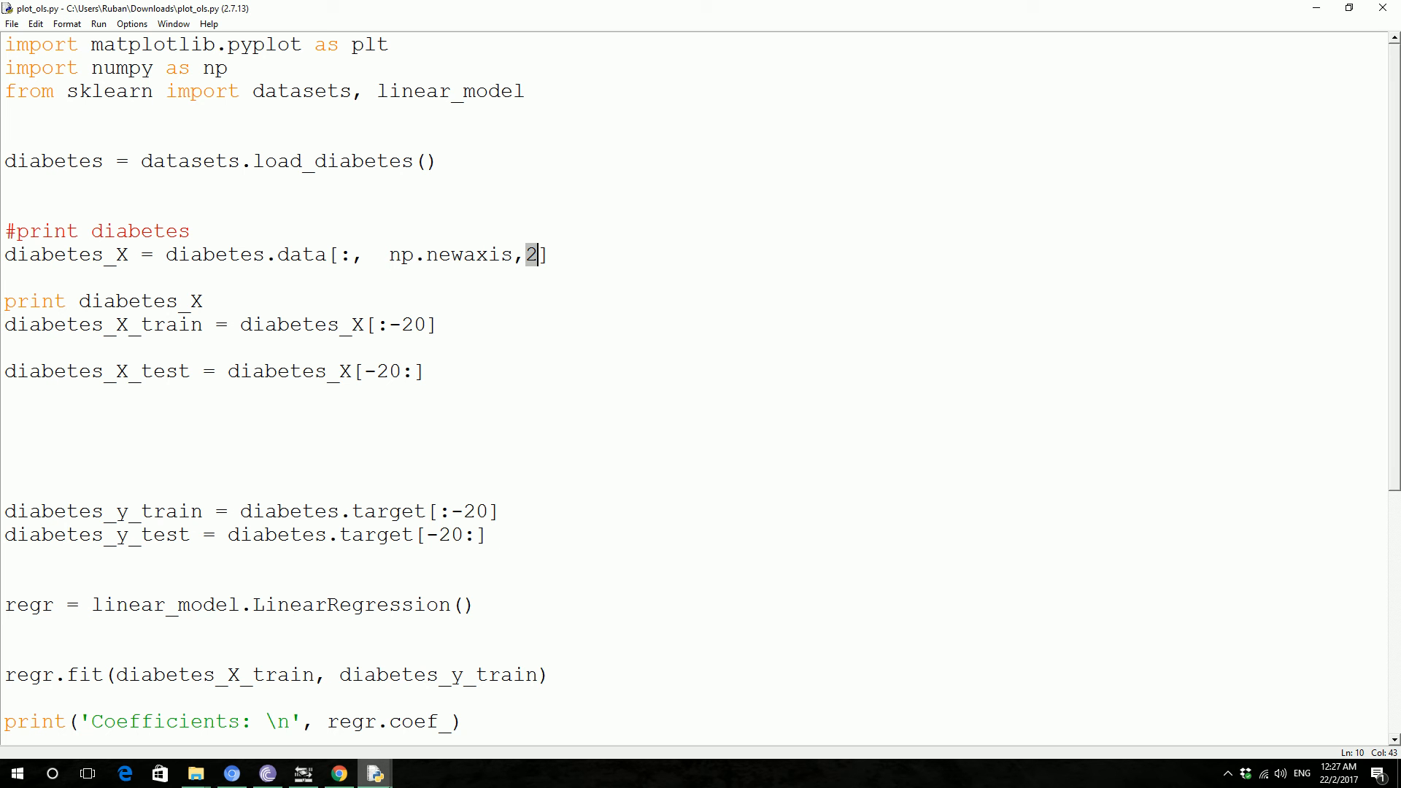
mouse_move(338, 773)
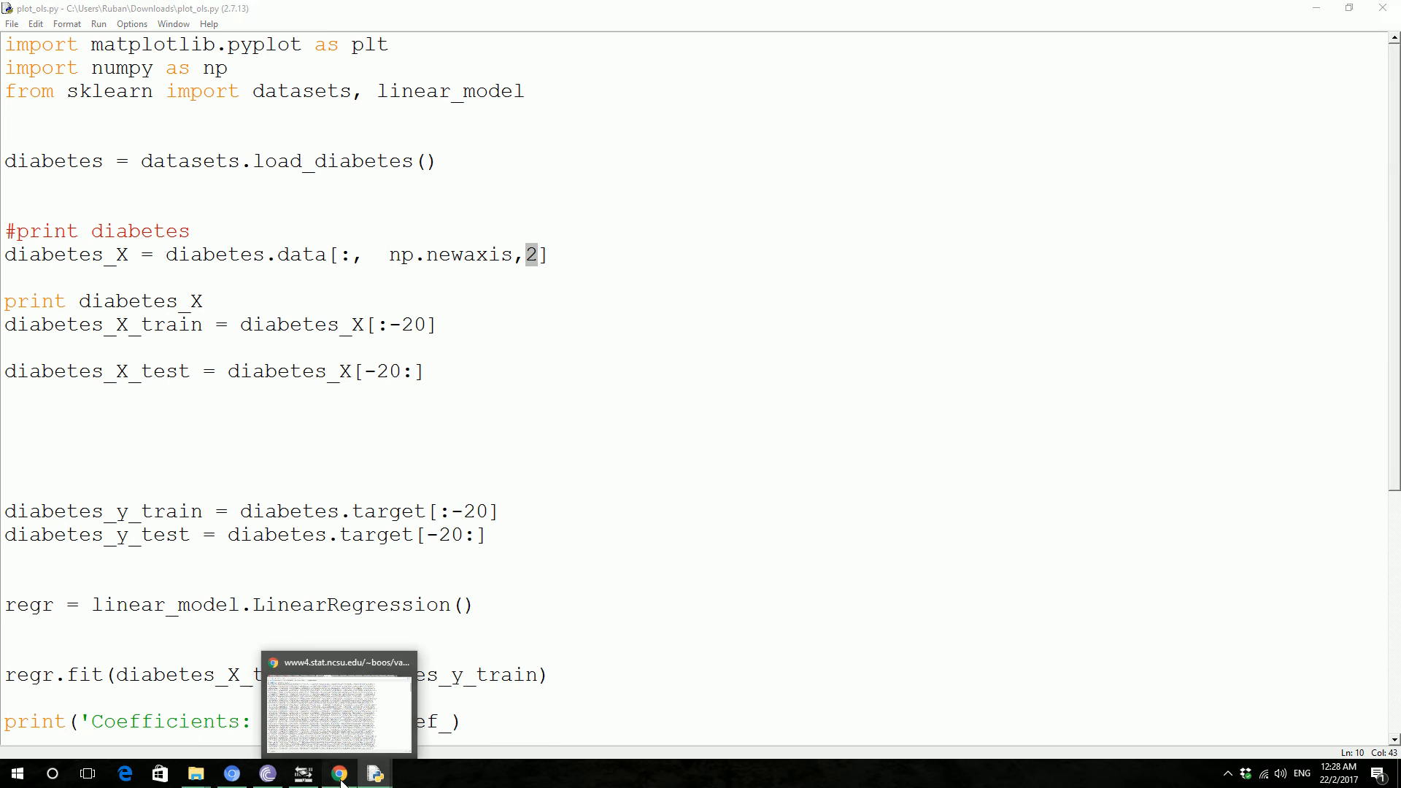
left_click(338, 772)
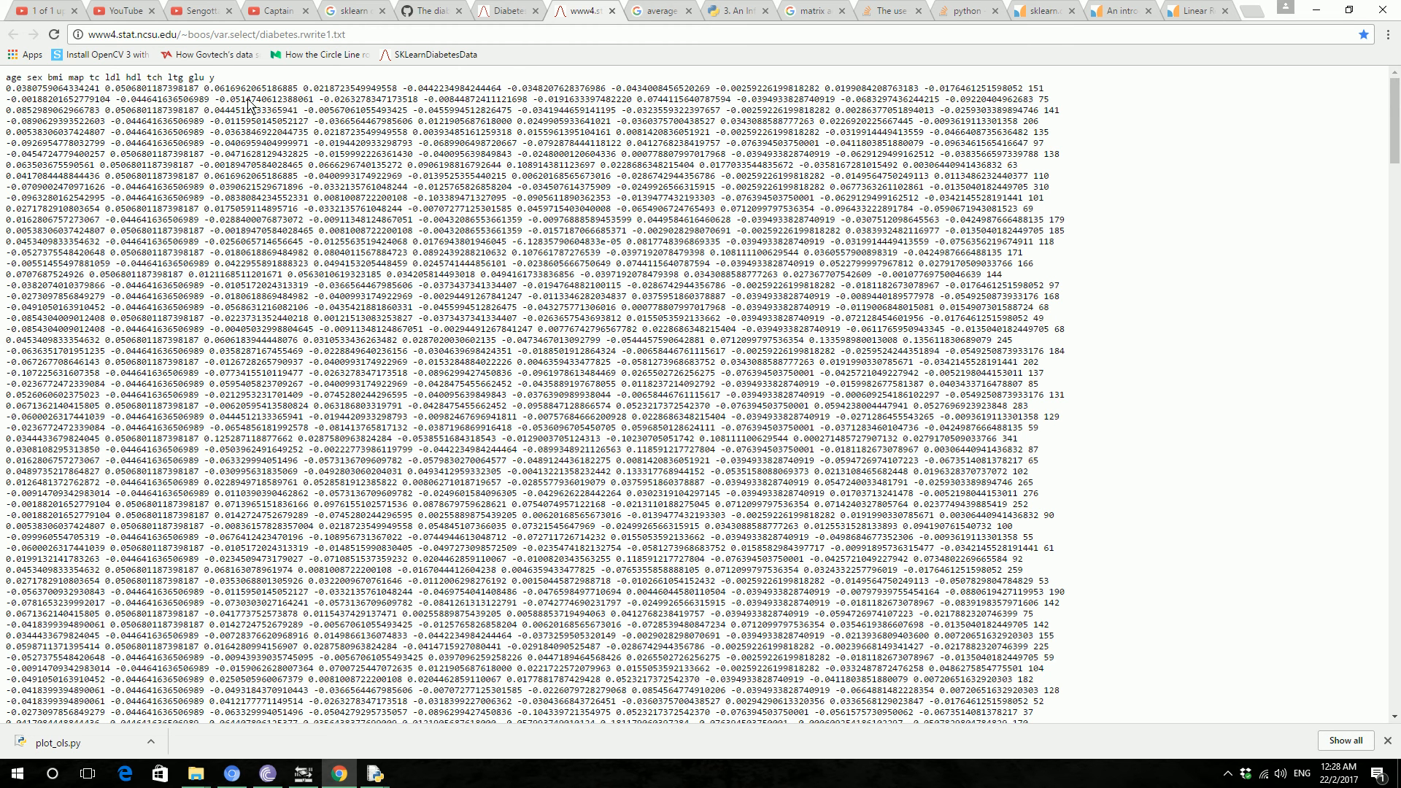
mouse_move(1321, 338)
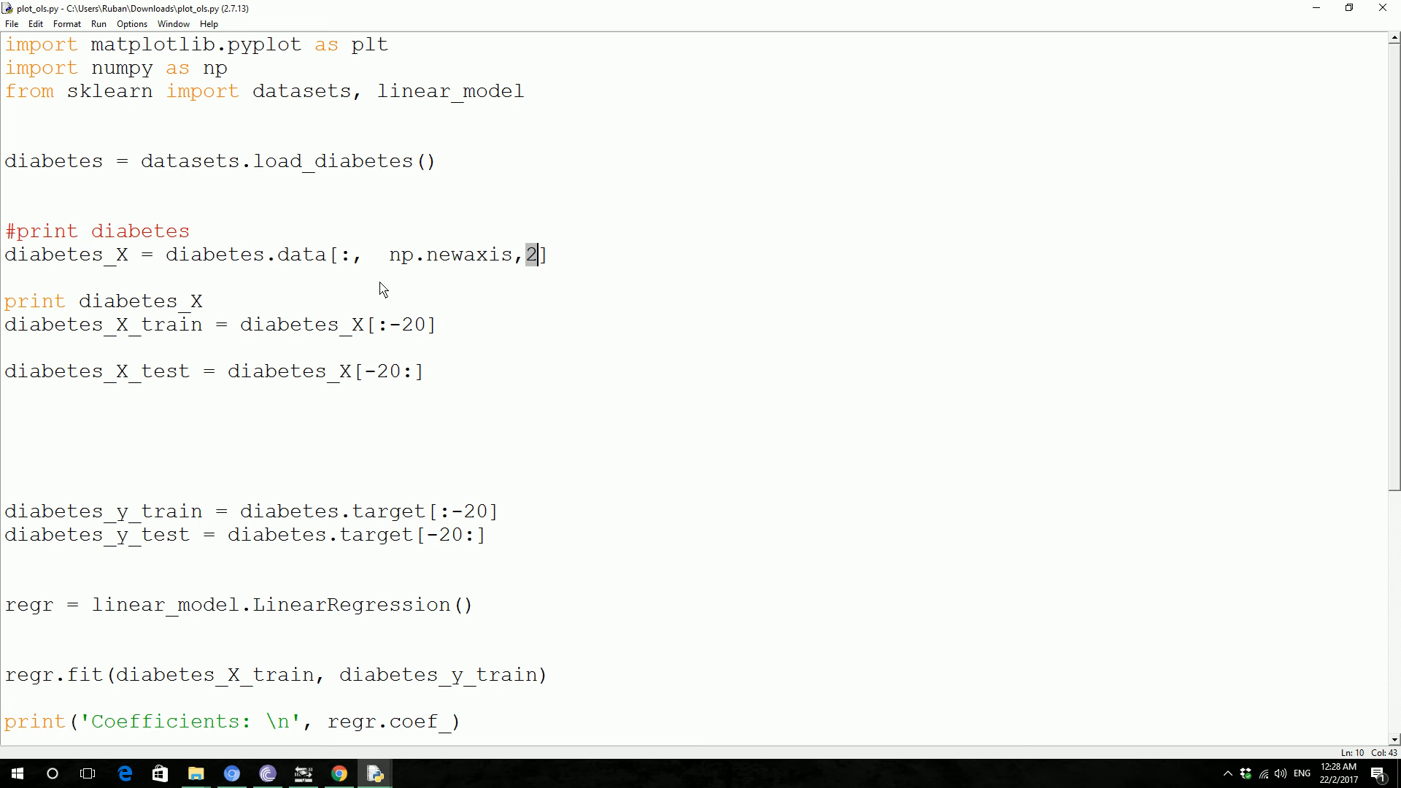
mouse_move(132, 360)
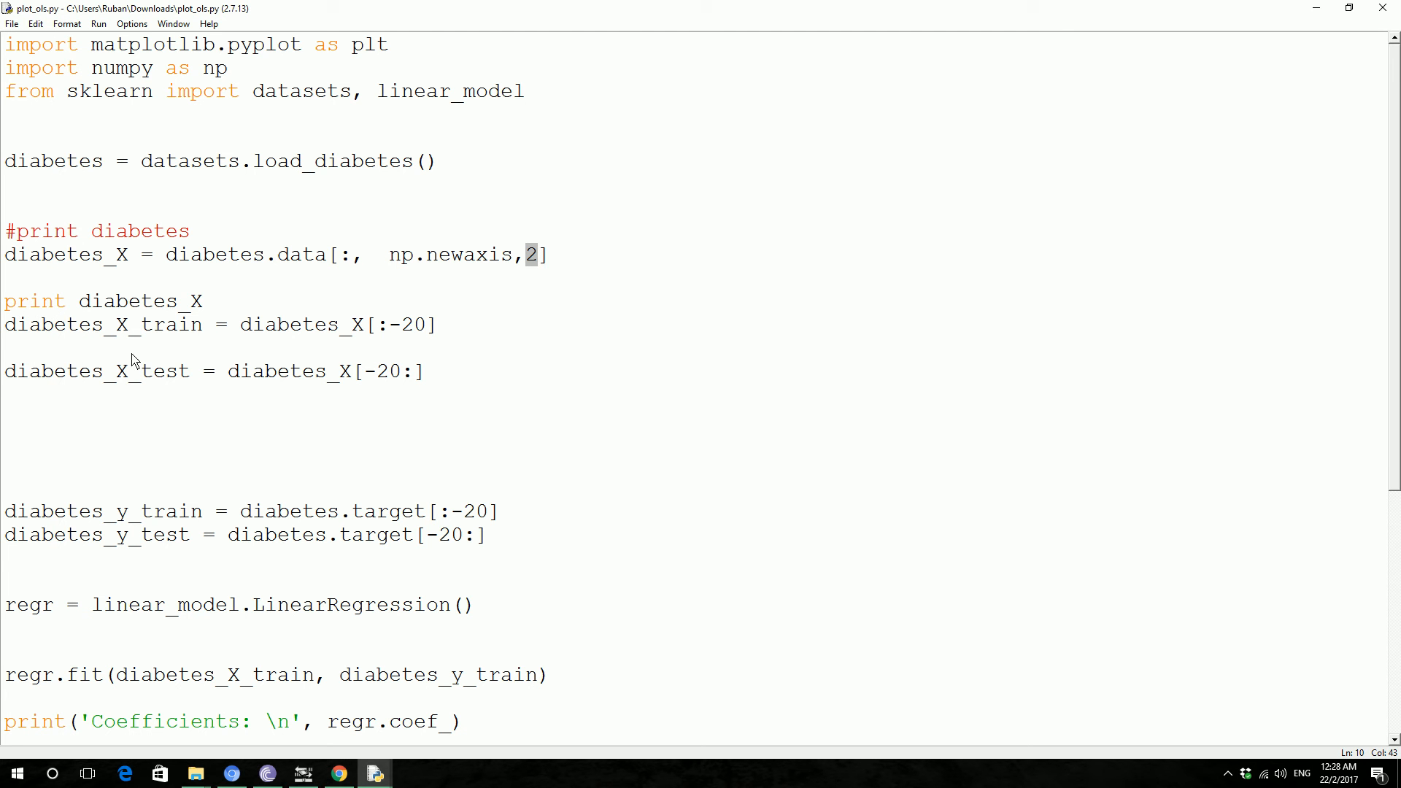
mouse_move(150, 350)
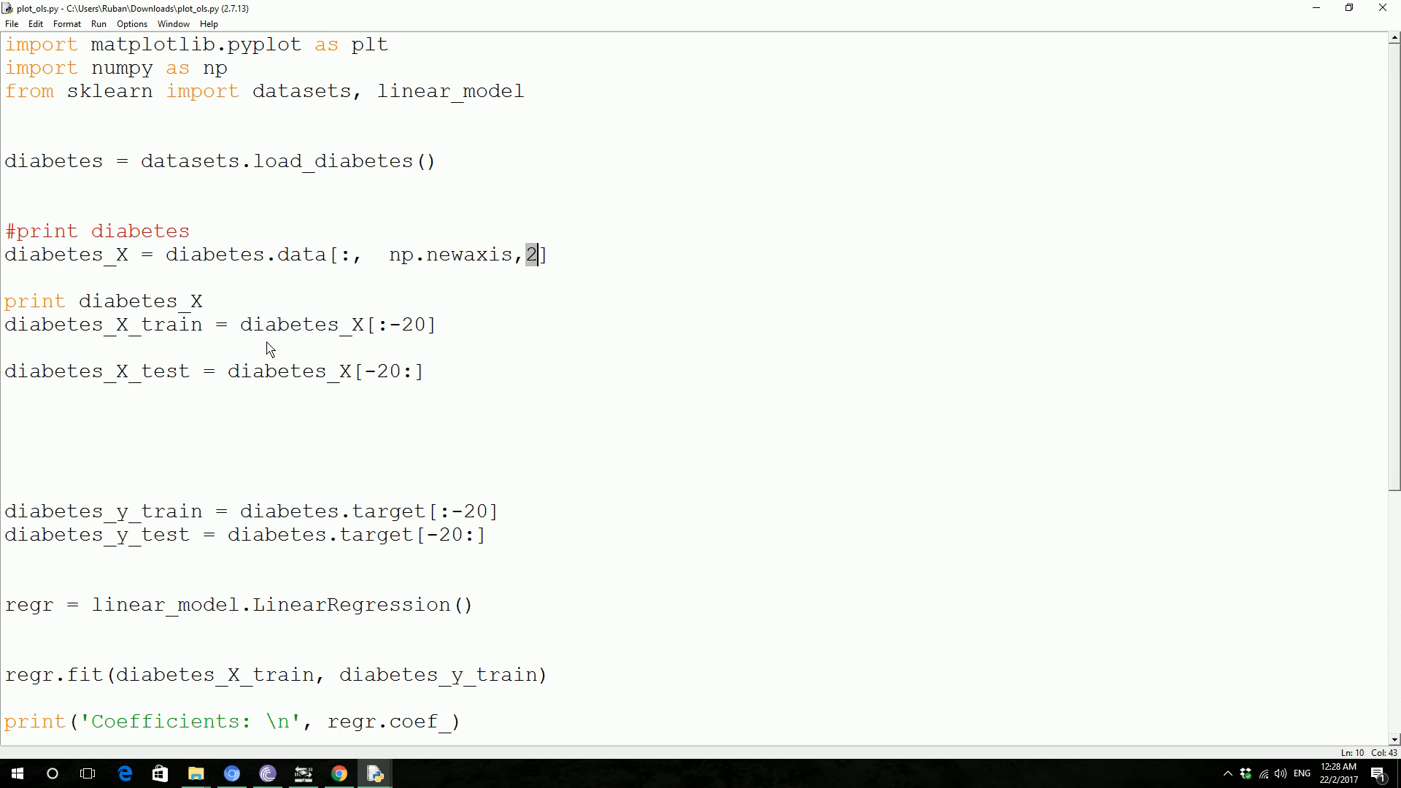
mouse_move(198, 517)
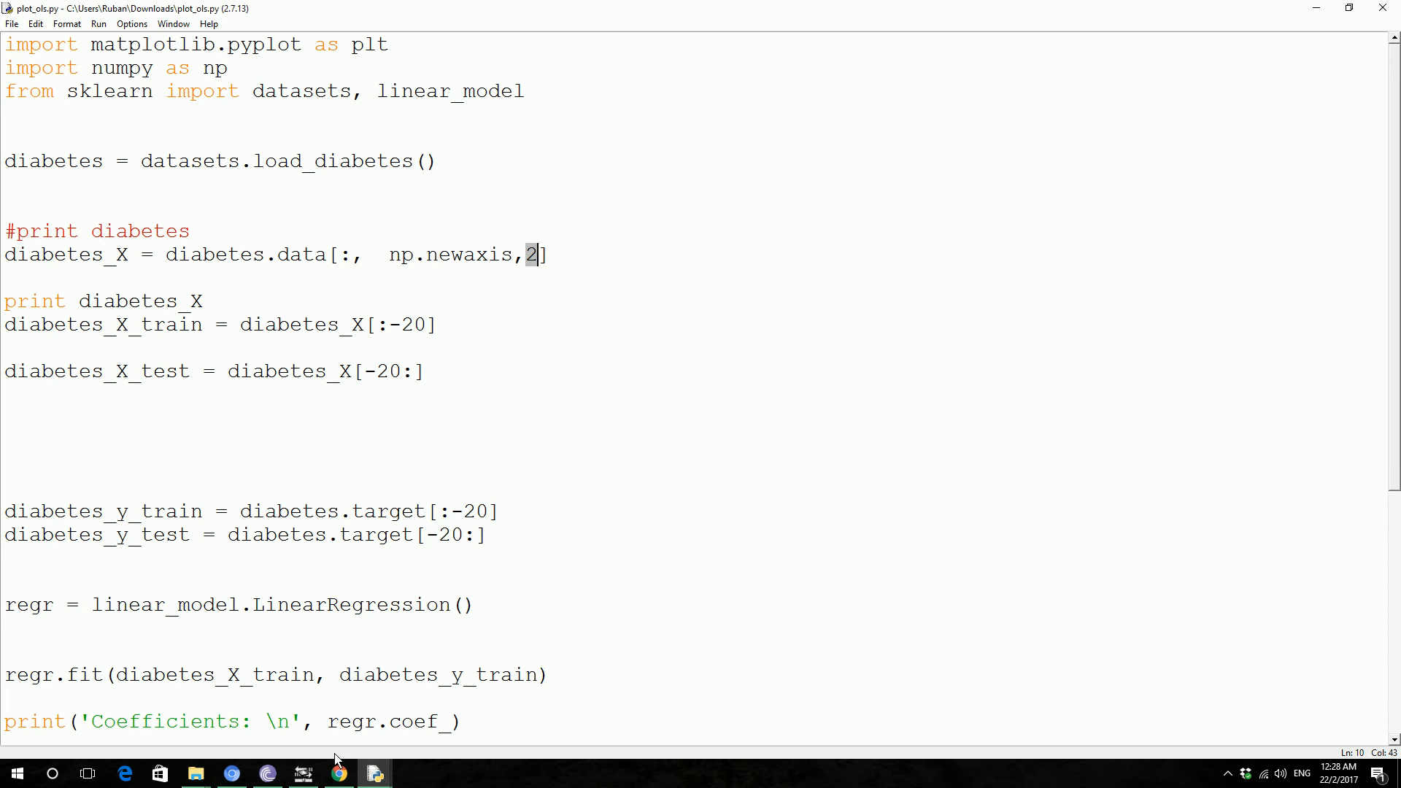
mouse_move(374, 773)
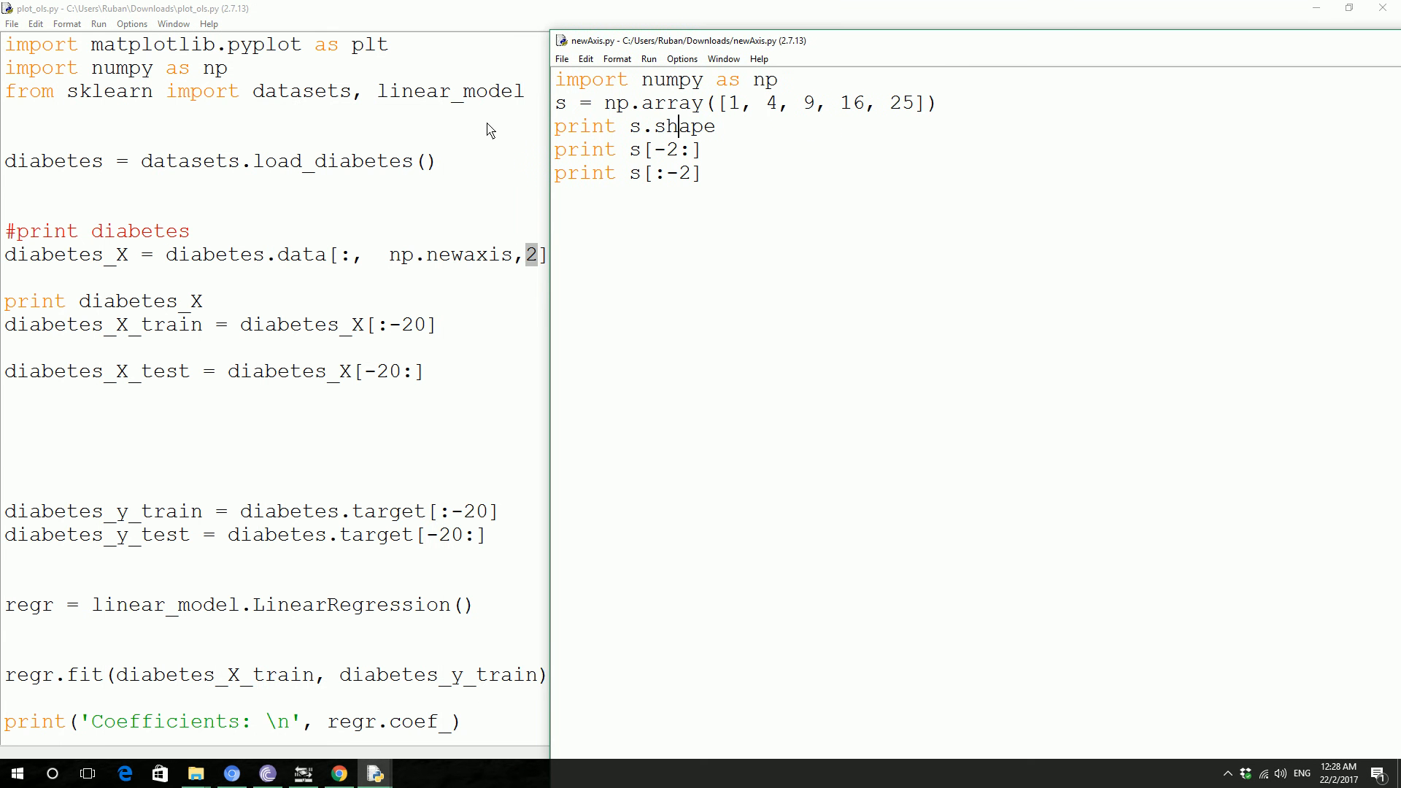
mouse_move(748, 111)
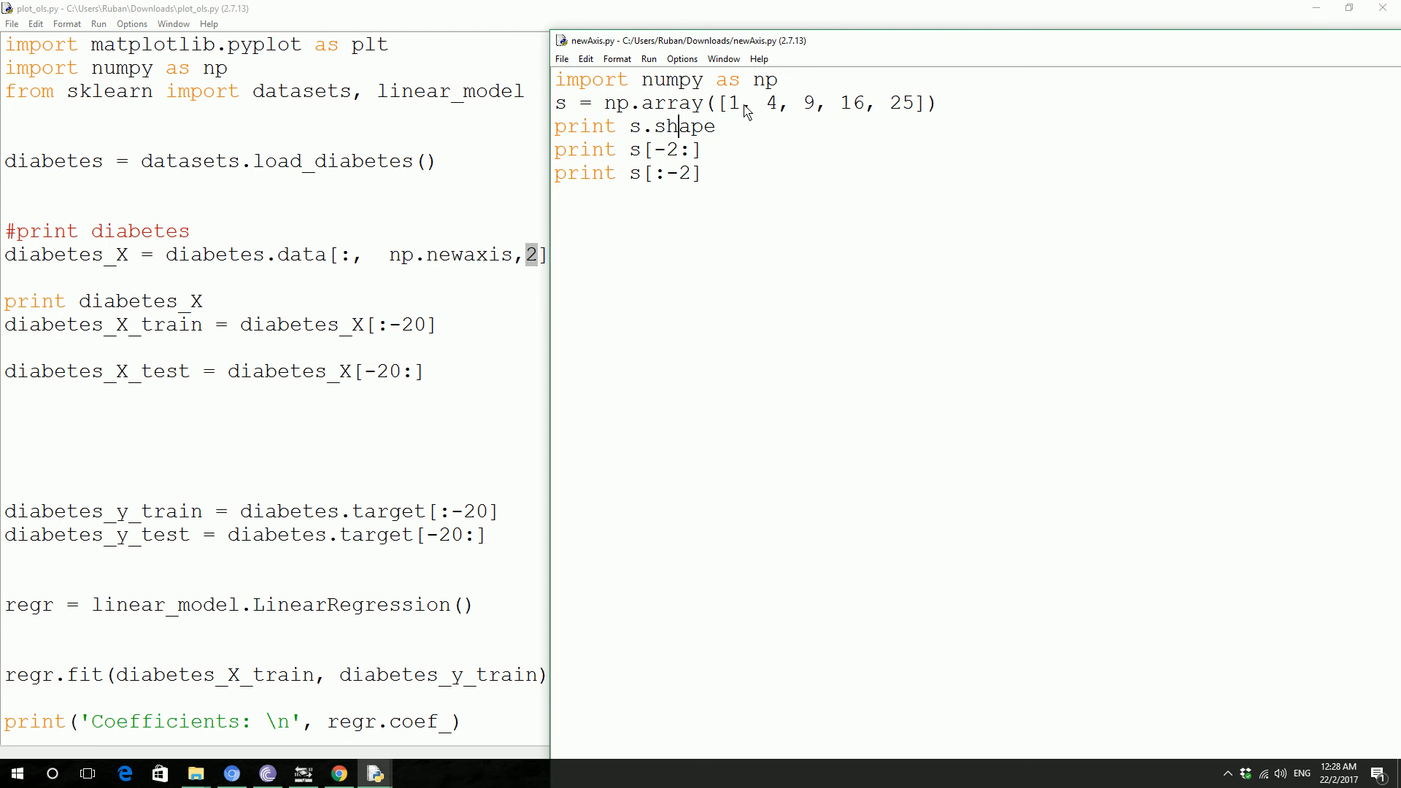
mouse_move(691, 149)
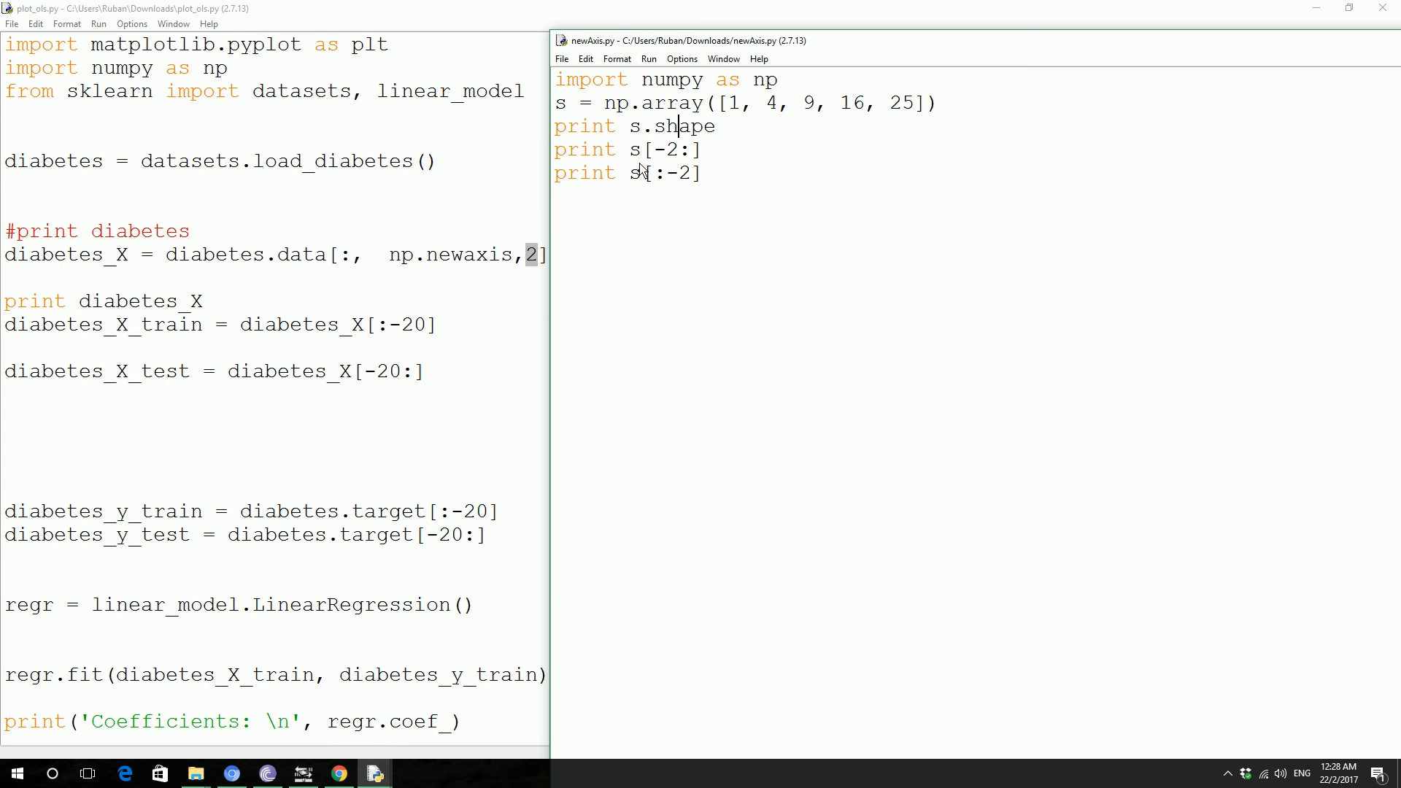
mouse_move(674, 186)
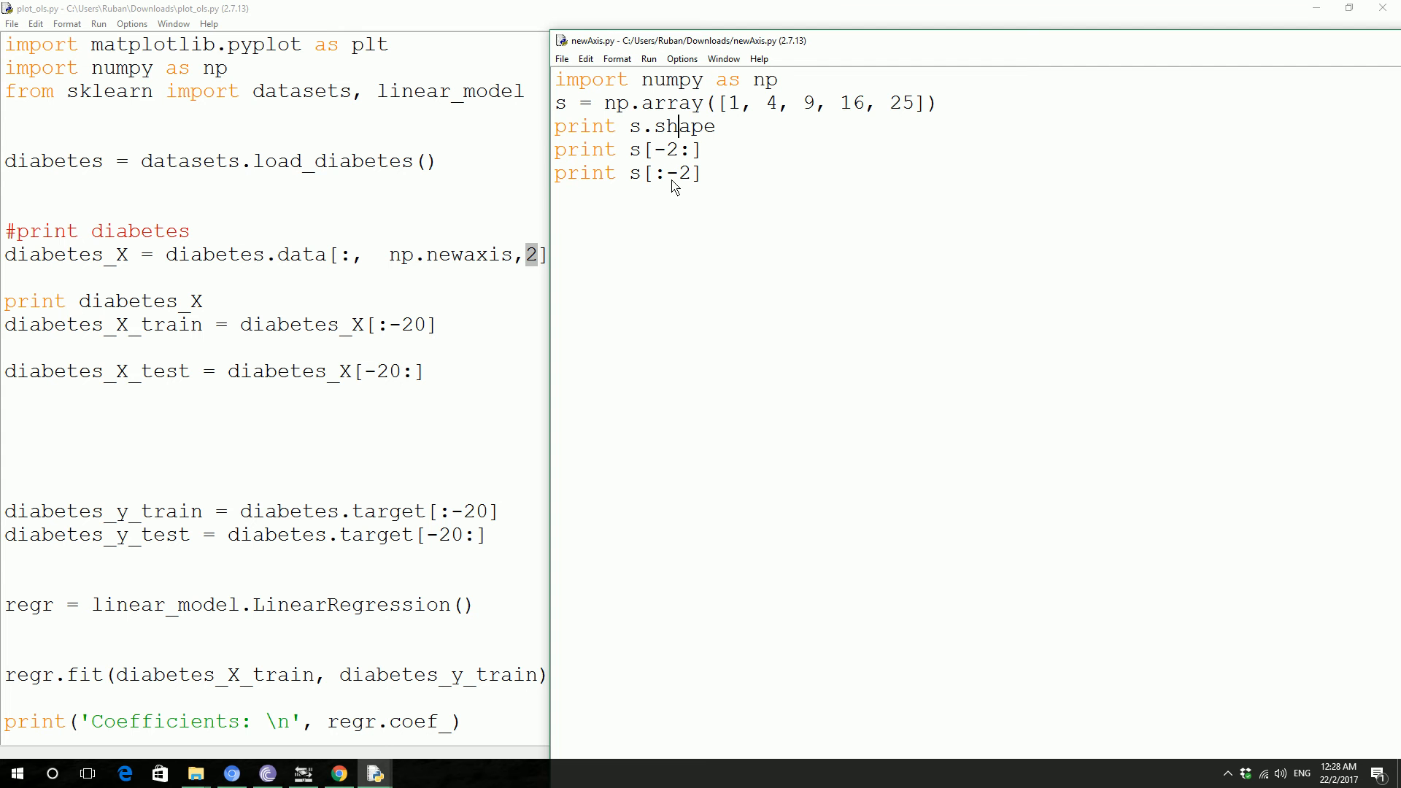
mouse_move(721, 183)
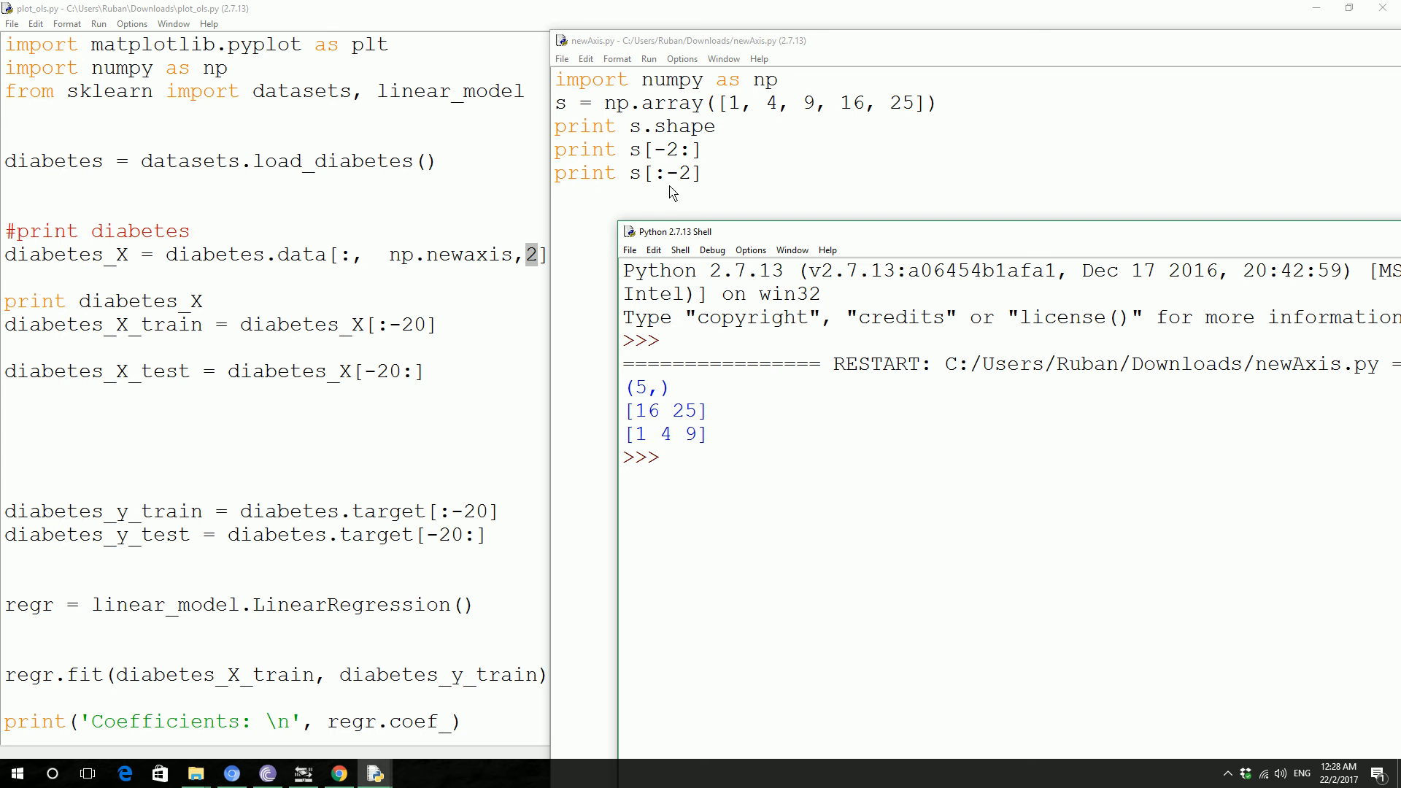
mouse_move(681, 159)
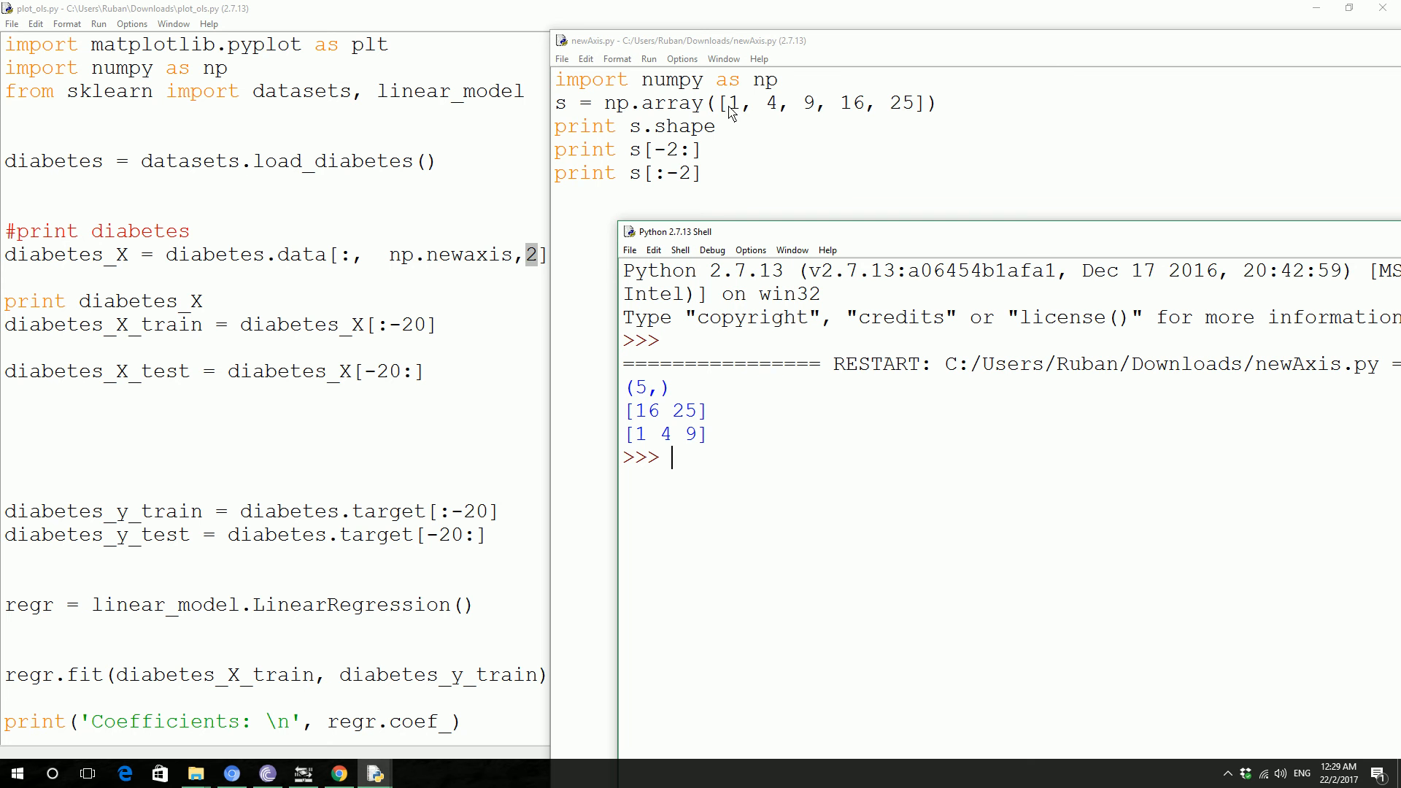
mouse_move(840, 105)
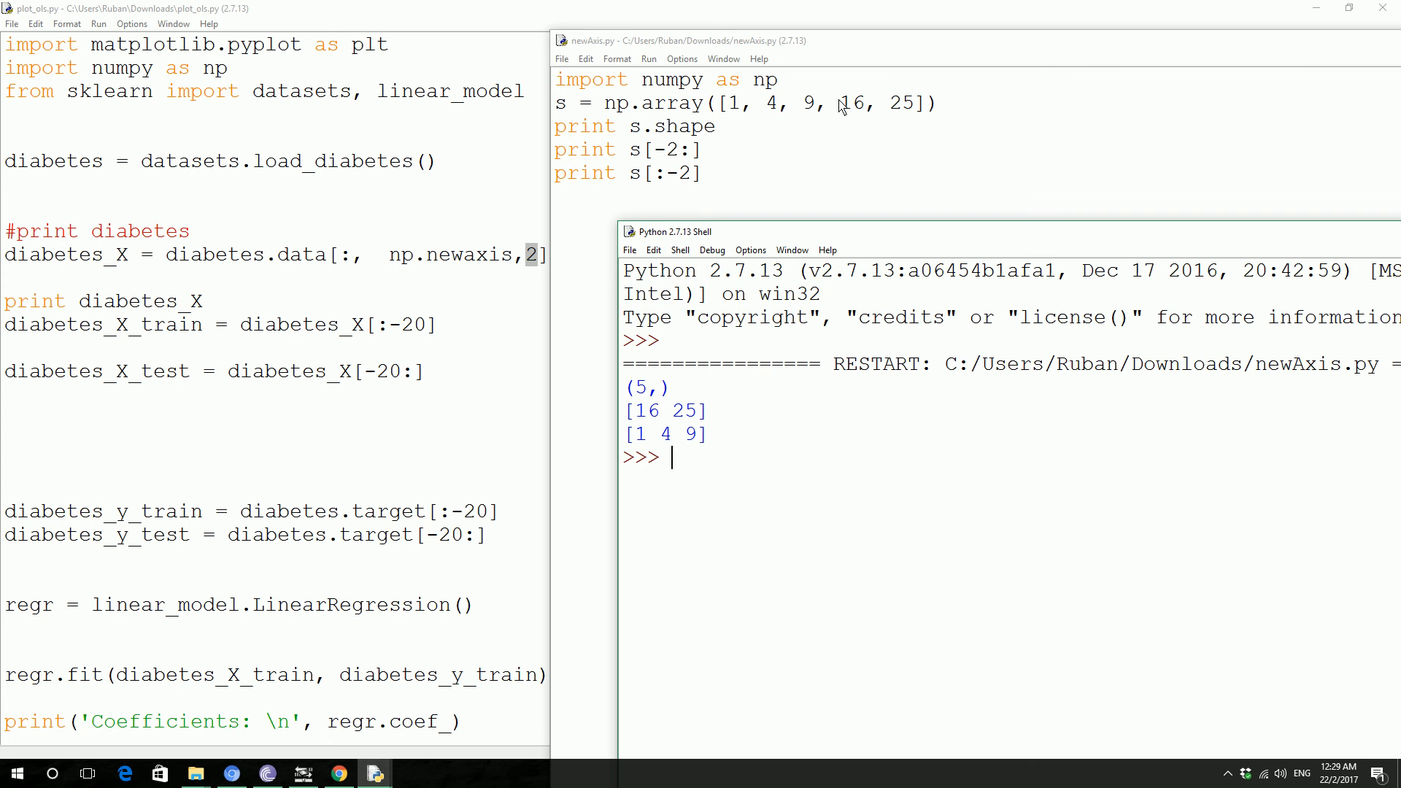
mouse_move(401, 335)
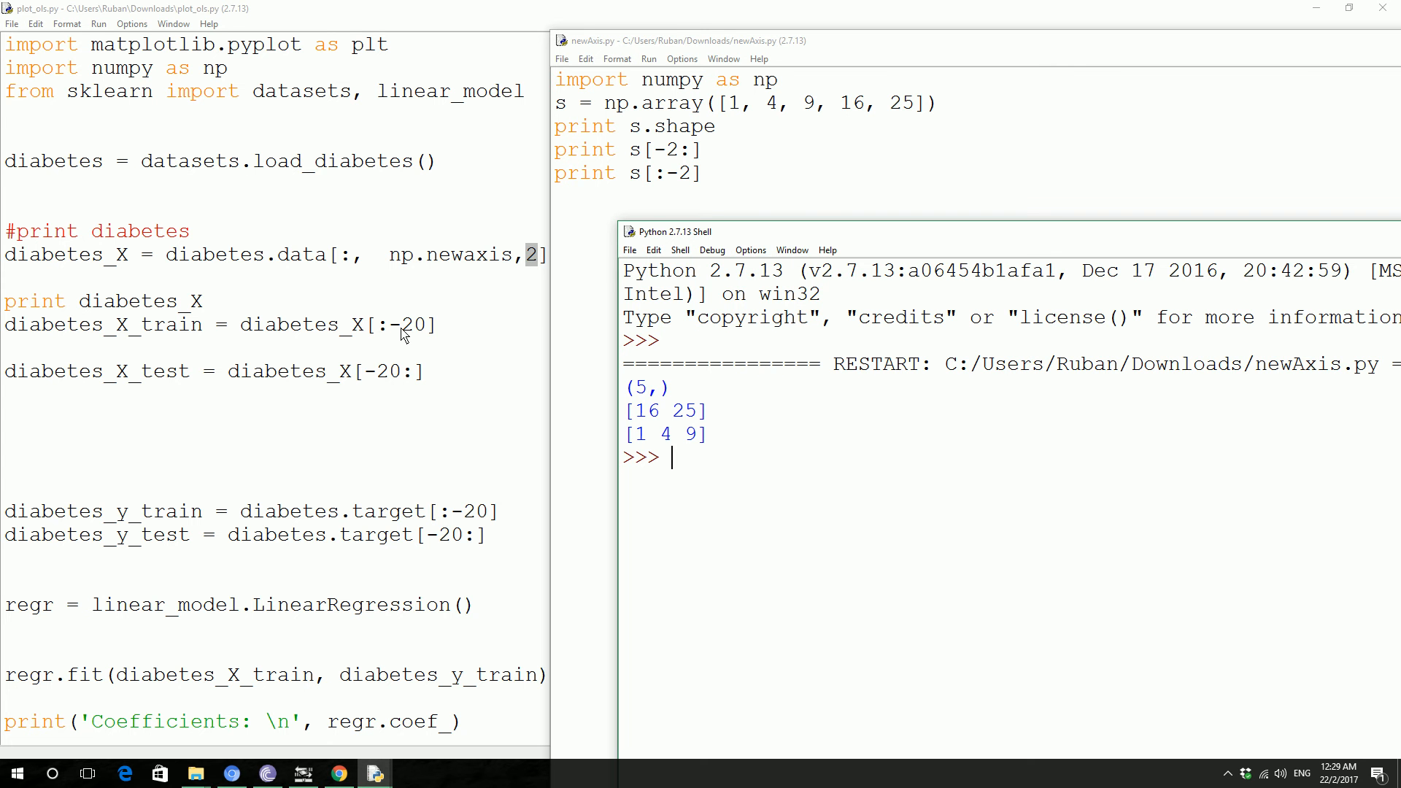
mouse_move(421, 338)
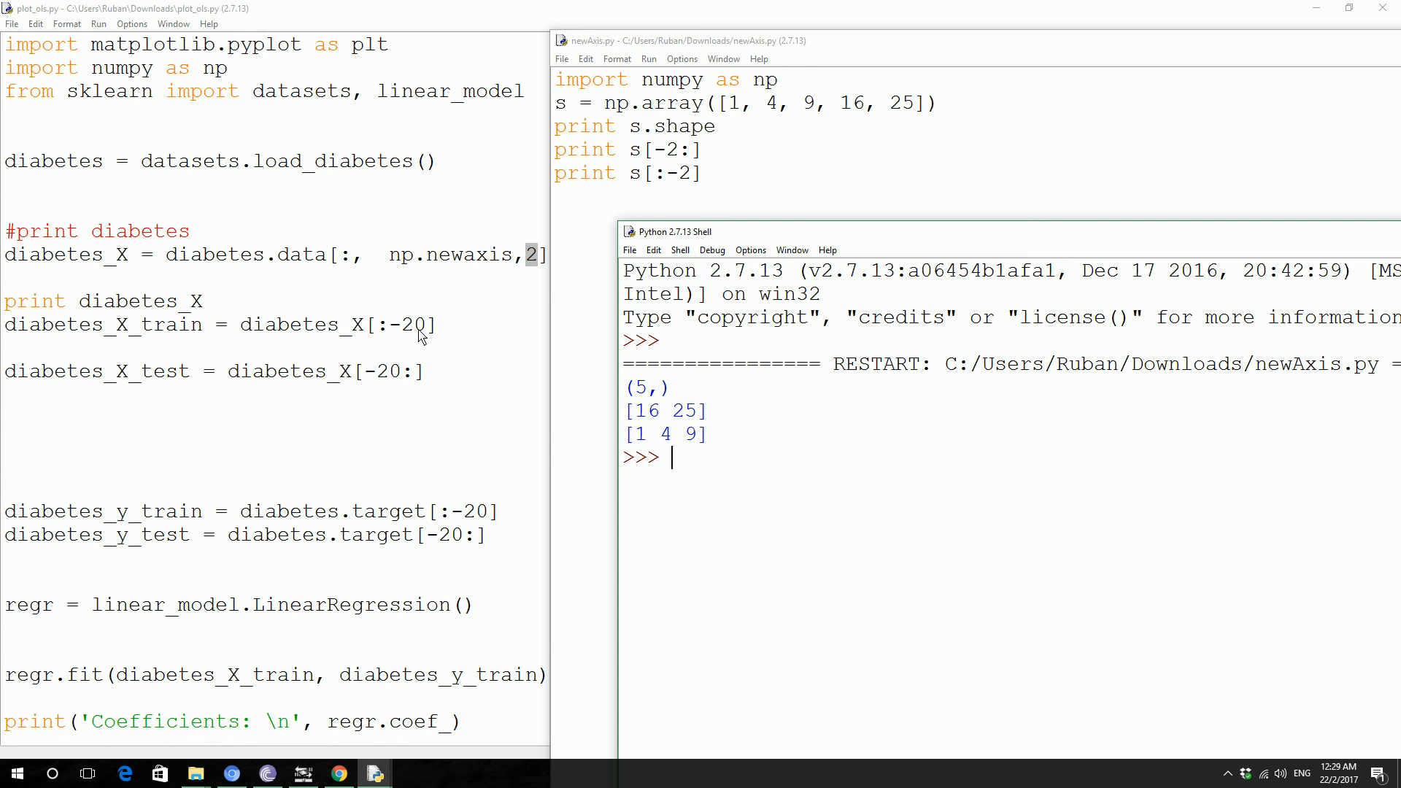
mouse_move(421, 335)
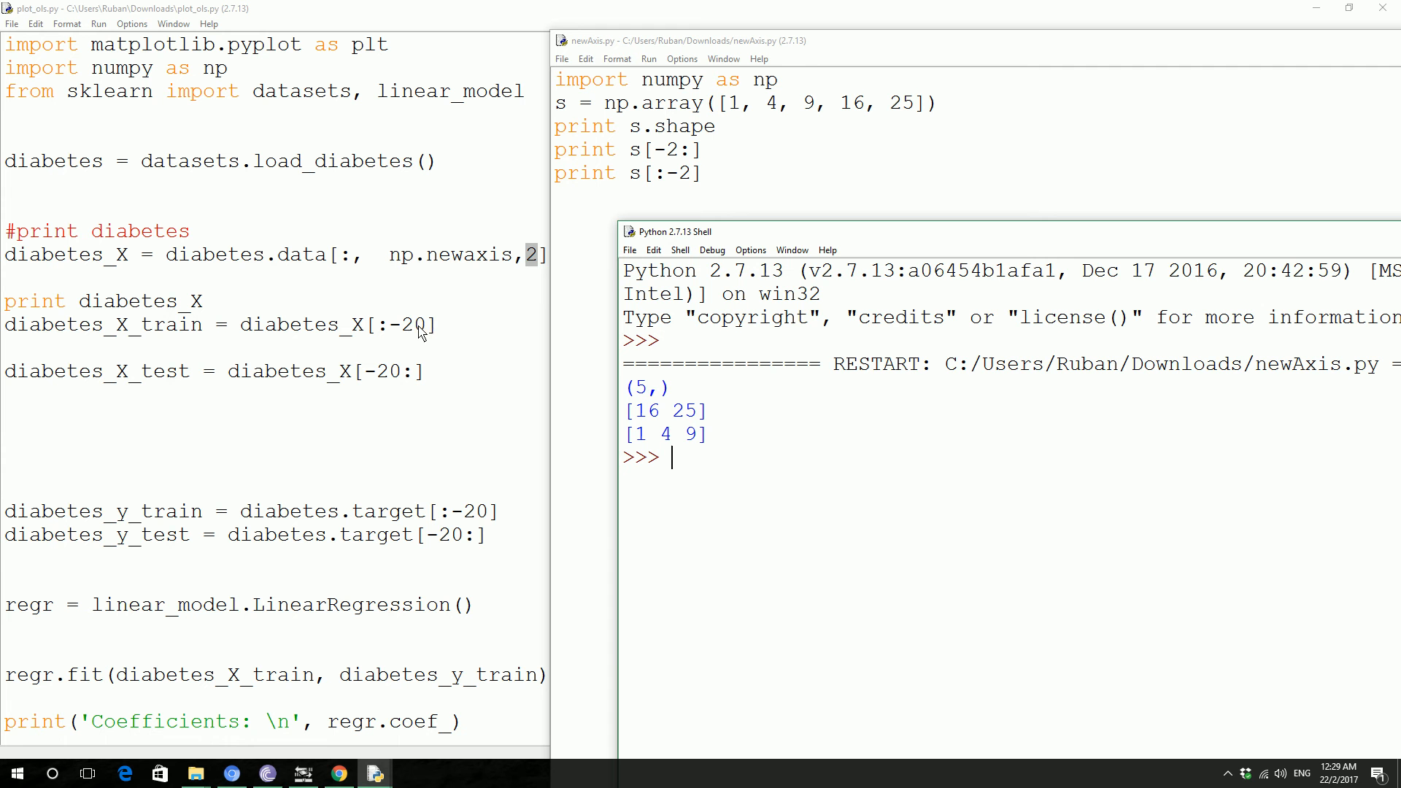
mouse_move(727, 154)
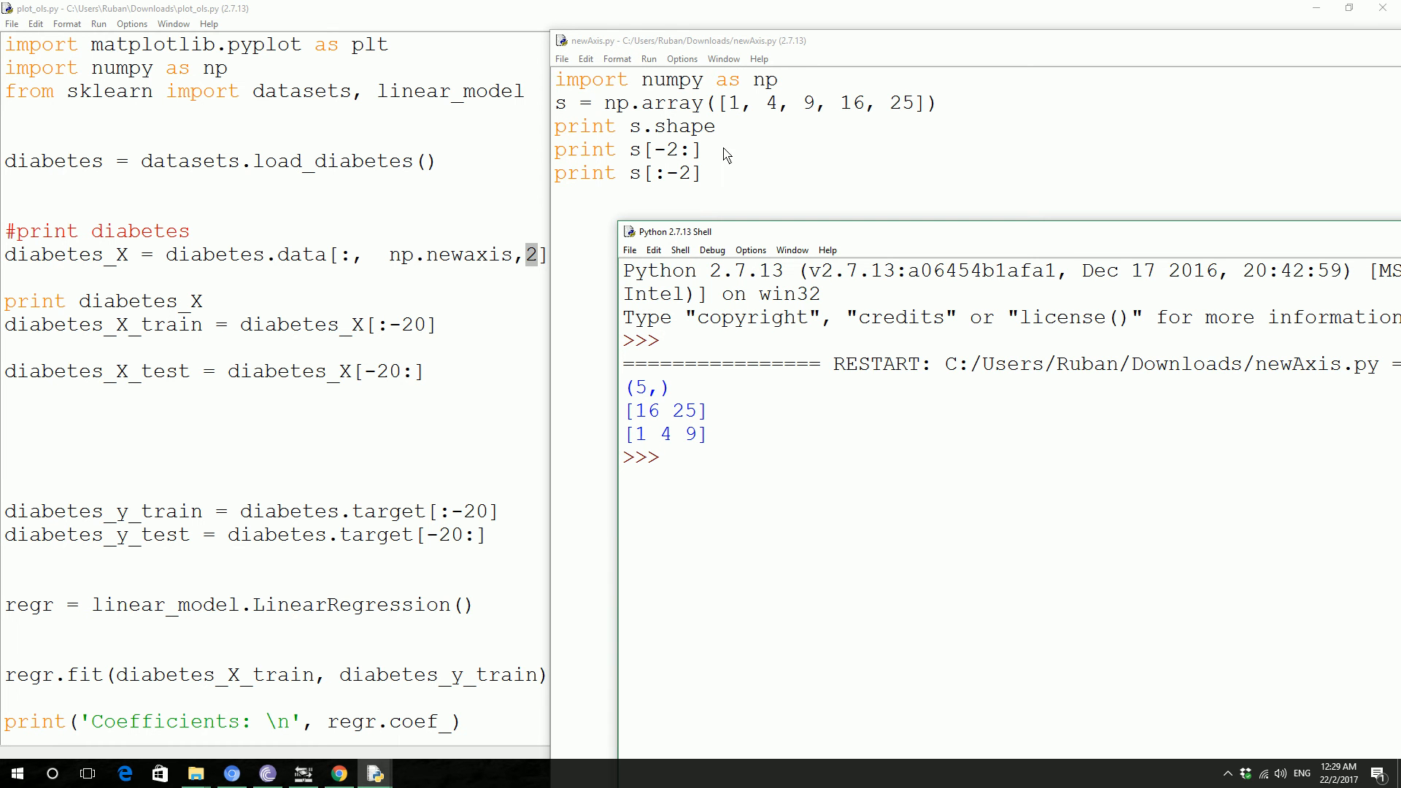
mouse_move(729, 147)
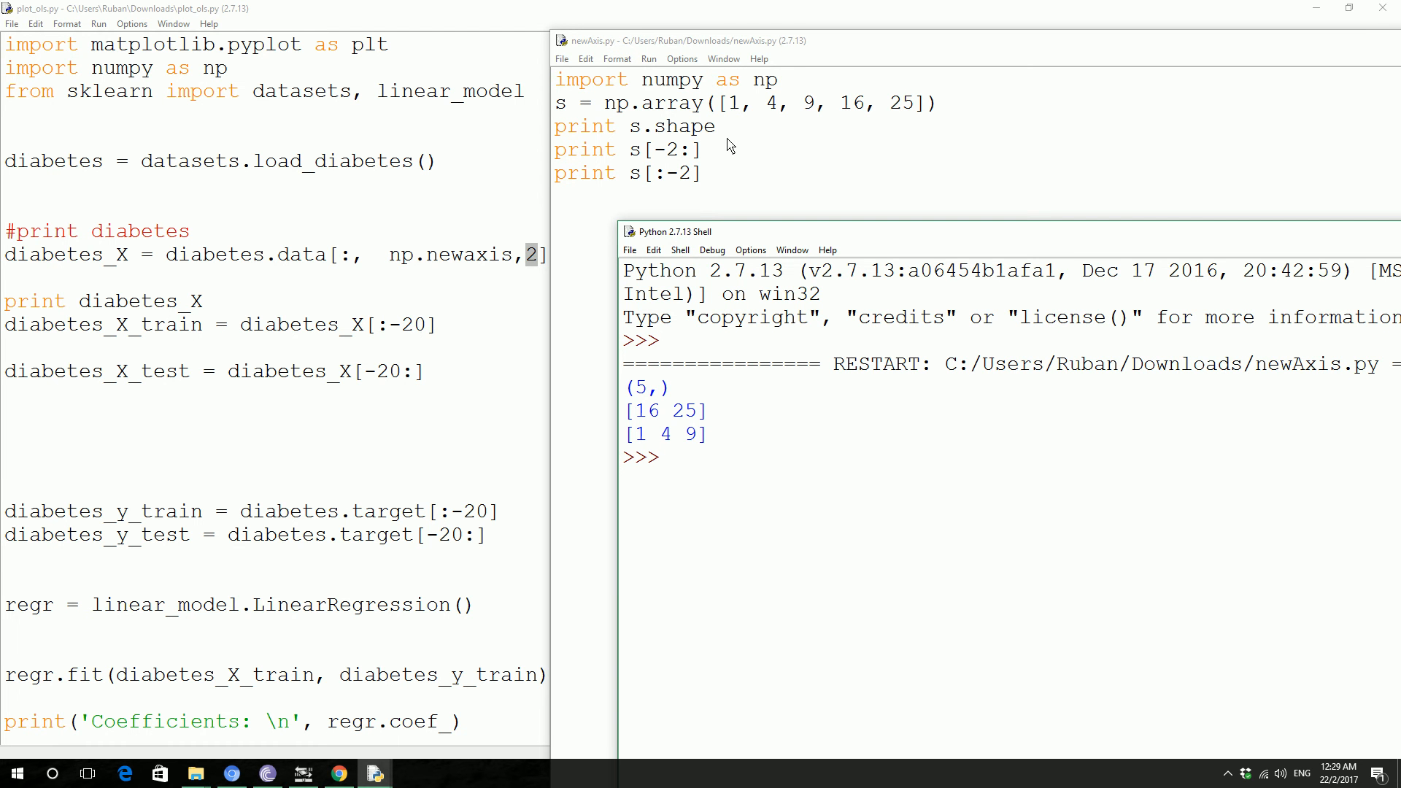
mouse_move(415, 339)
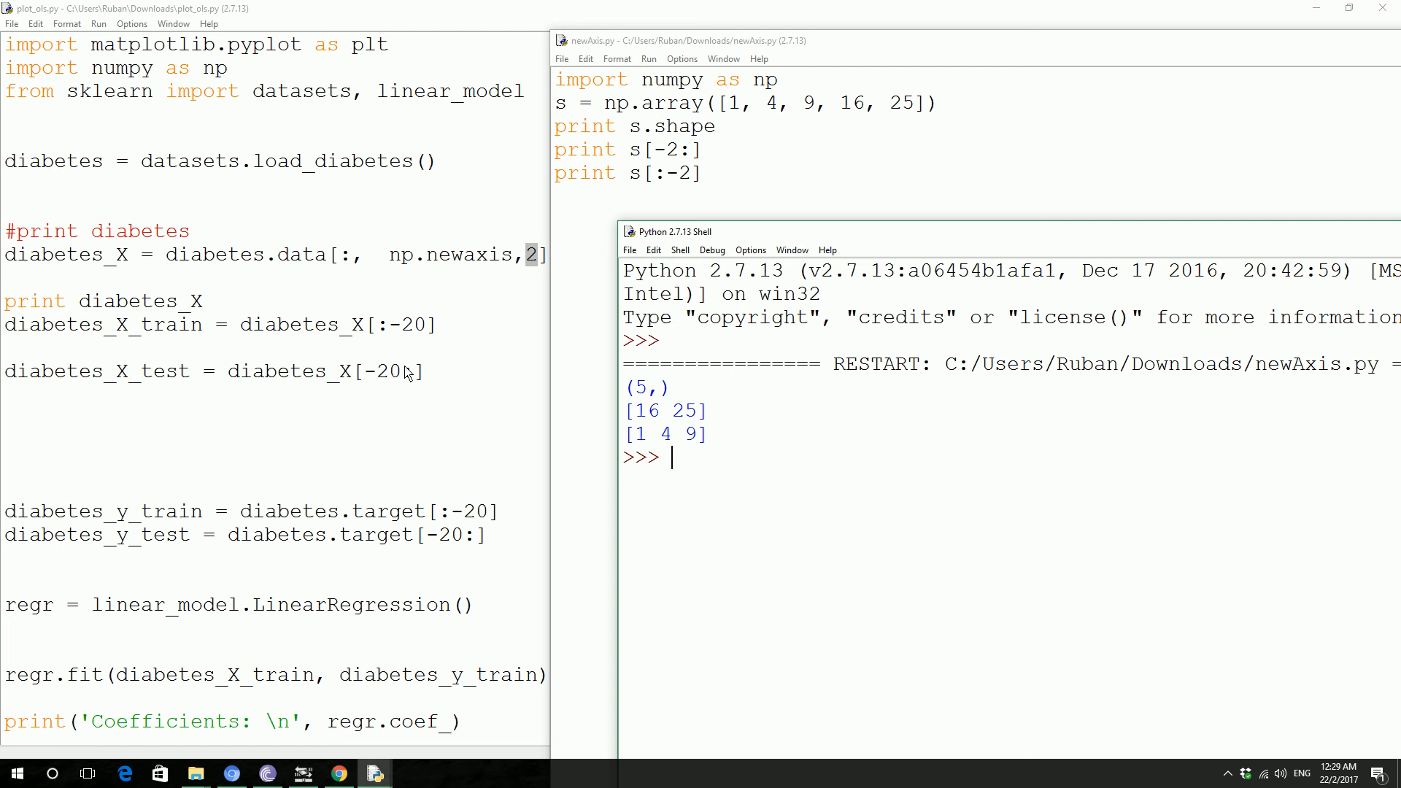
mouse_move(911, 123)
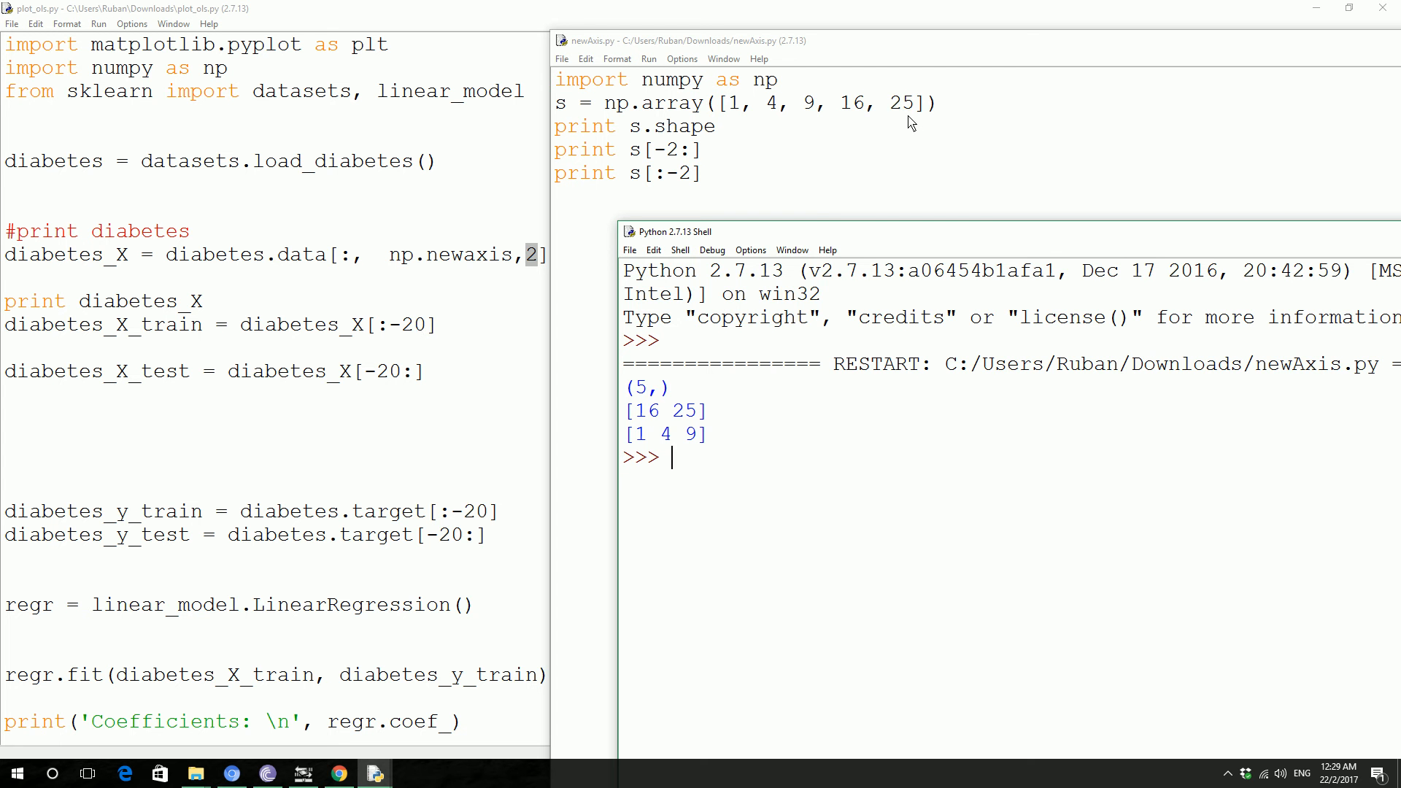
mouse_move(782, 241)
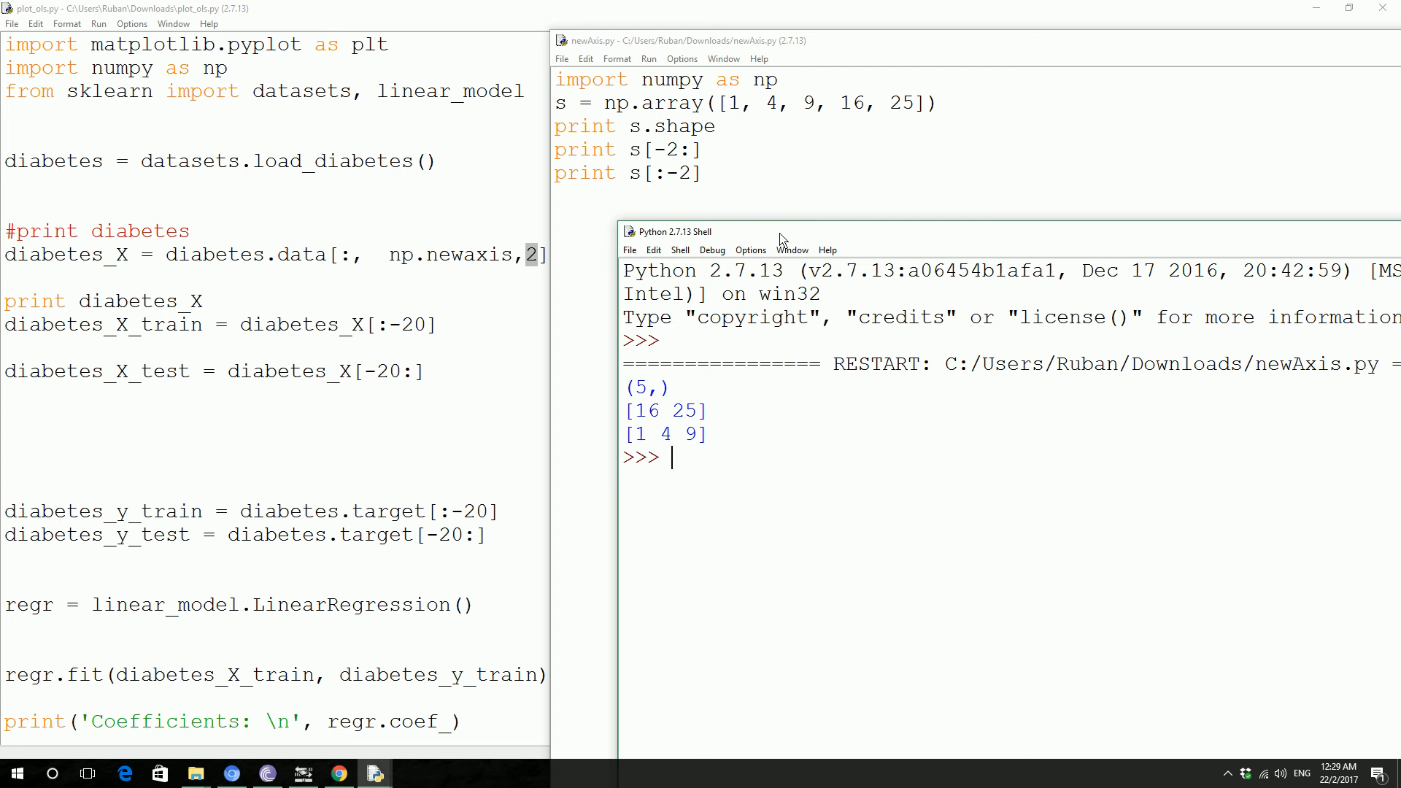
mouse_move(769, 243)
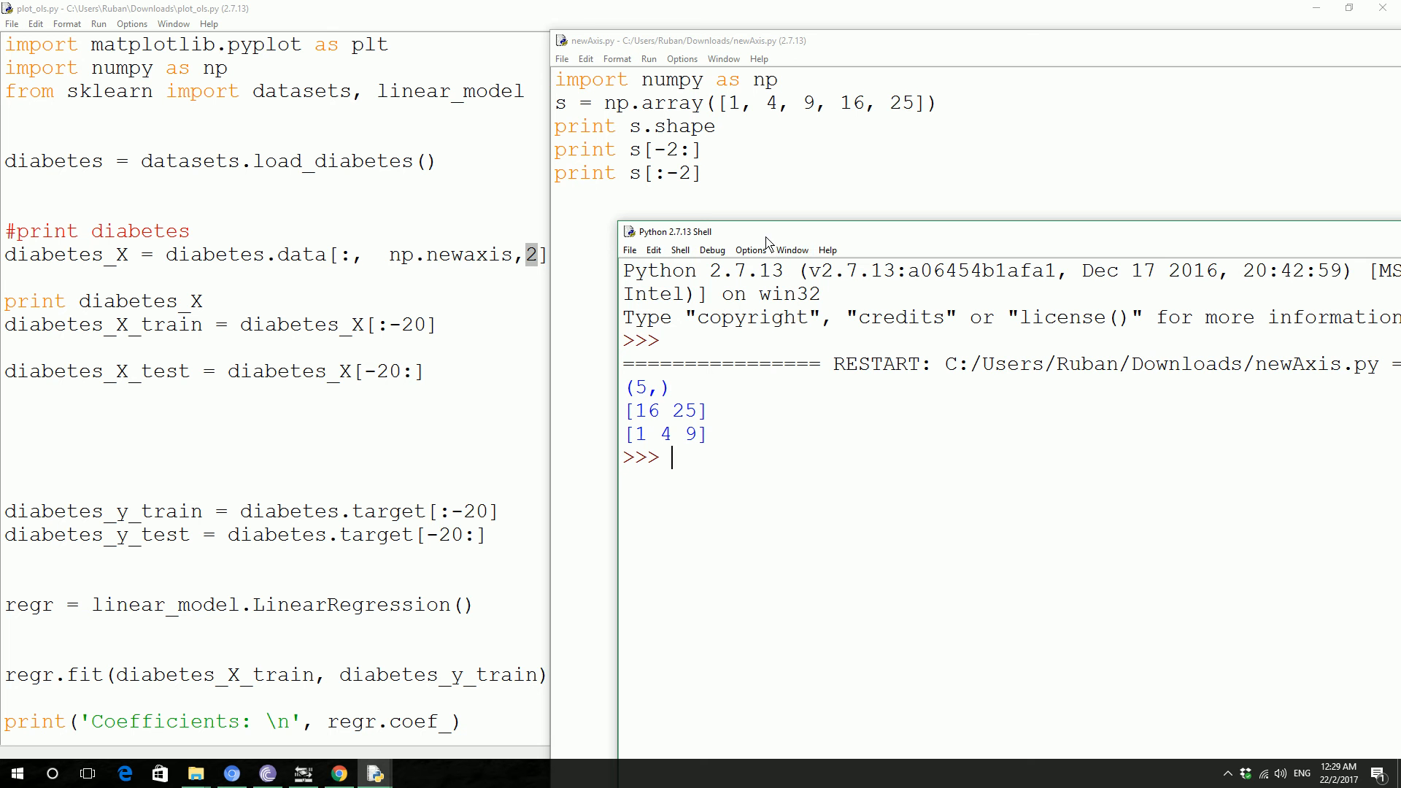
mouse_move(753, 234)
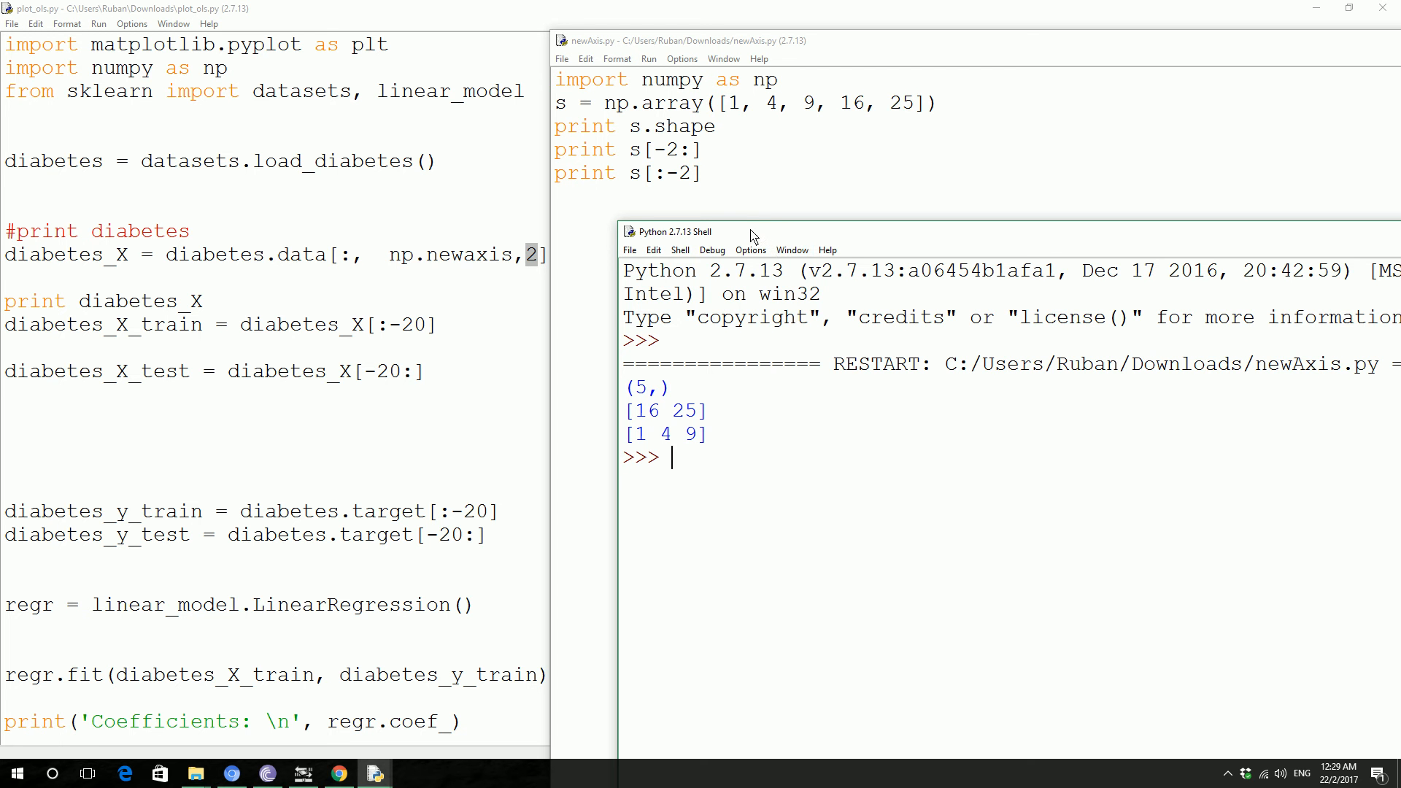
mouse_move(295, 352)
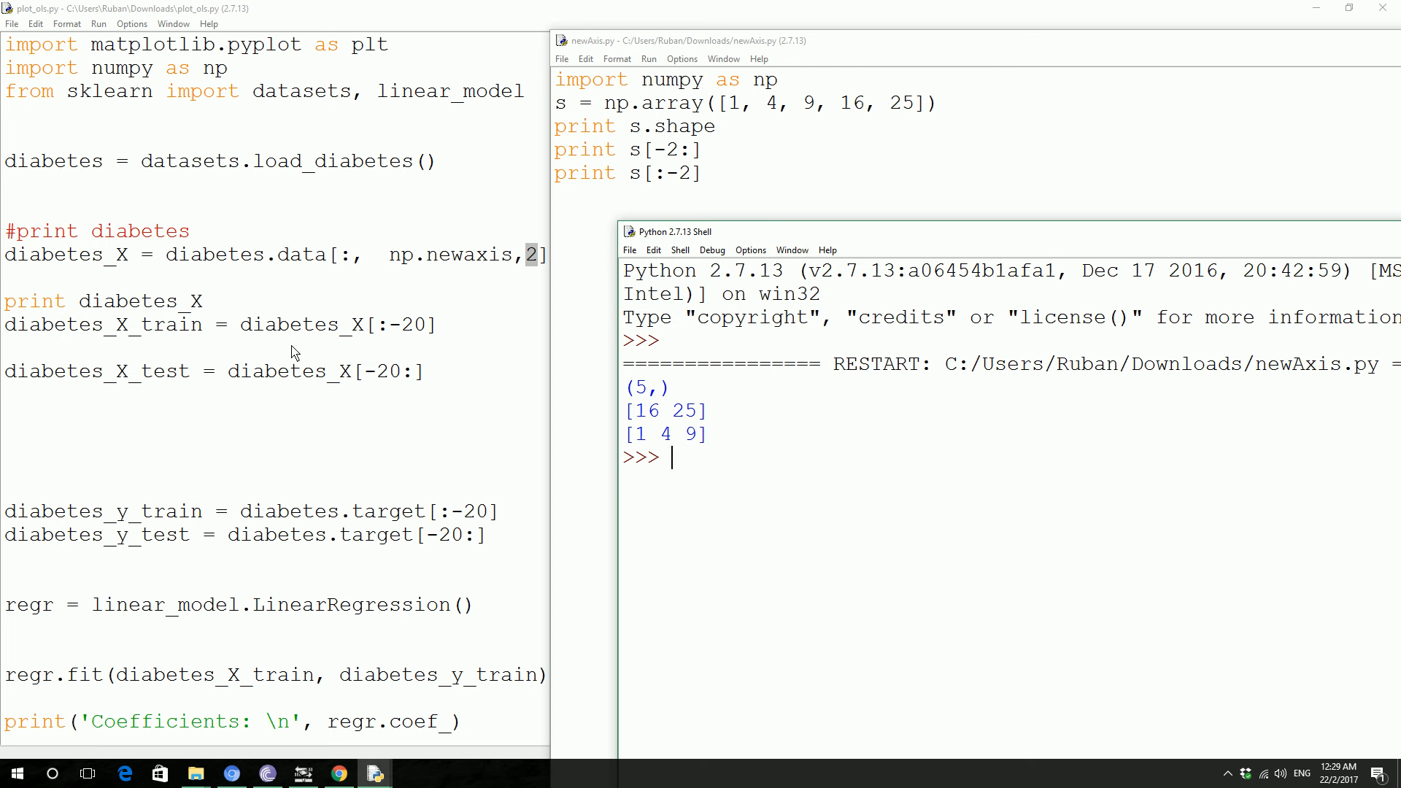
mouse_move(339, 354)
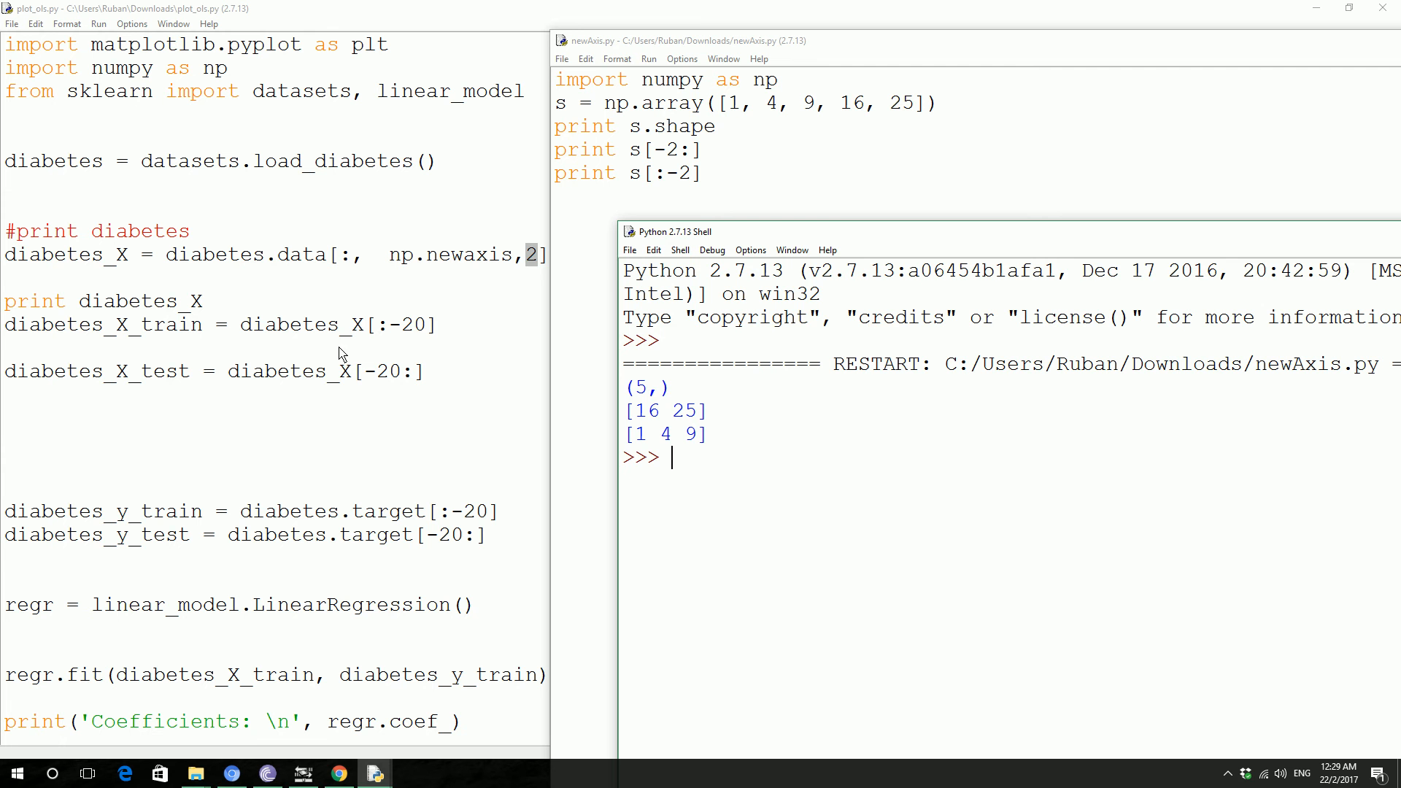
mouse_move(399, 347)
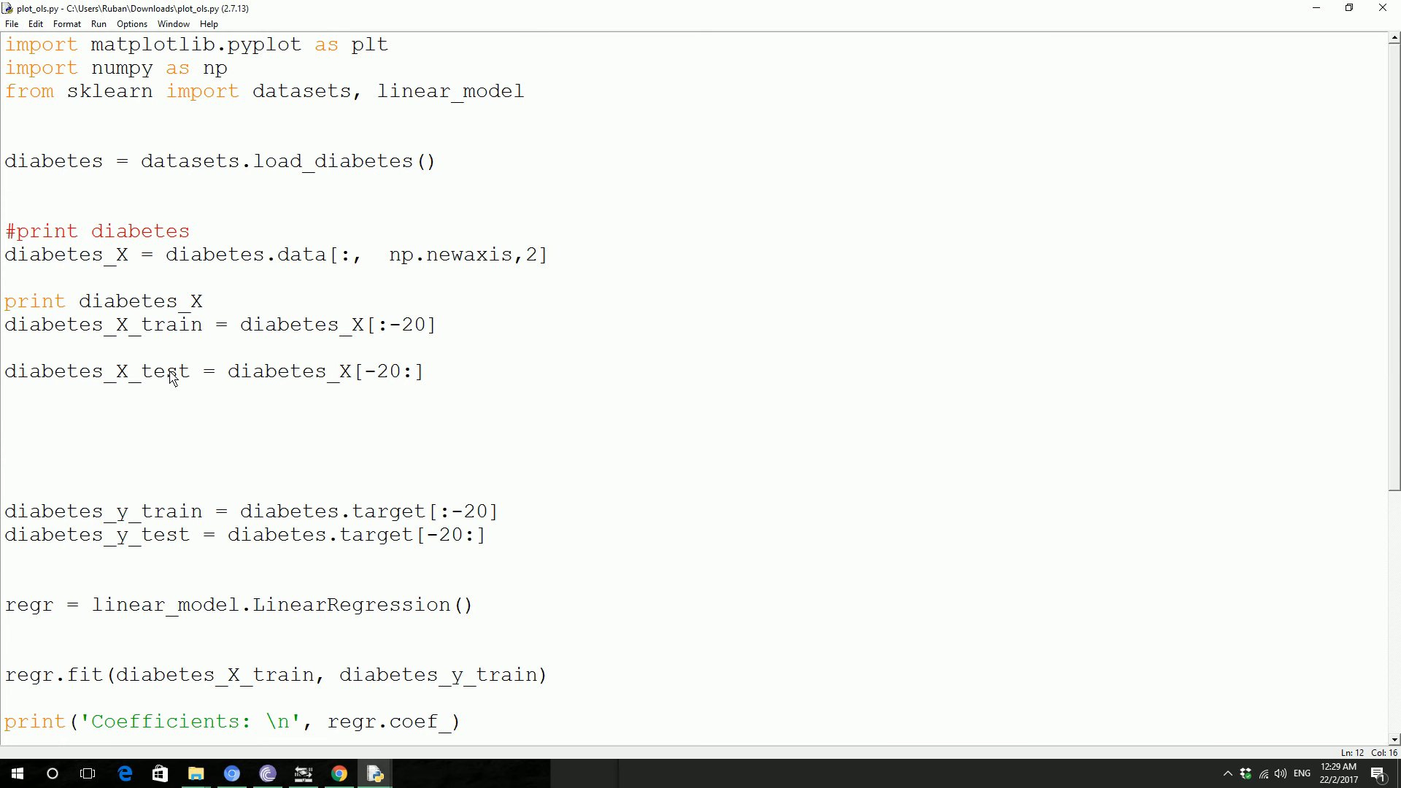
mouse_move(347, 408)
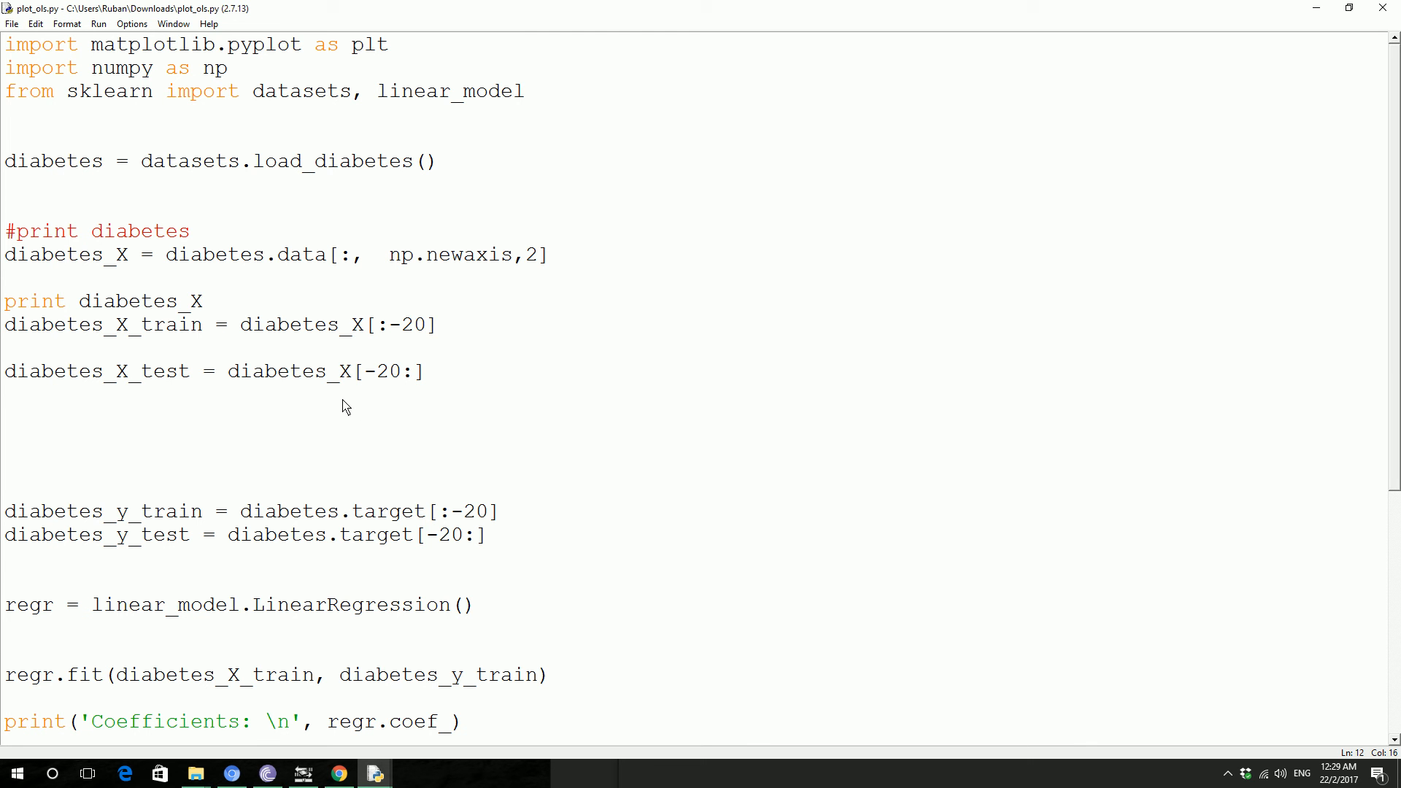
mouse_move(468, 330)
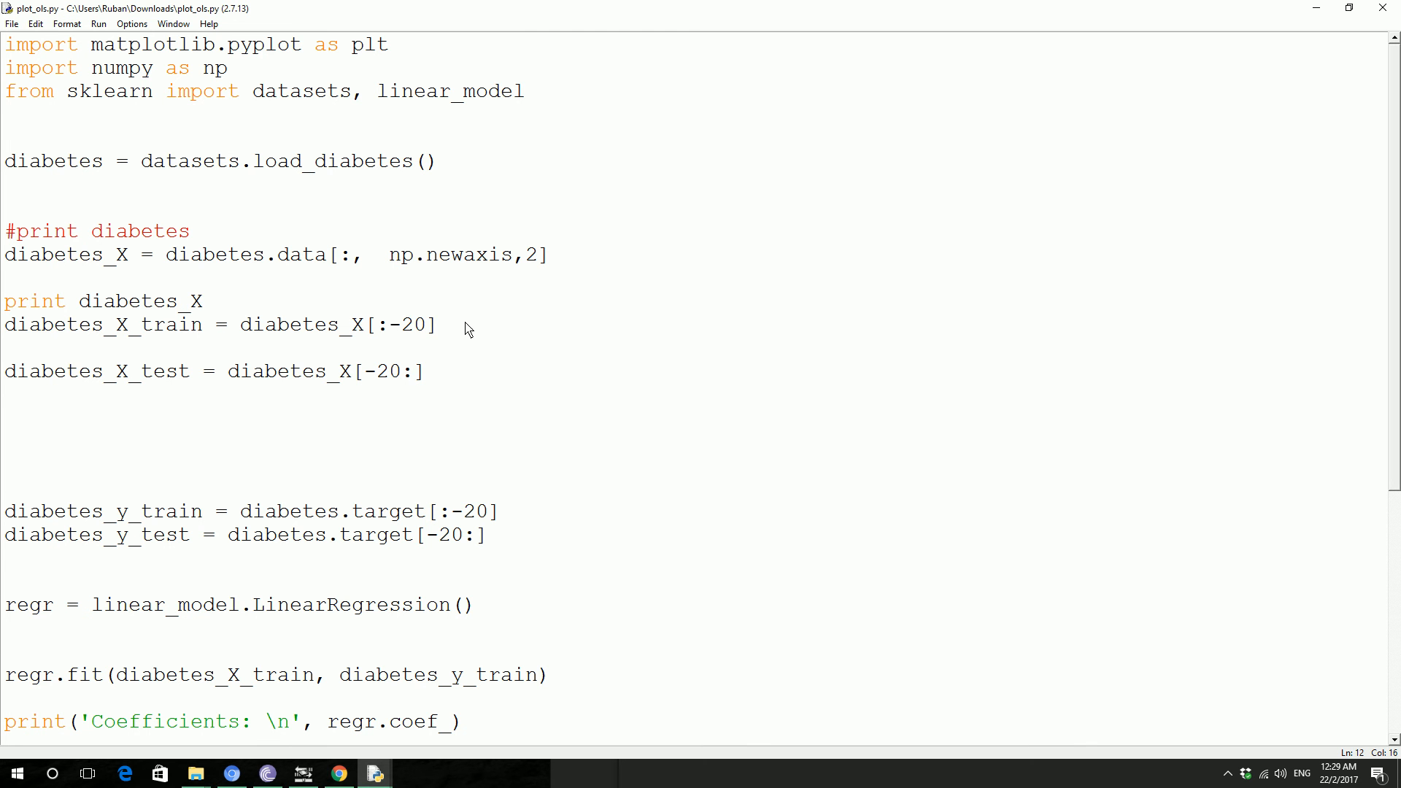
Step: Select the diabetes_X_train line and scroll down to the mean squared error print
triple_click(214, 324)
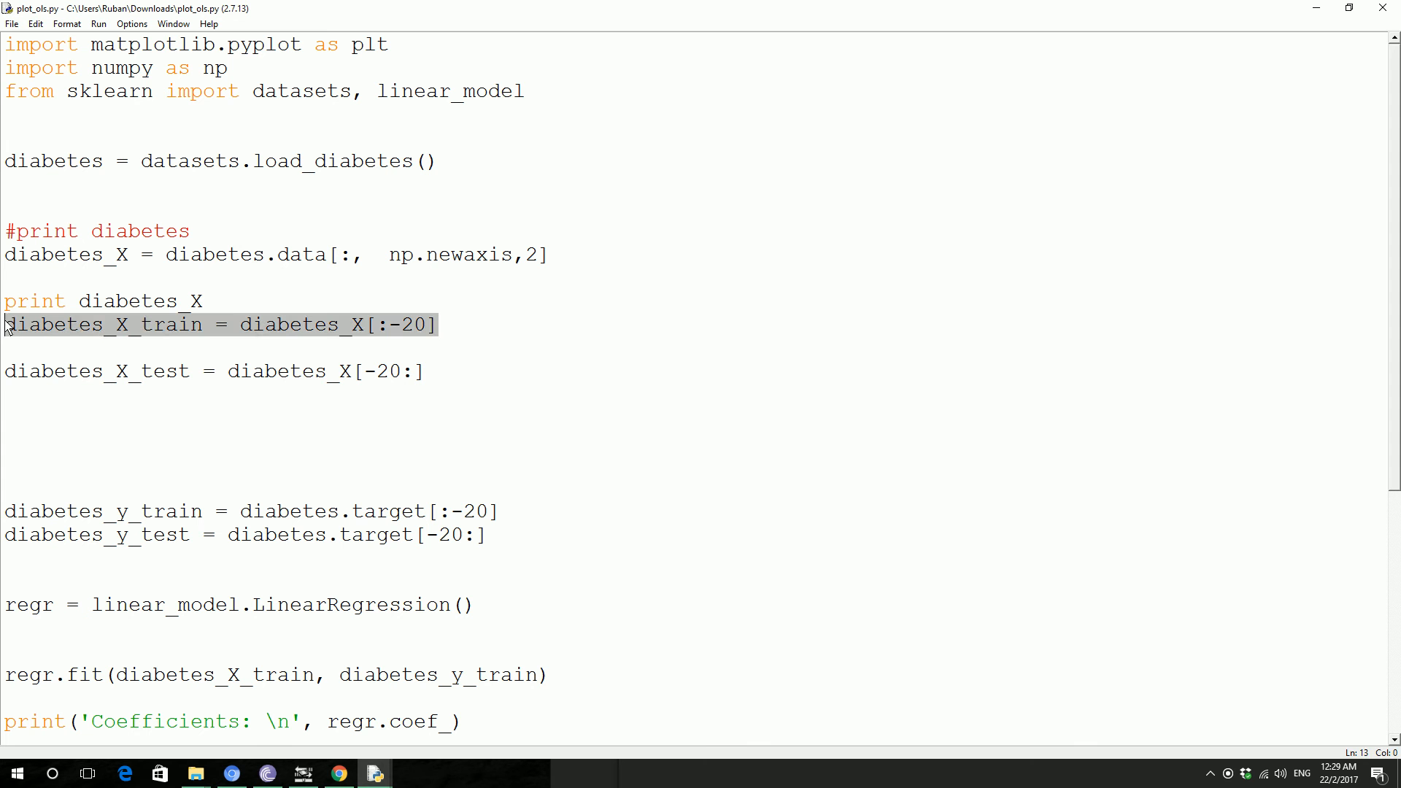
mouse_move(58, 351)
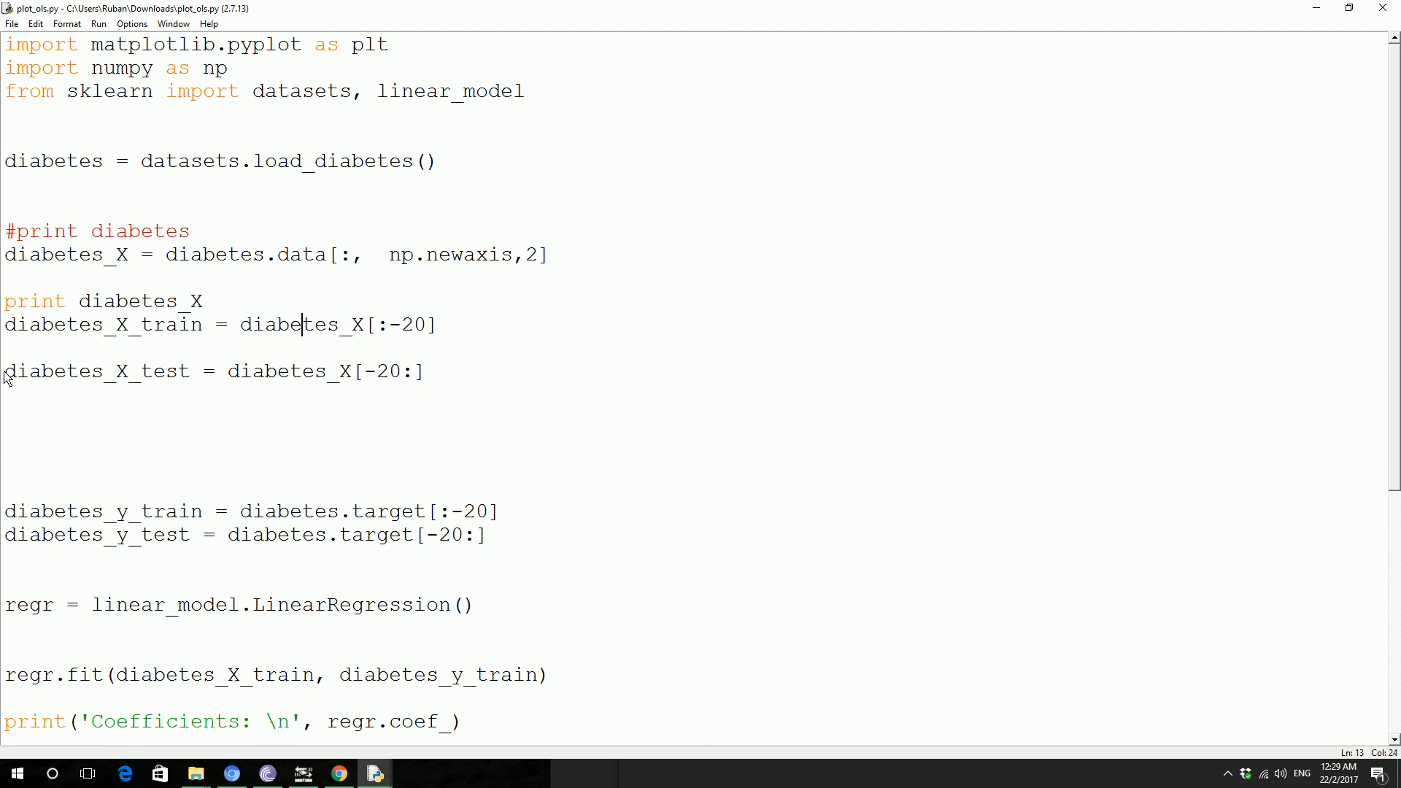
scroll("down", 3)
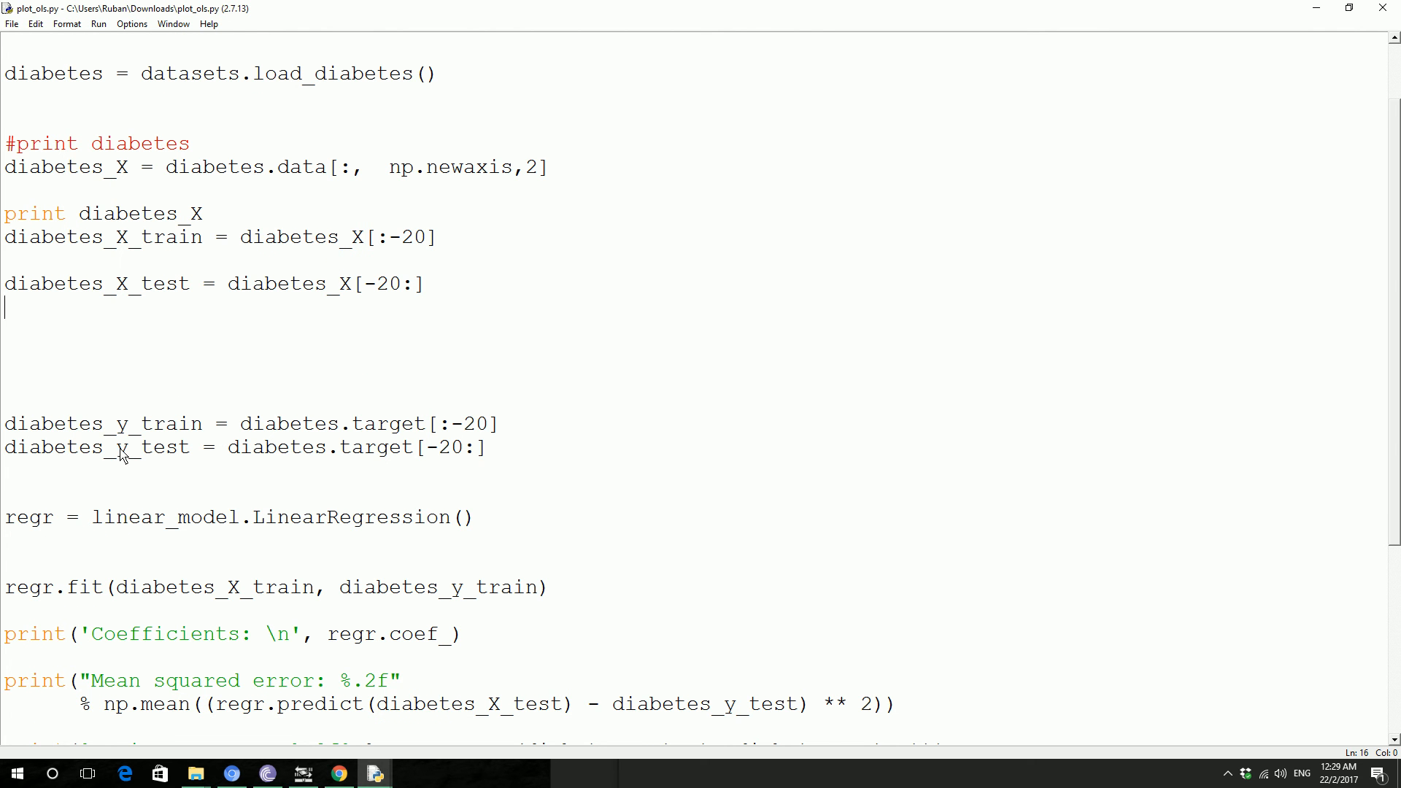
mouse_move(168, 438)
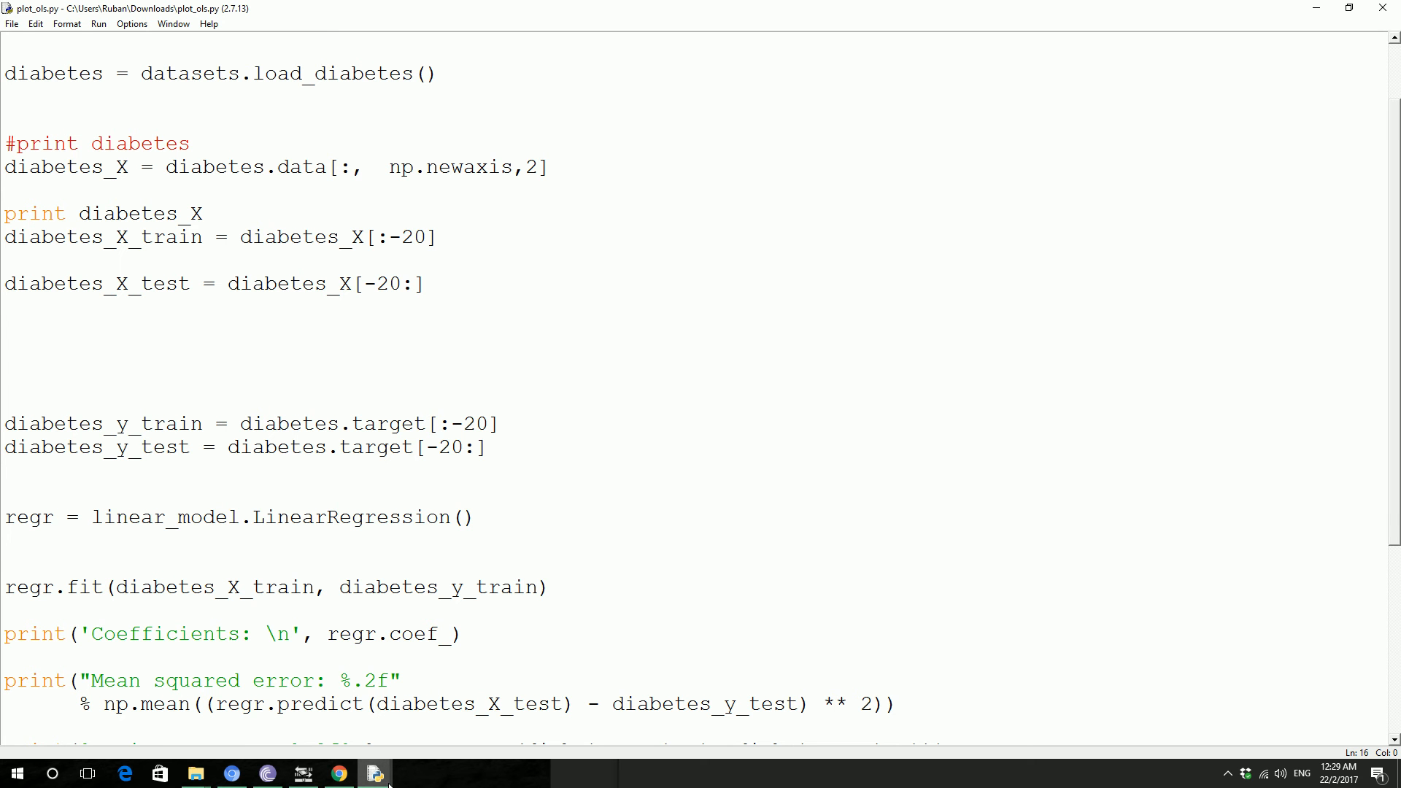
mouse_move(338, 773)
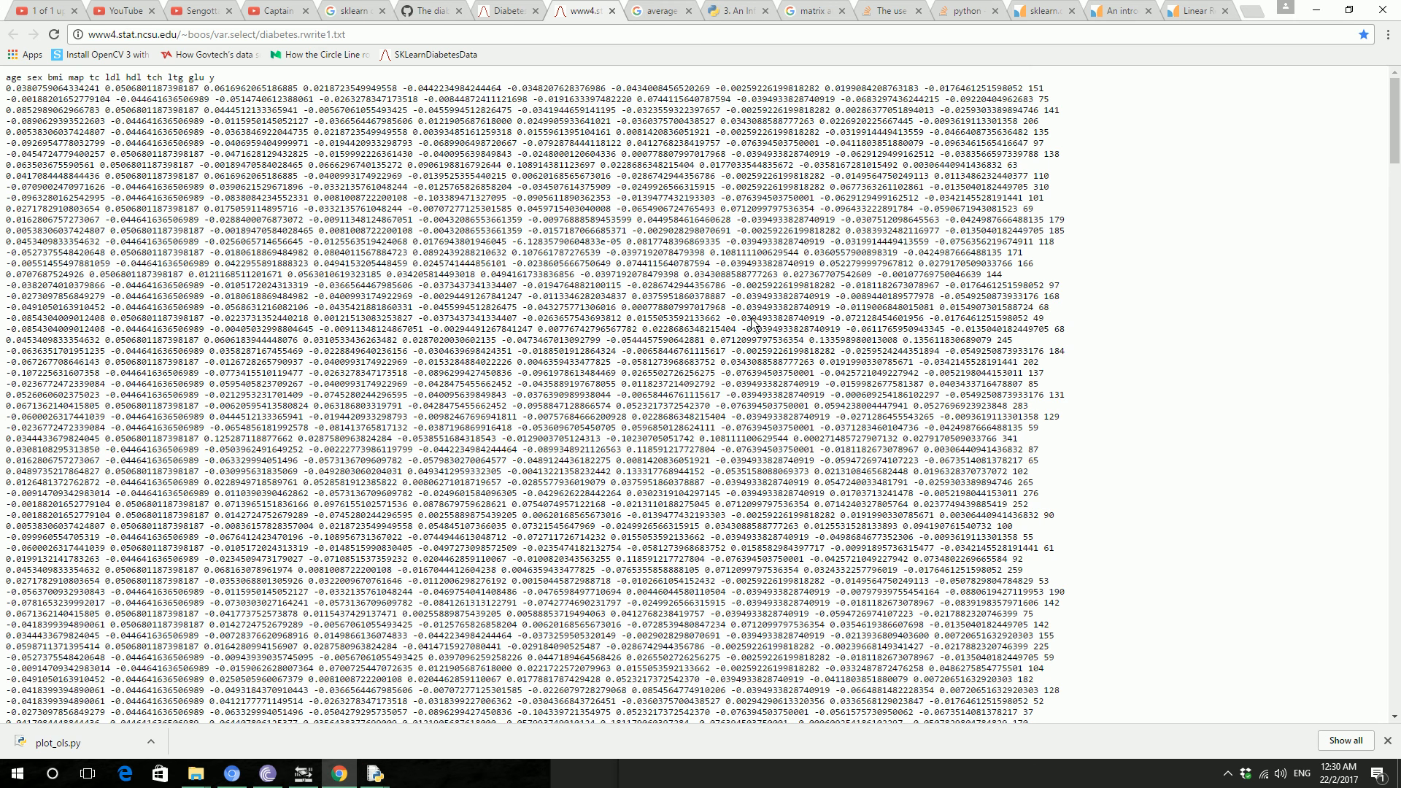
mouse_move(989, 70)
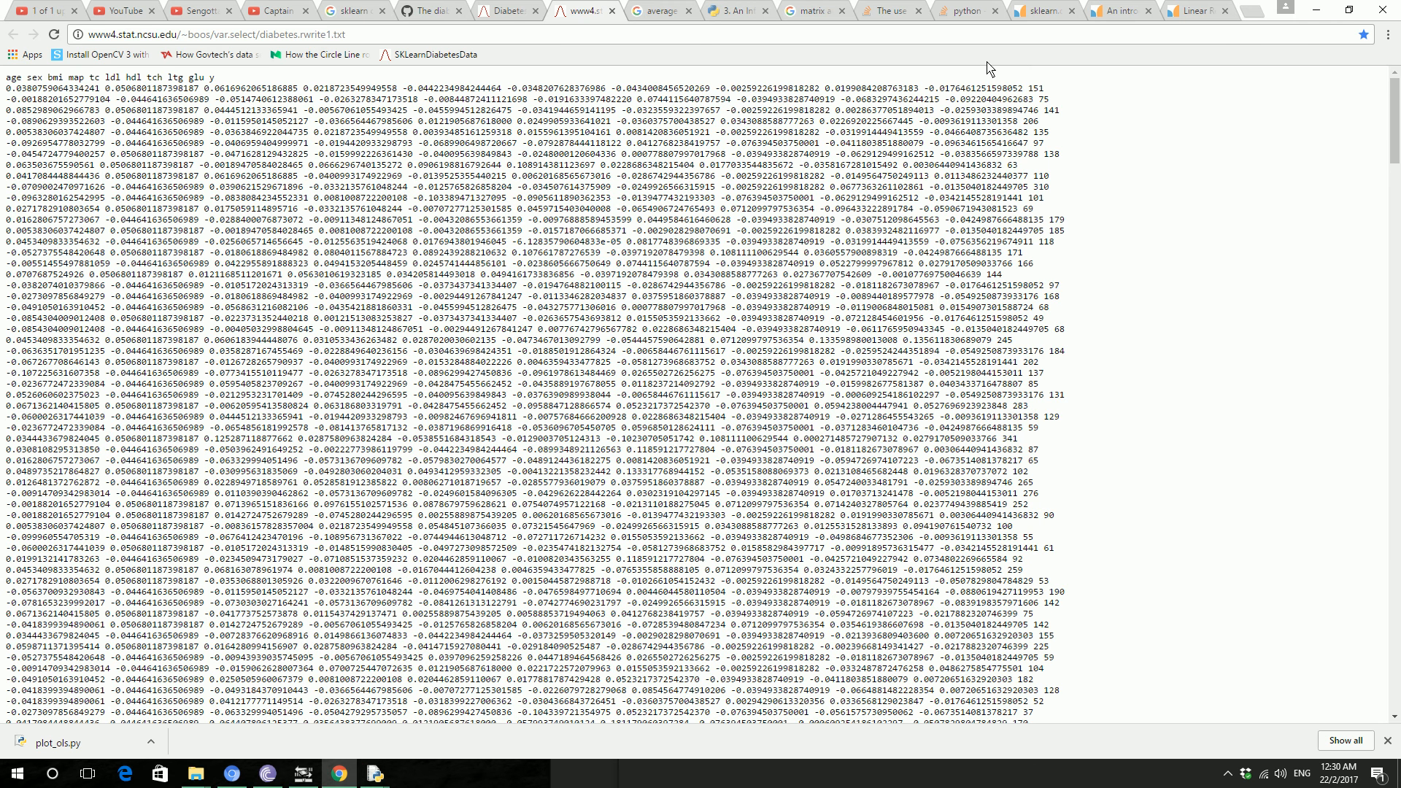
Step: Highlight the first row's target value 153 in the data file, then minimize Chrome
double_click(1035, 87)
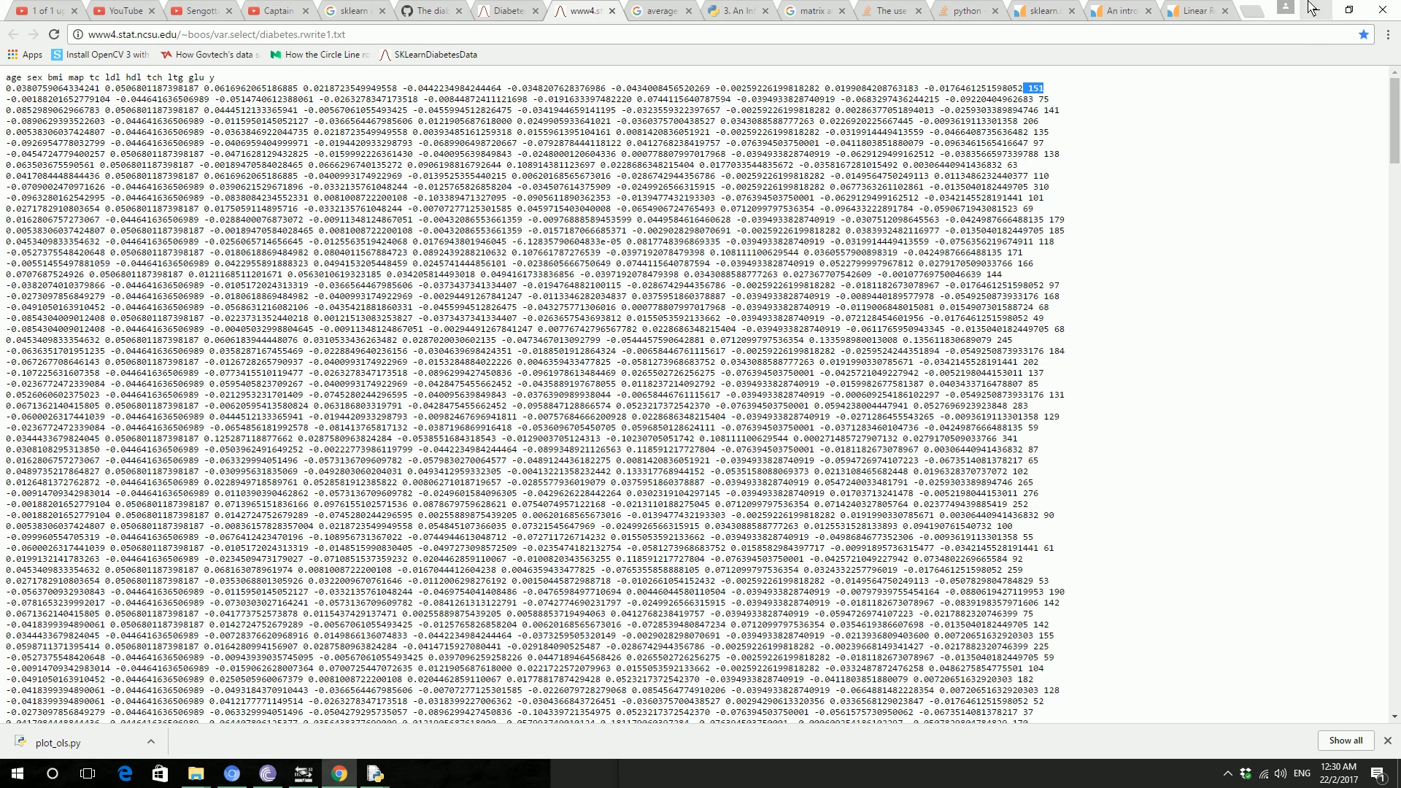
left_click(375, 773)
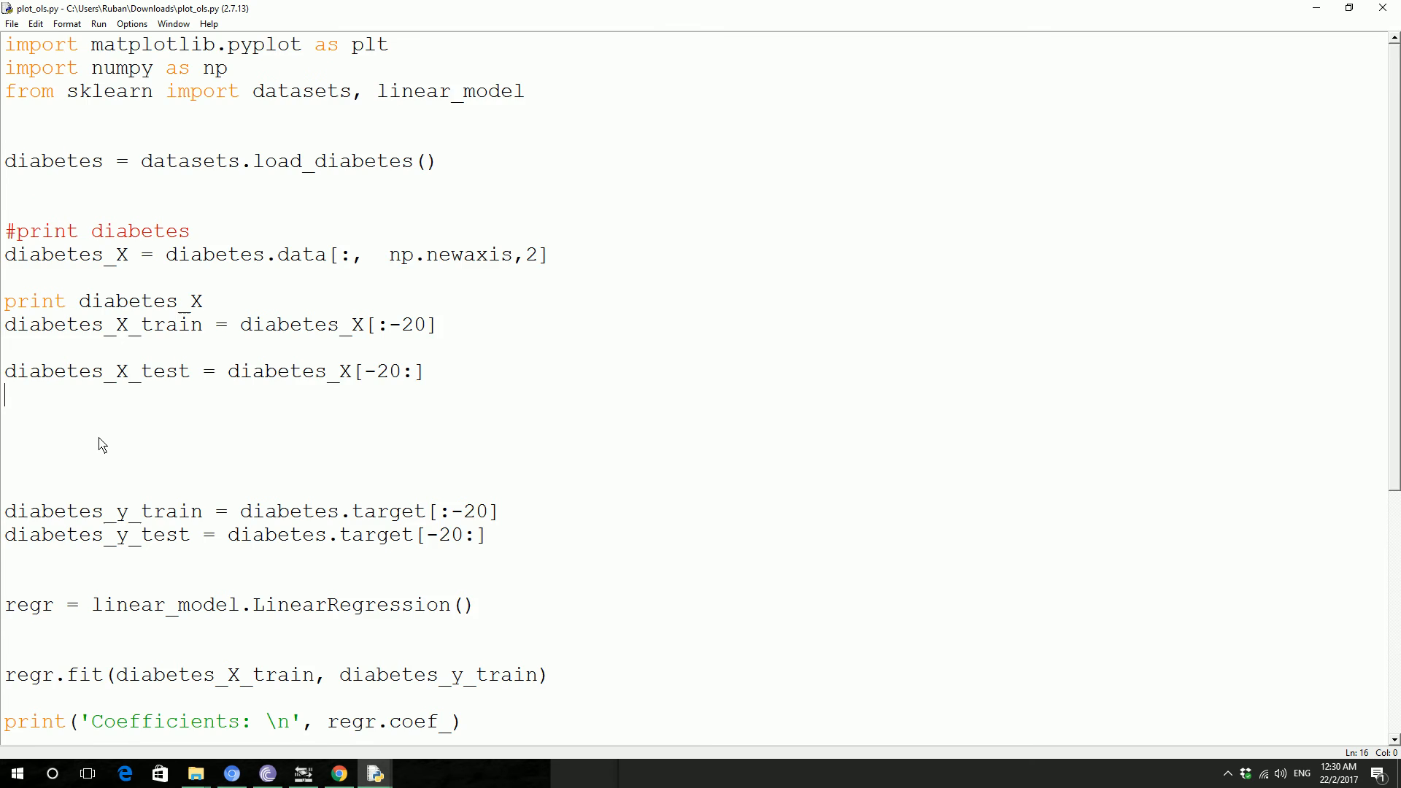
scroll("down", 3)
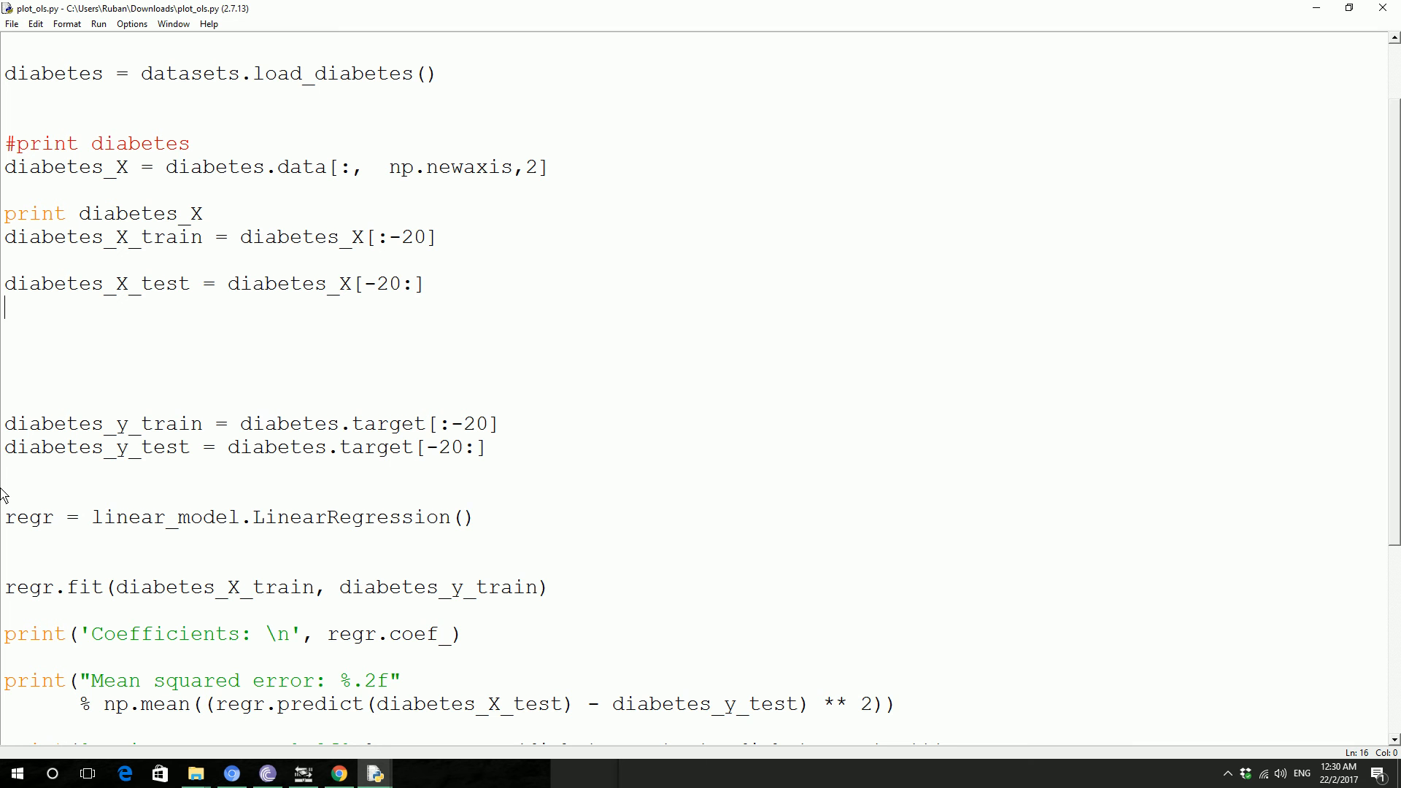
double_click(27, 517)
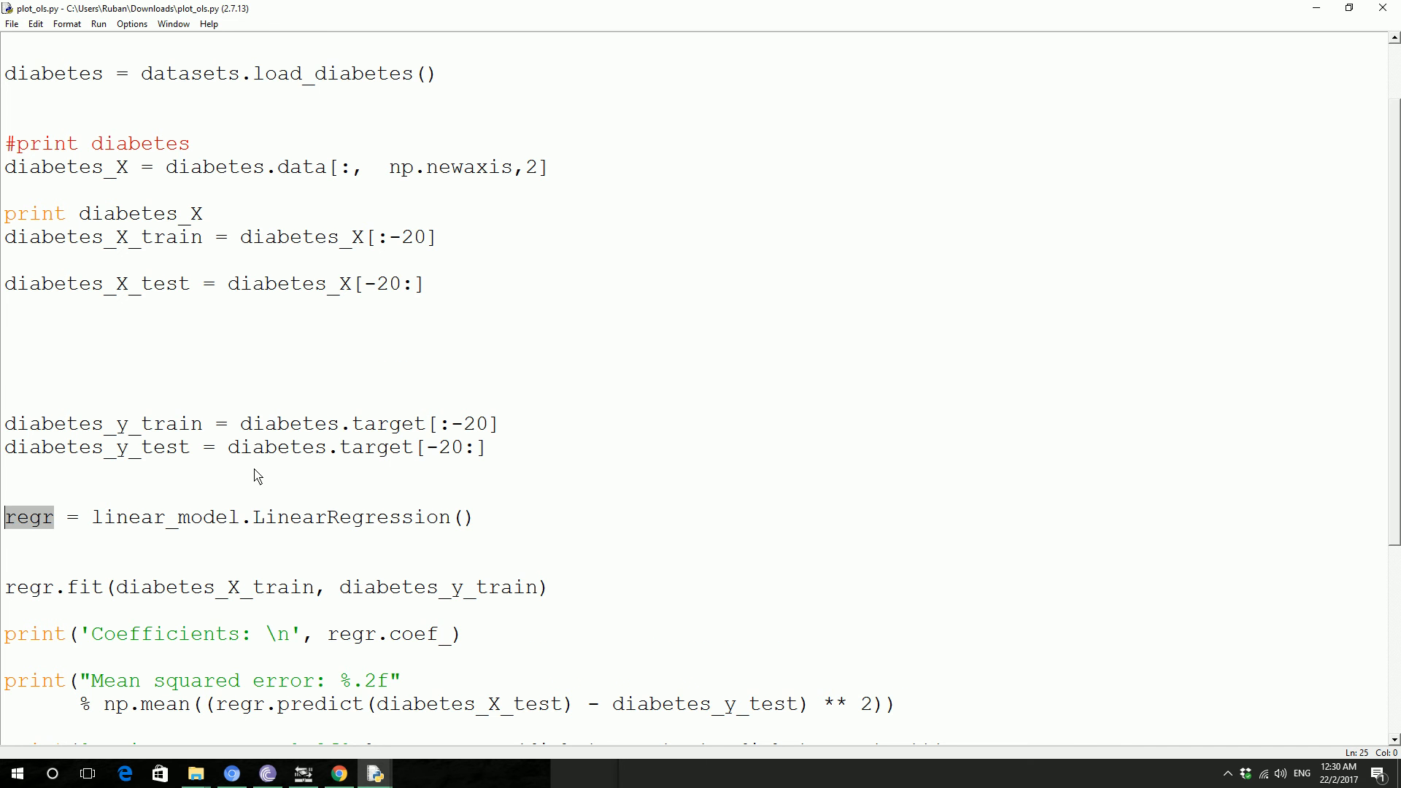
scroll("down", 3)
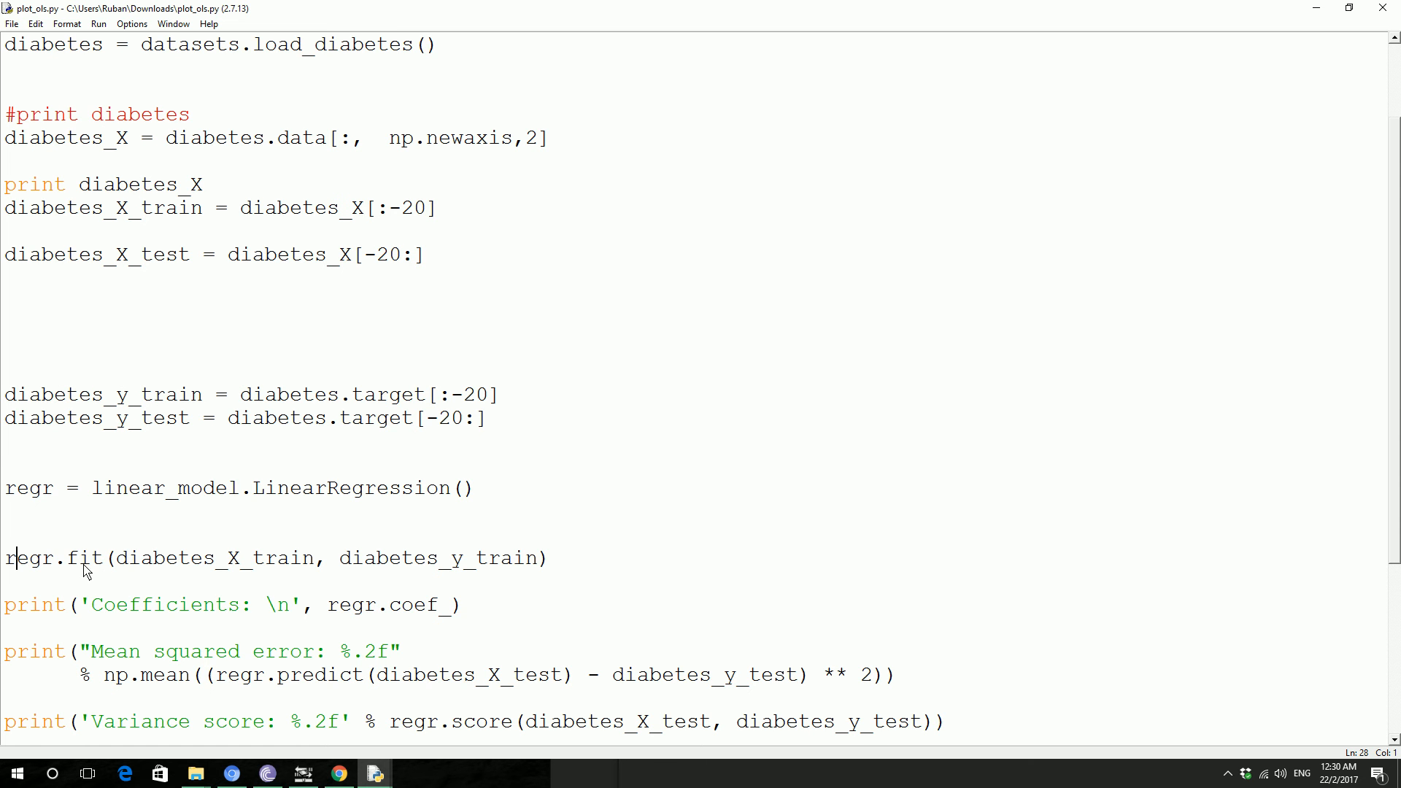
scroll("down", 3)
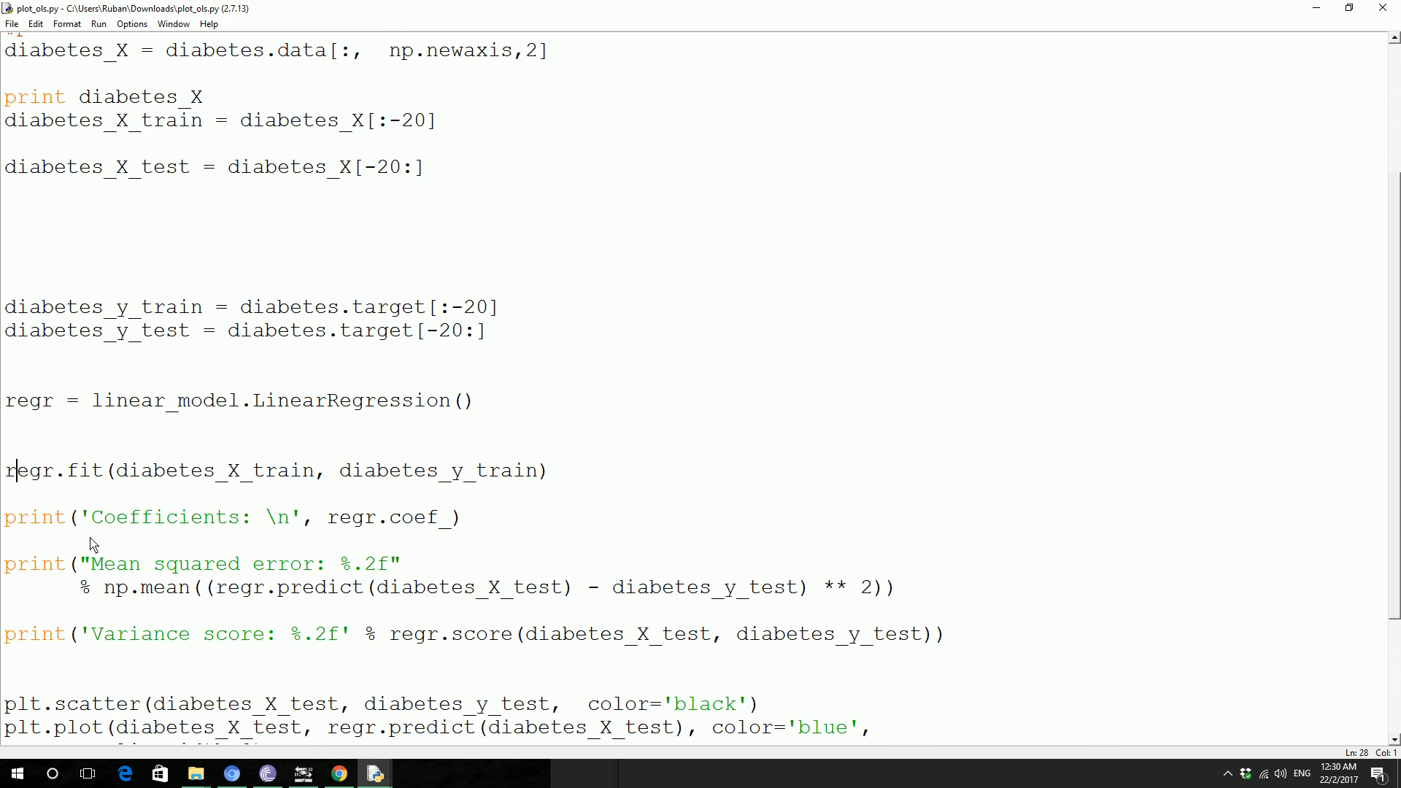
mouse_move(100, 505)
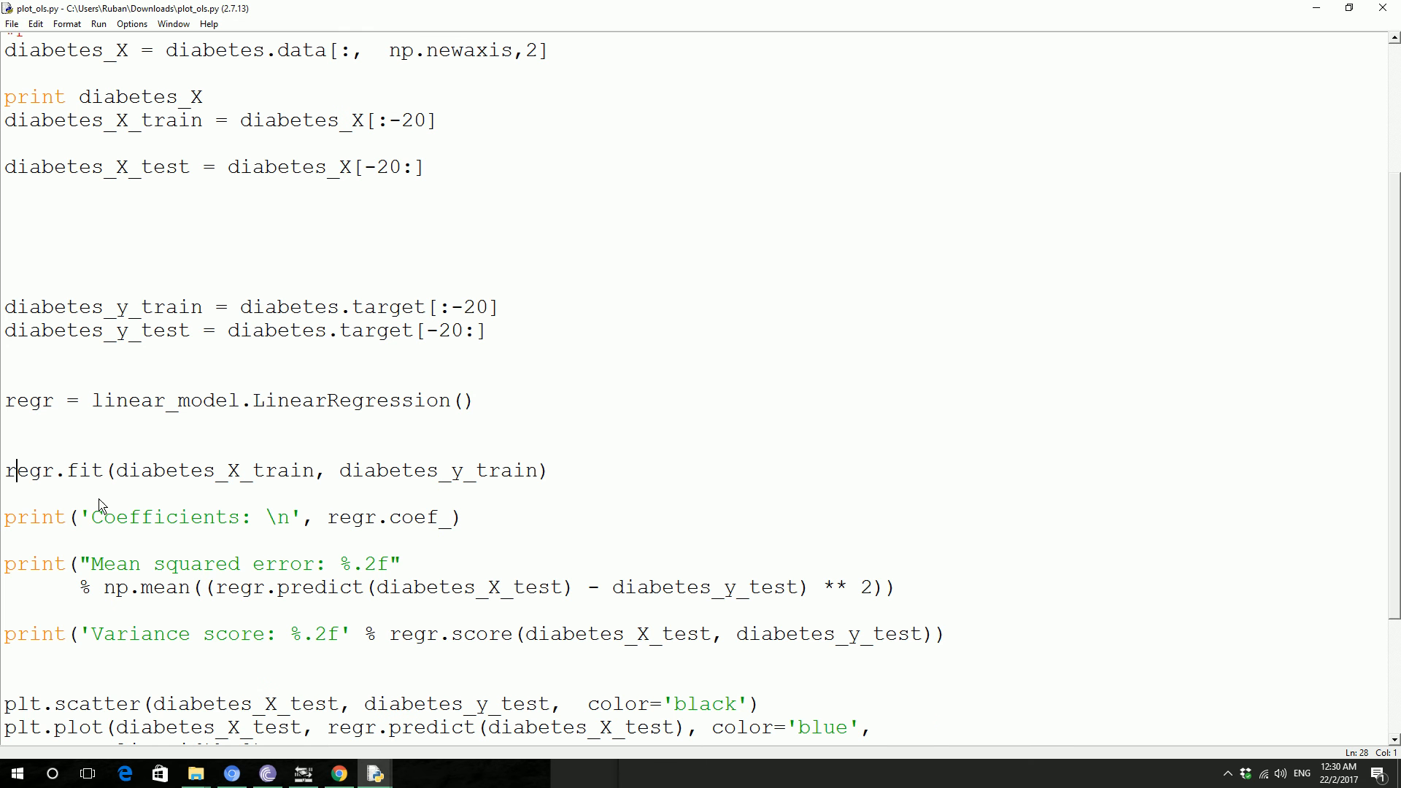
mouse_move(236, 463)
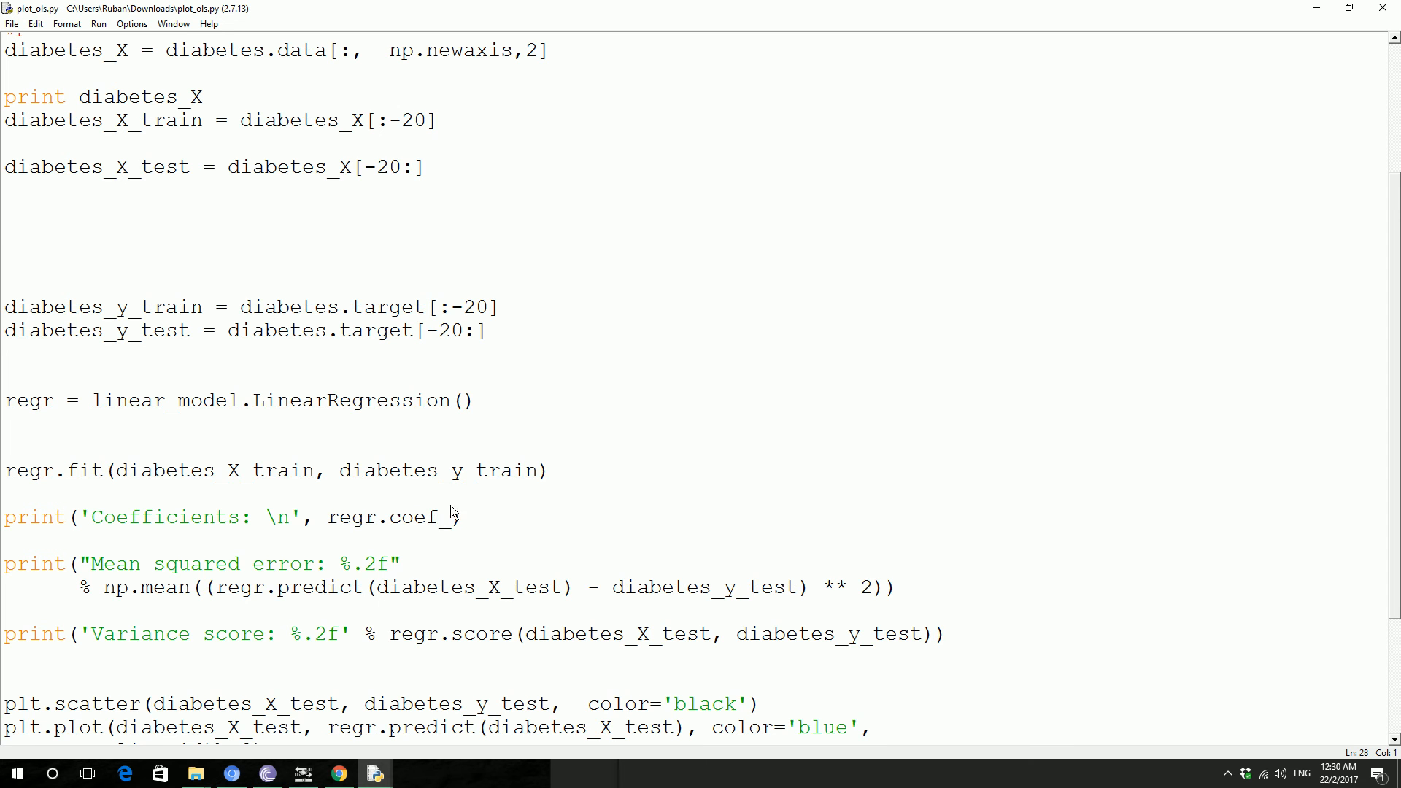
scroll("down", 3)
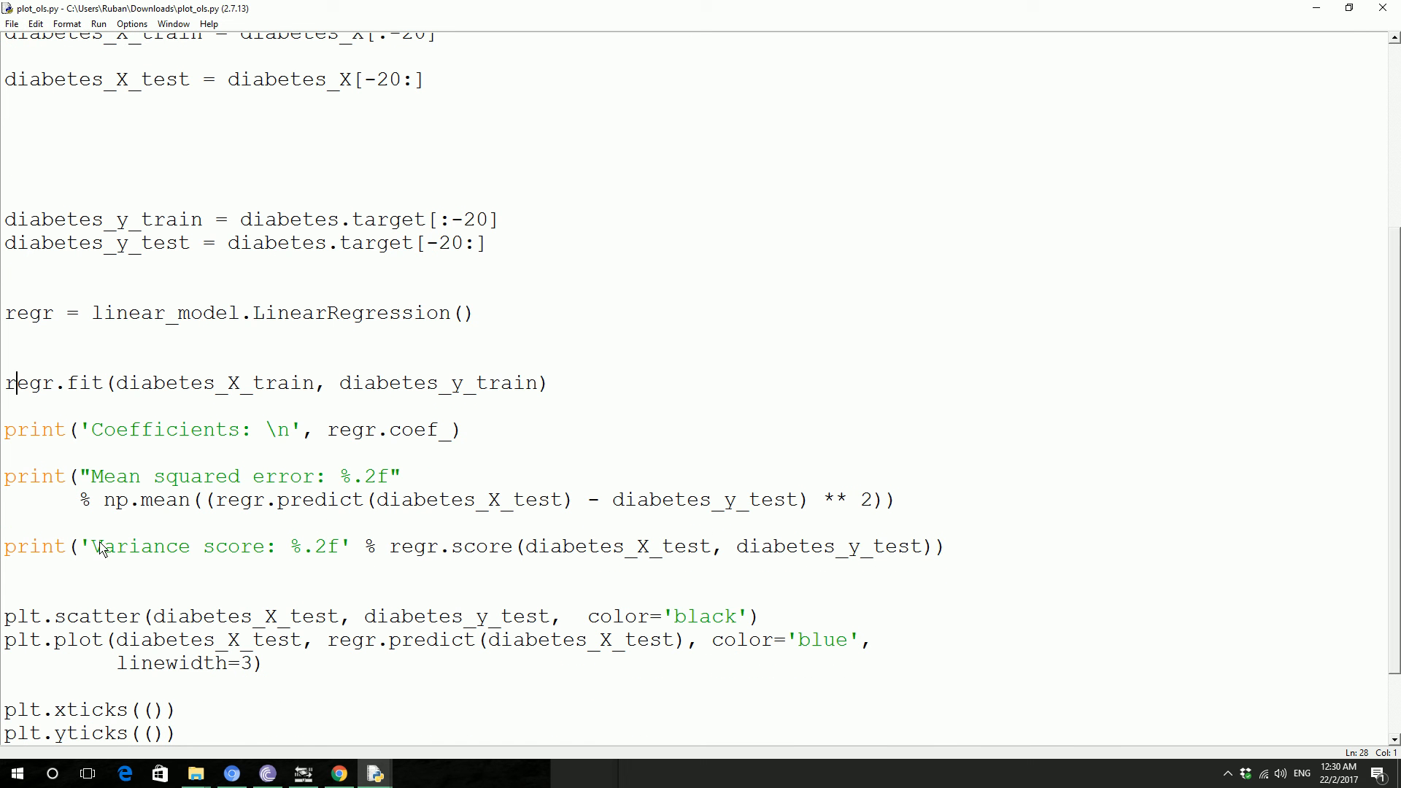
mouse_move(130, 486)
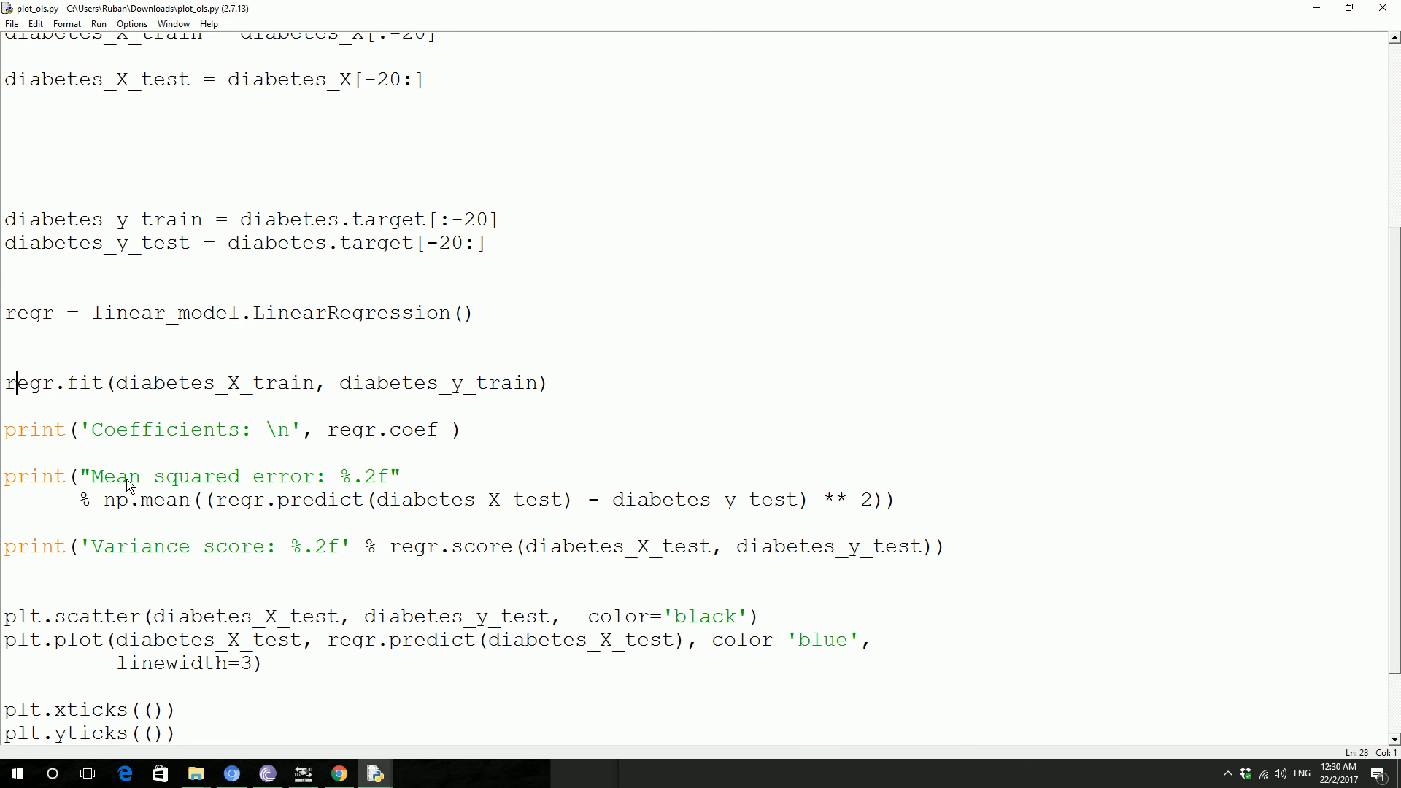
mouse_move(116, 496)
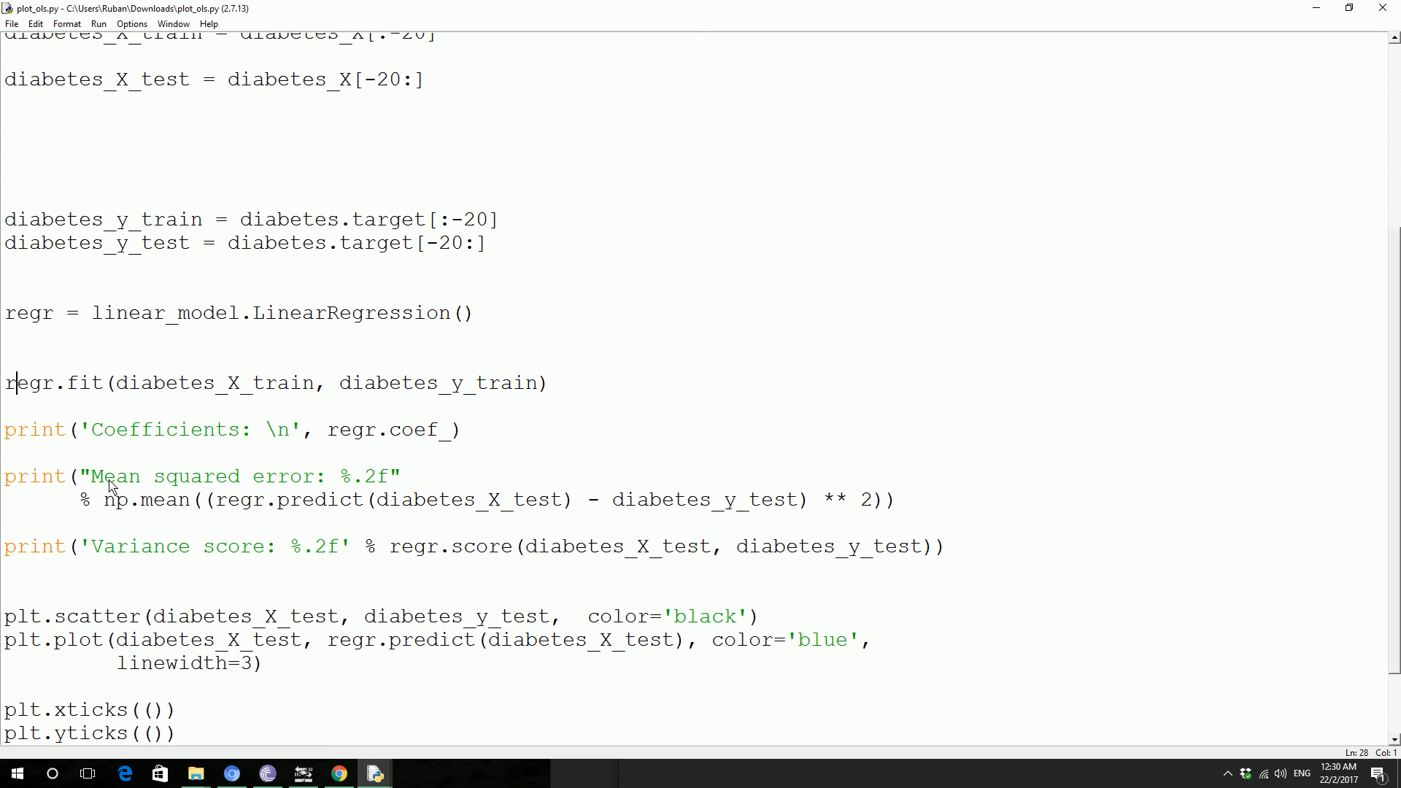
mouse_move(435, 502)
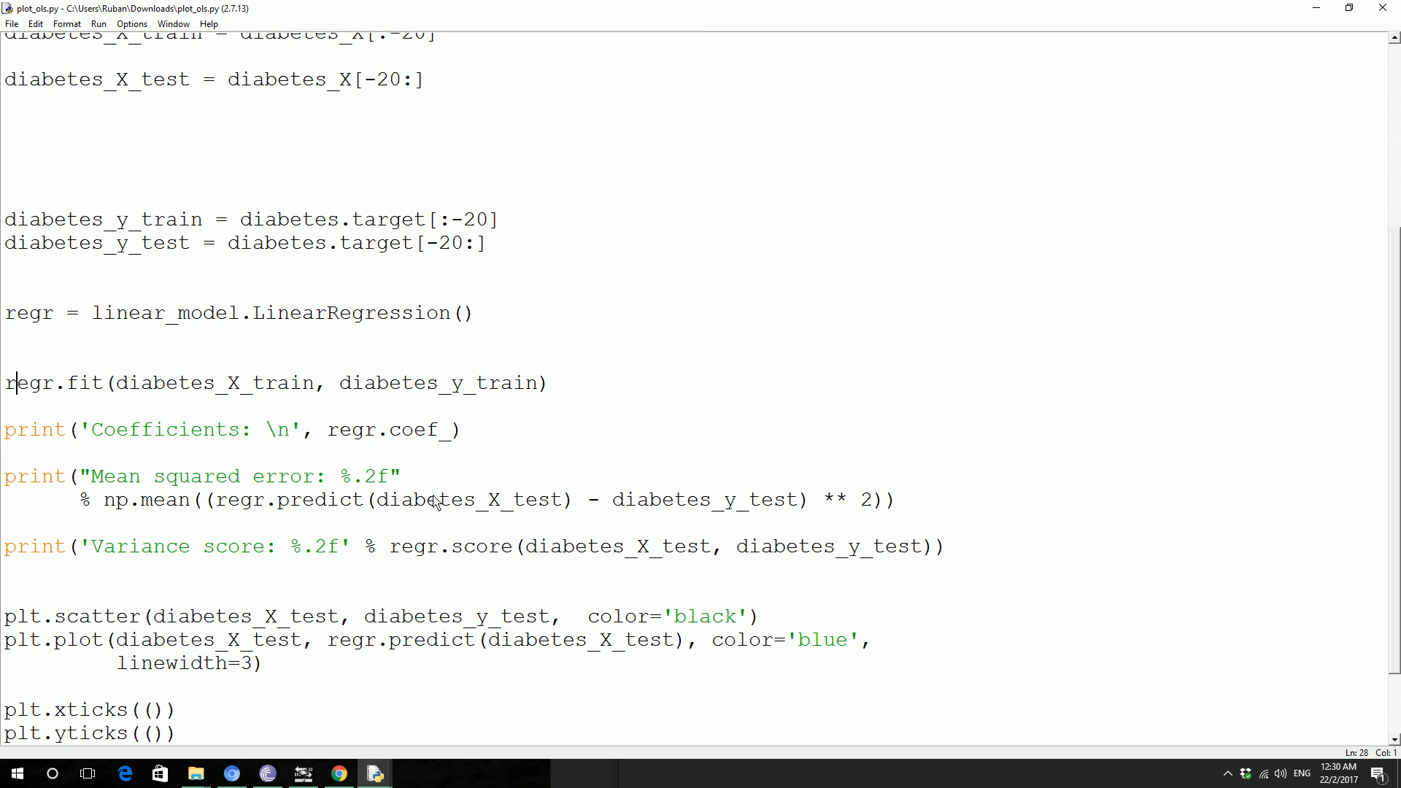
mouse_move(621, 505)
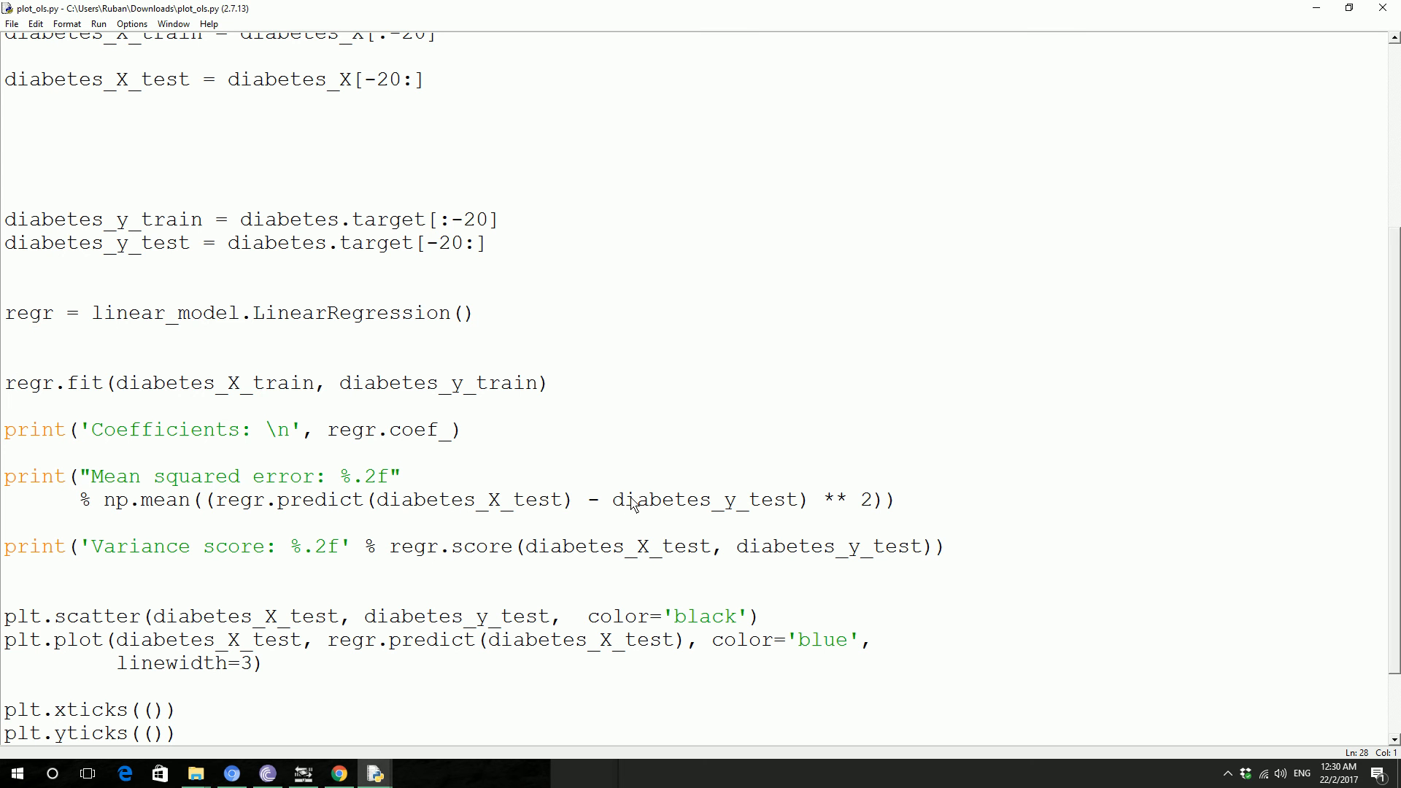
mouse_move(616, 501)
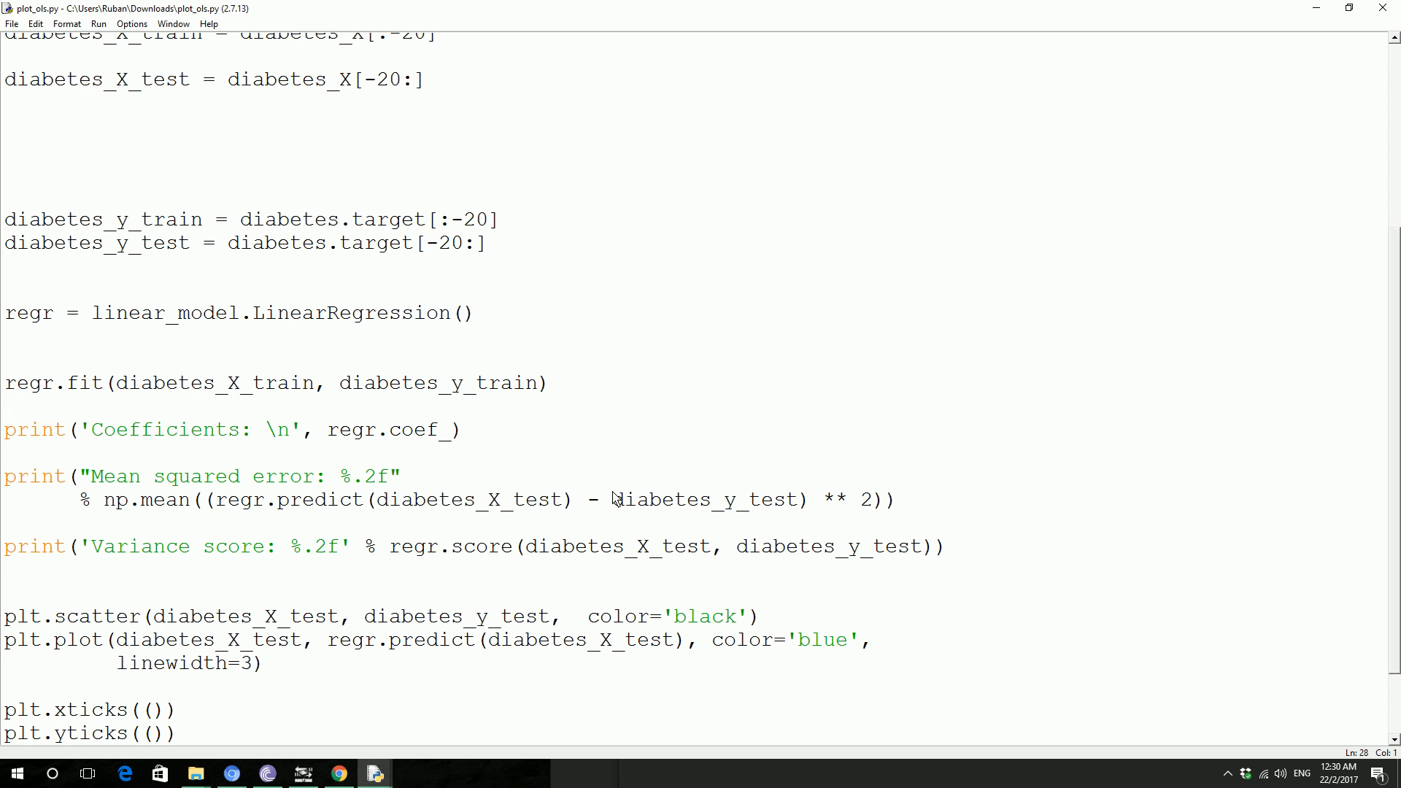
left_click(8, 383)
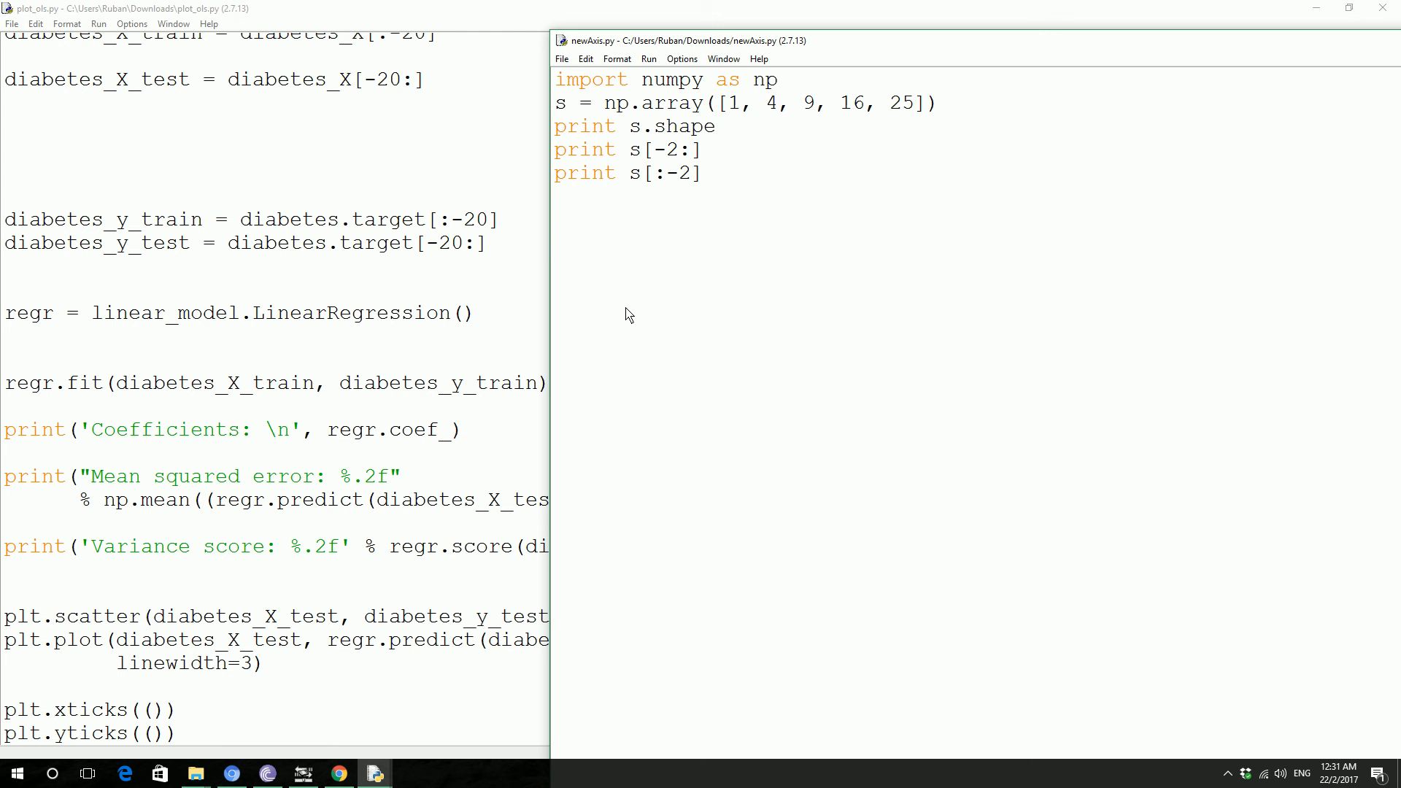
Step: Type the sample numbers 1 2 3 4 5 in newAxis.py and reposition its window
type("1")
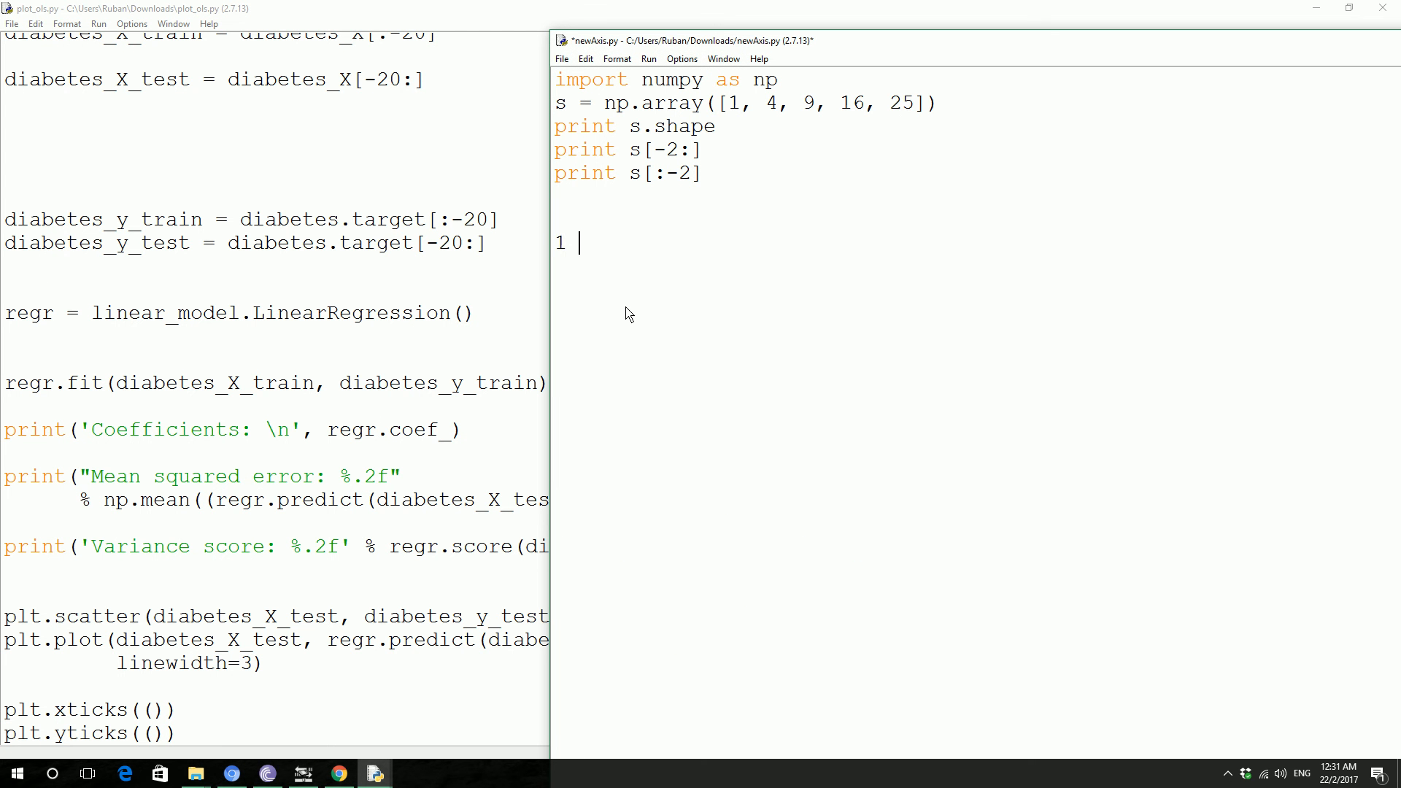
type("2 3 4")
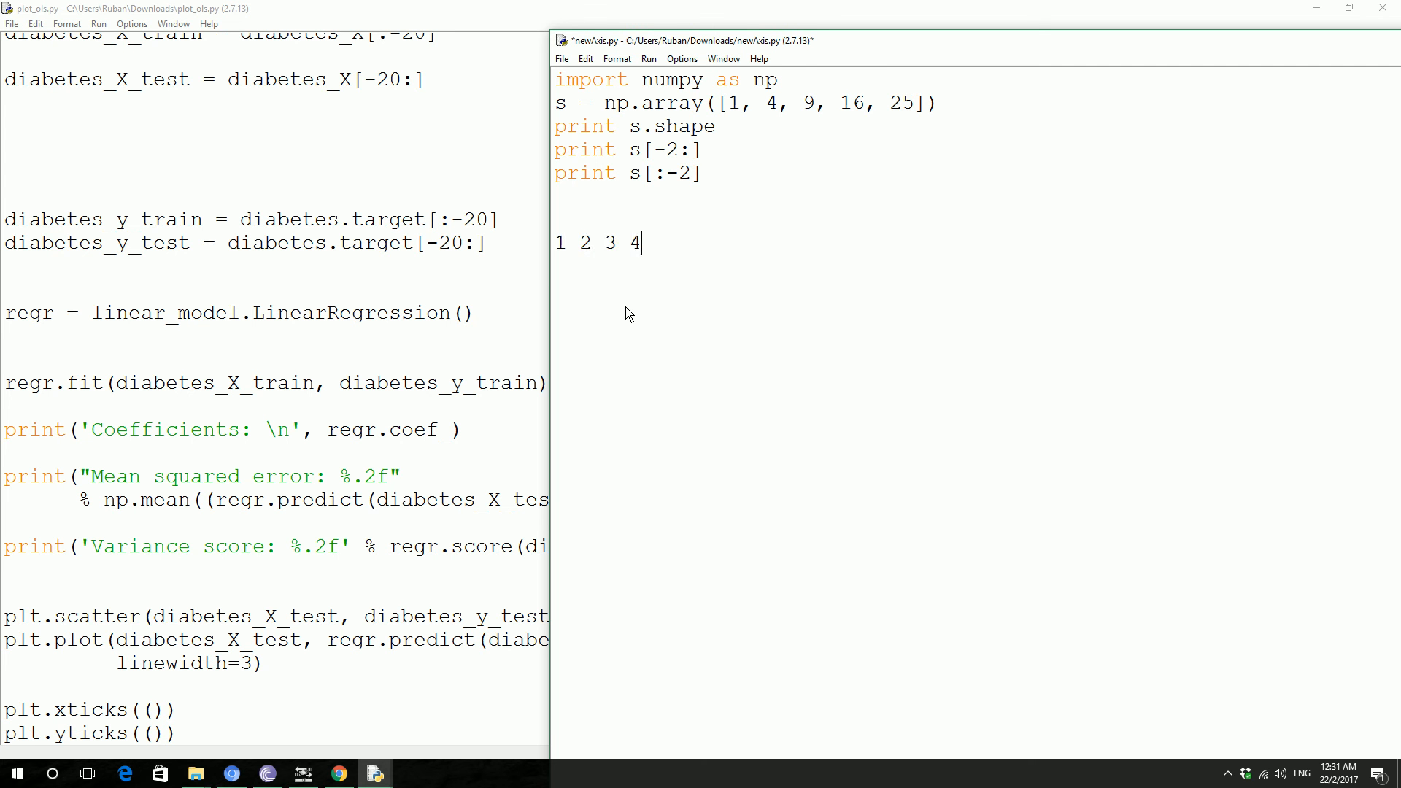
type("5")
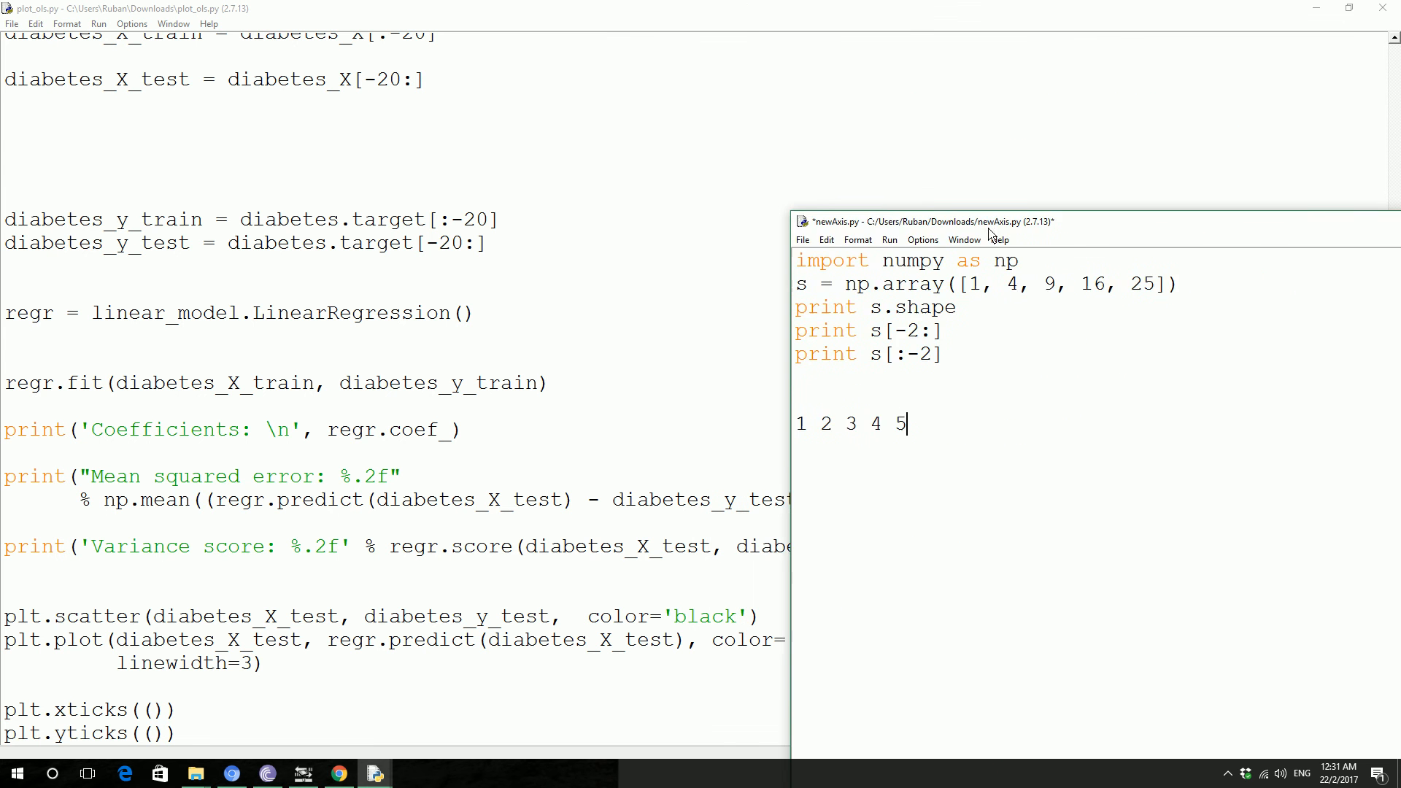
left_click_drag(894, 222, 1099, 197)
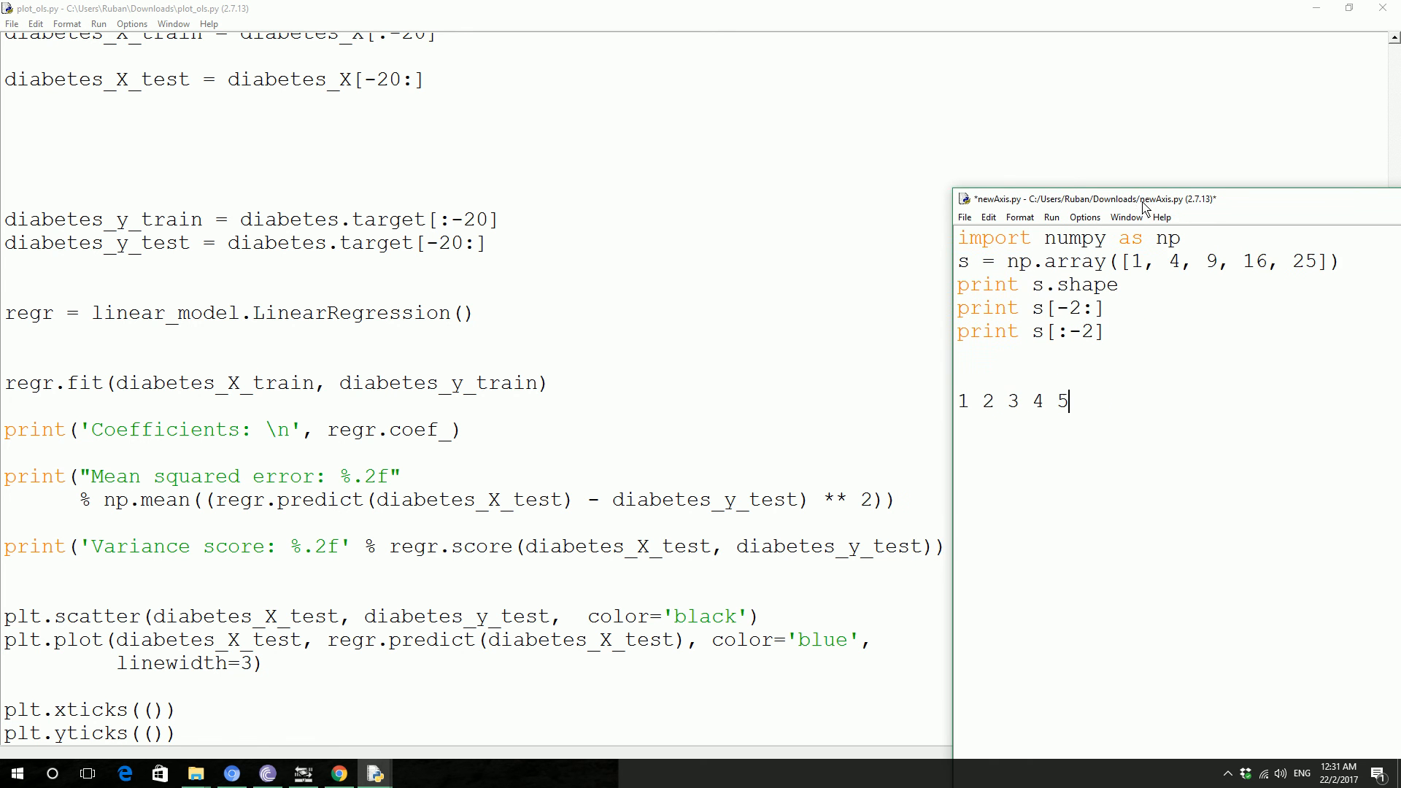
left_click_drag(1146, 199, 1059, 187)
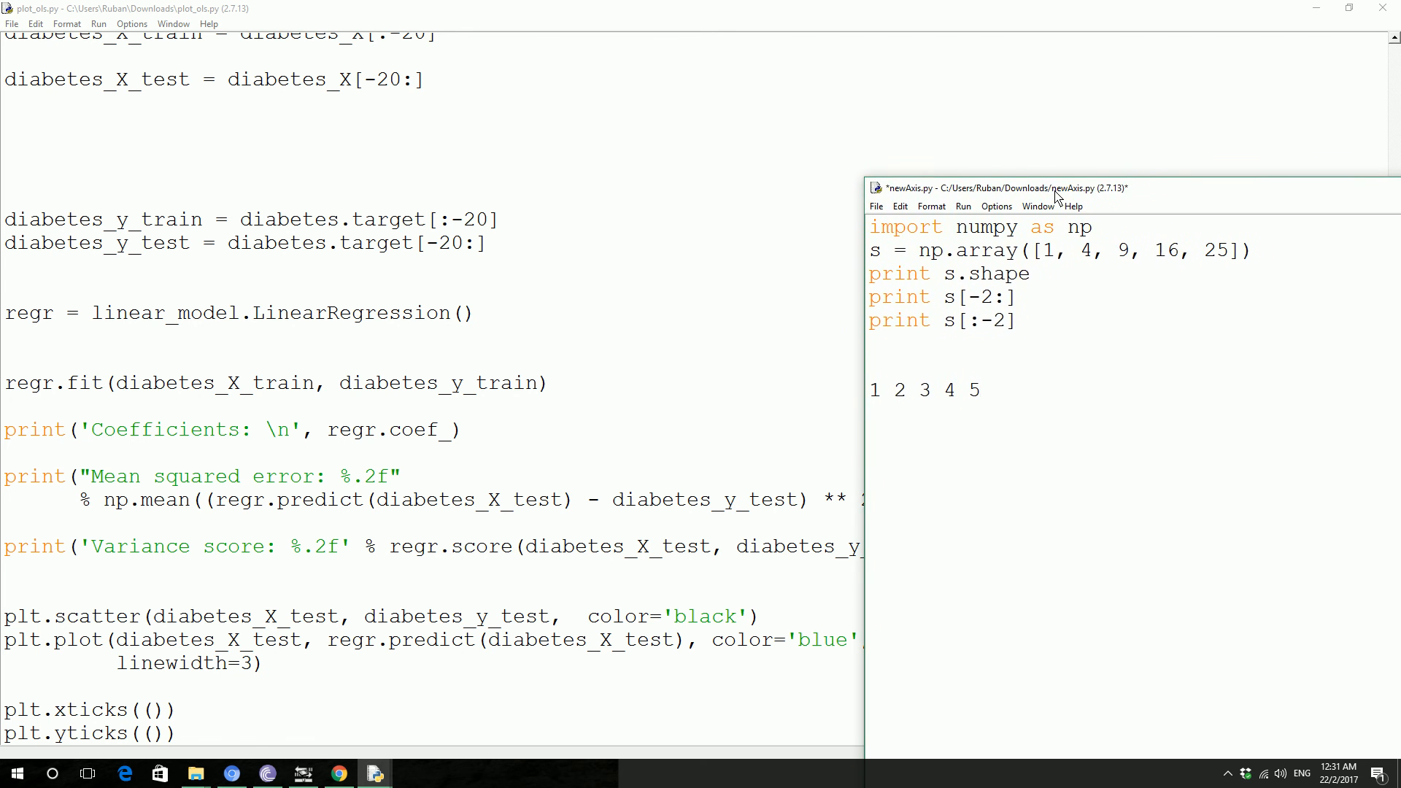
mouse_move(975, 401)
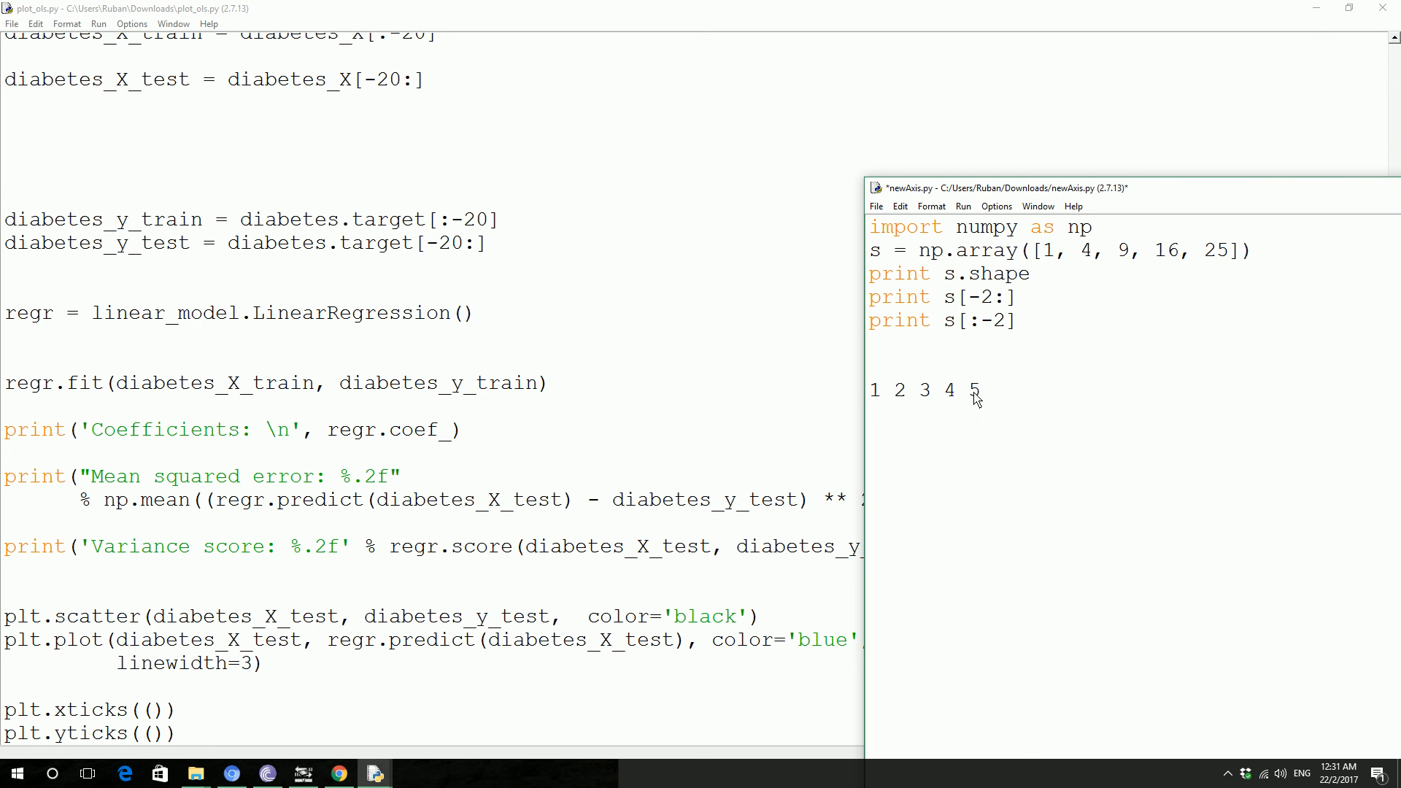
mouse_move(1004, 378)
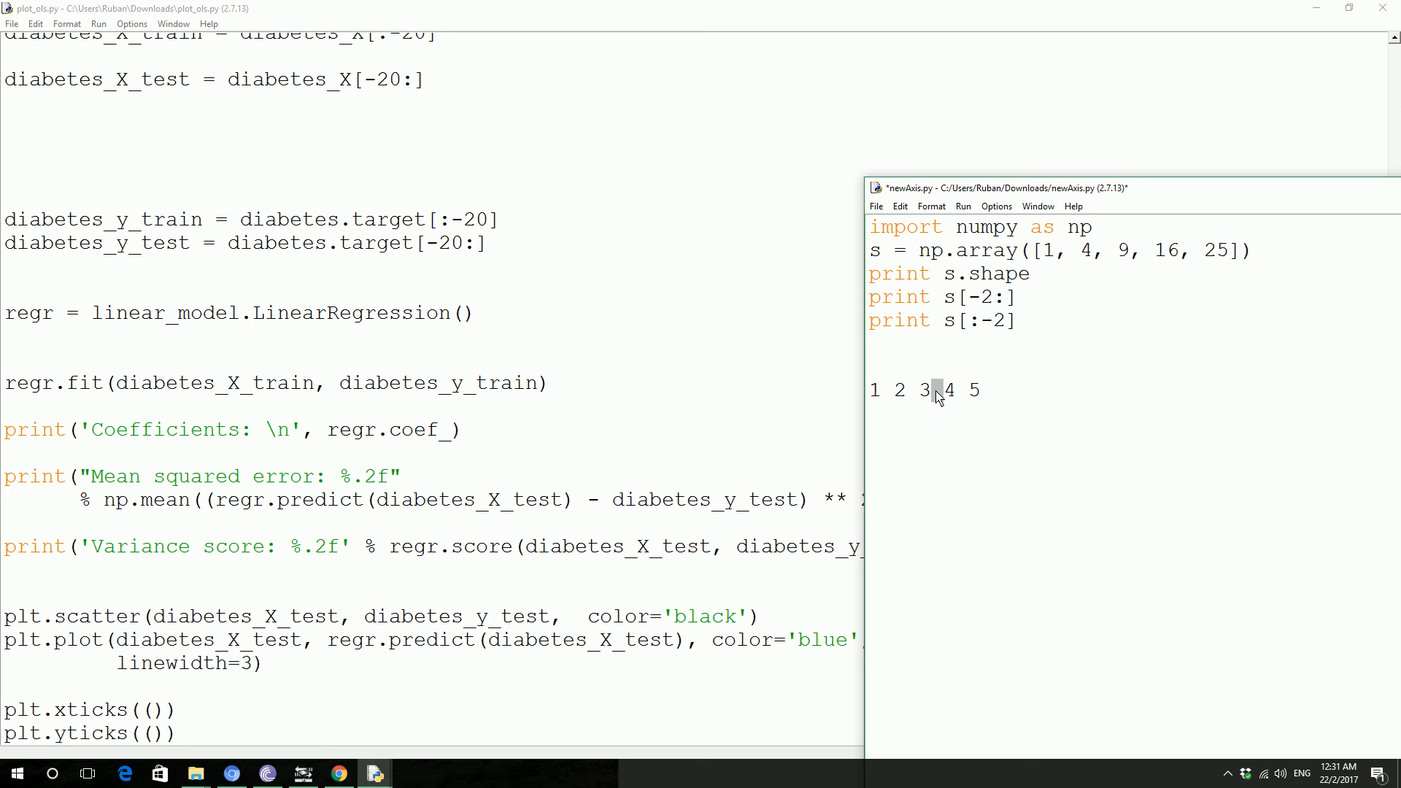
Step: Add a 3 after the list and type the squared difference (1-3)**2 + below
double_click(923, 390)
type("   3")
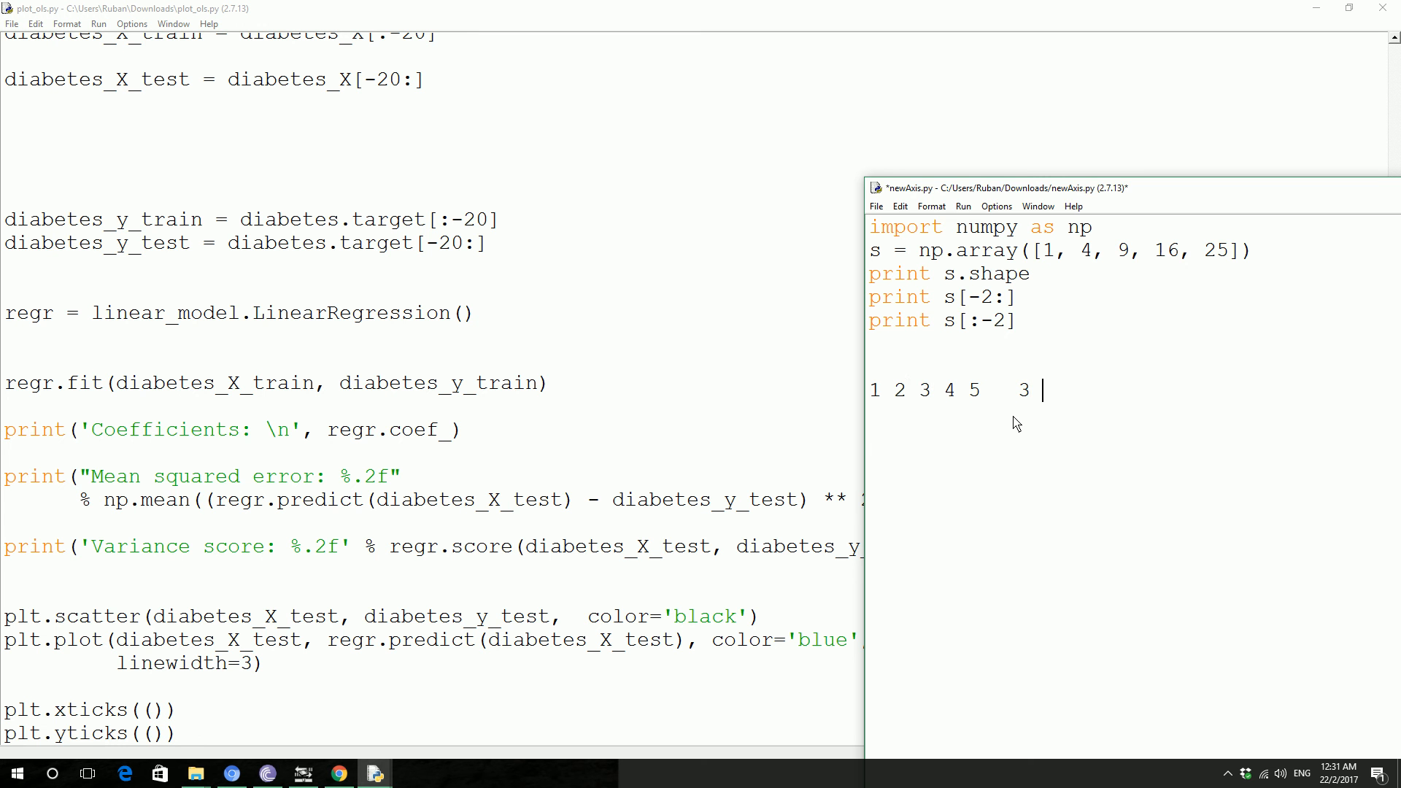
type("(1")
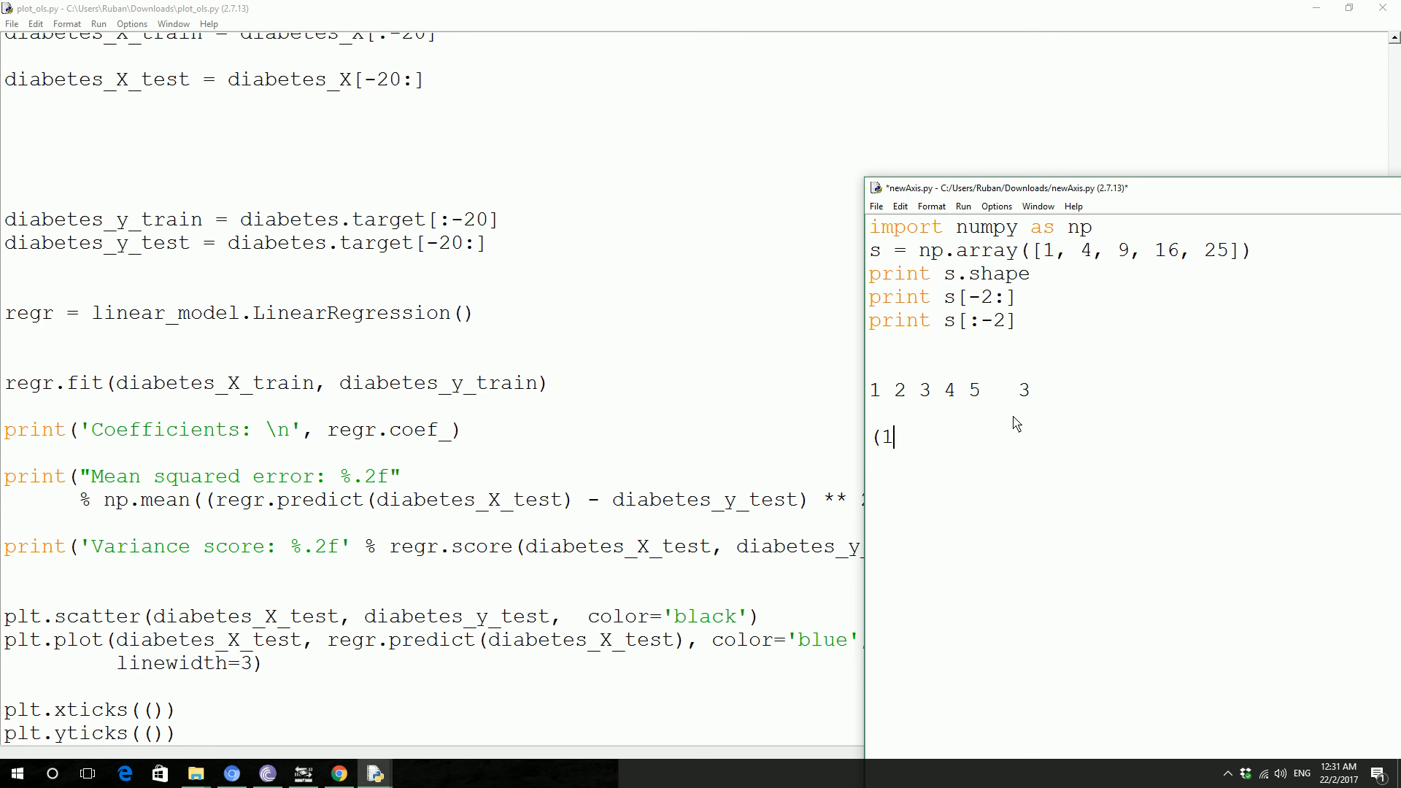
type("-3)")
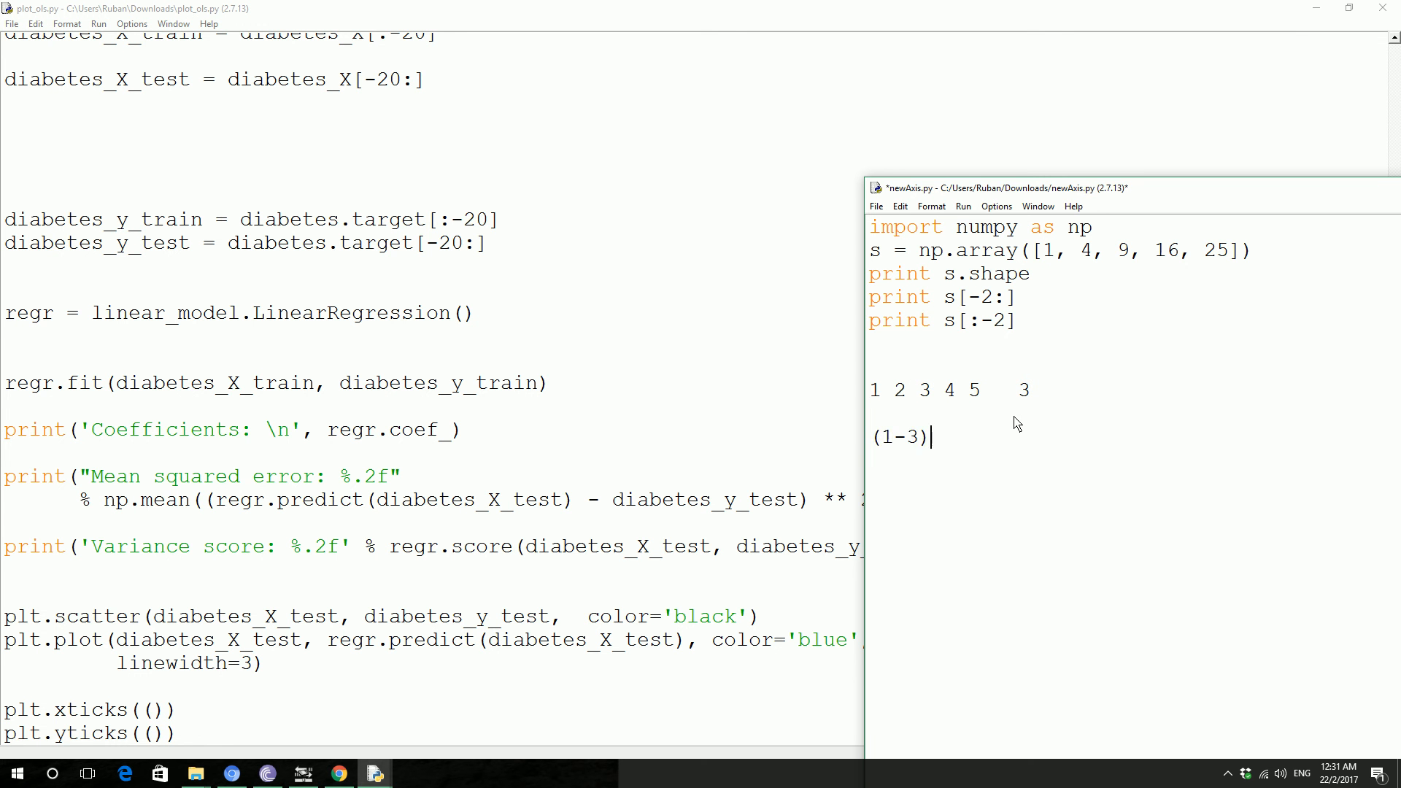
type("**2")
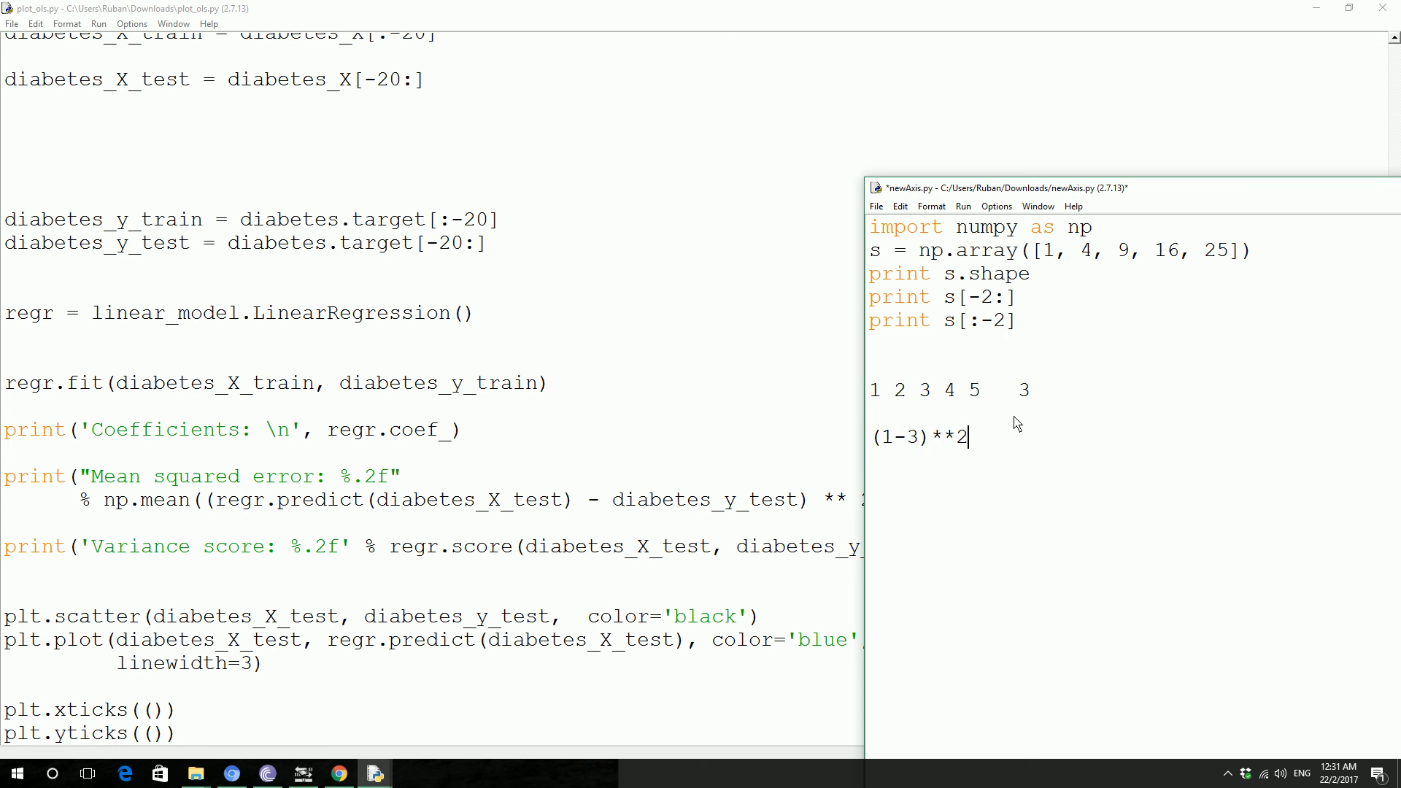
type("+")
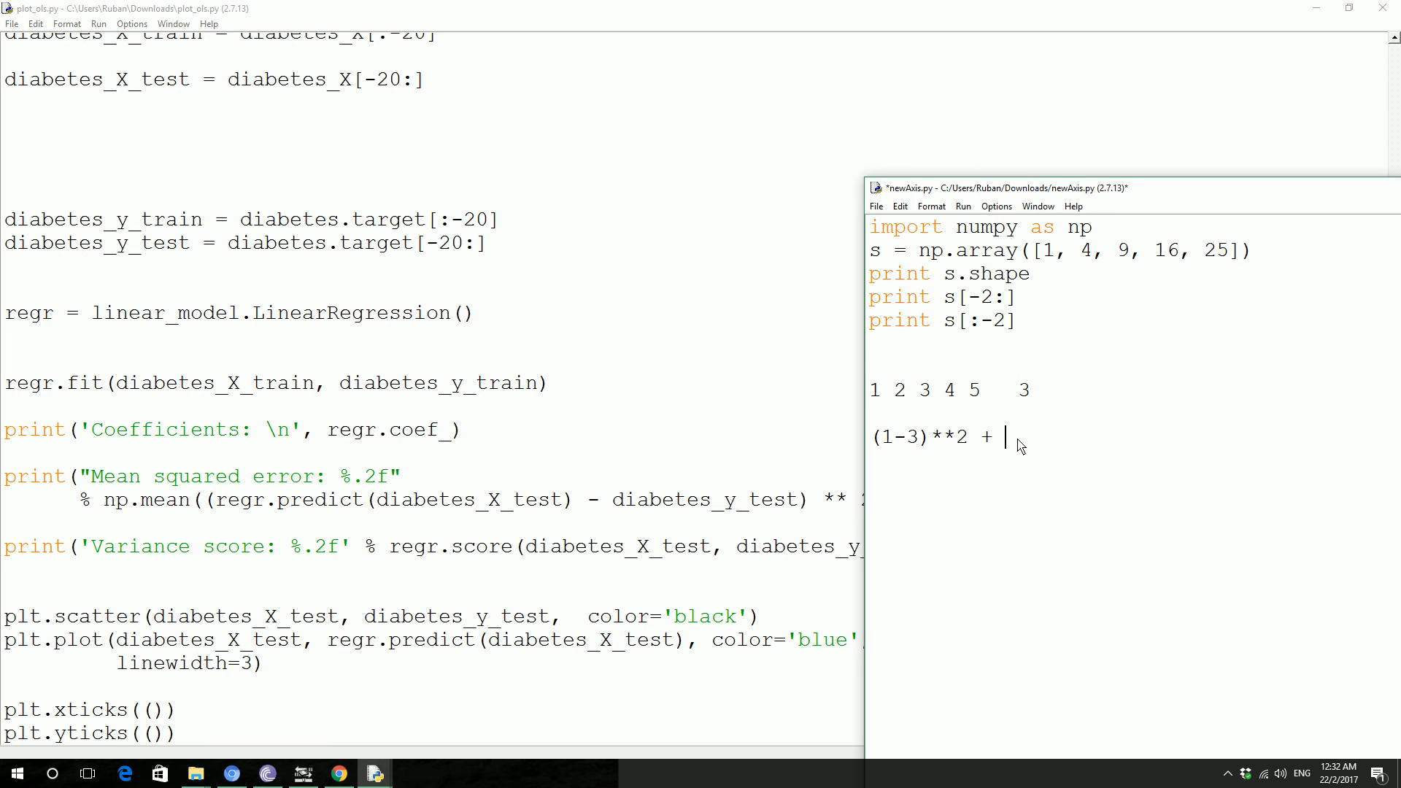
mouse_move(955, 477)
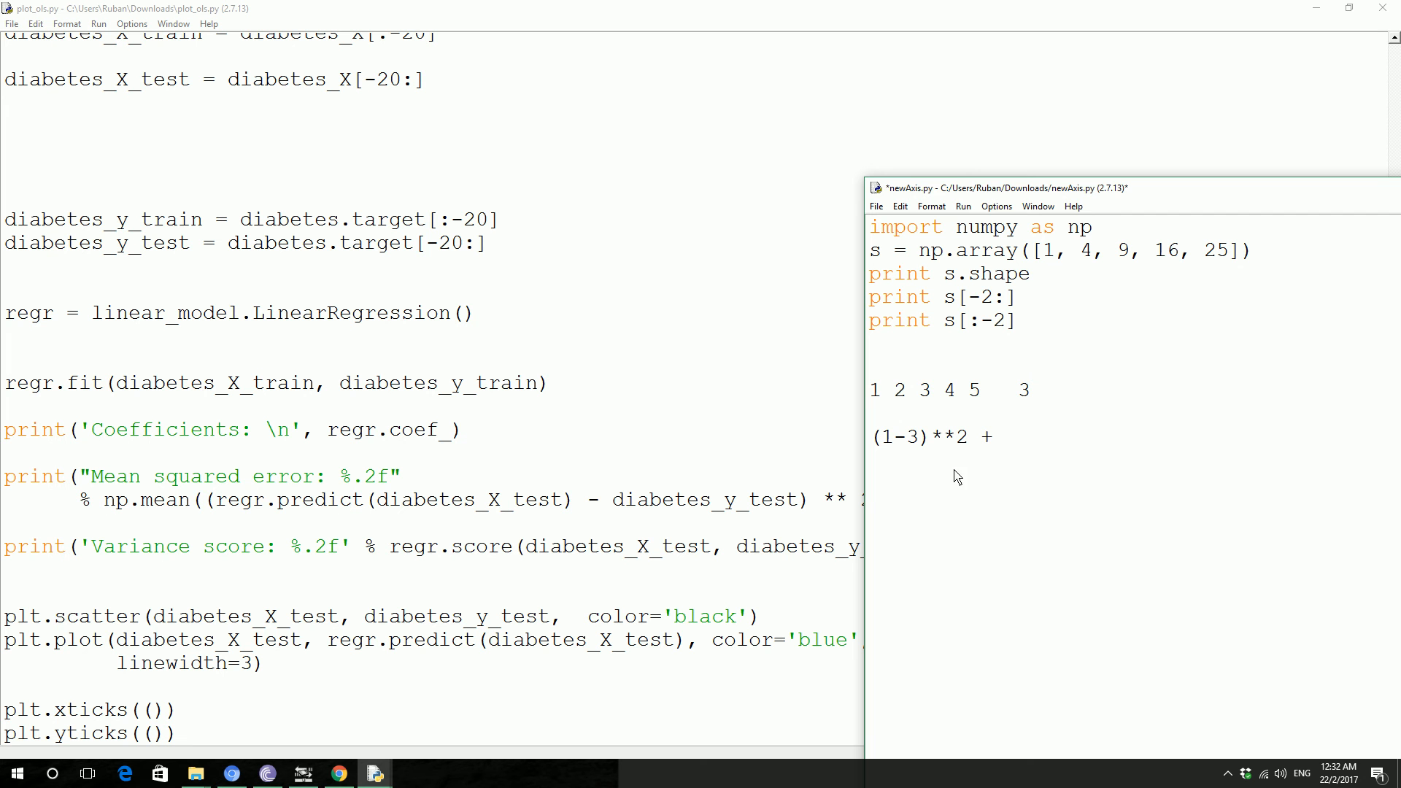
left_click_drag(889, 390, 983, 390)
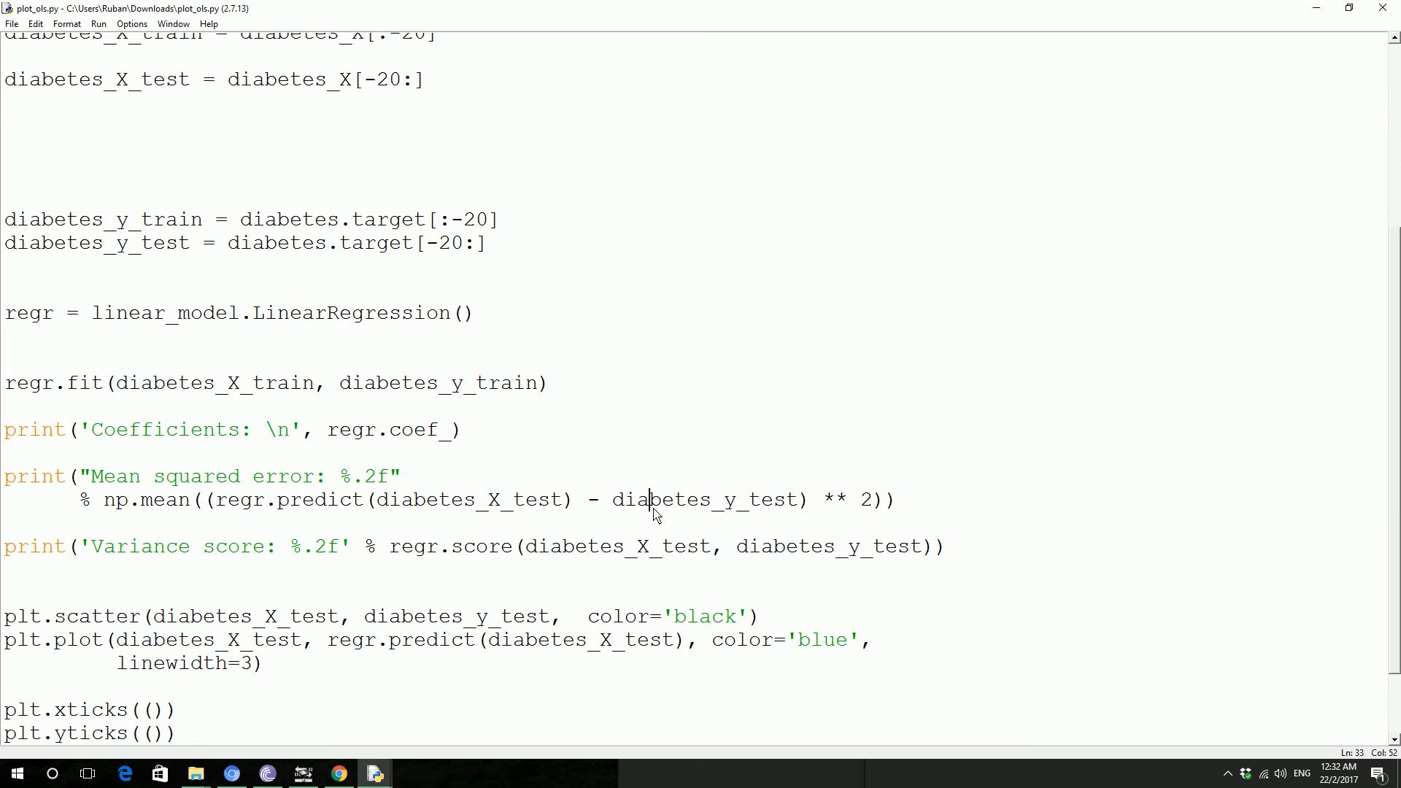
mouse_move(749, 495)
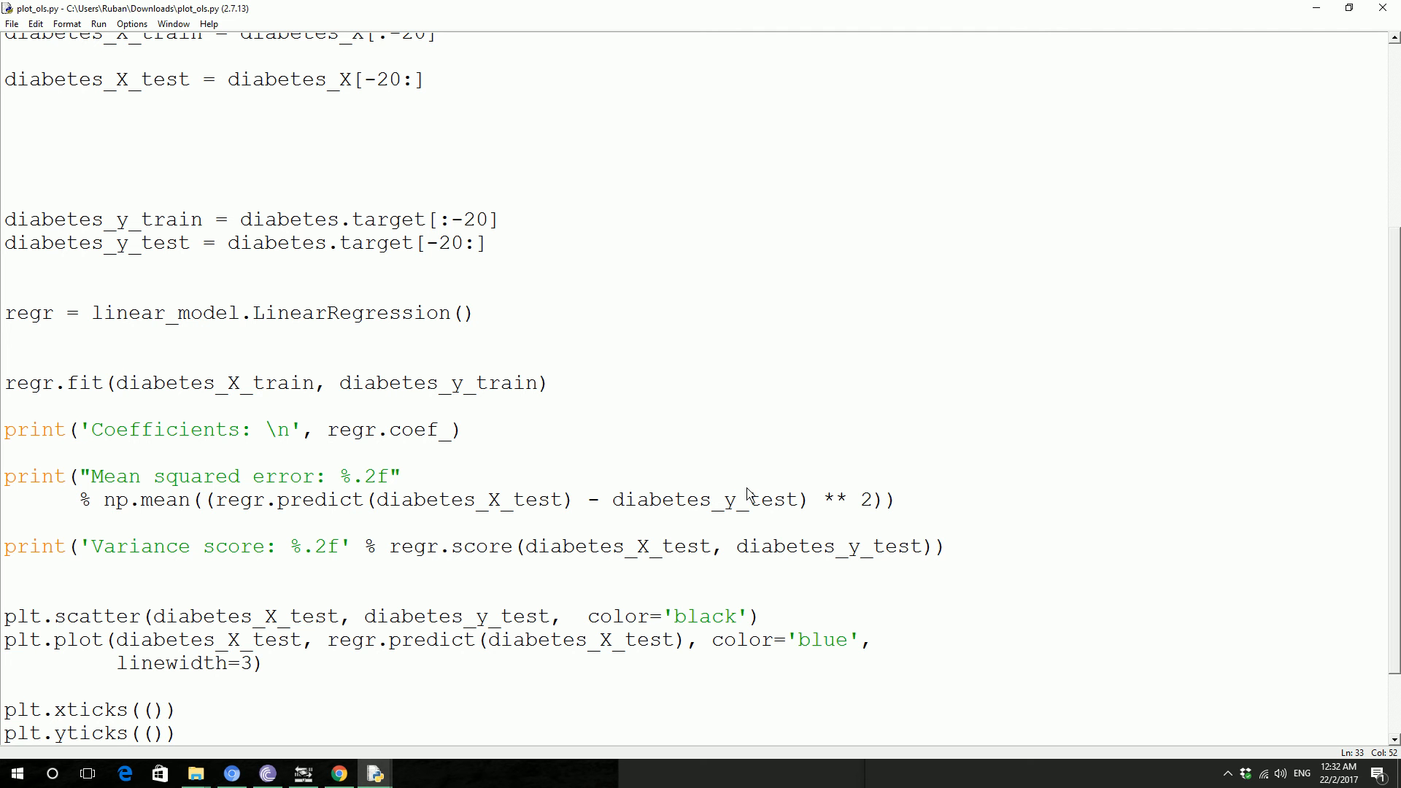
mouse_move(264, 512)
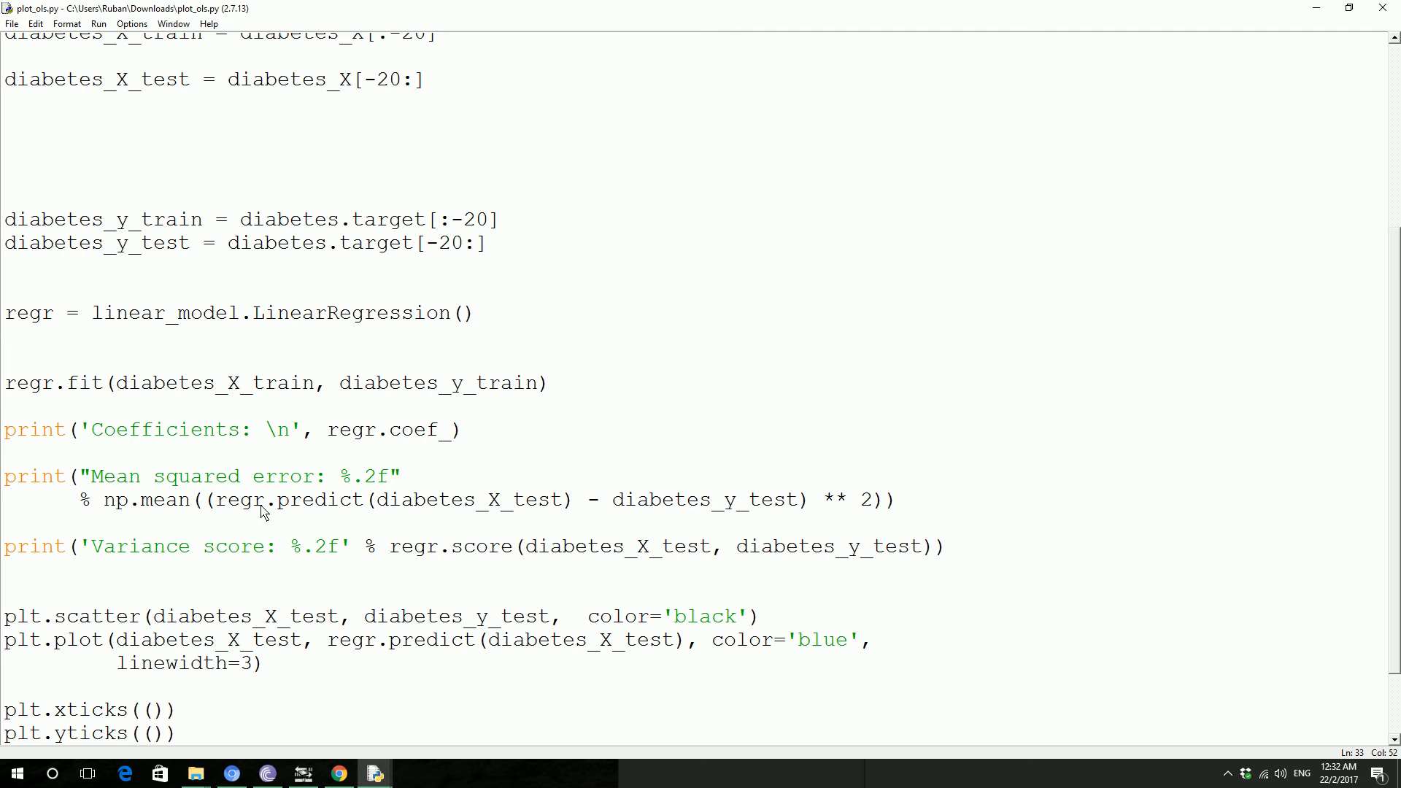
mouse_move(274, 518)
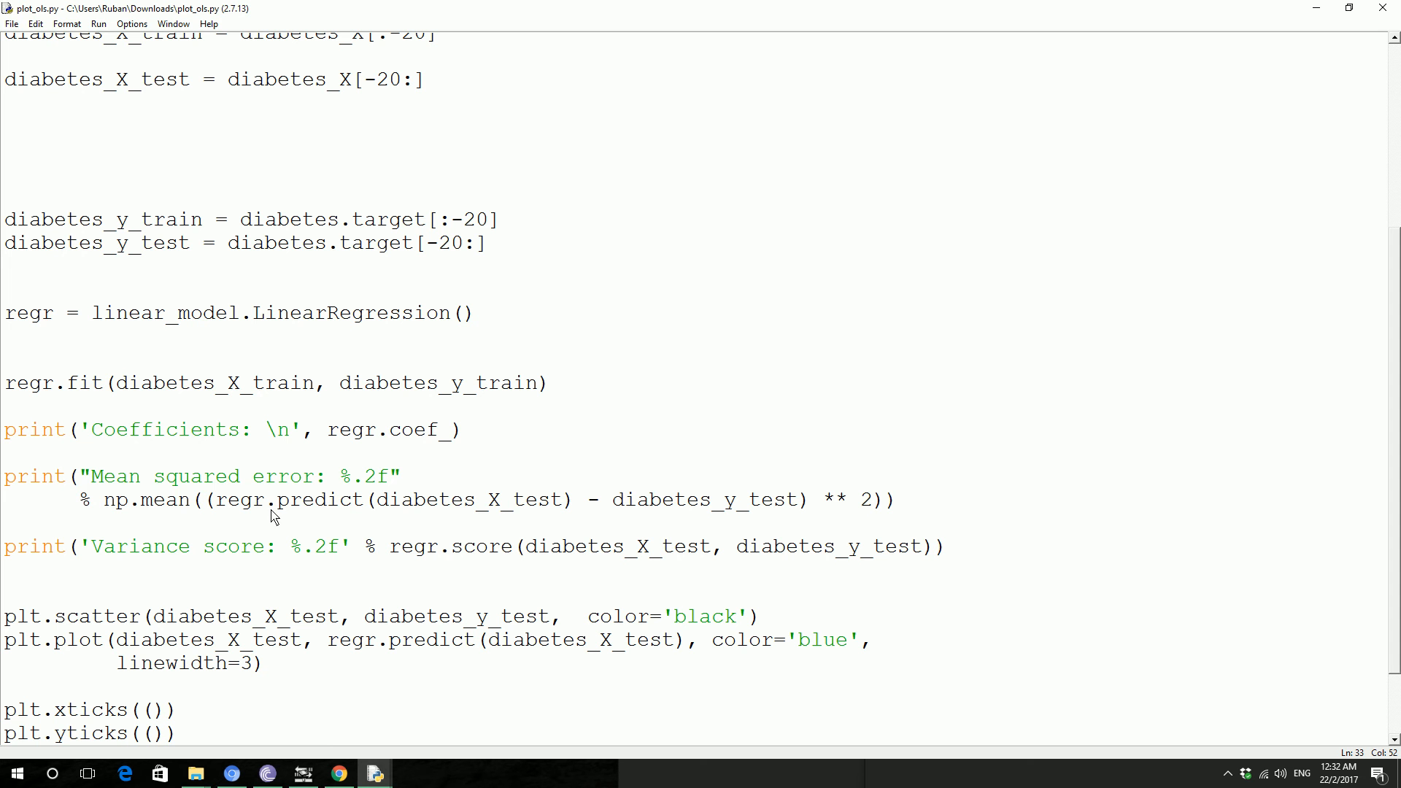
mouse_move(455, 502)
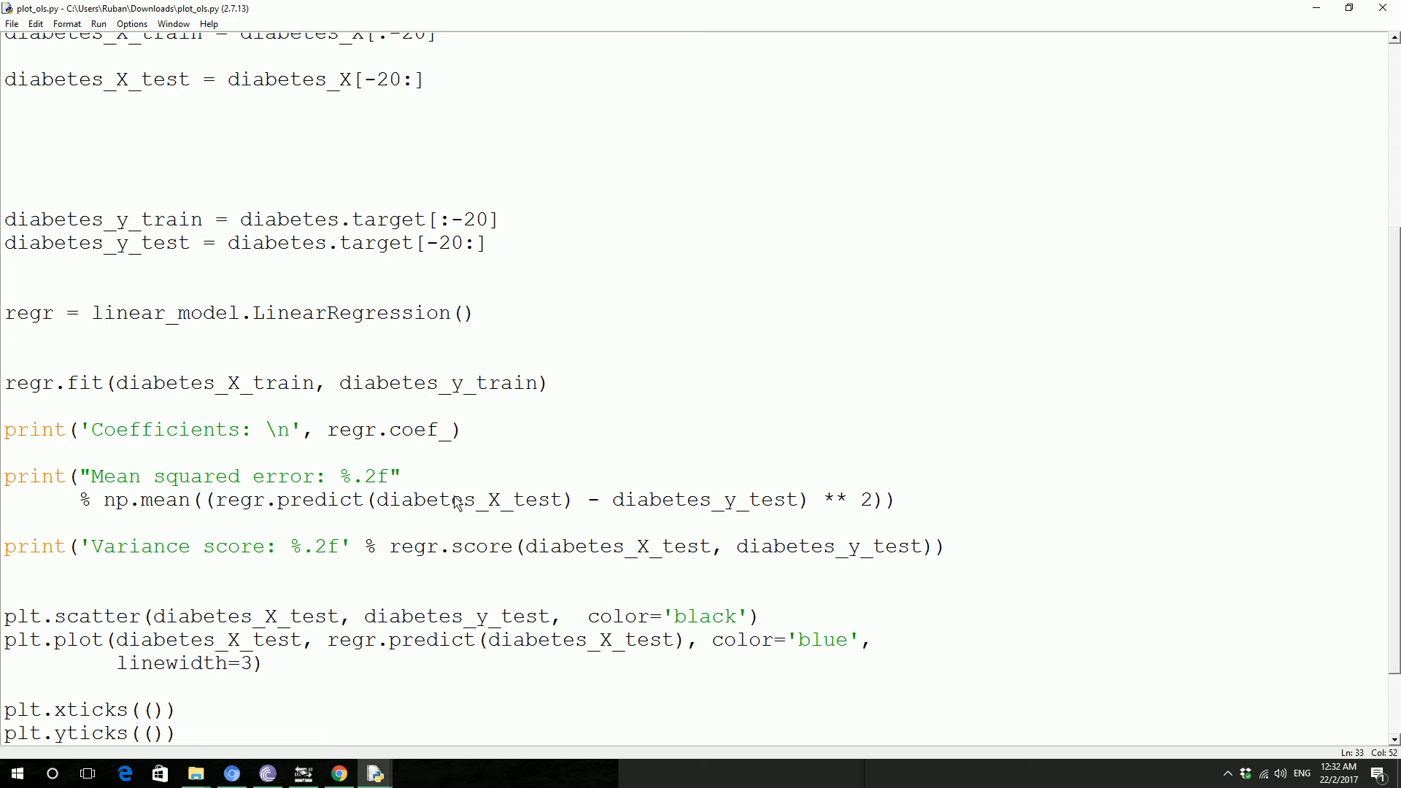
Step: Review the mean squared error formula and select the plt.xticks and plt.yticks lines
left_click(648, 499)
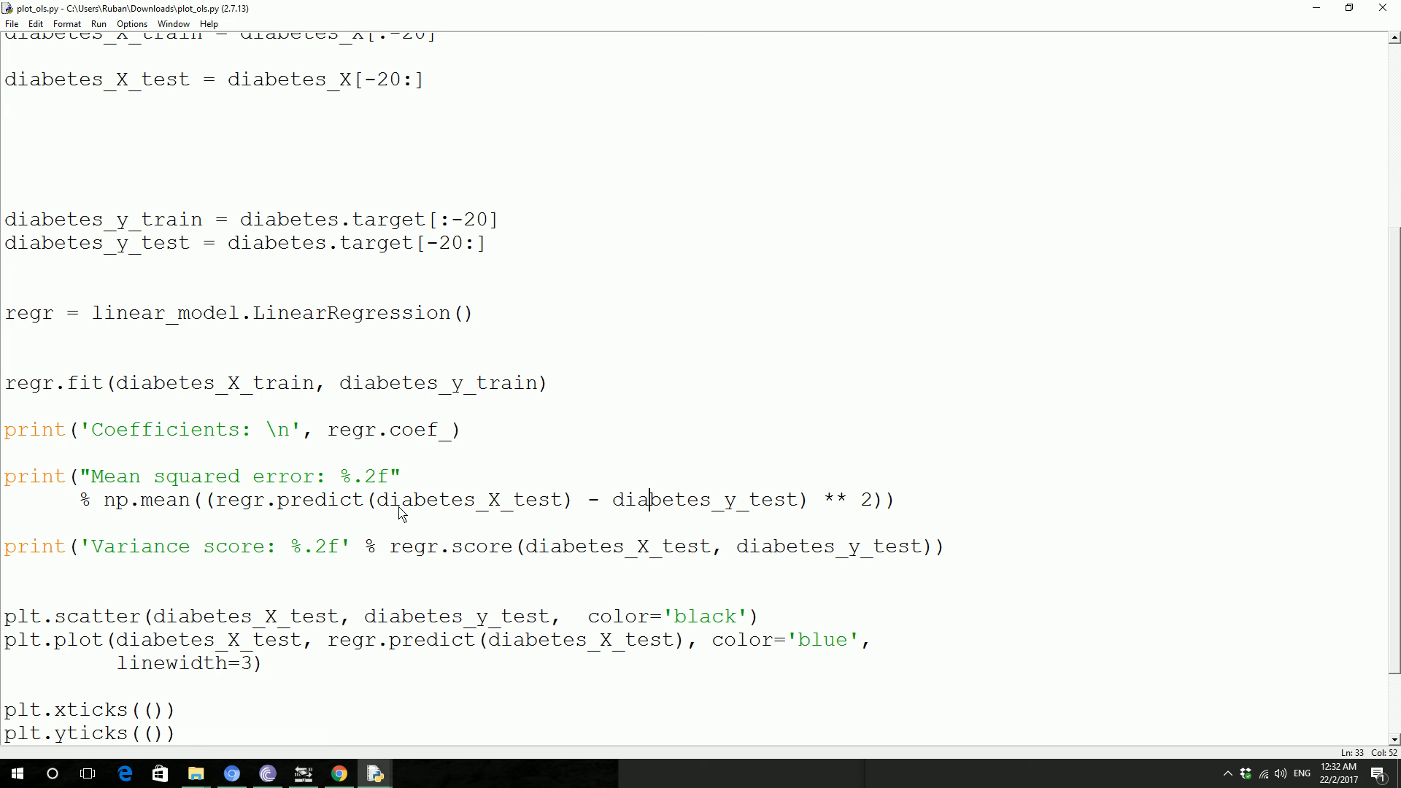
mouse_move(636, 484)
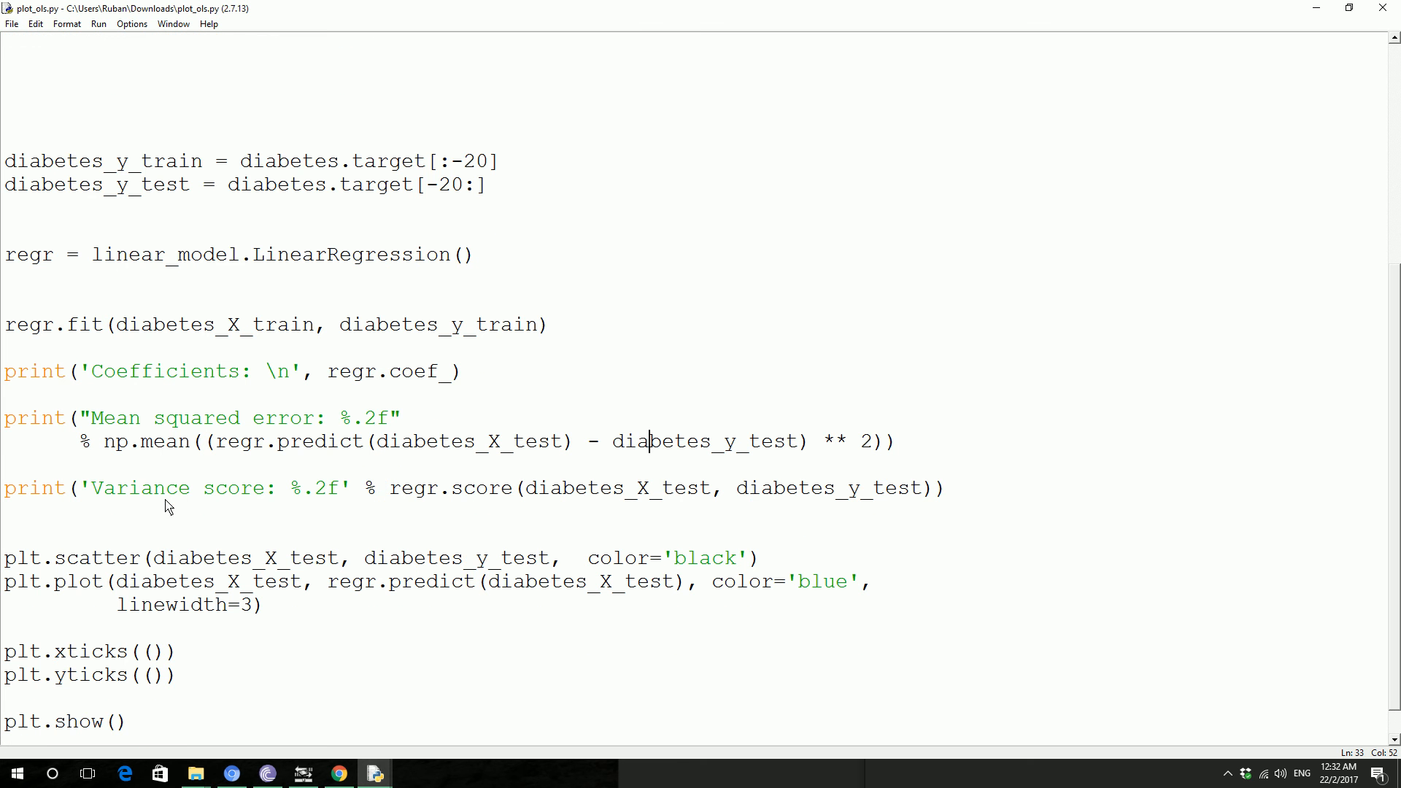
mouse_move(149, 502)
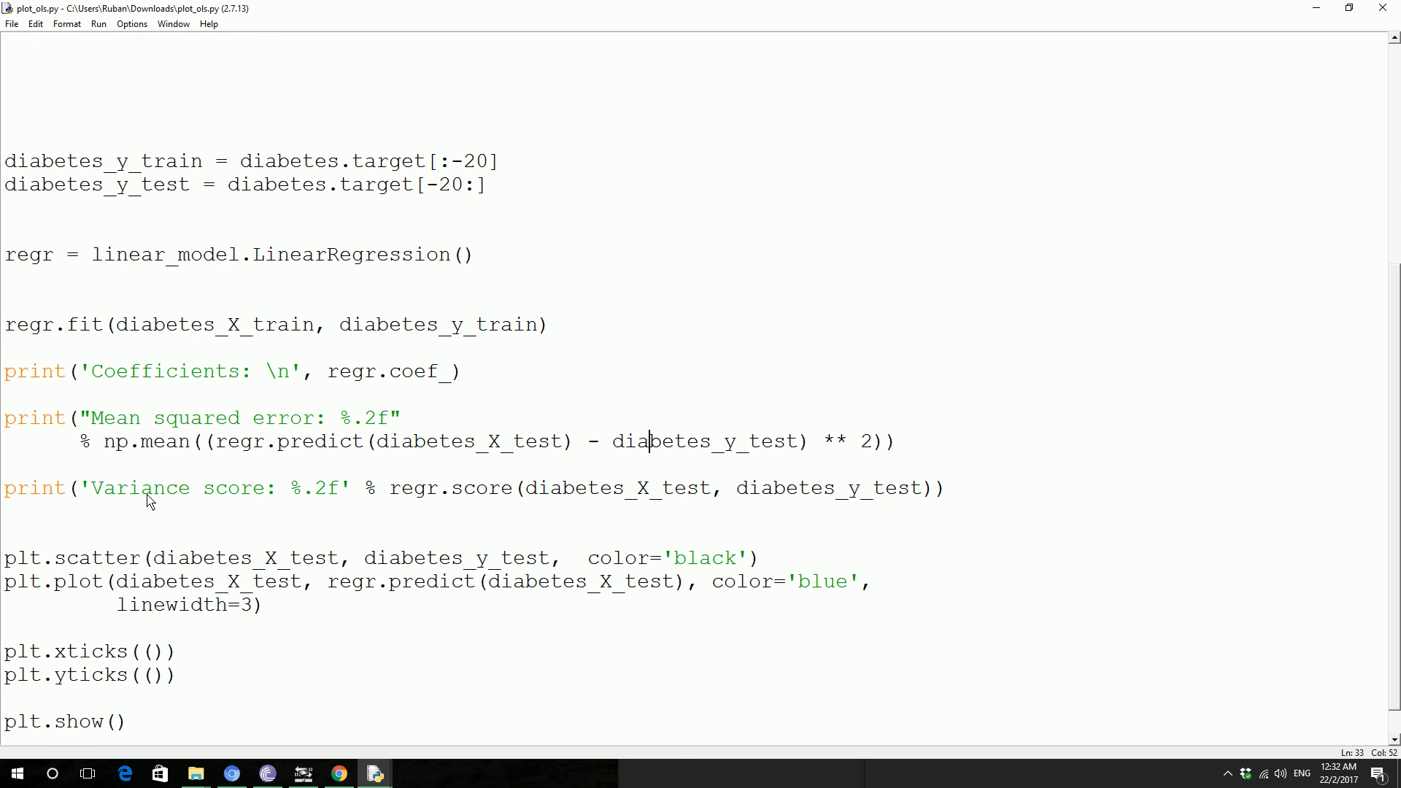
mouse_move(231, 504)
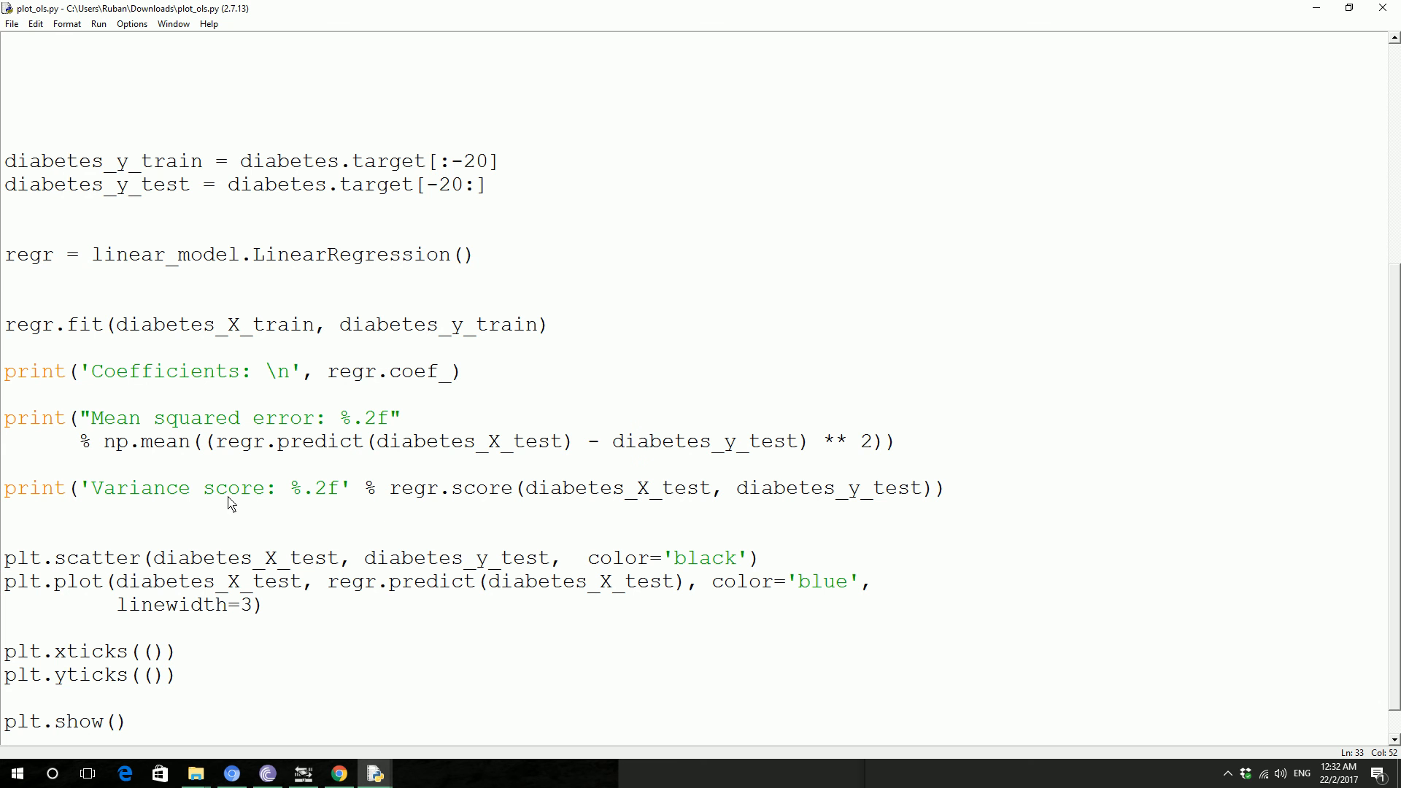
mouse_move(429, 553)
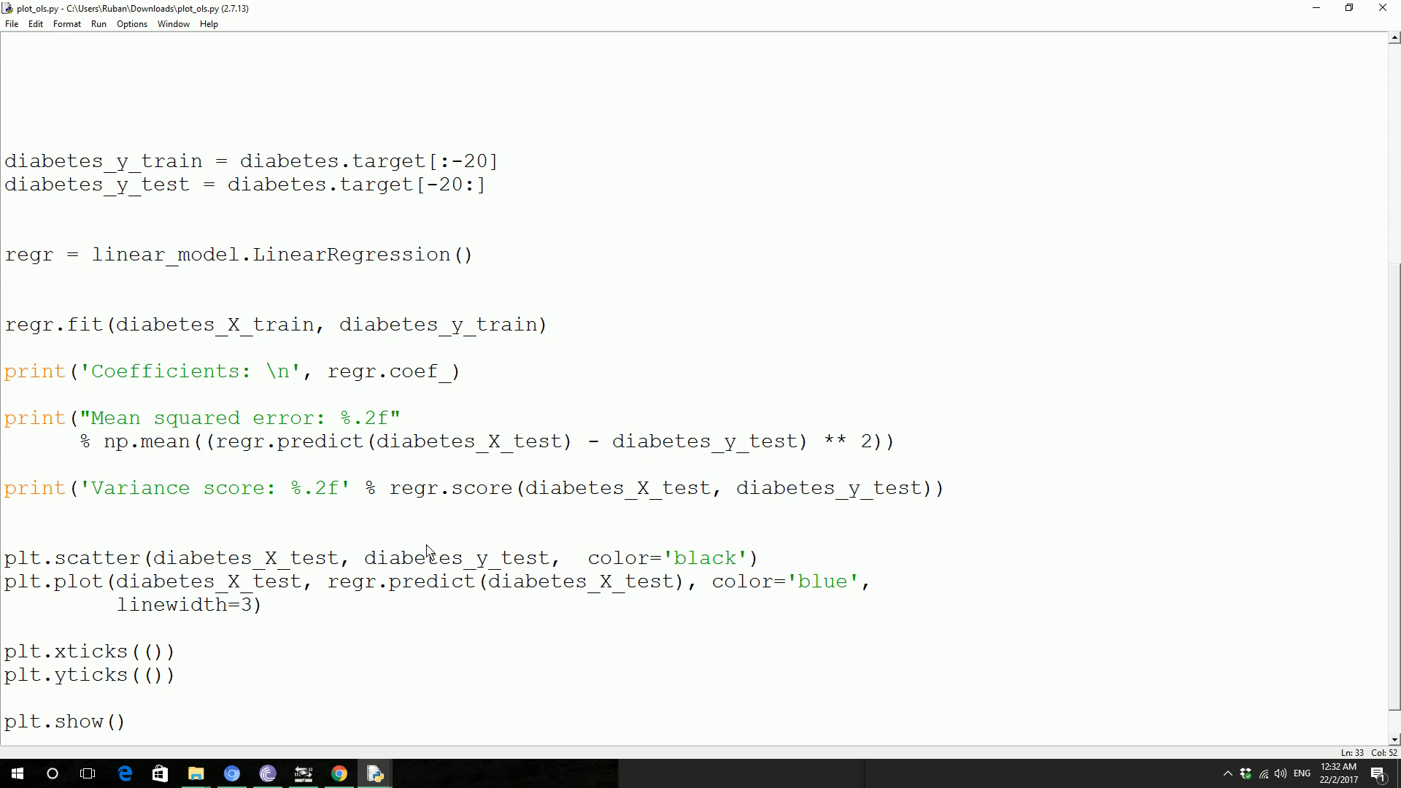
mouse_move(447, 527)
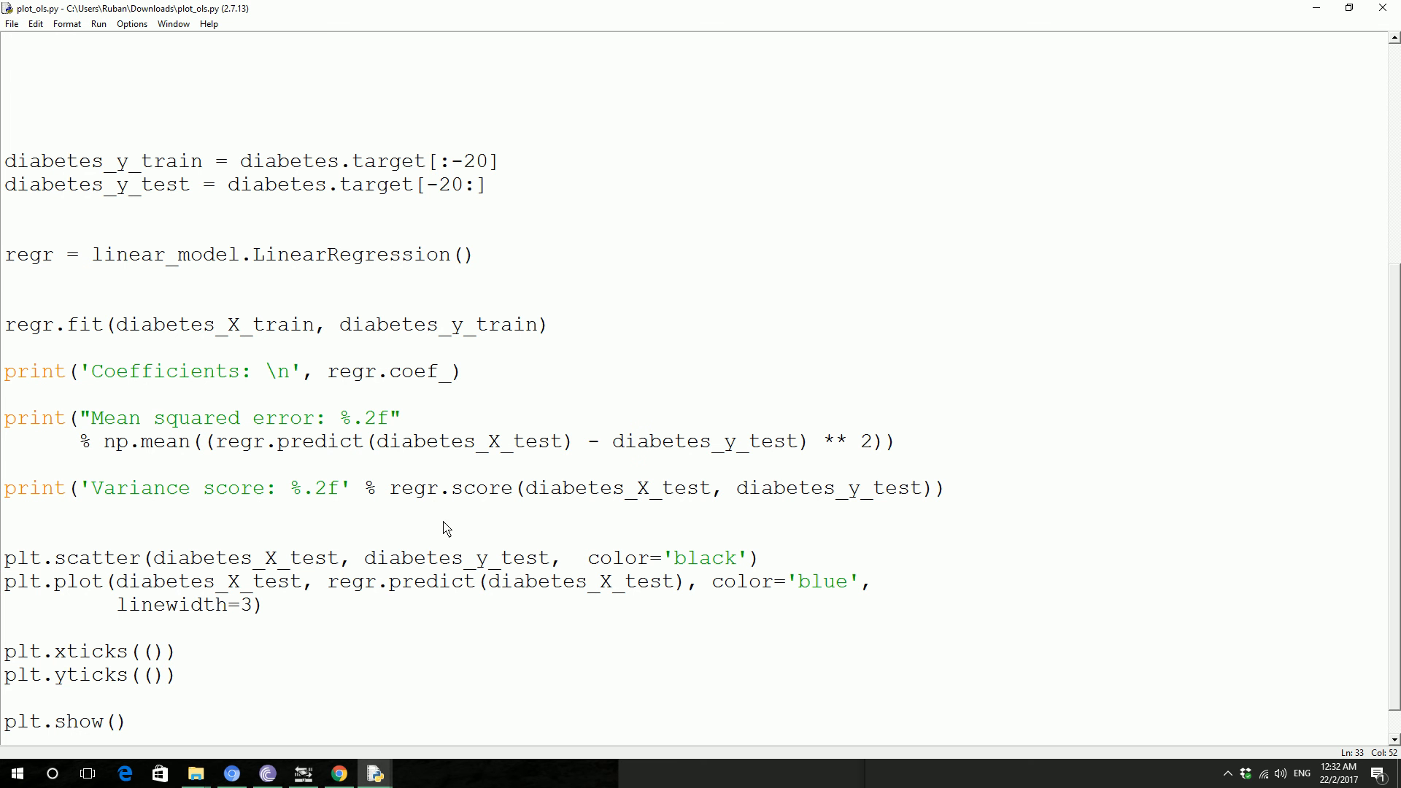
left_click(648, 440)
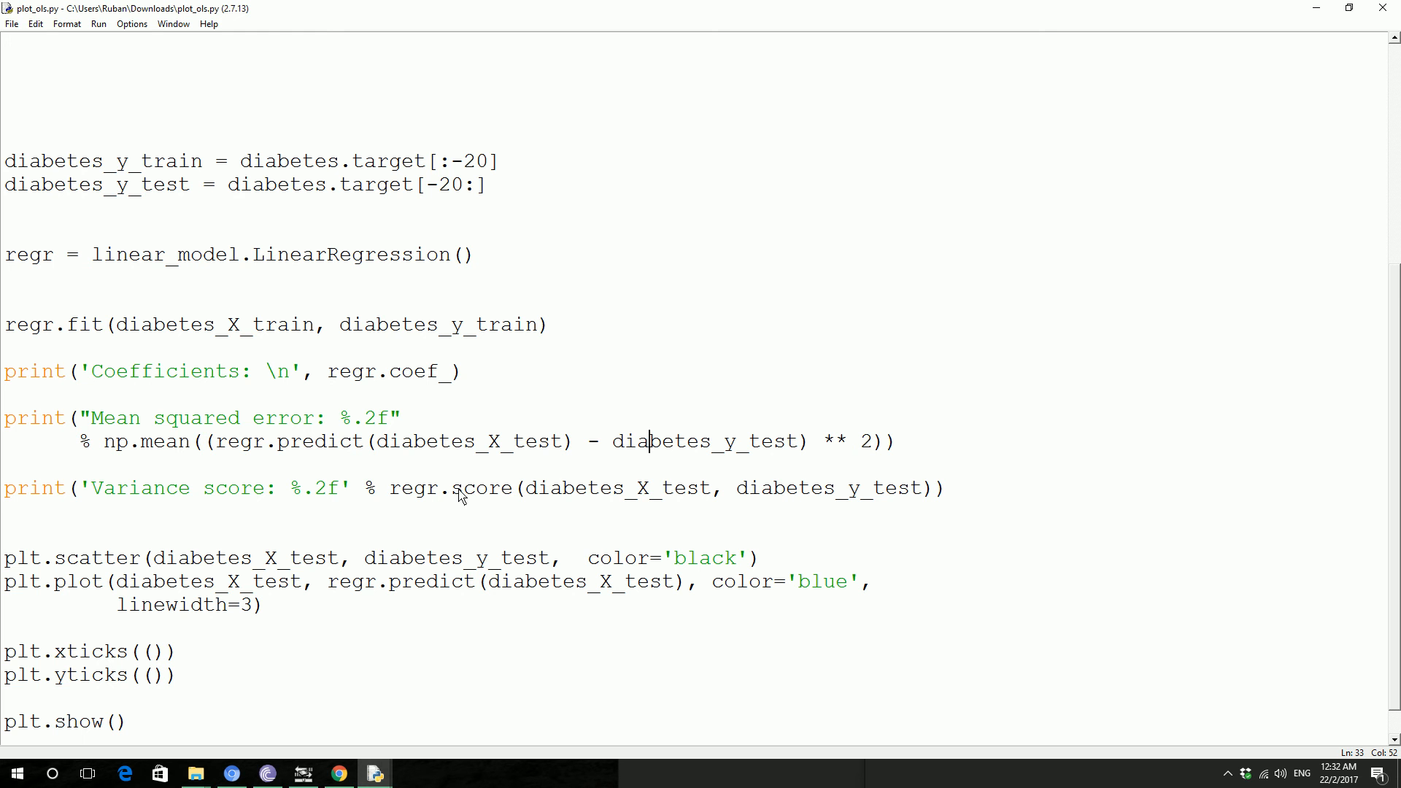
mouse_move(681, 507)
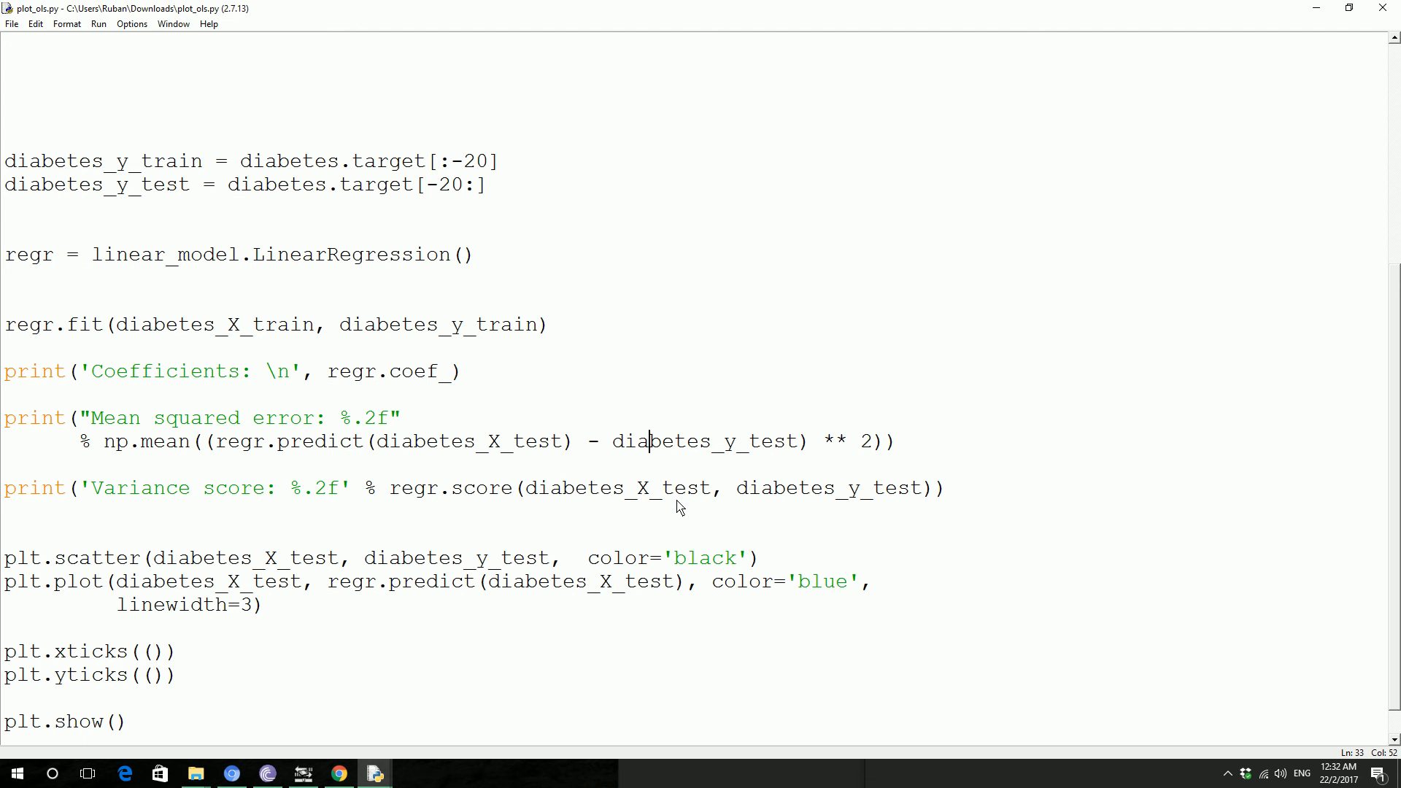
mouse_move(764, 490)
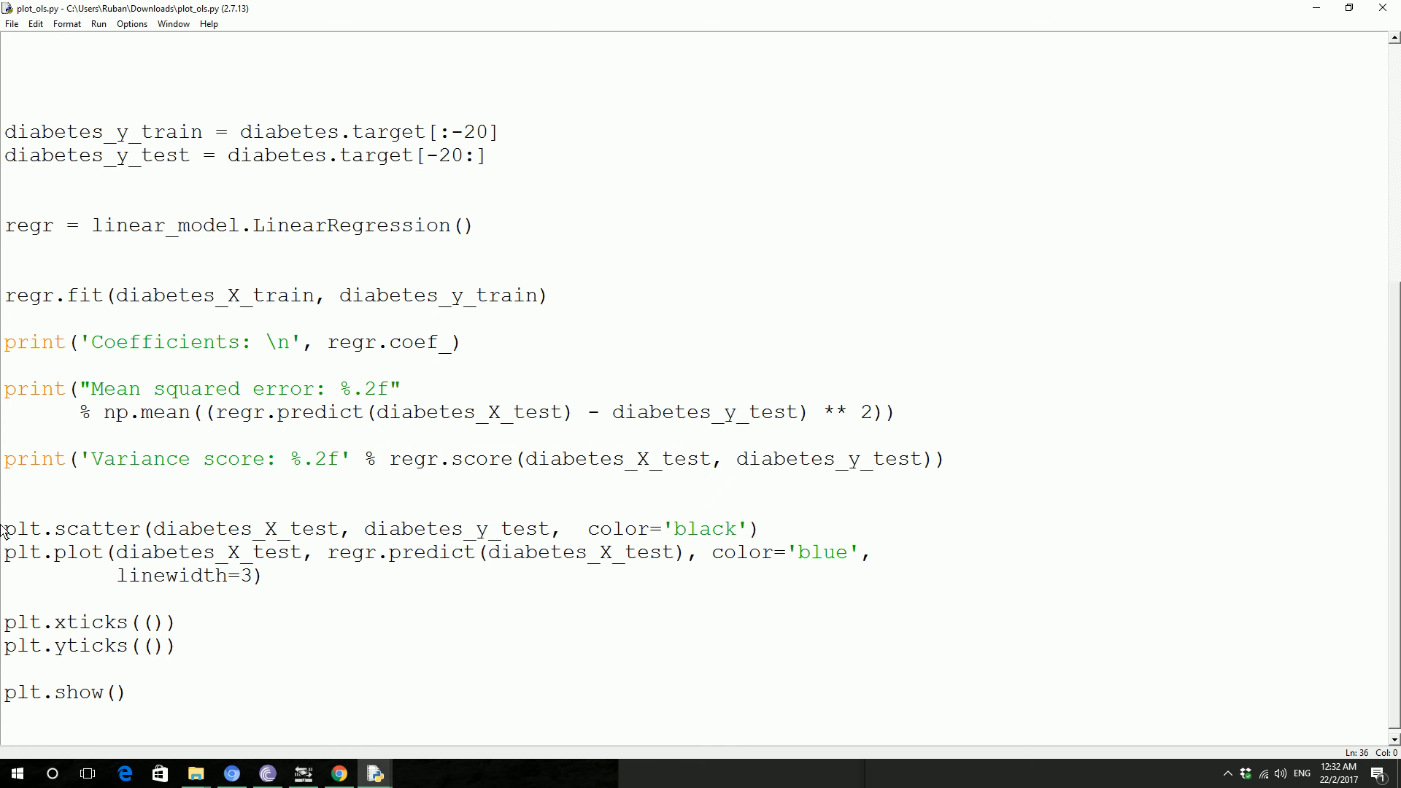
mouse_move(278, 563)
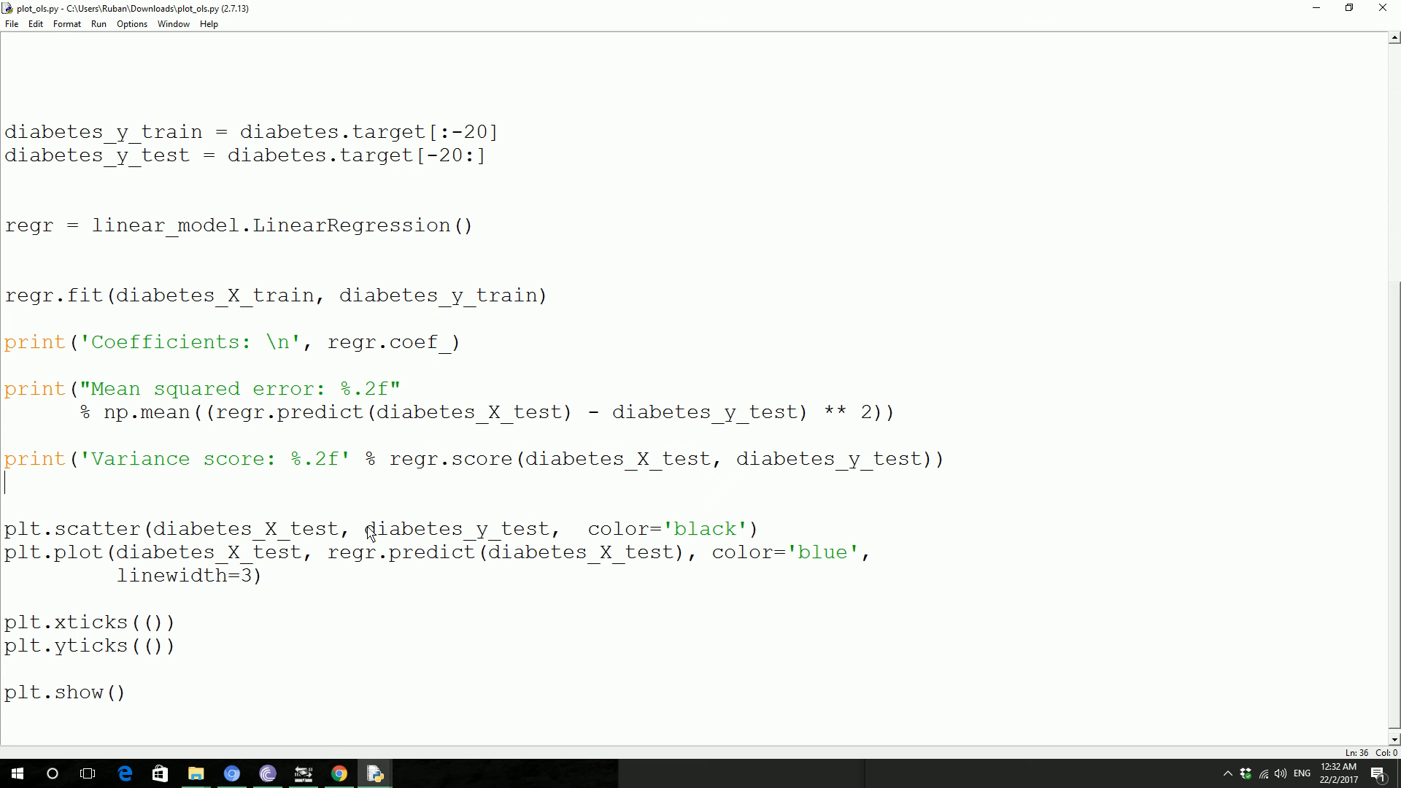
mouse_move(378, 541)
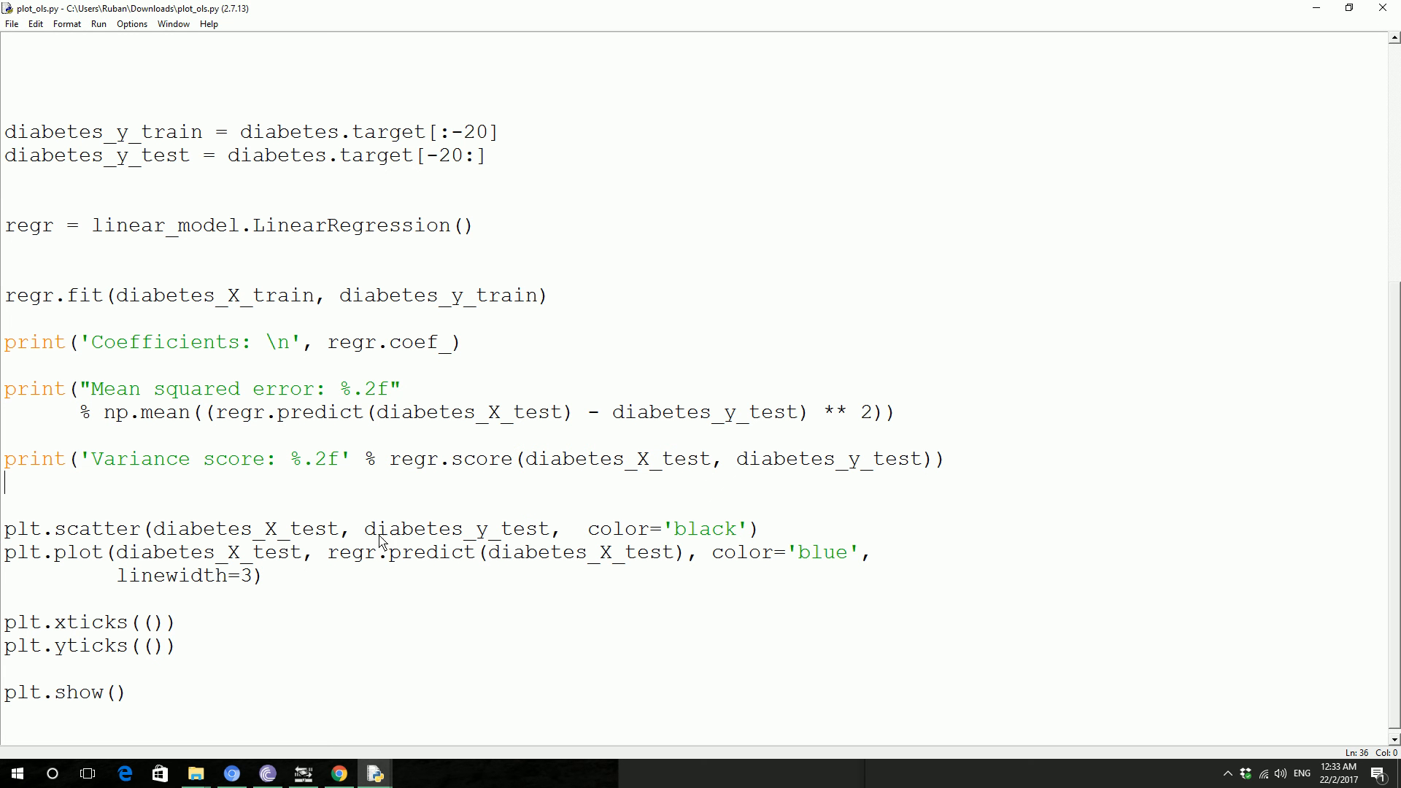
mouse_move(688, 534)
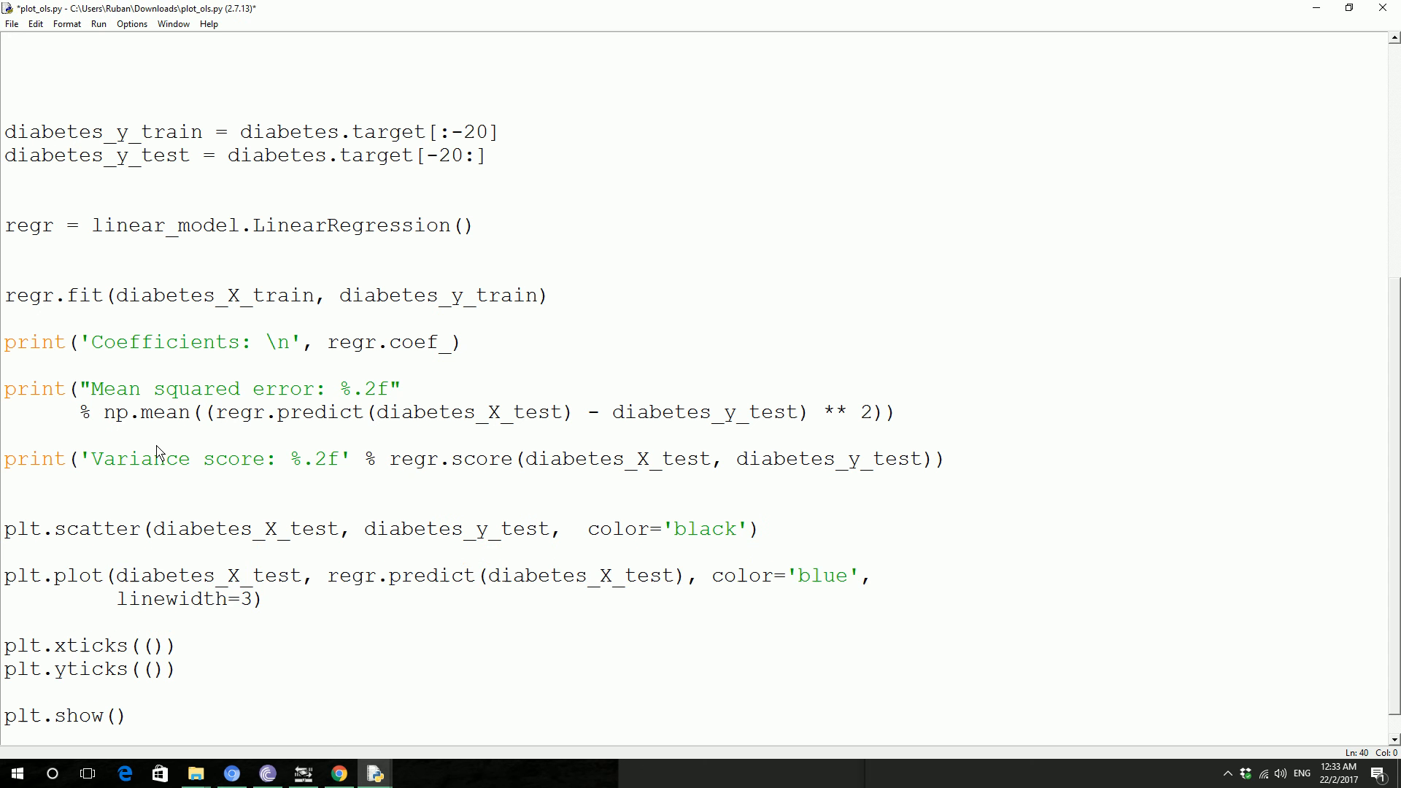
left_click_drag(5, 576, 263, 599)
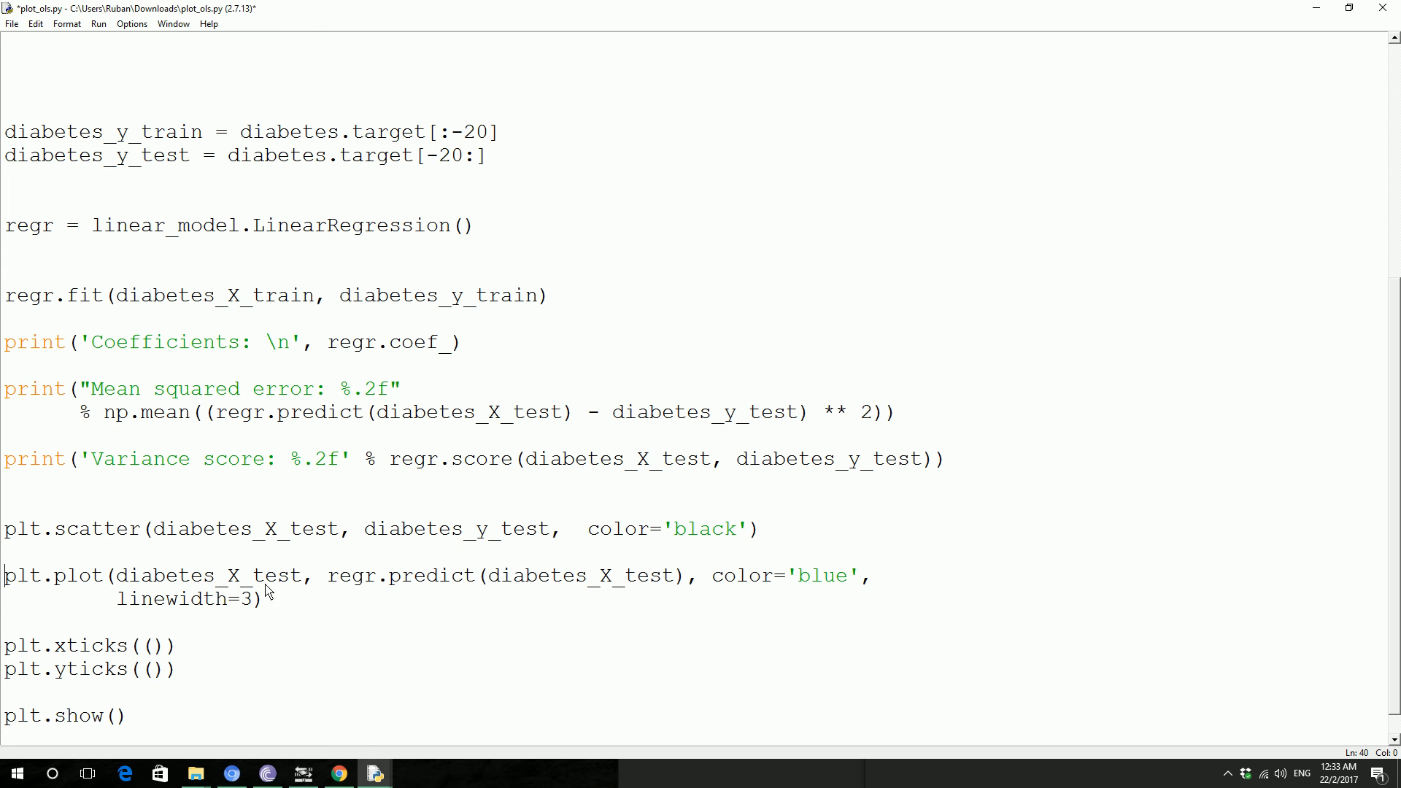
mouse_move(462, 586)
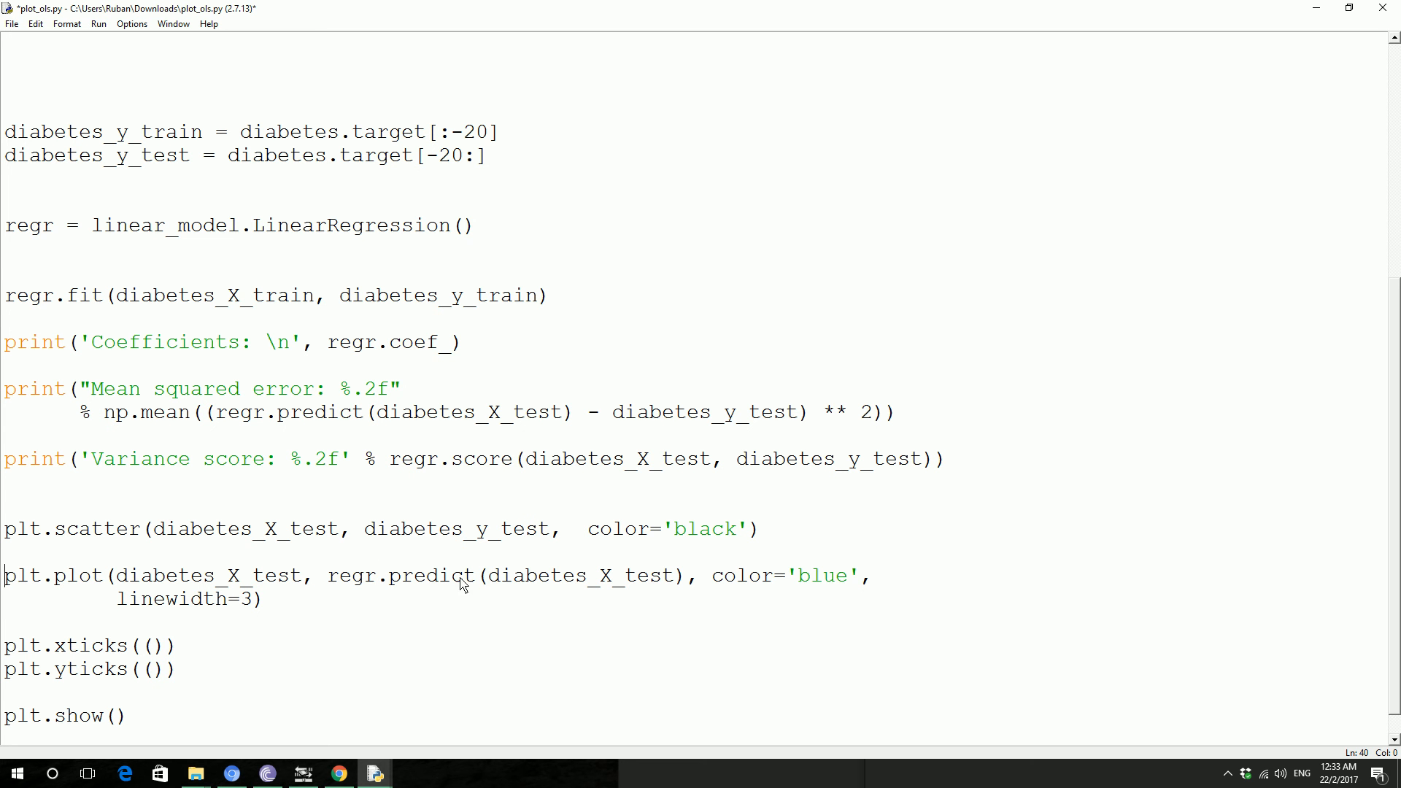
mouse_move(557, 584)
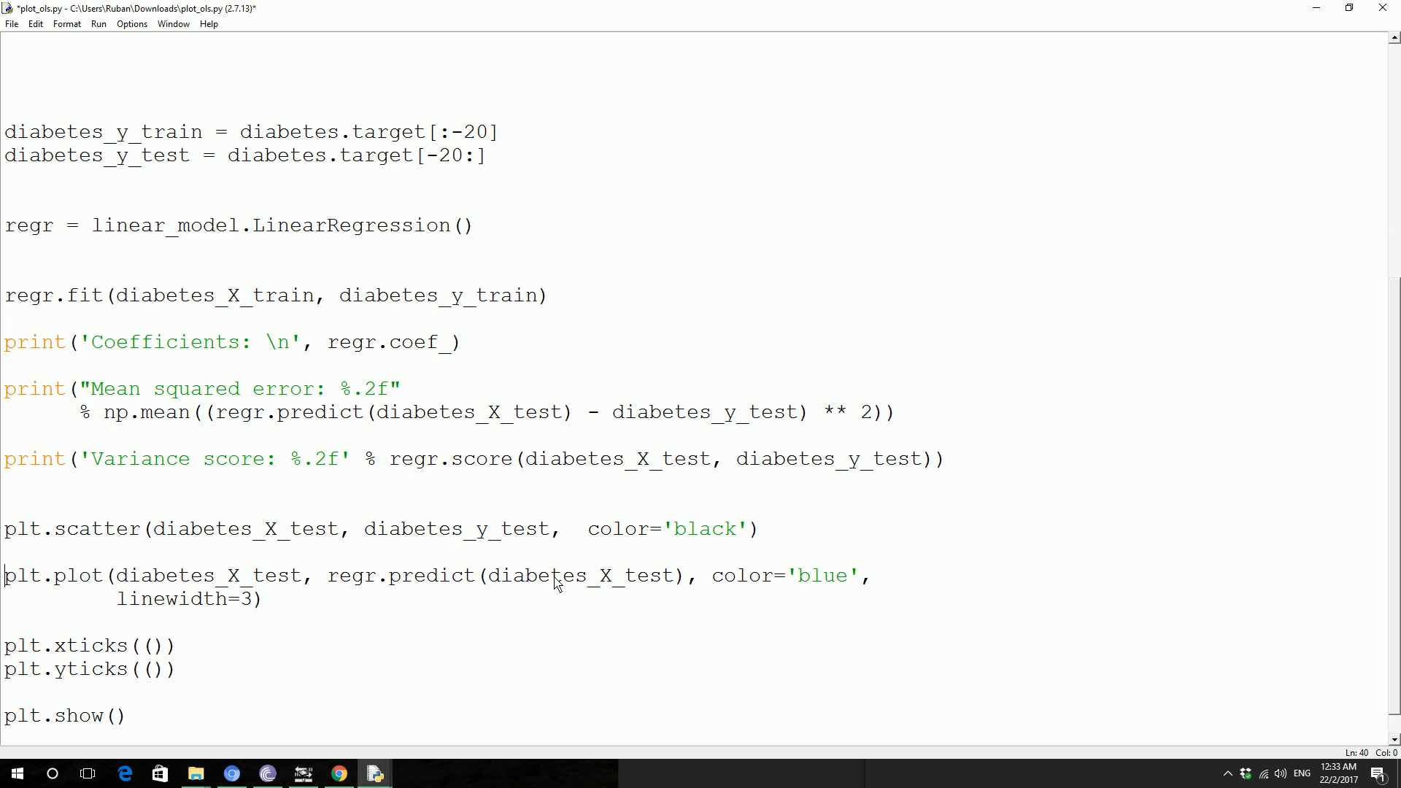
mouse_move(243, 592)
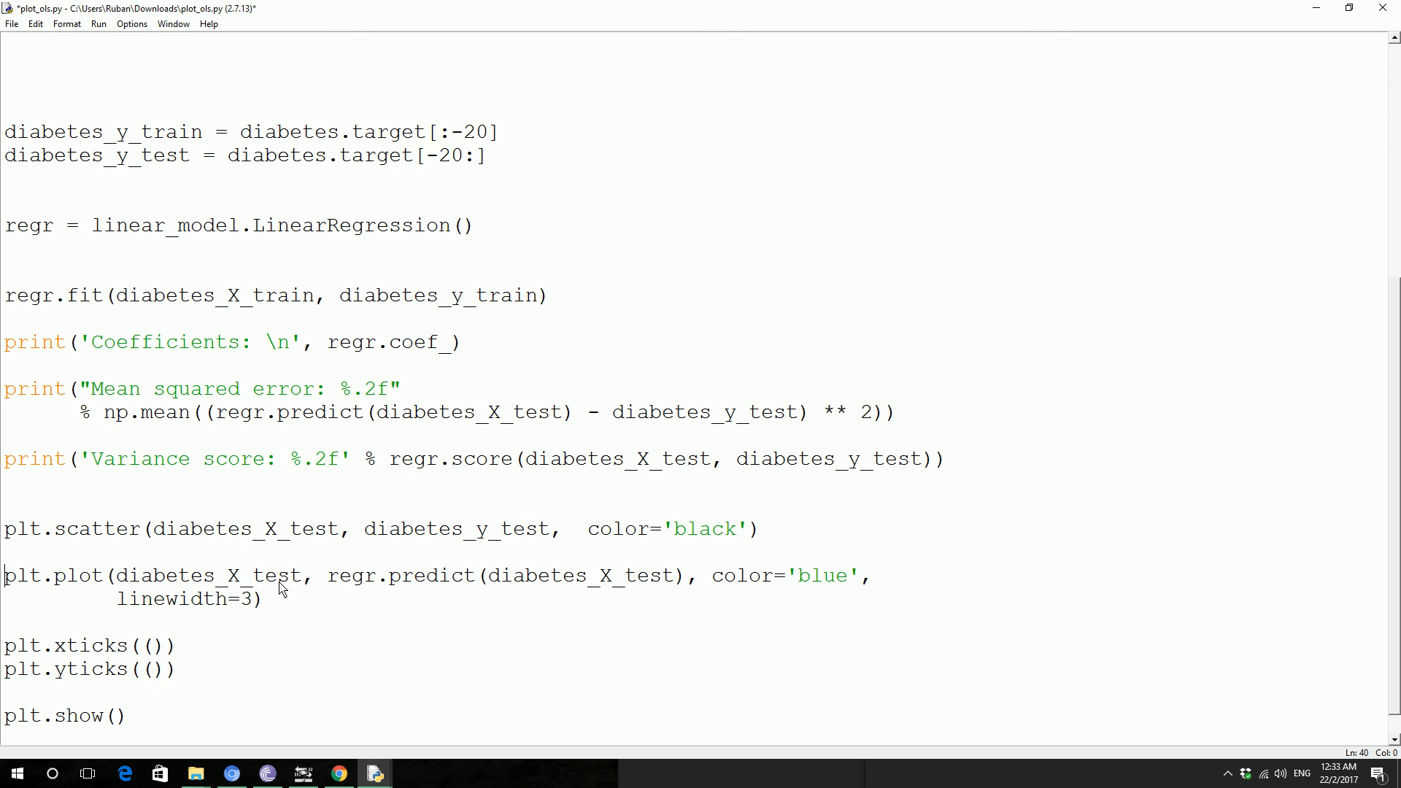
mouse_move(438, 561)
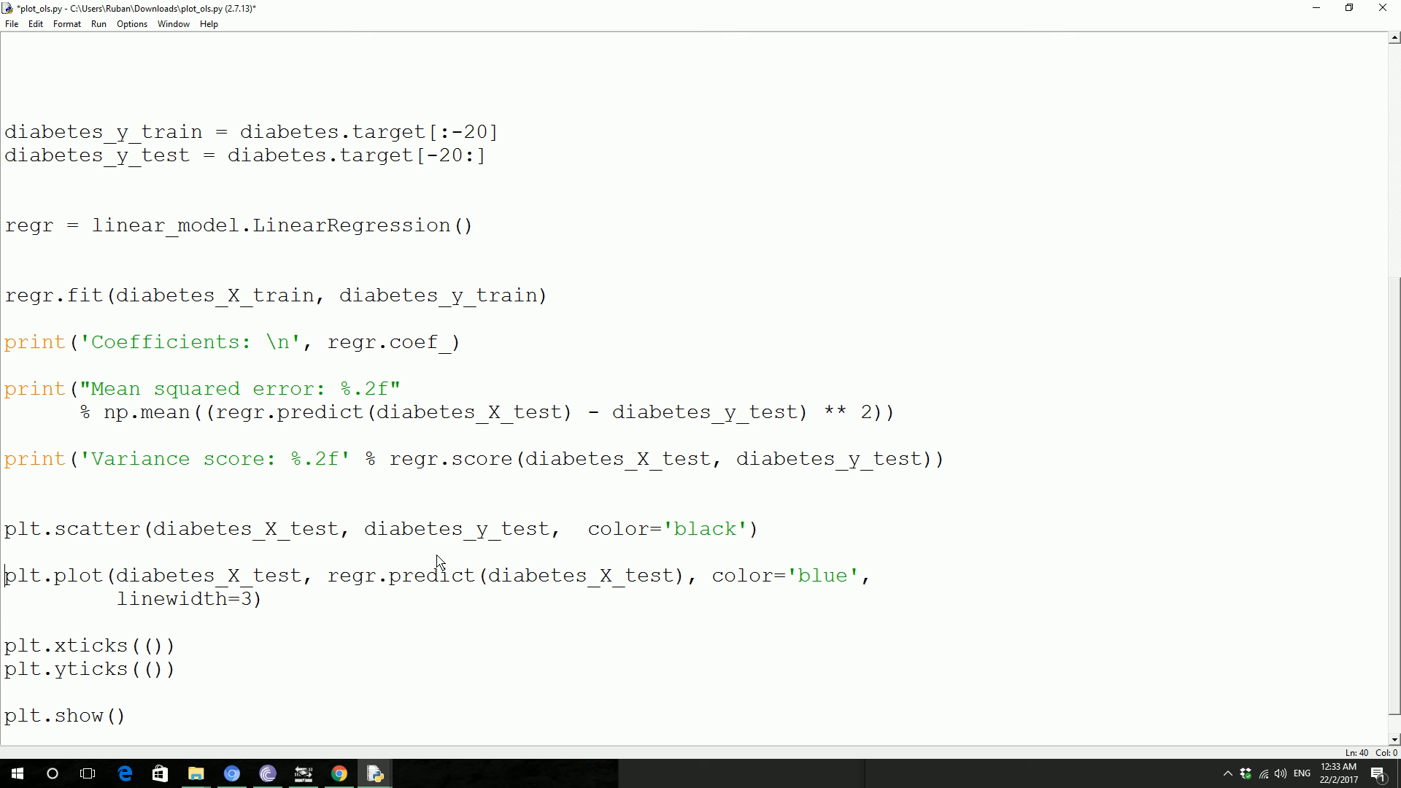
mouse_move(431, 653)
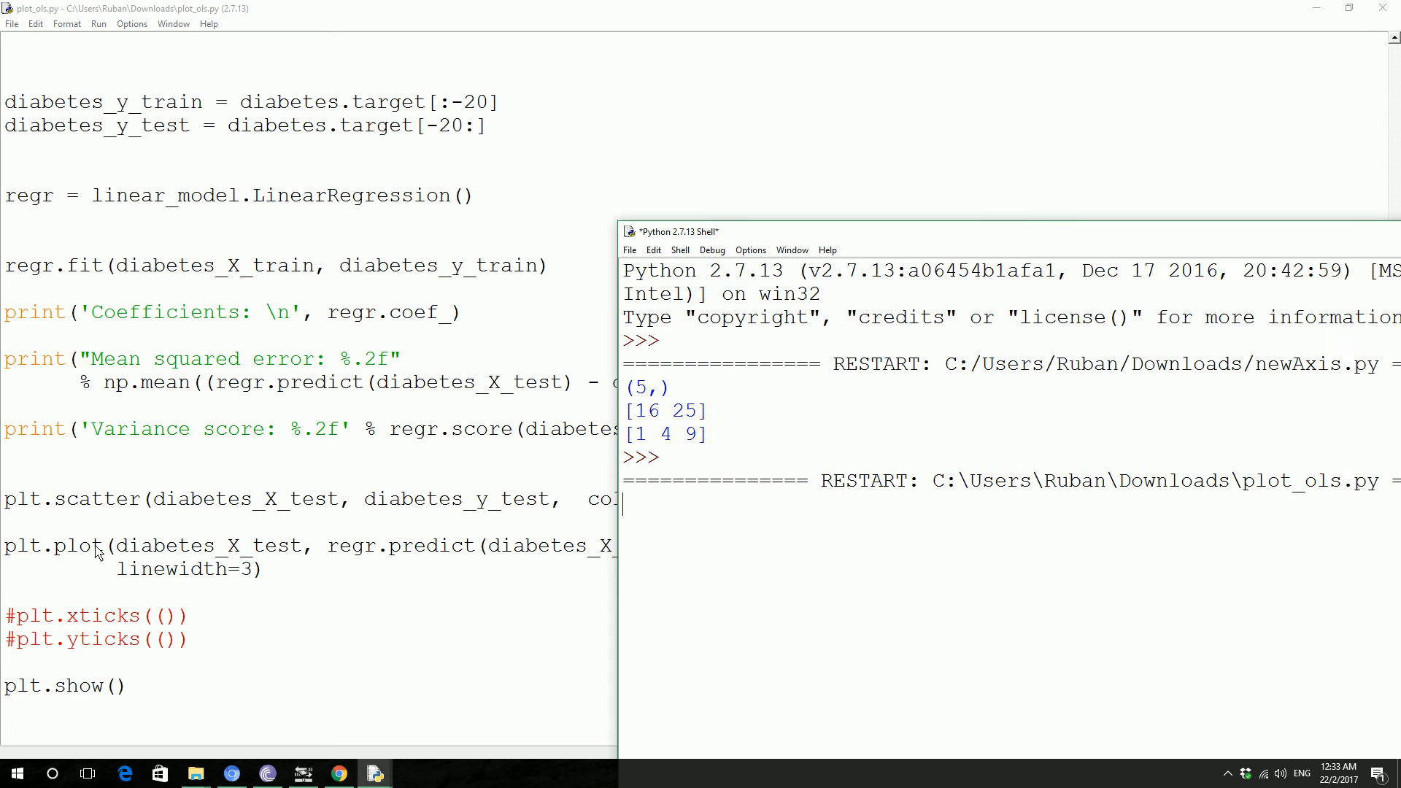
Step: Rerun the ticks-commented plot_ols.py and view the scatter plot with its blue fit line
key("F5")
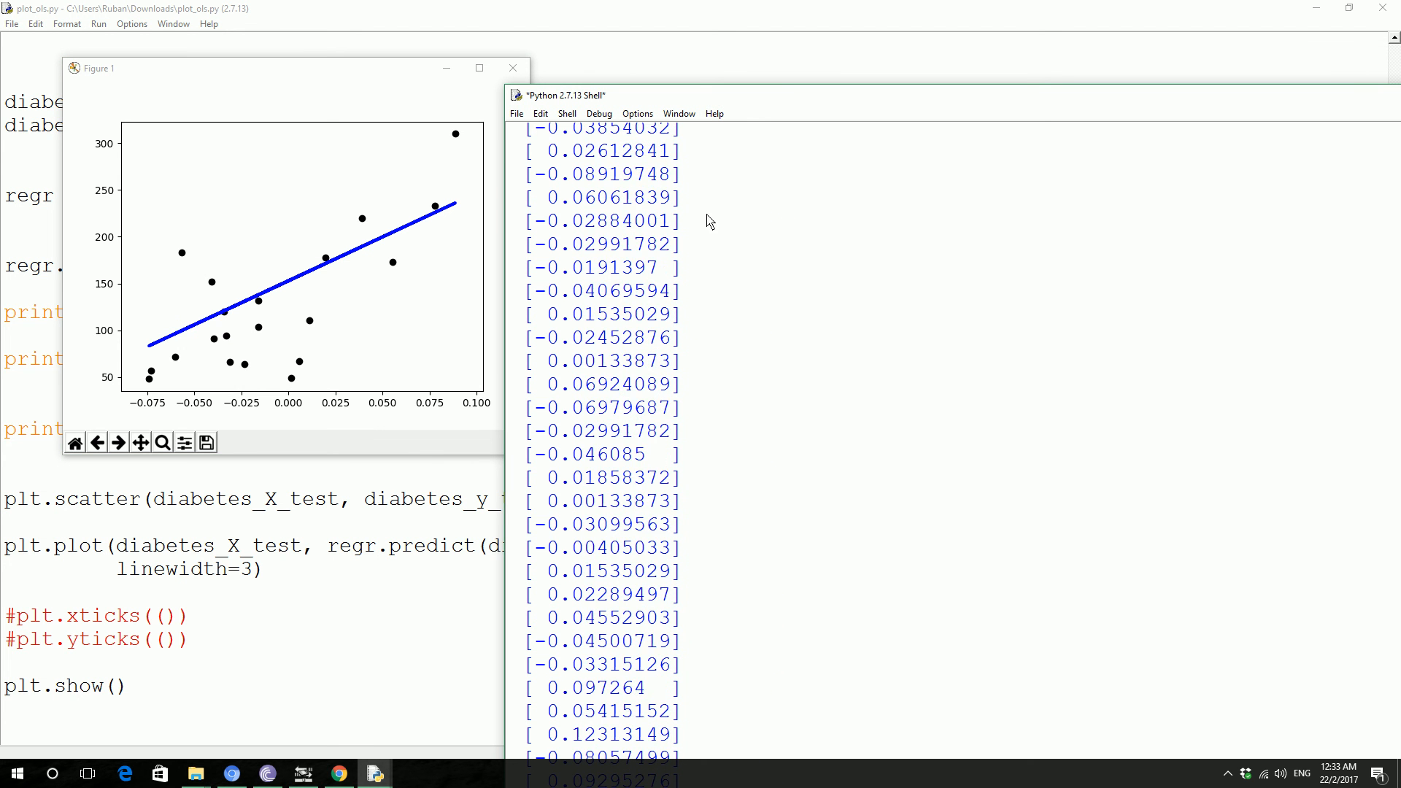
left_click(513, 67)
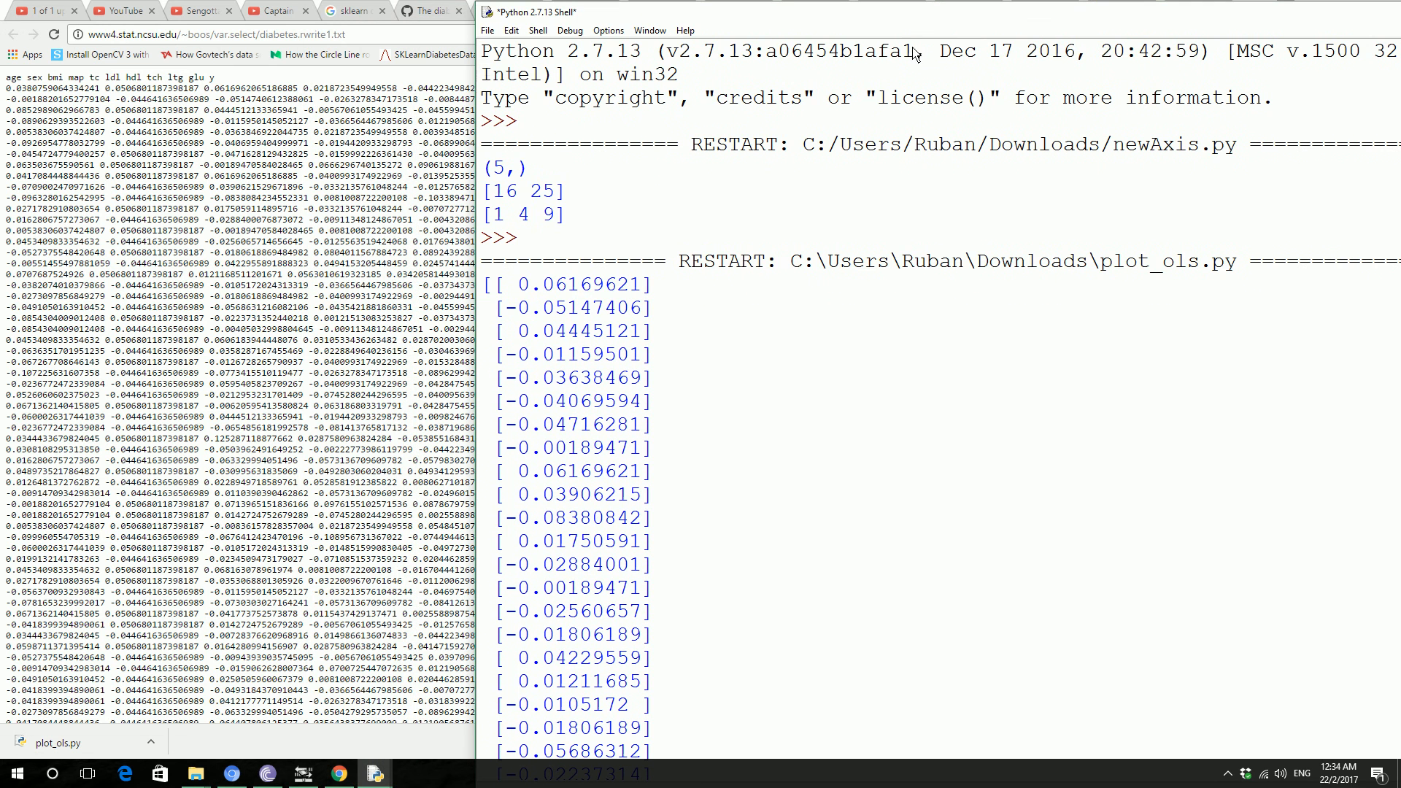
mouse_move(588, 289)
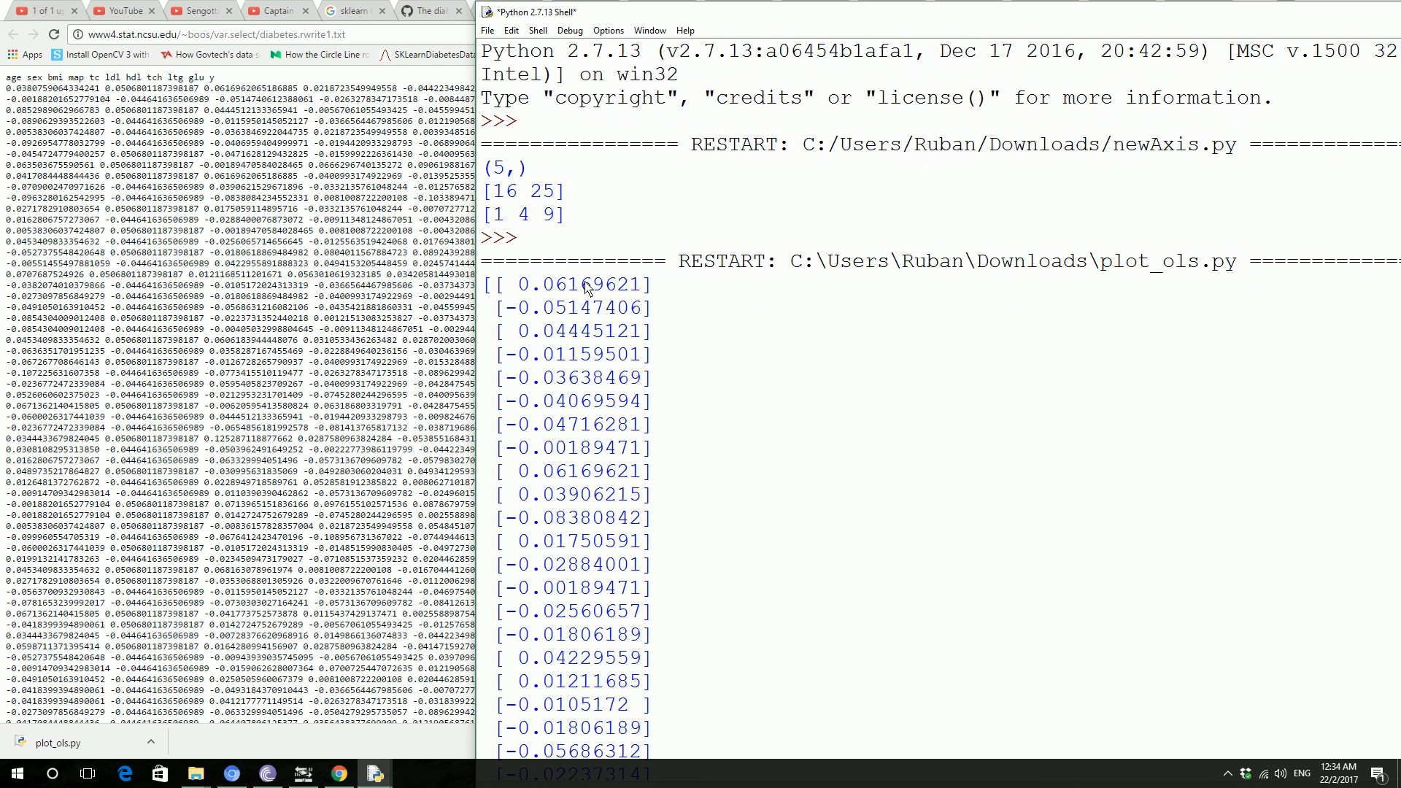
mouse_move(576, 328)
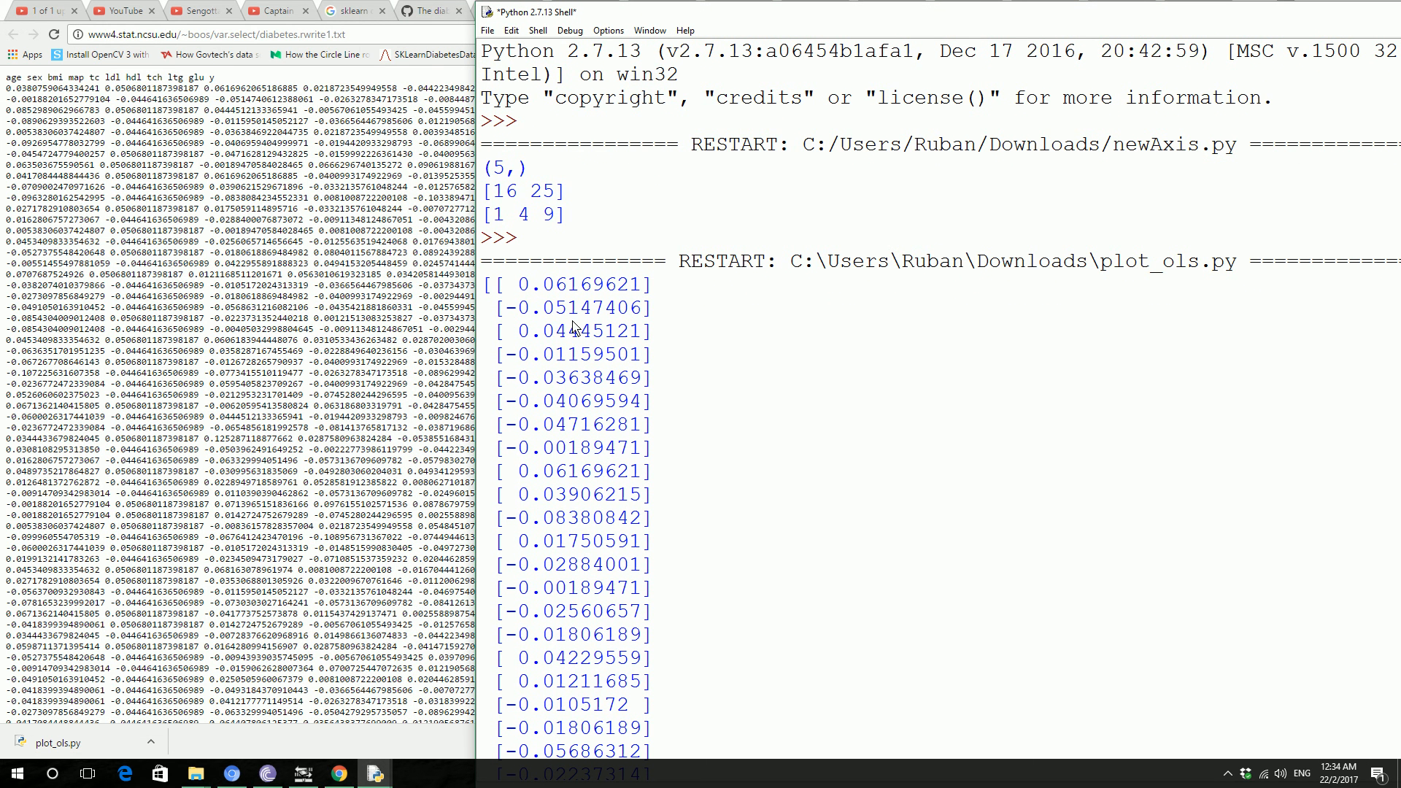
mouse_move(700, 302)
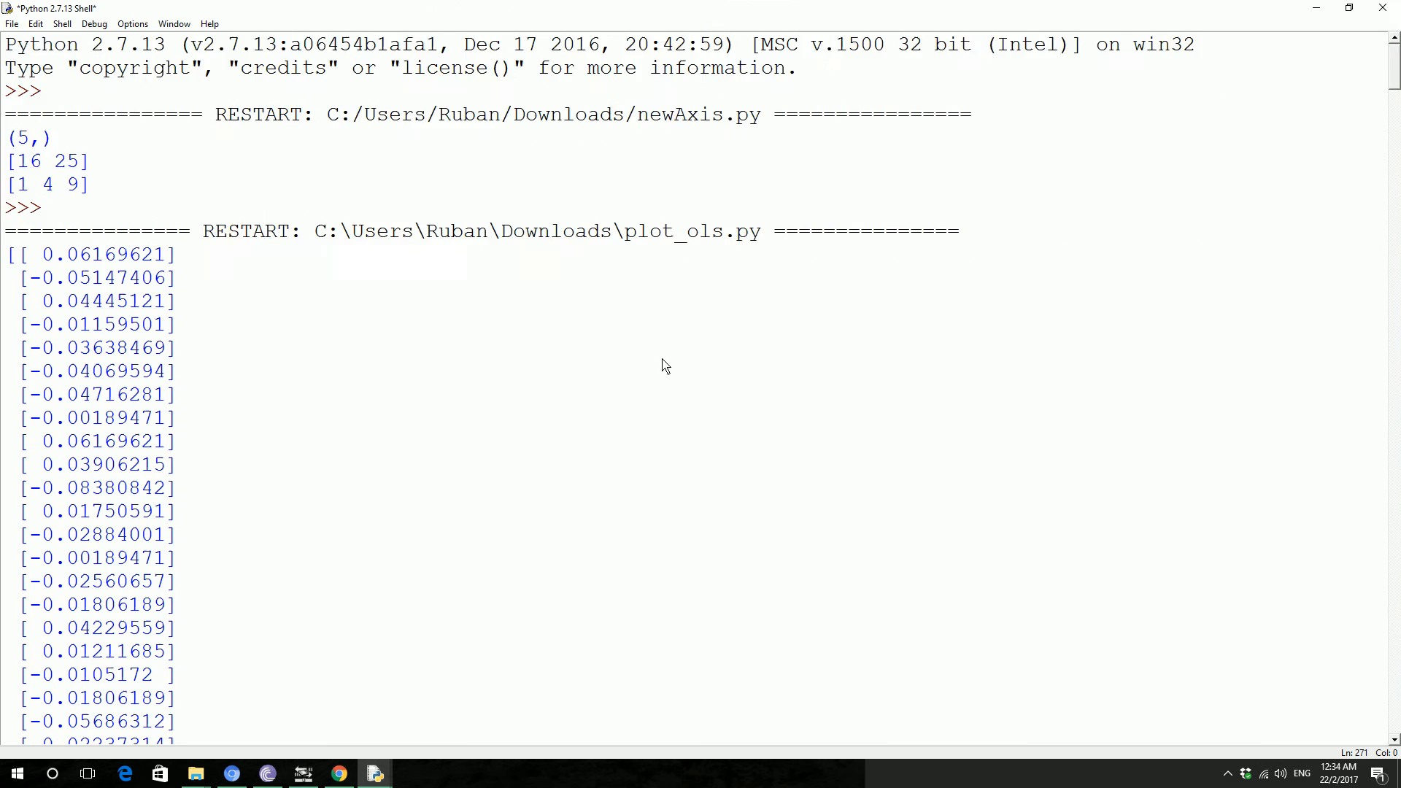
Step: Scroll to the results, minimize the shell, data page and Facebook, then clear the variance highlight
scroll("down", 3)
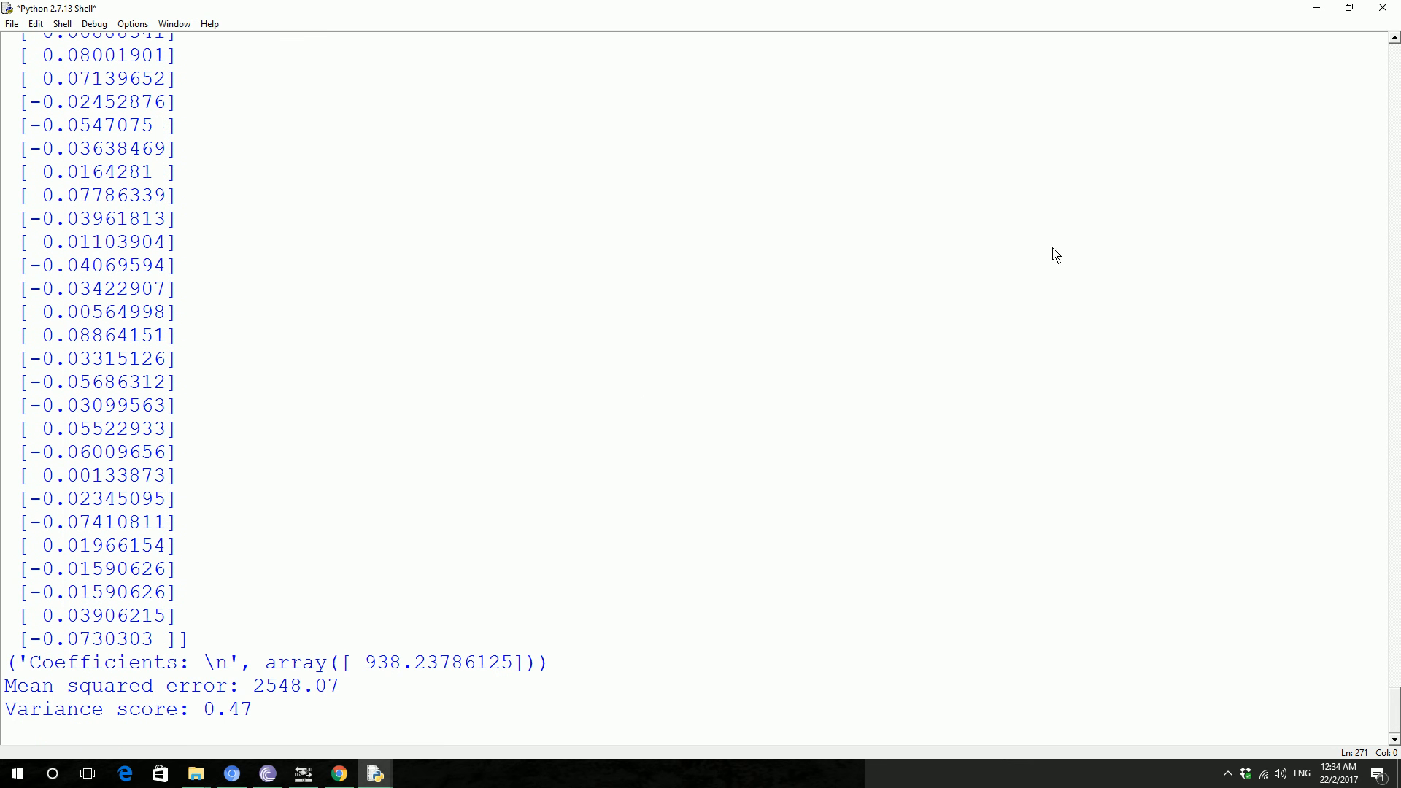
left_click(337, 773)
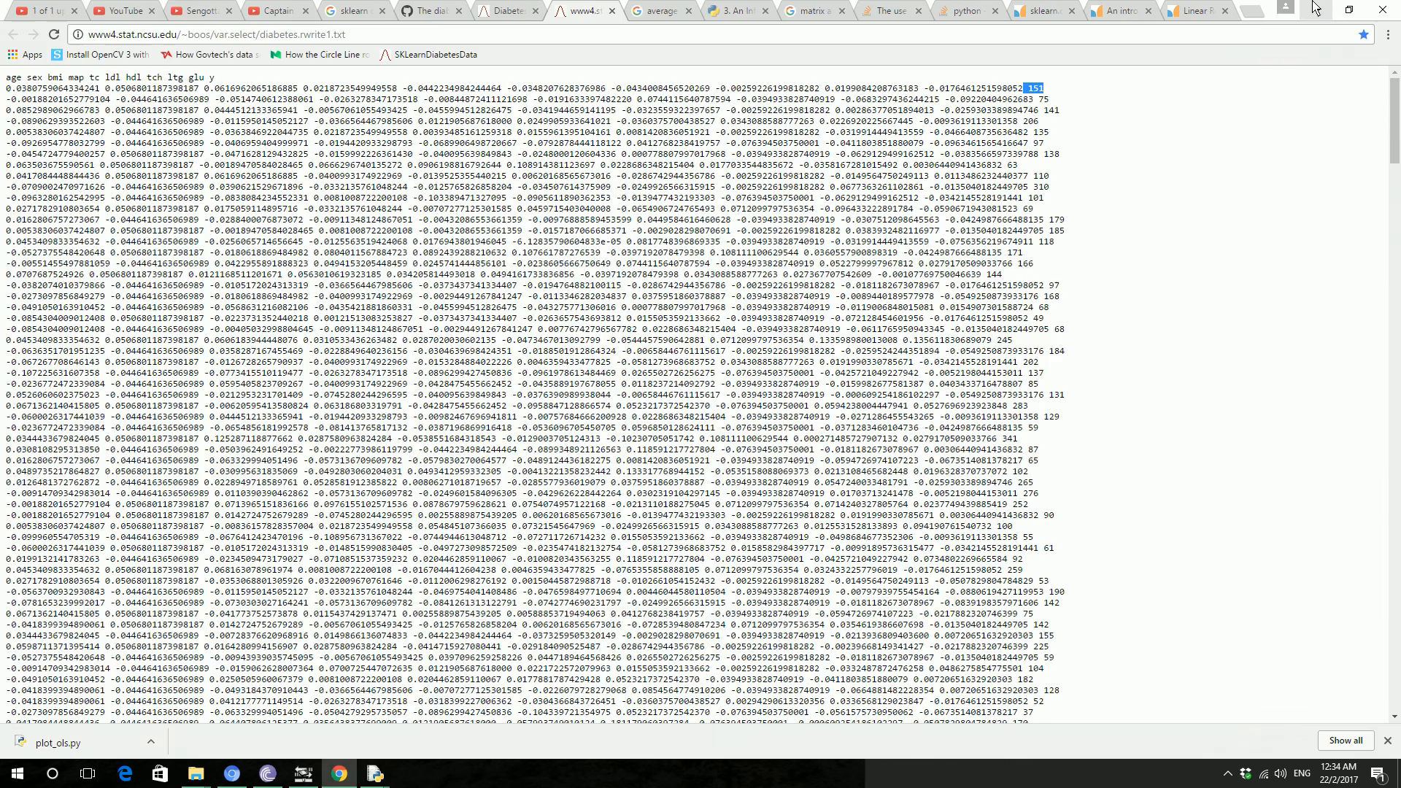
left_click(465, 9)
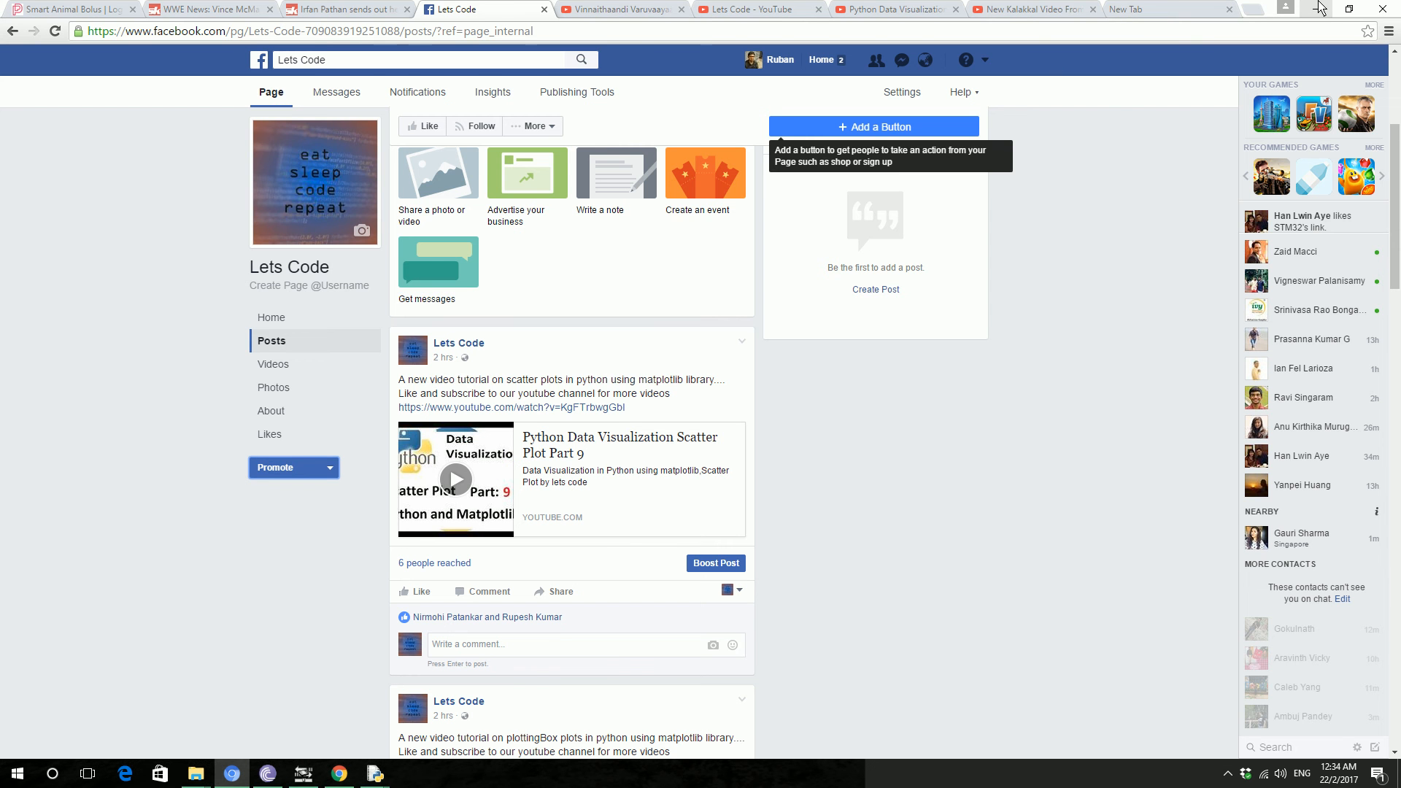
left_click(374, 773)
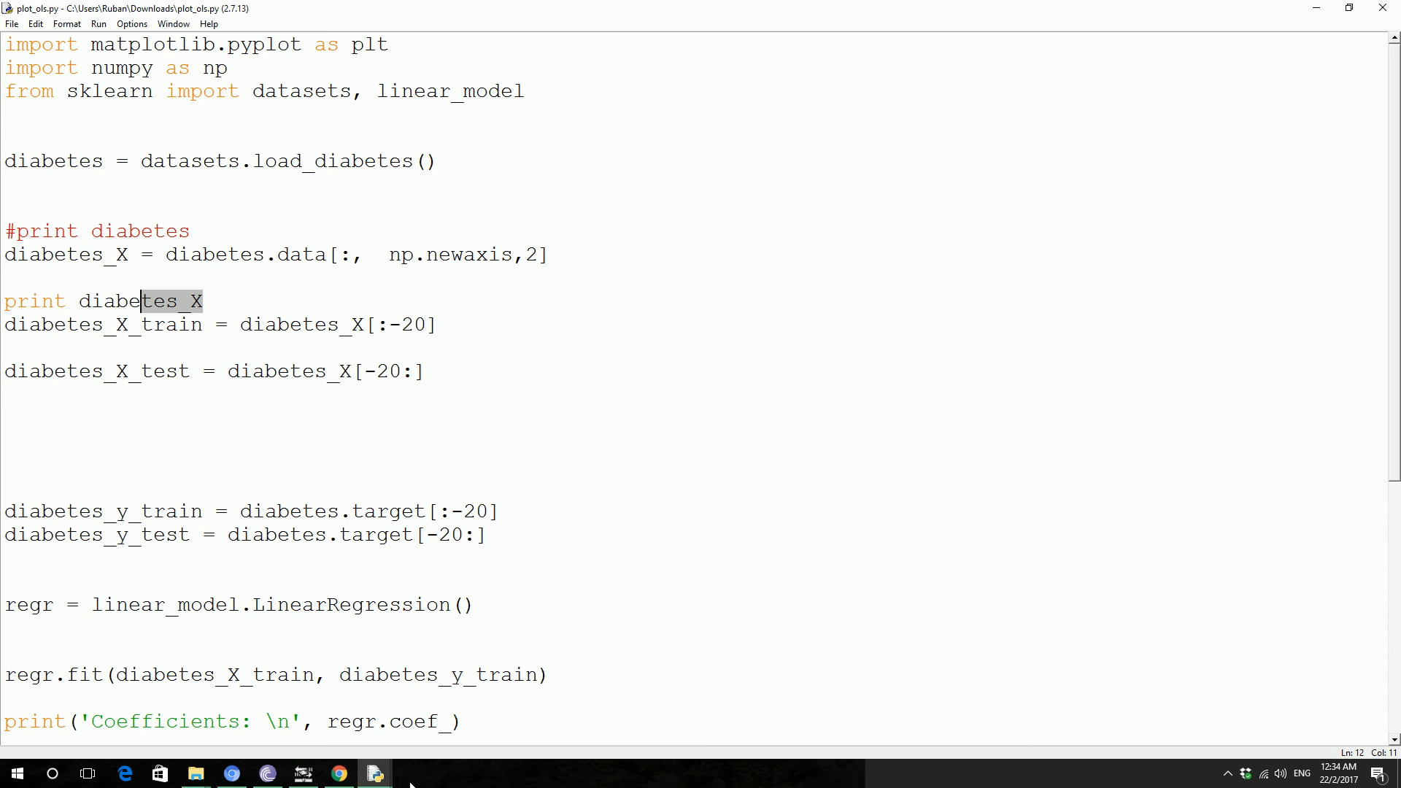
mouse_move(421, 732)
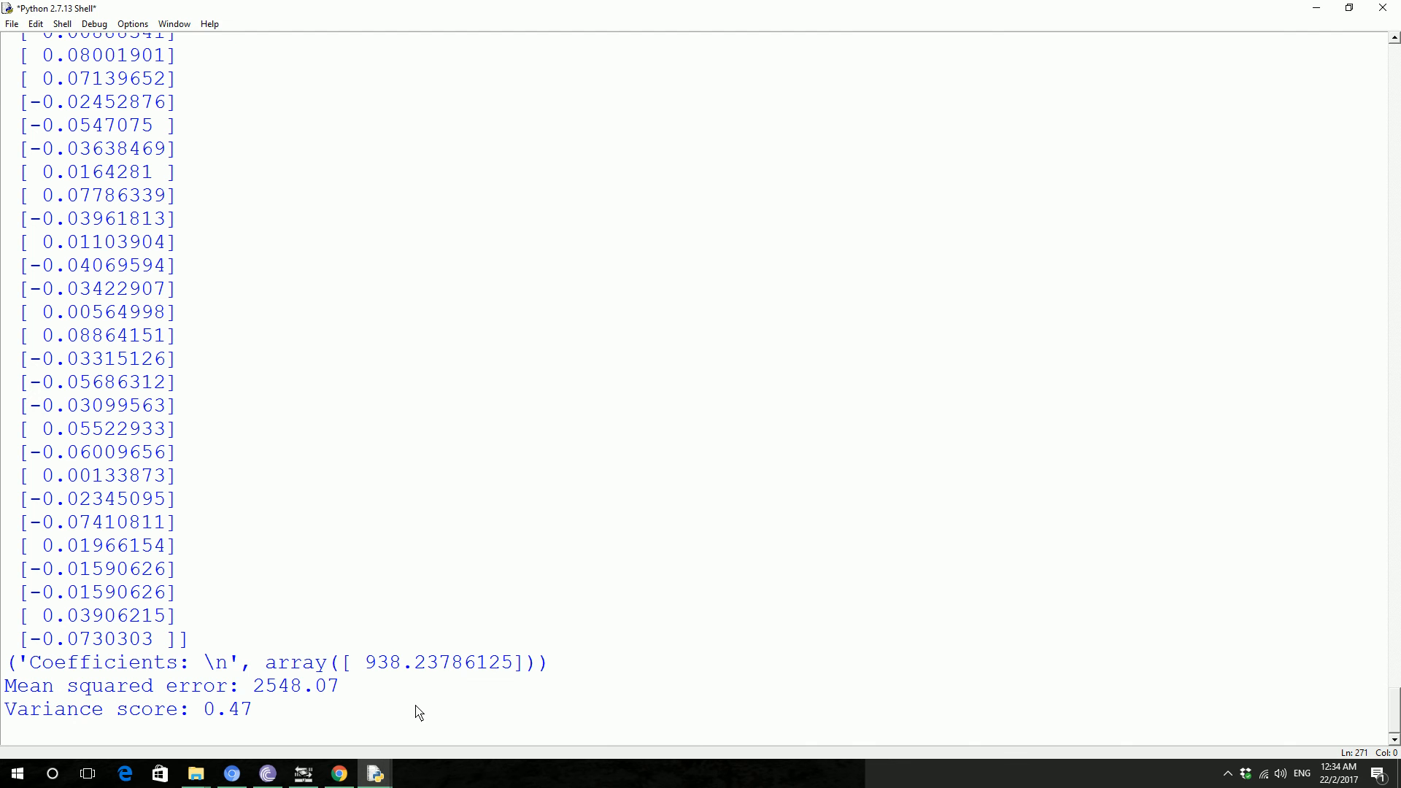
mouse_move(373, 682)
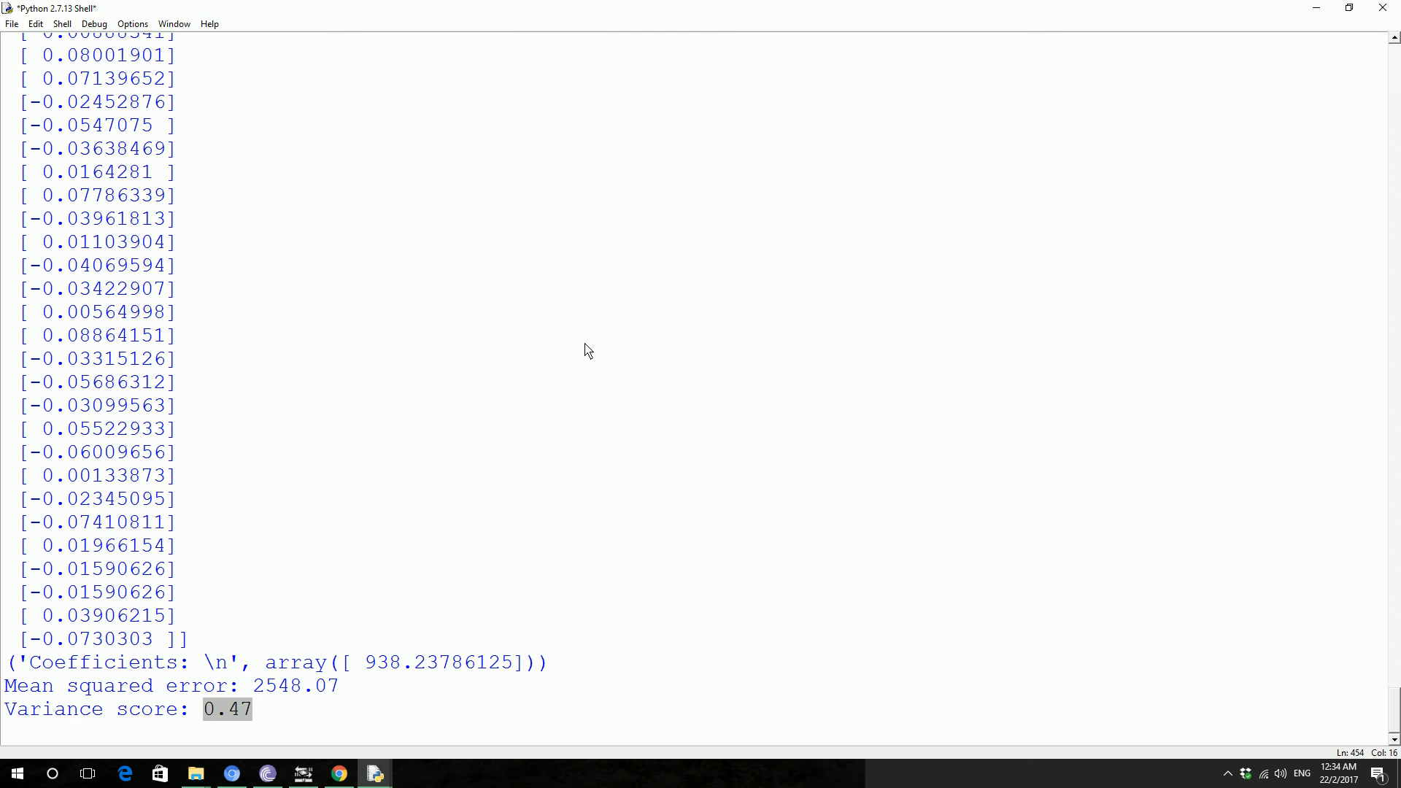
mouse_move(402, 650)
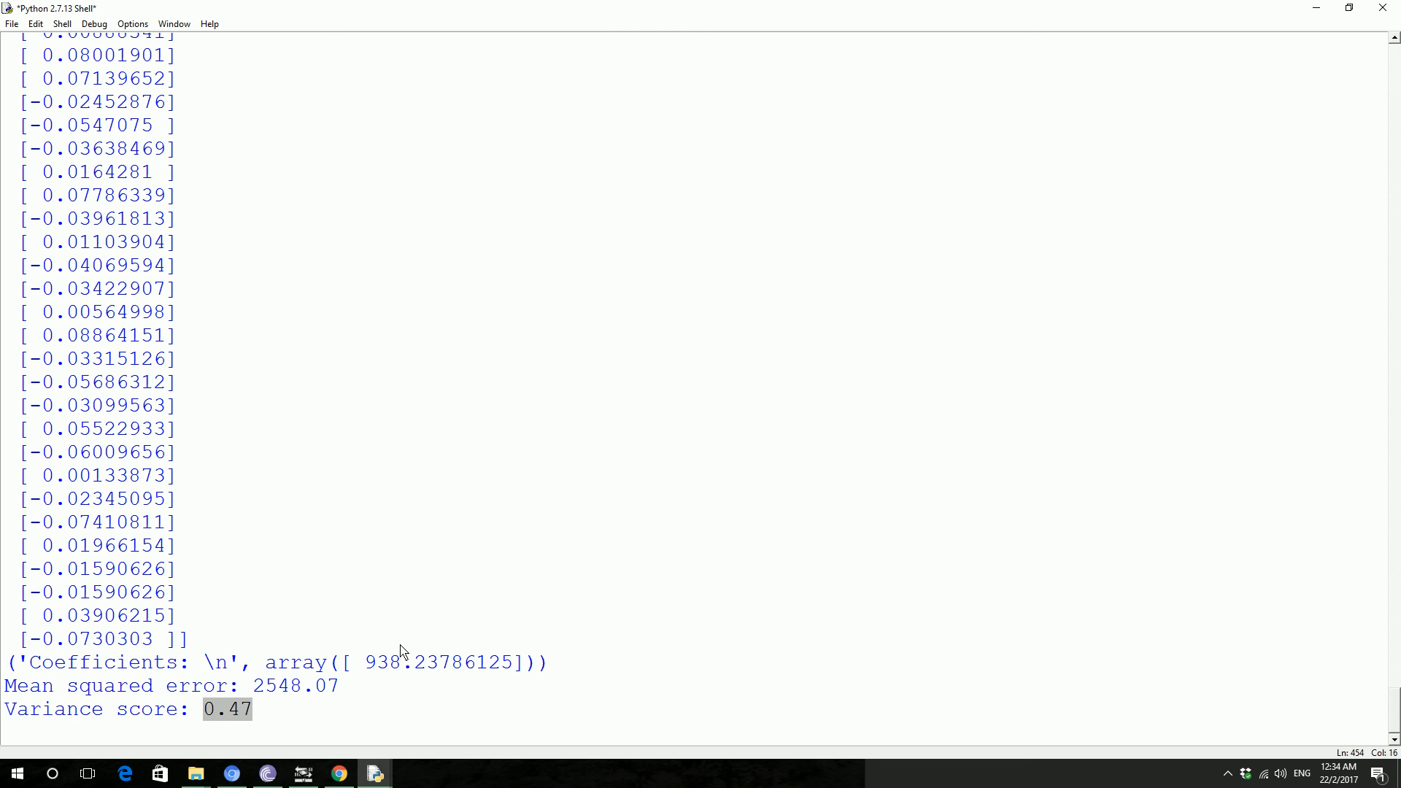
mouse_move(401, 684)
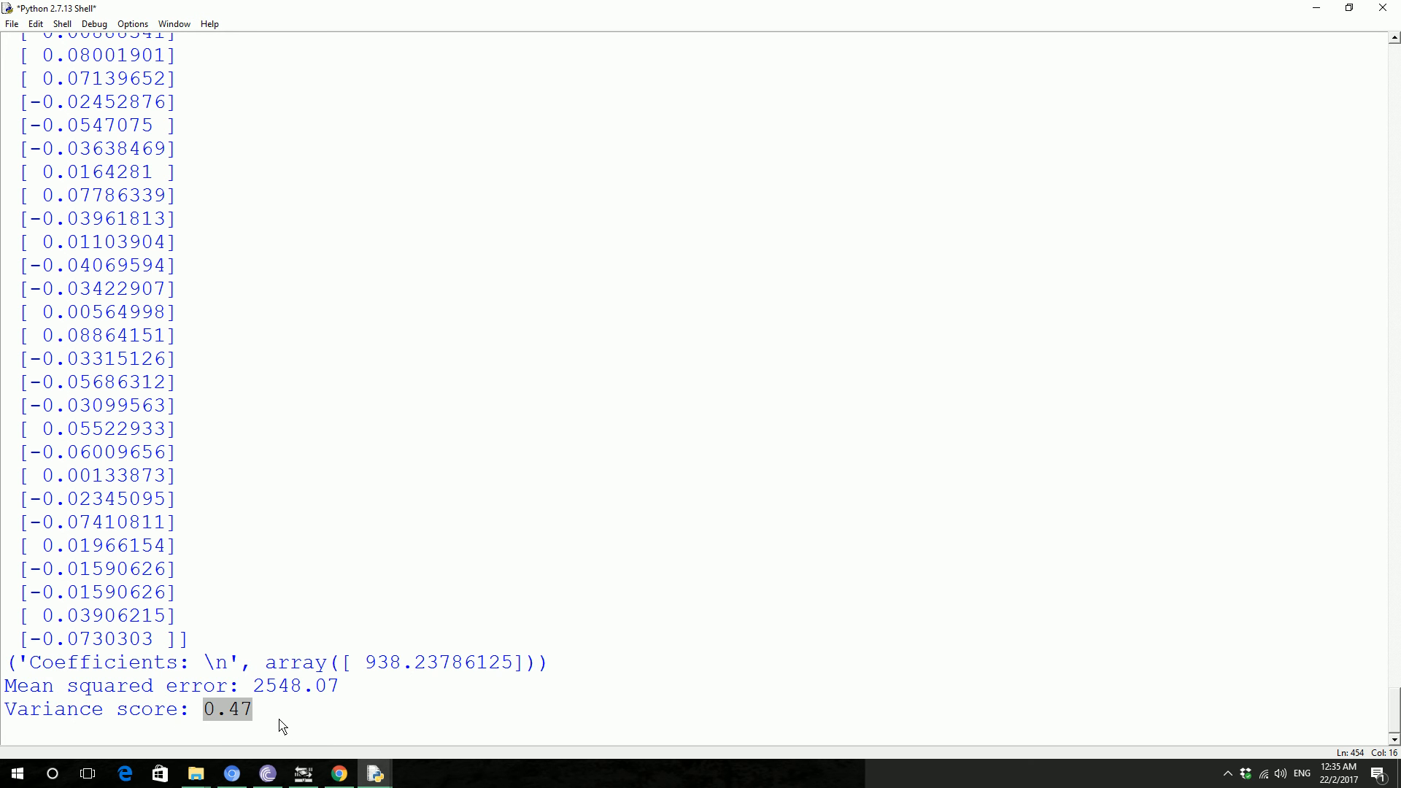
mouse_move(278, 722)
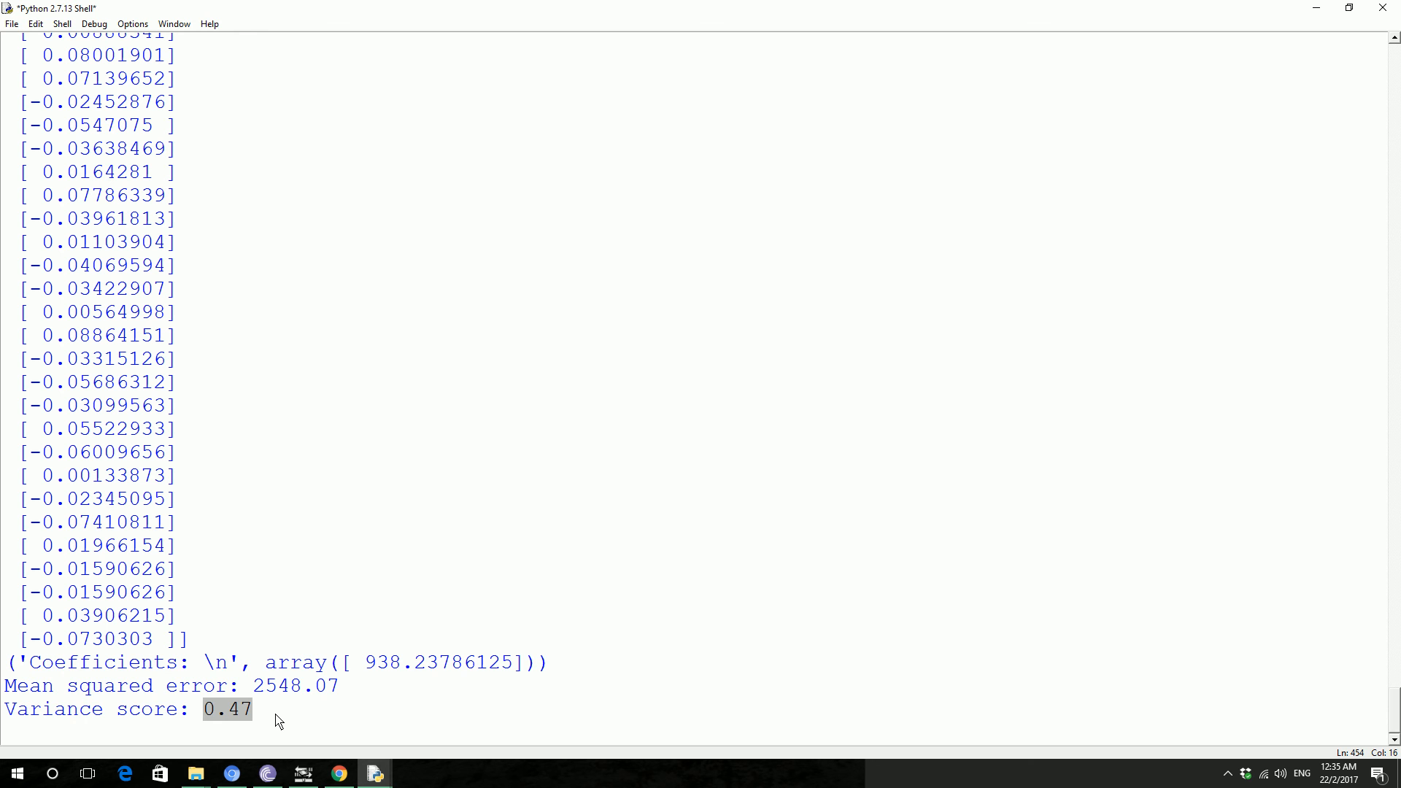
mouse_move(403, 551)
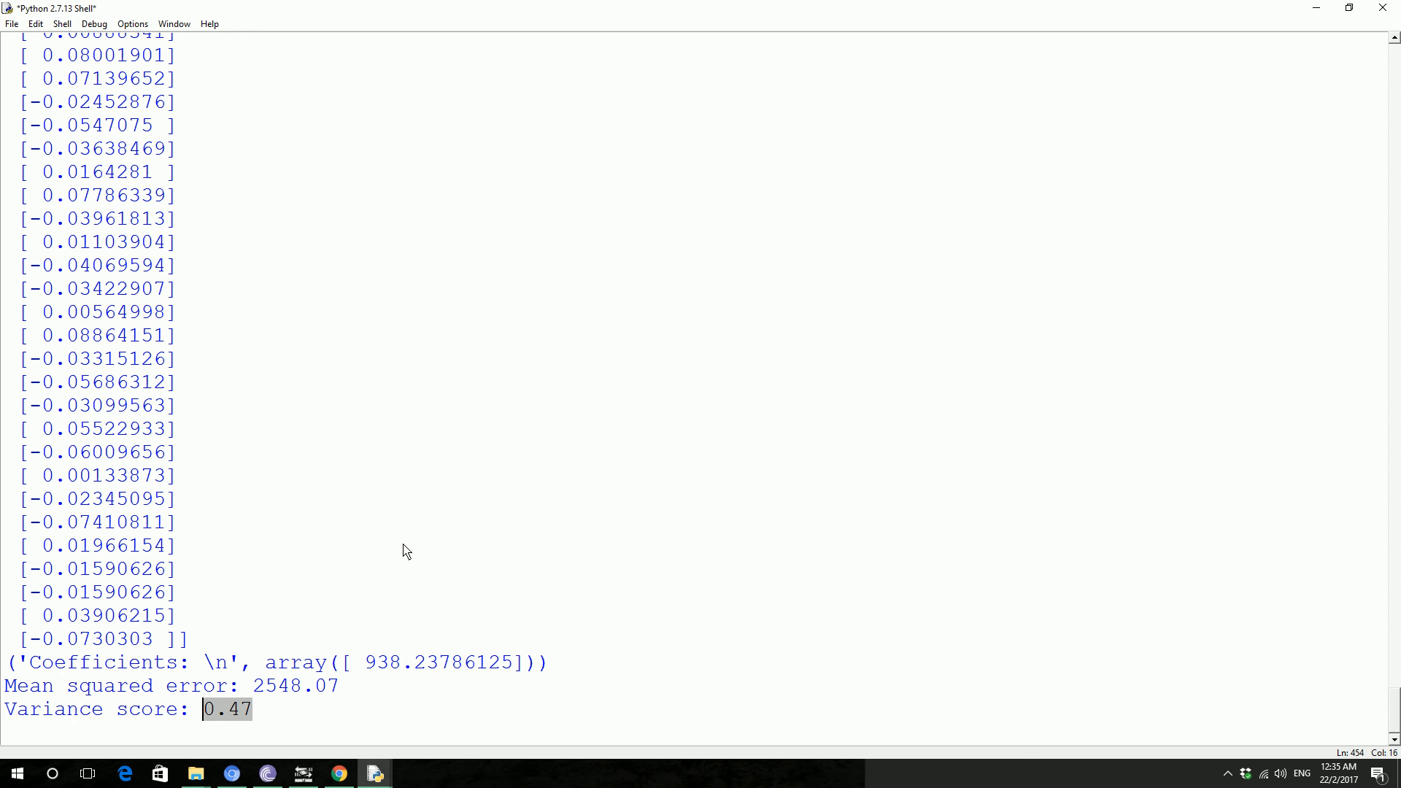
mouse_move(195, 724)
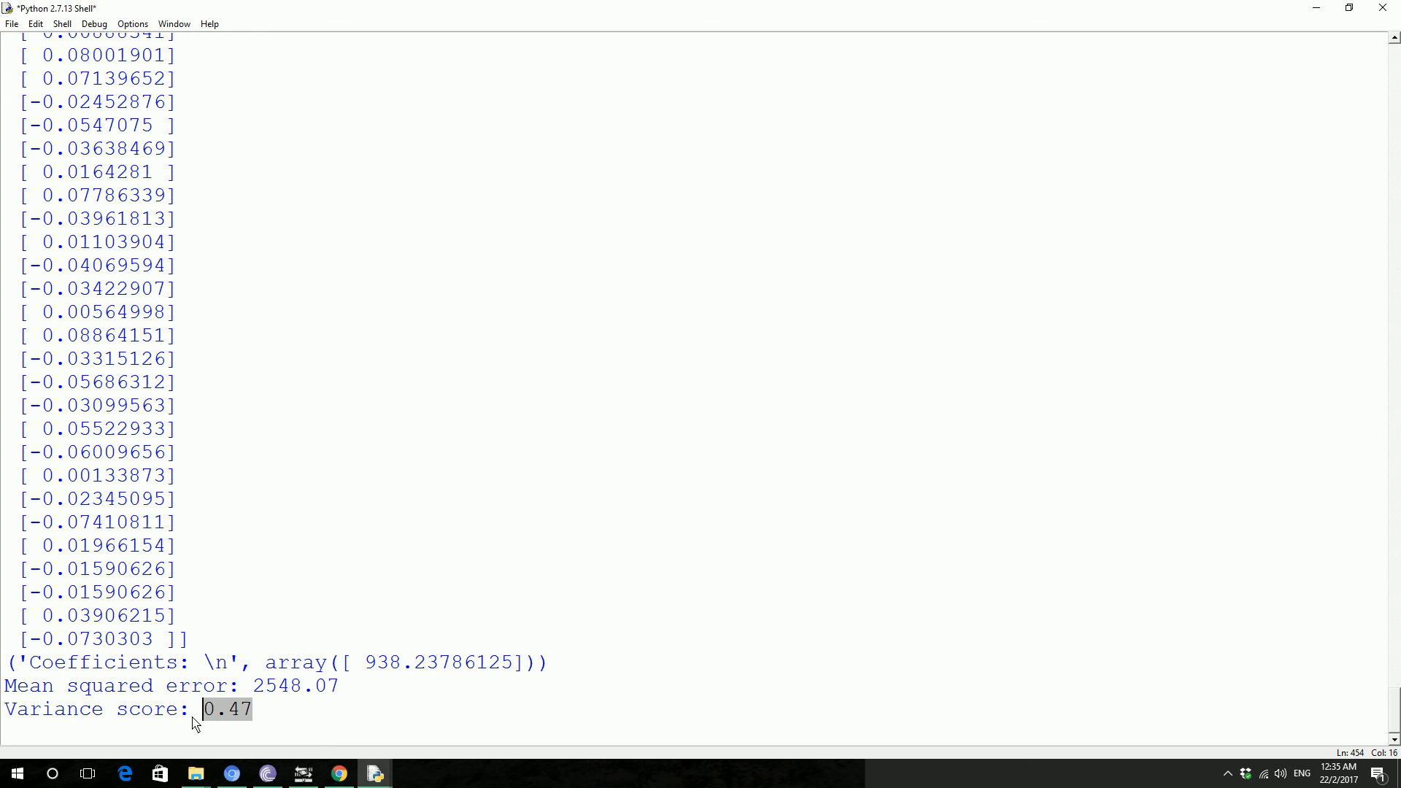
left_click(222, 709)
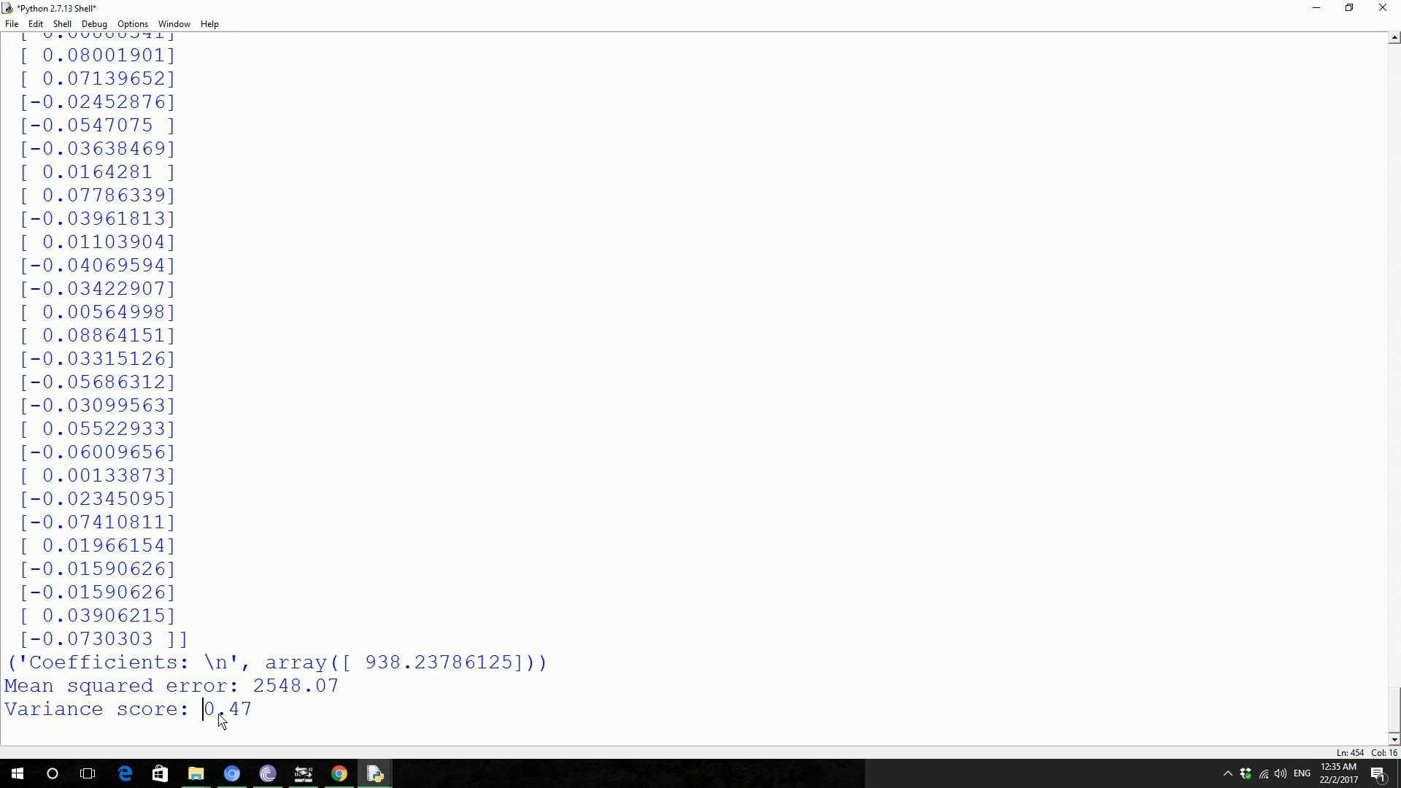
mouse_move(230, 721)
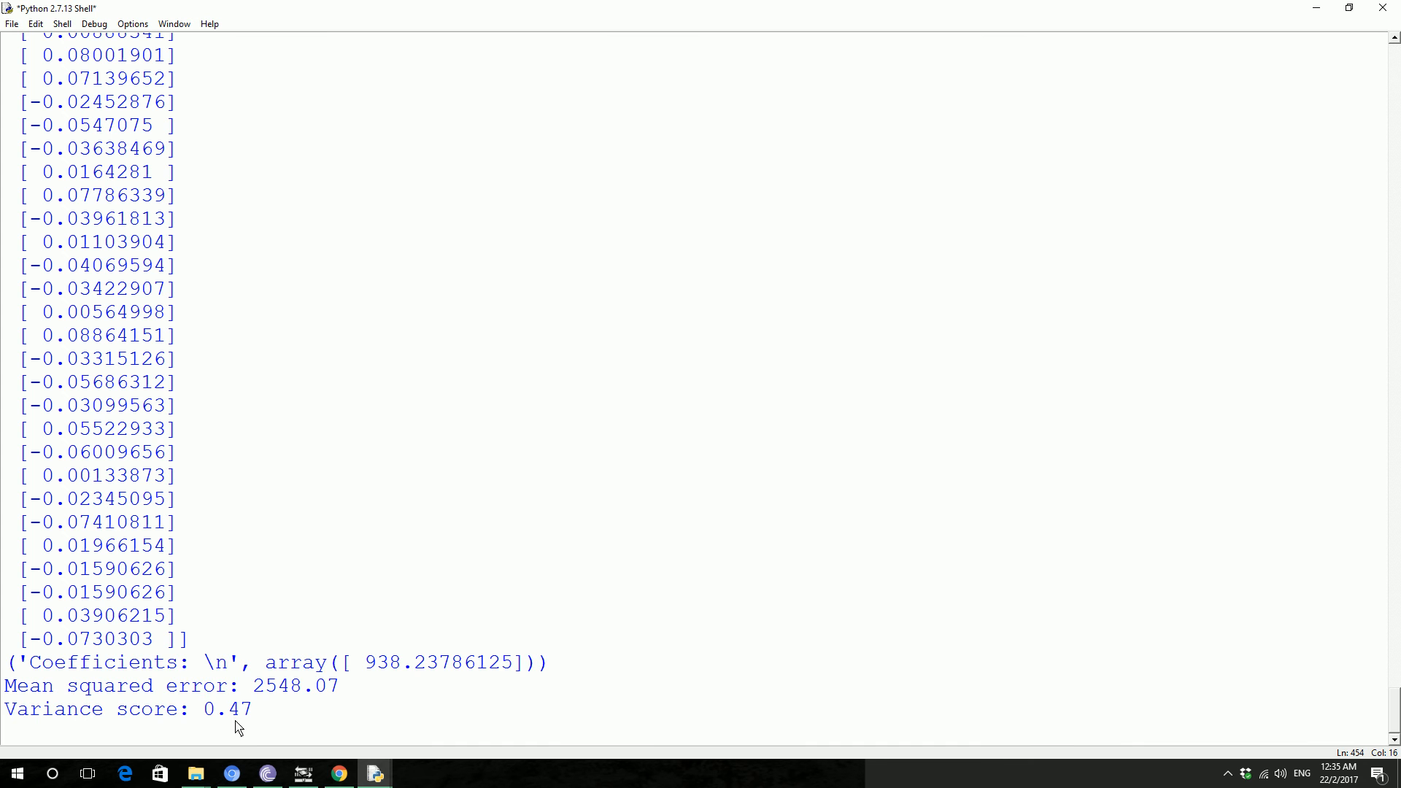
mouse_move(374, 773)
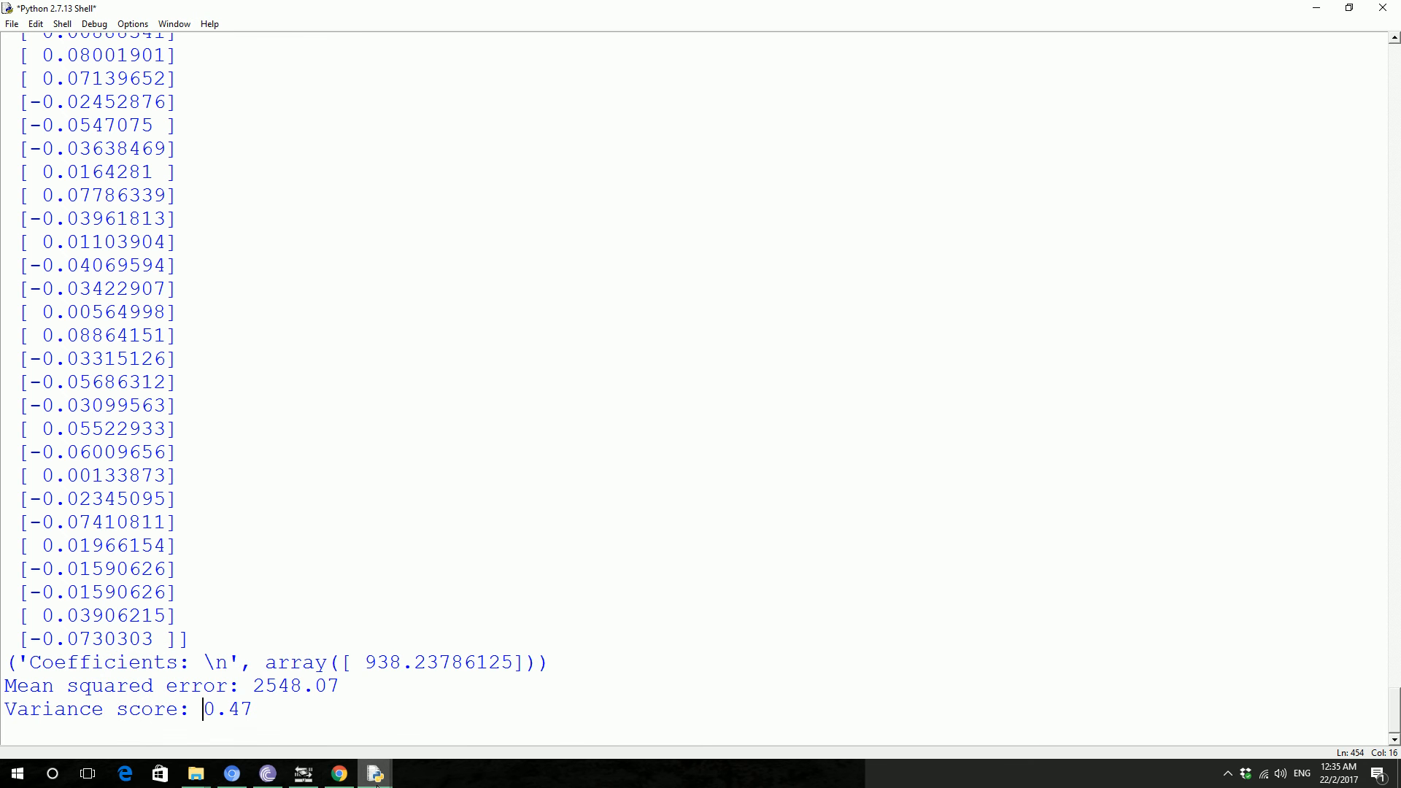
mouse_move(374, 773)
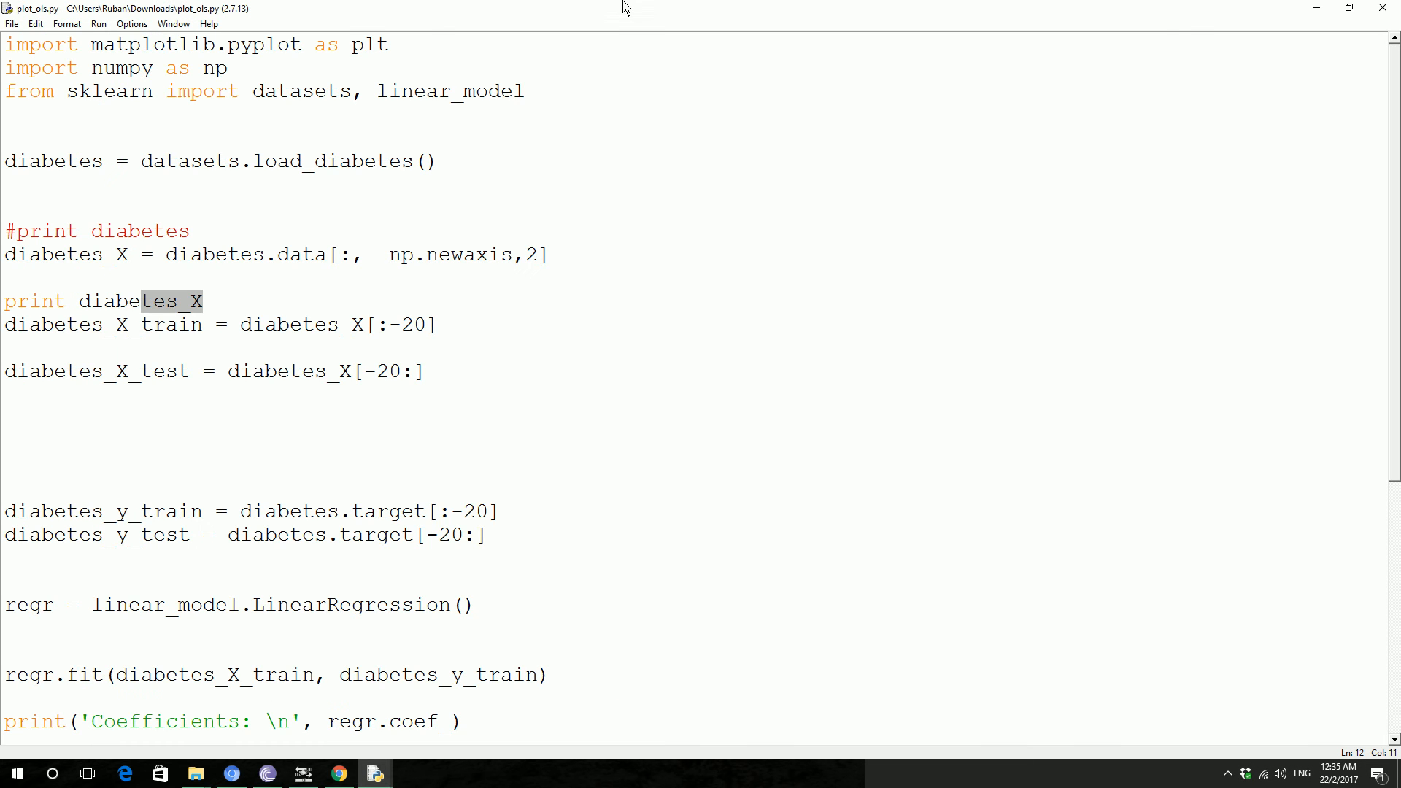
Step: Shrink the plot_ols.py editor beside the shell output and scroll down to the plotting lines
key("F5")
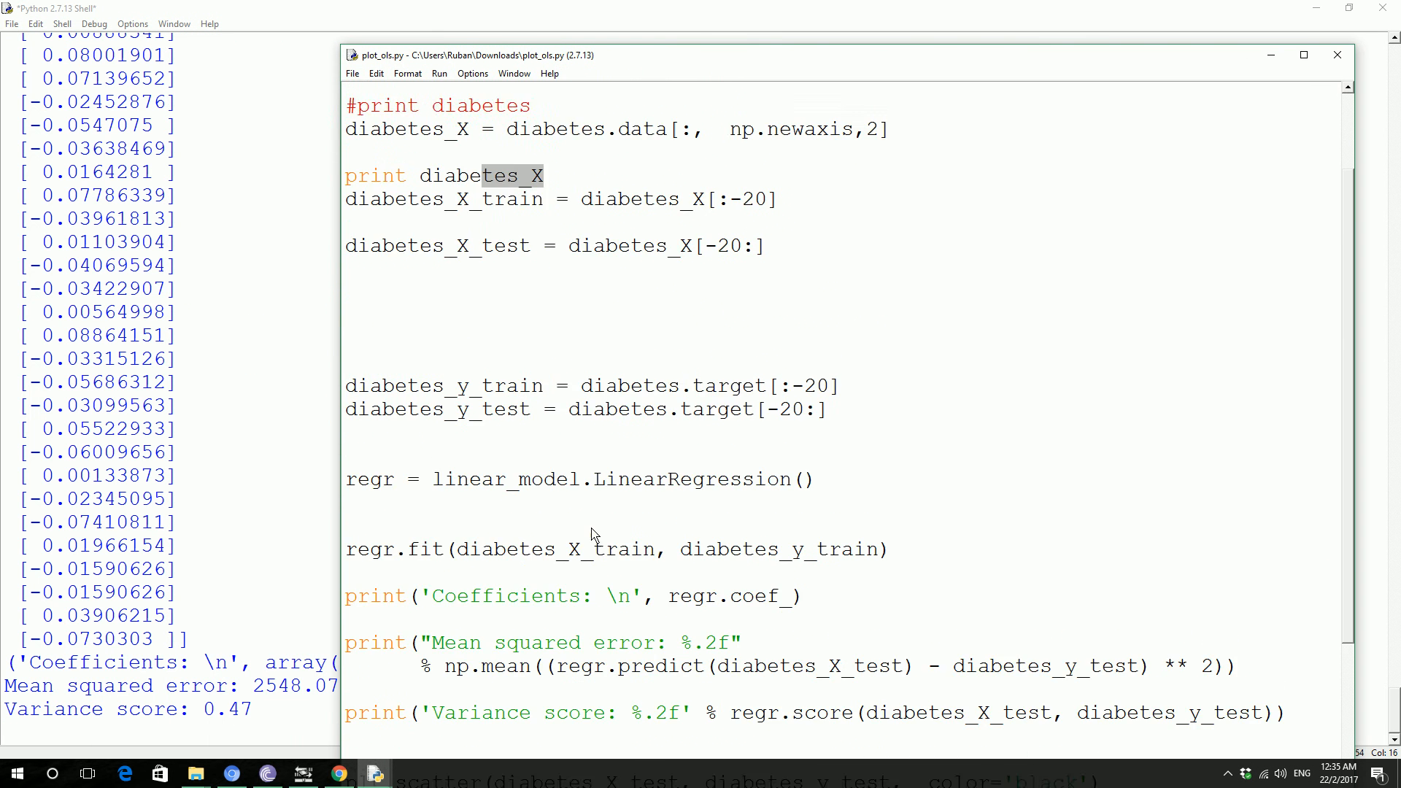
scroll("down", 3)
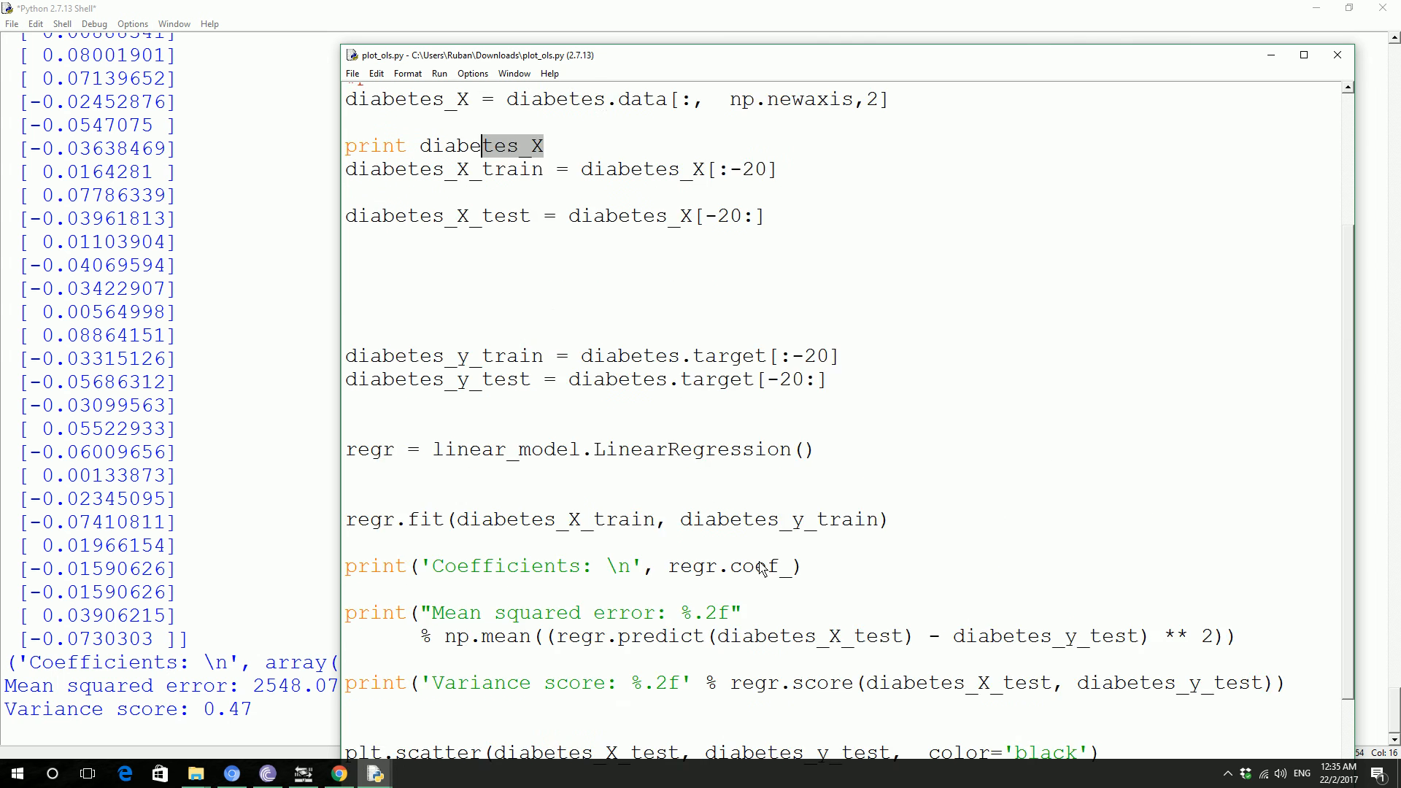
type("#print diabetes")
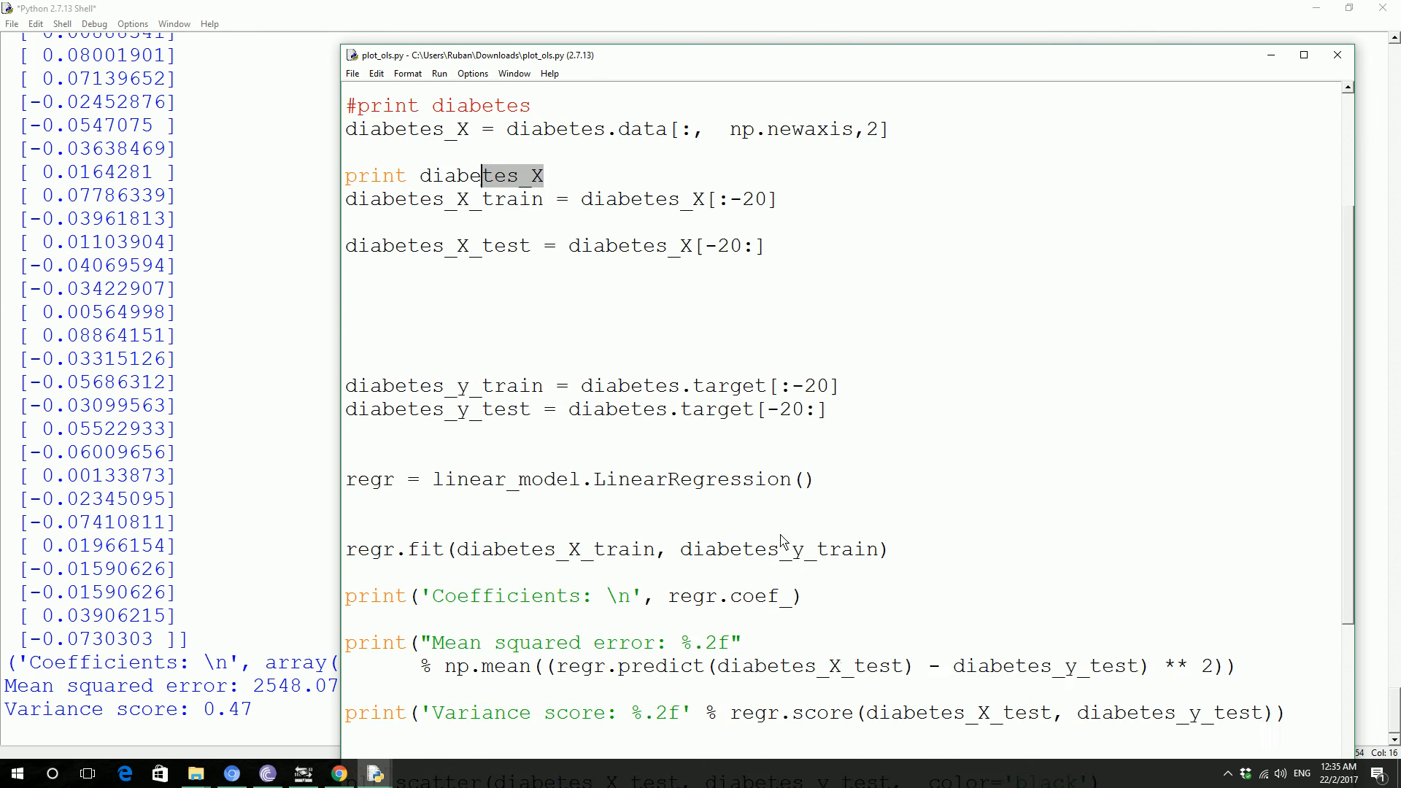
scroll("down", 3)
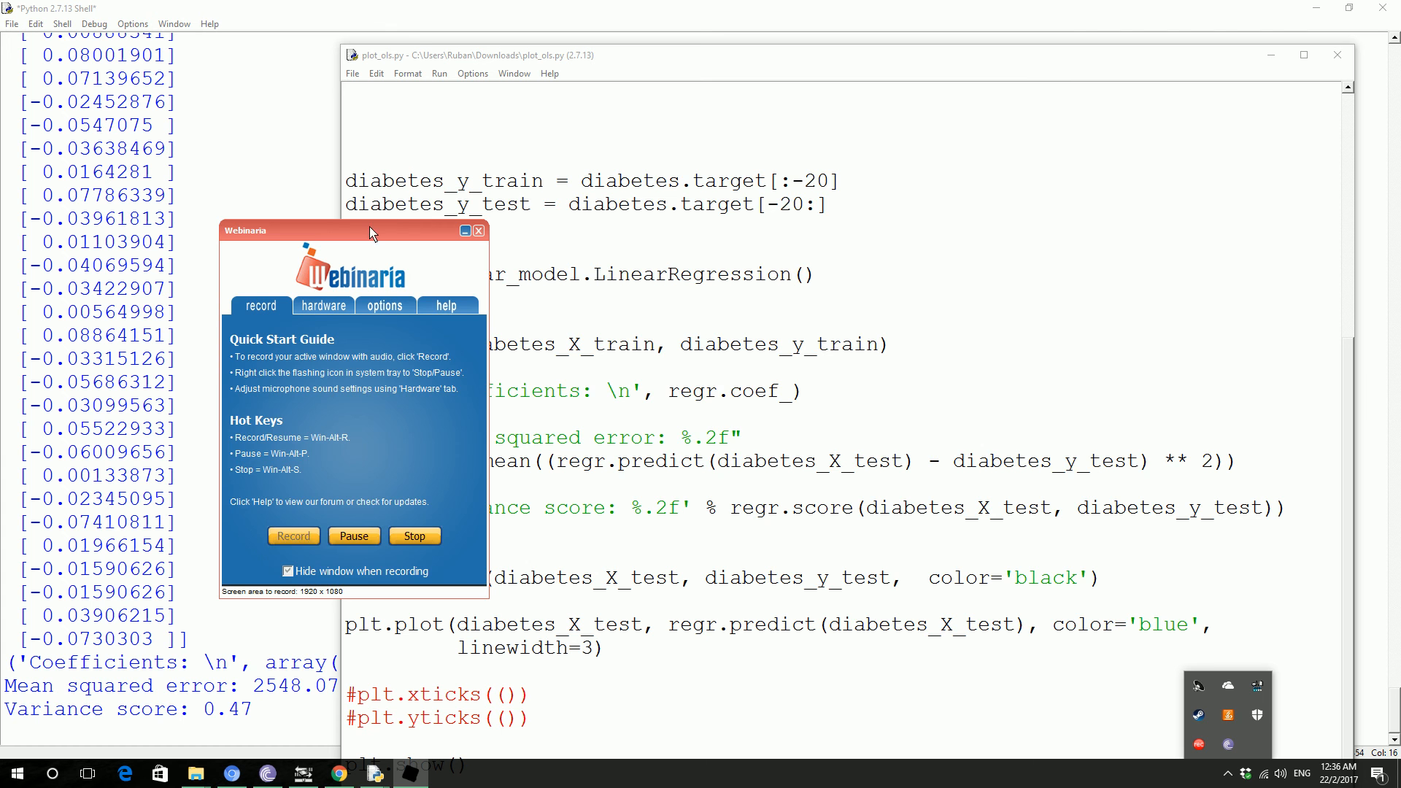
Step: Drag the Webinaria recorder window to the right side, over the plot_ols.py editor
left_click_drag(353, 231, 1024, 275)
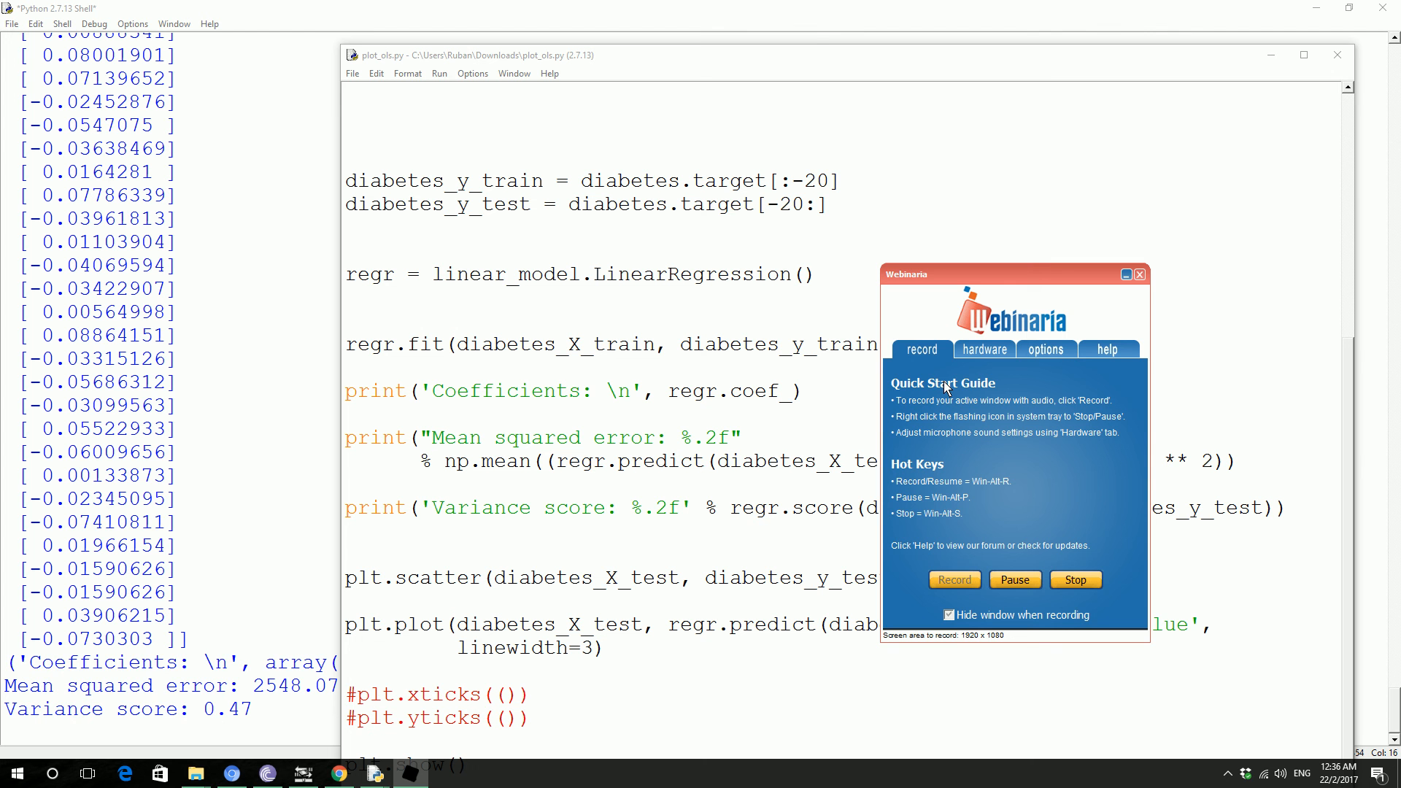
mouse_move(1015, 466)
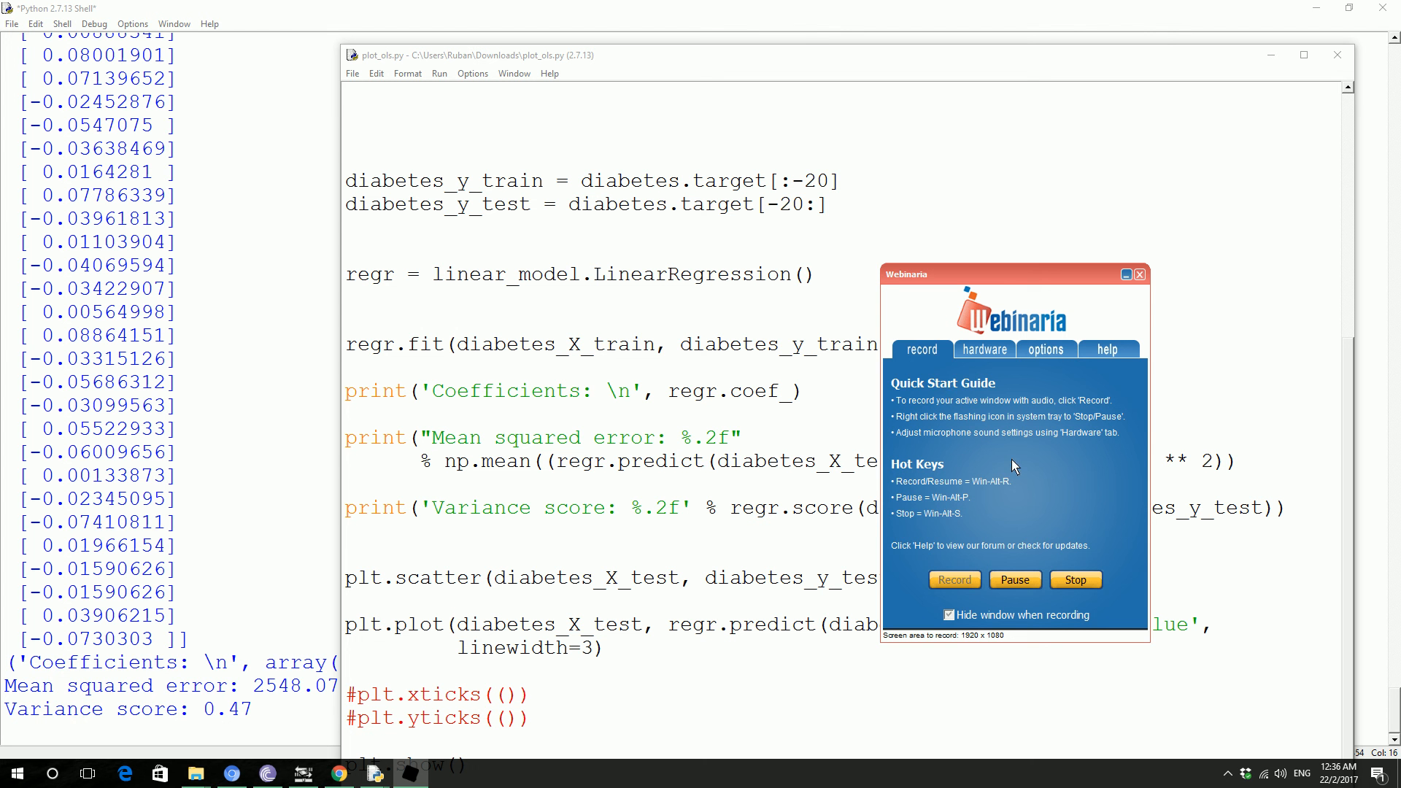
mouse_move(1023, 532)
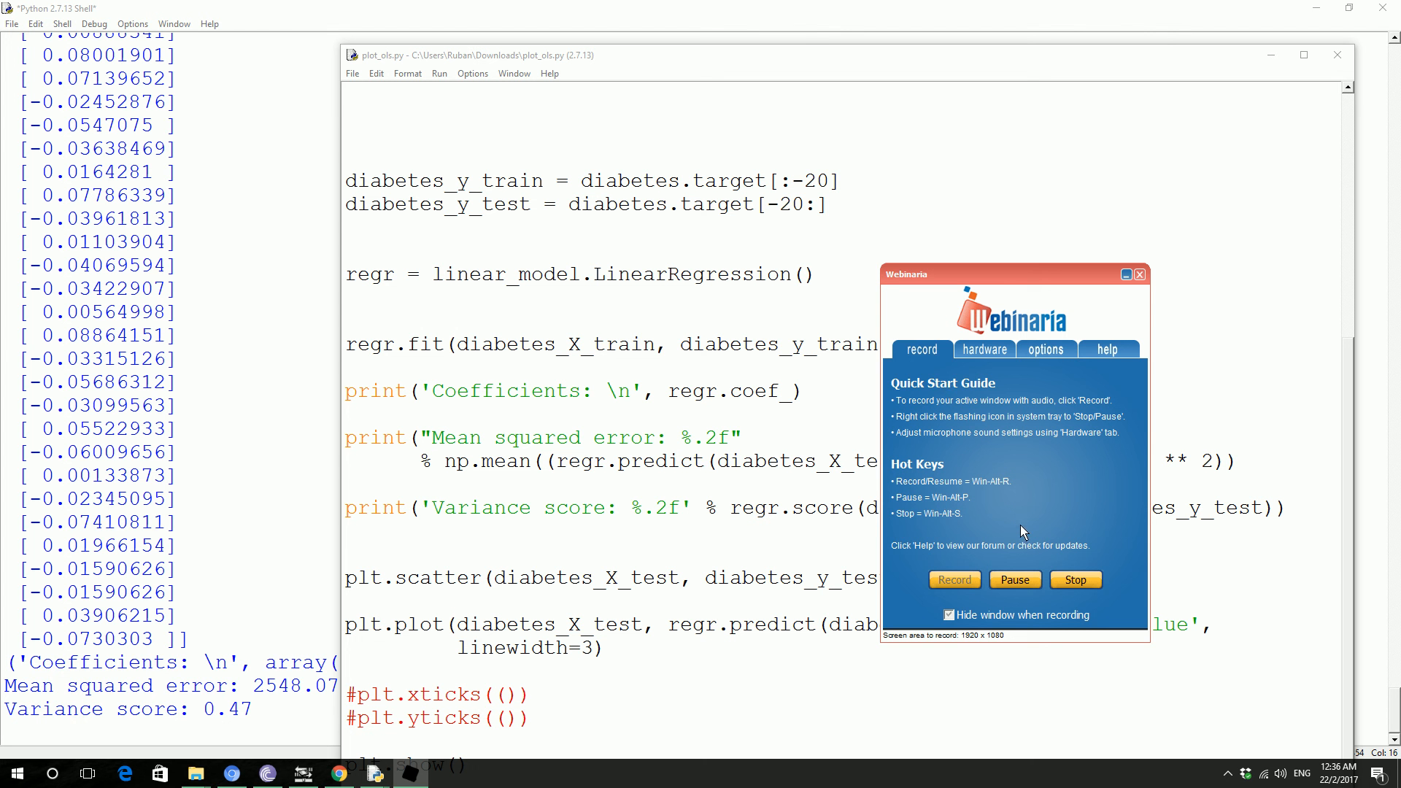